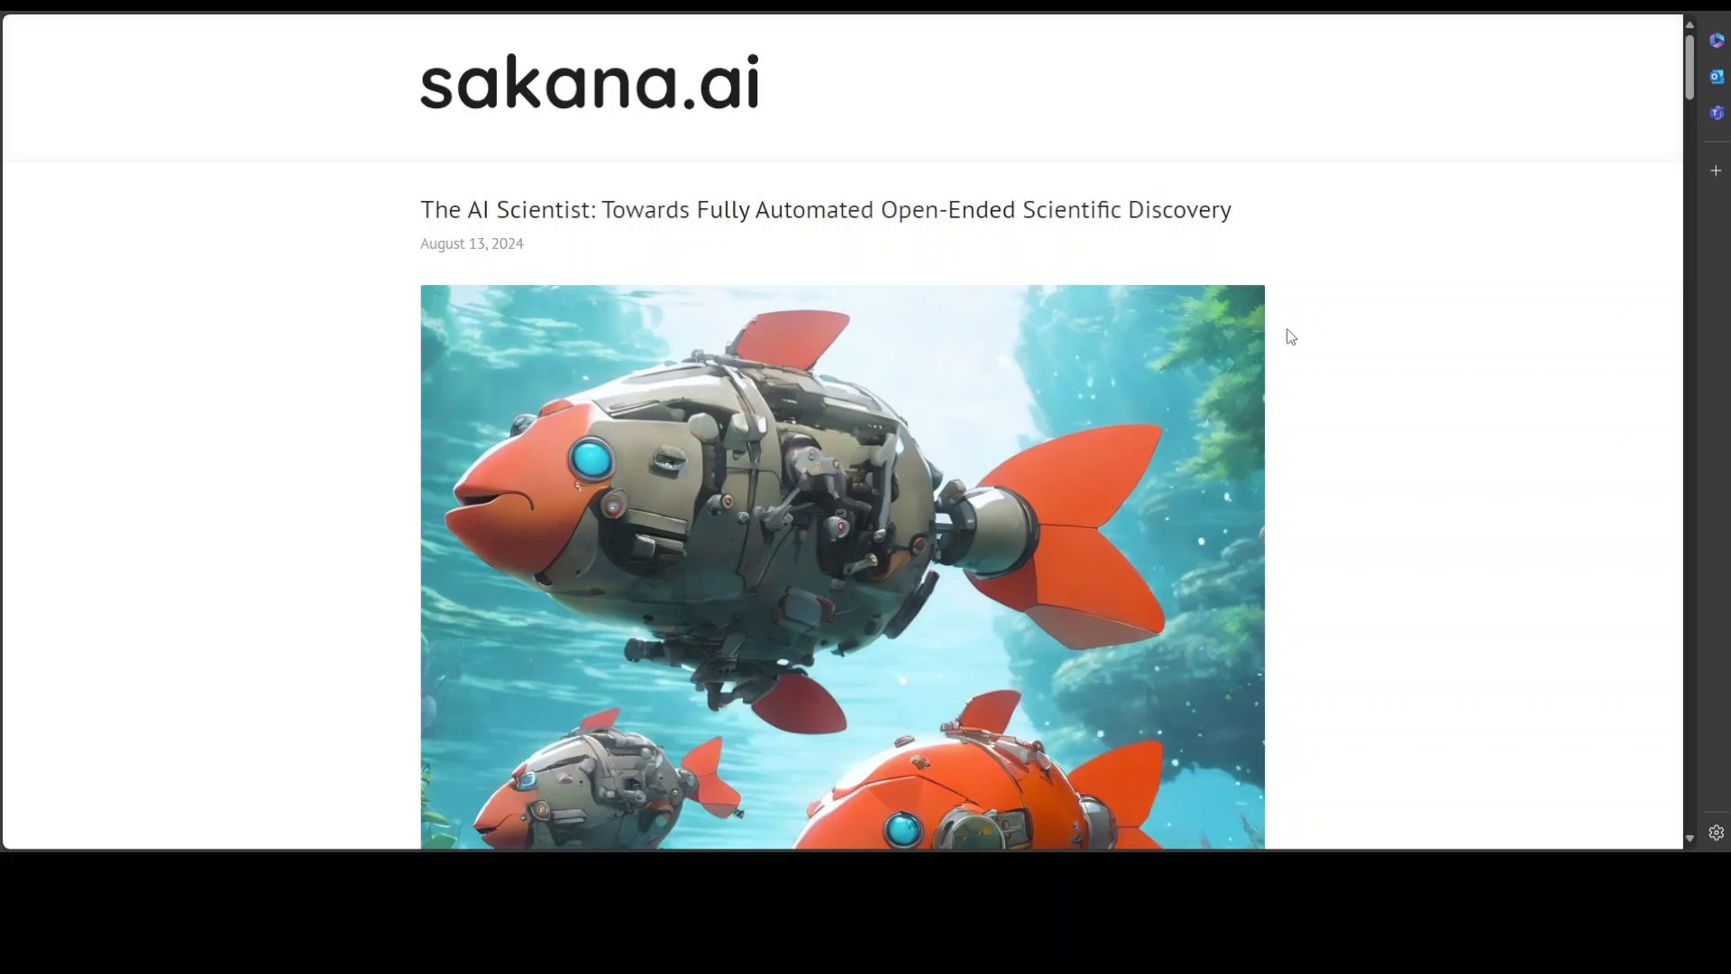
Scroll through the first half of the Q-Learning transformers paper in the Edge PDF viewer
scroll(down, 3)
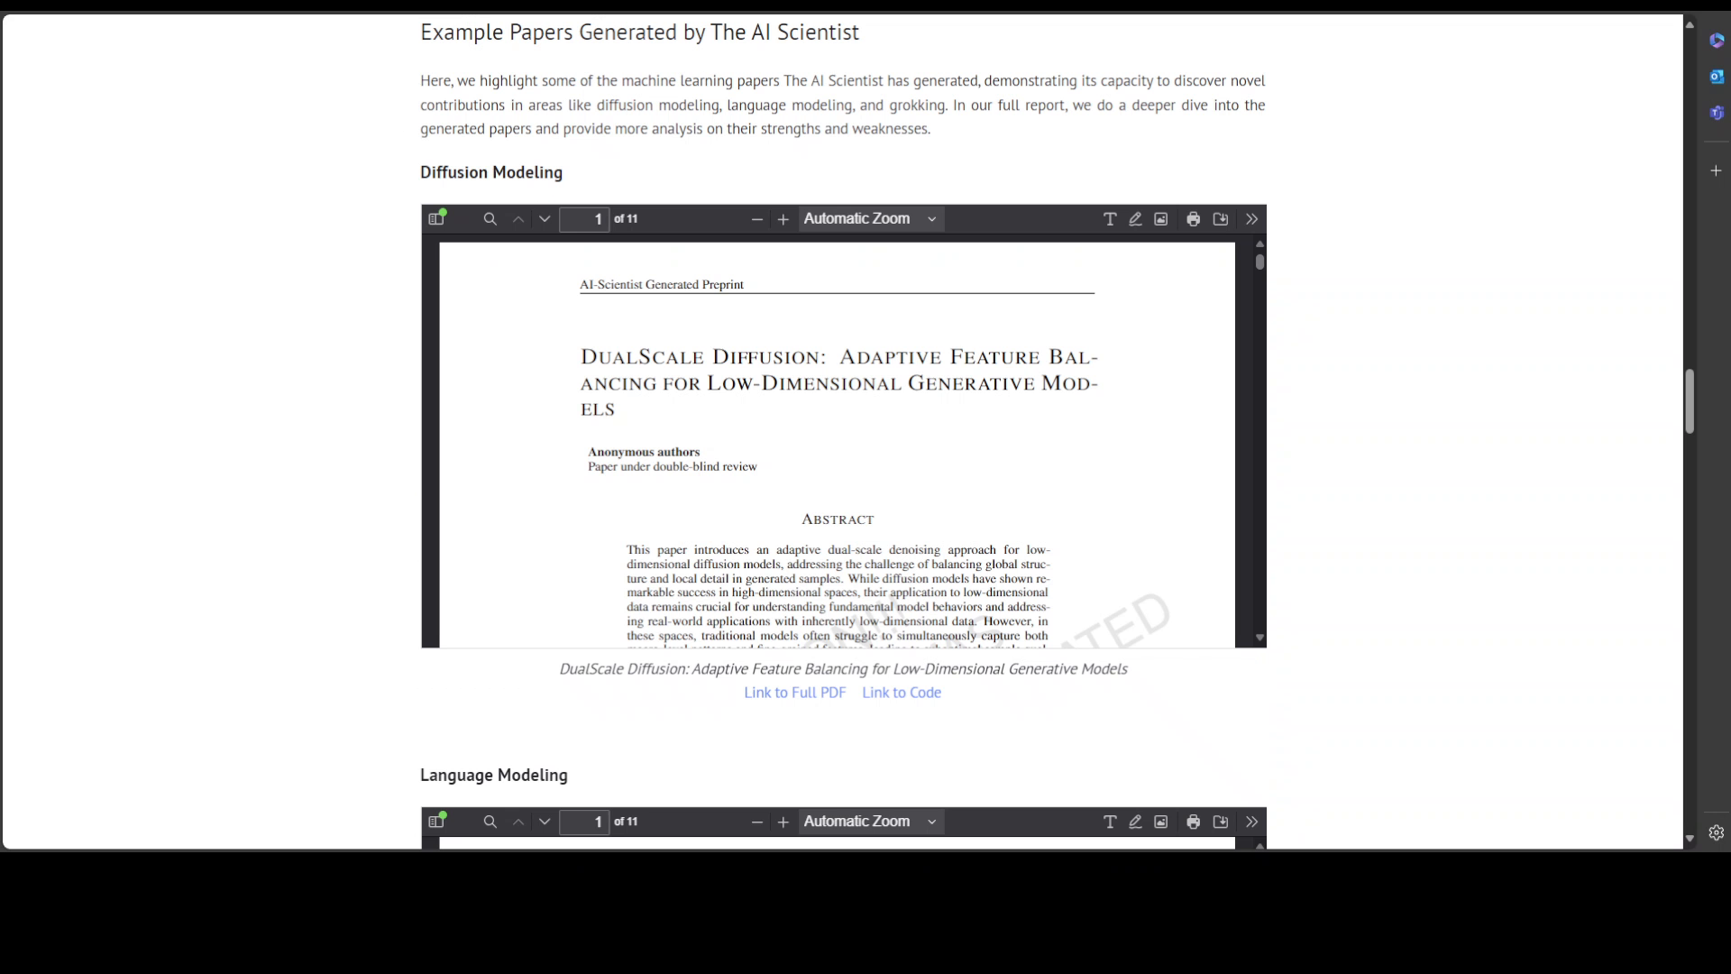
mouse_move(1359, 537)
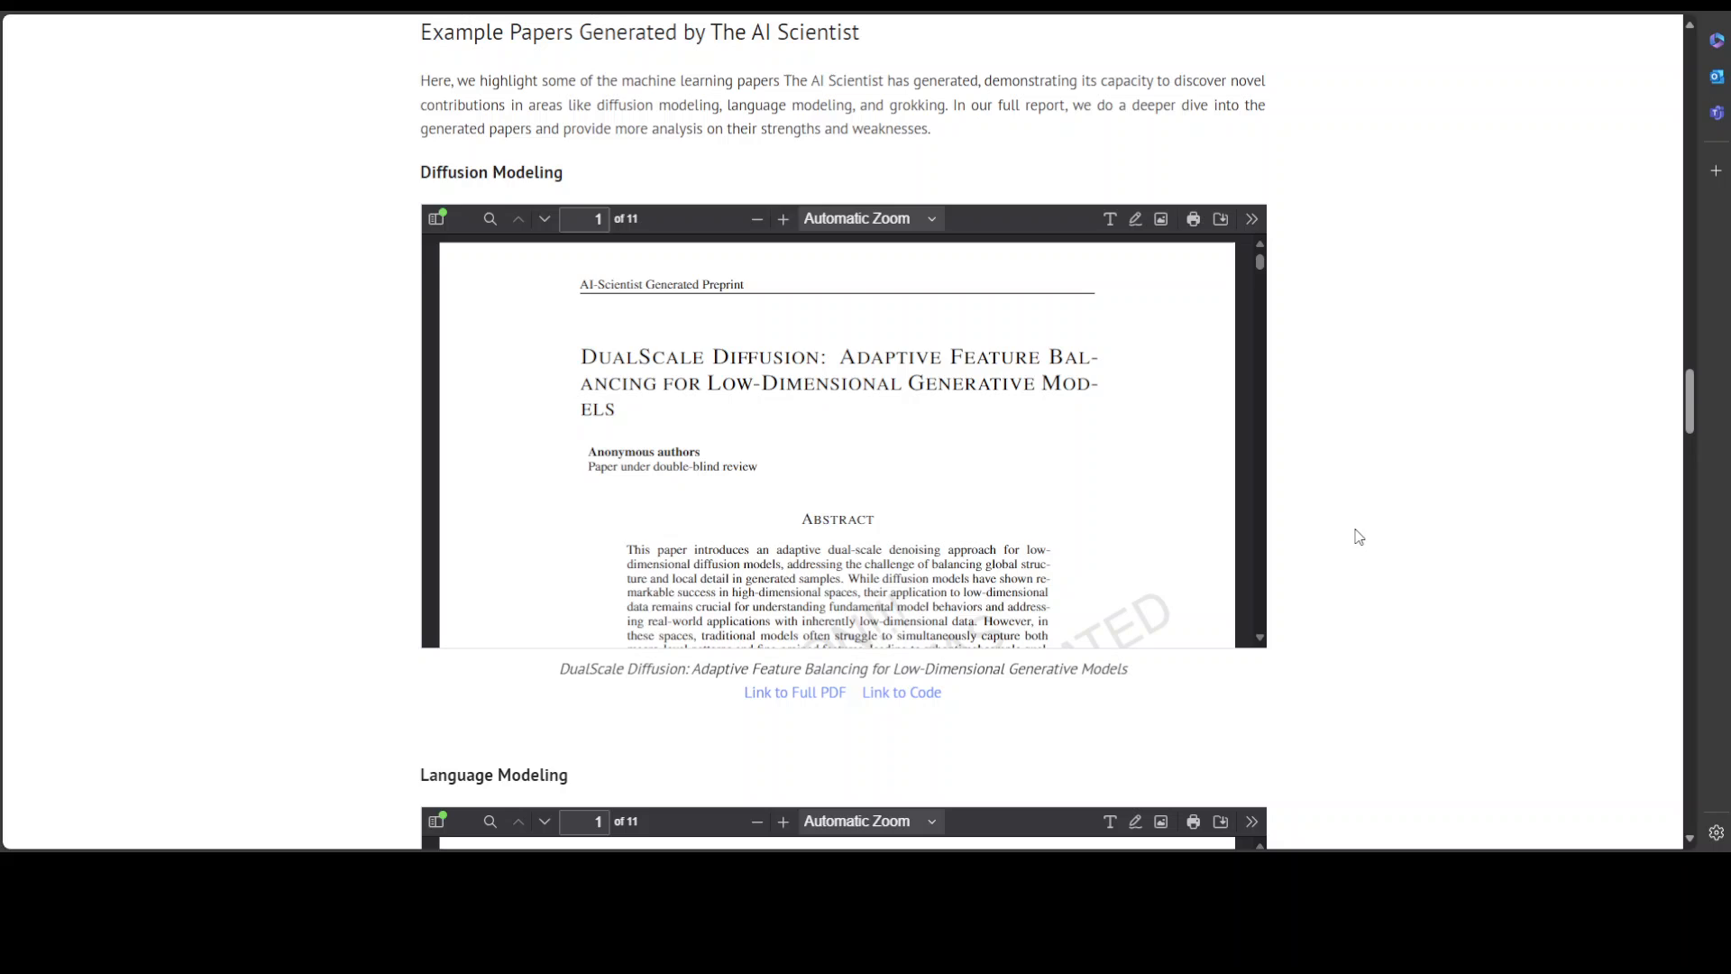
mouse_move(1297, 310)
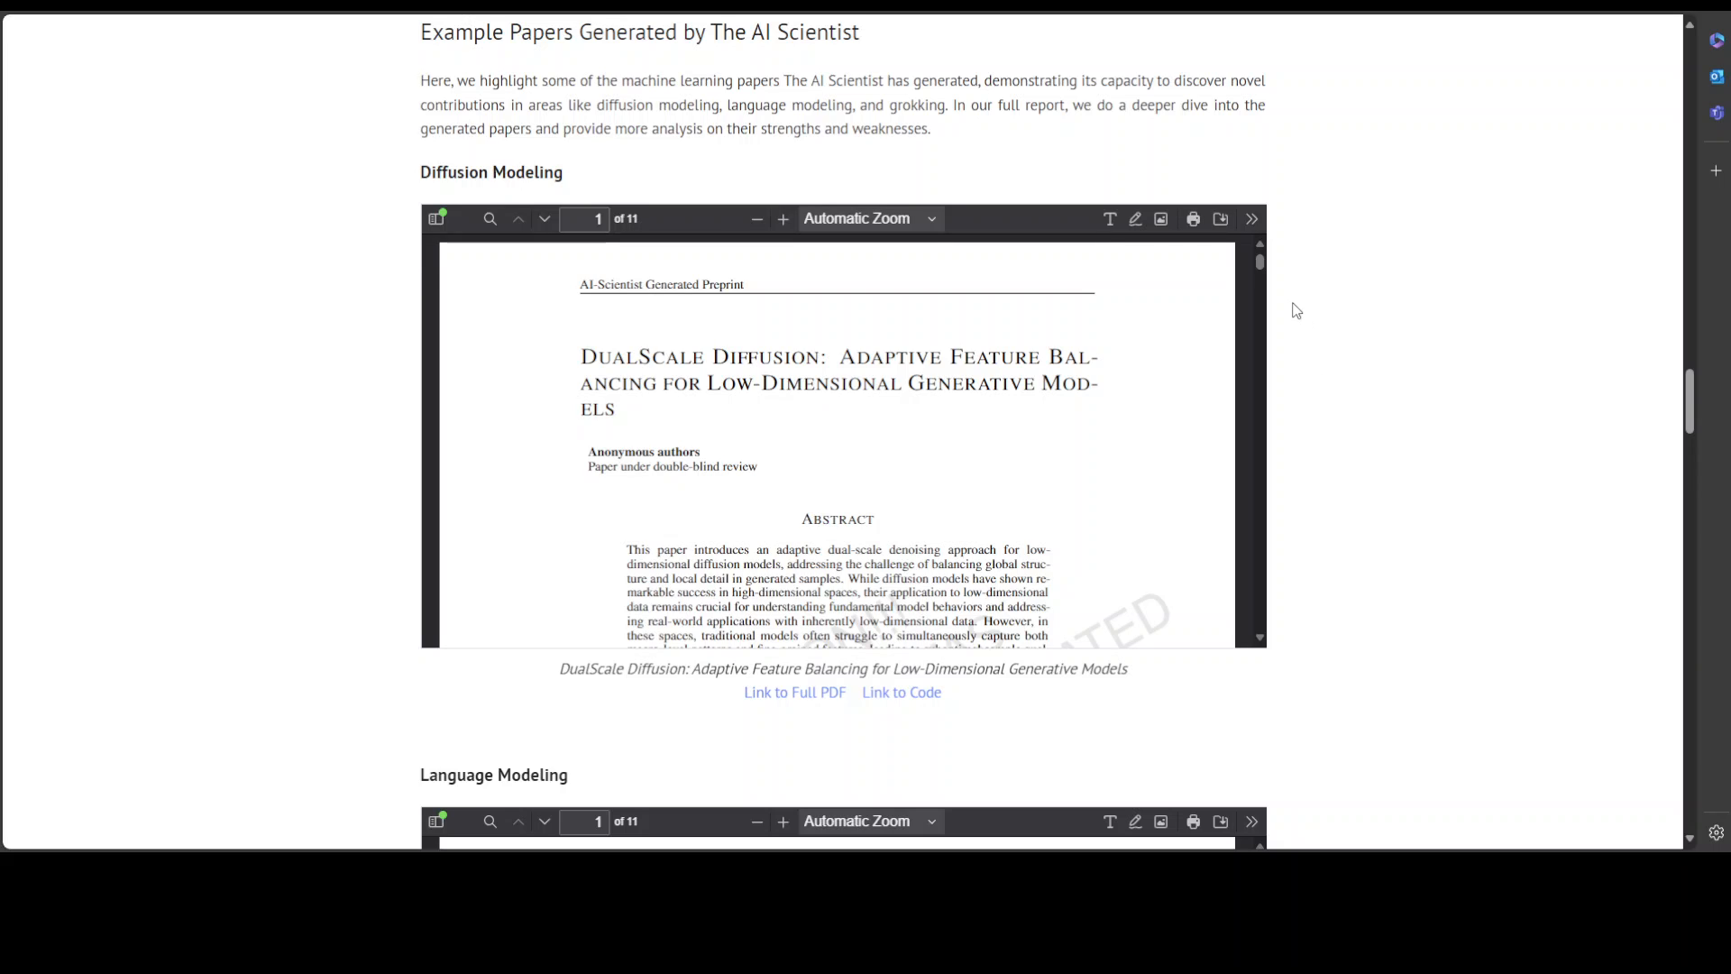
mouse_move(1280, 296)
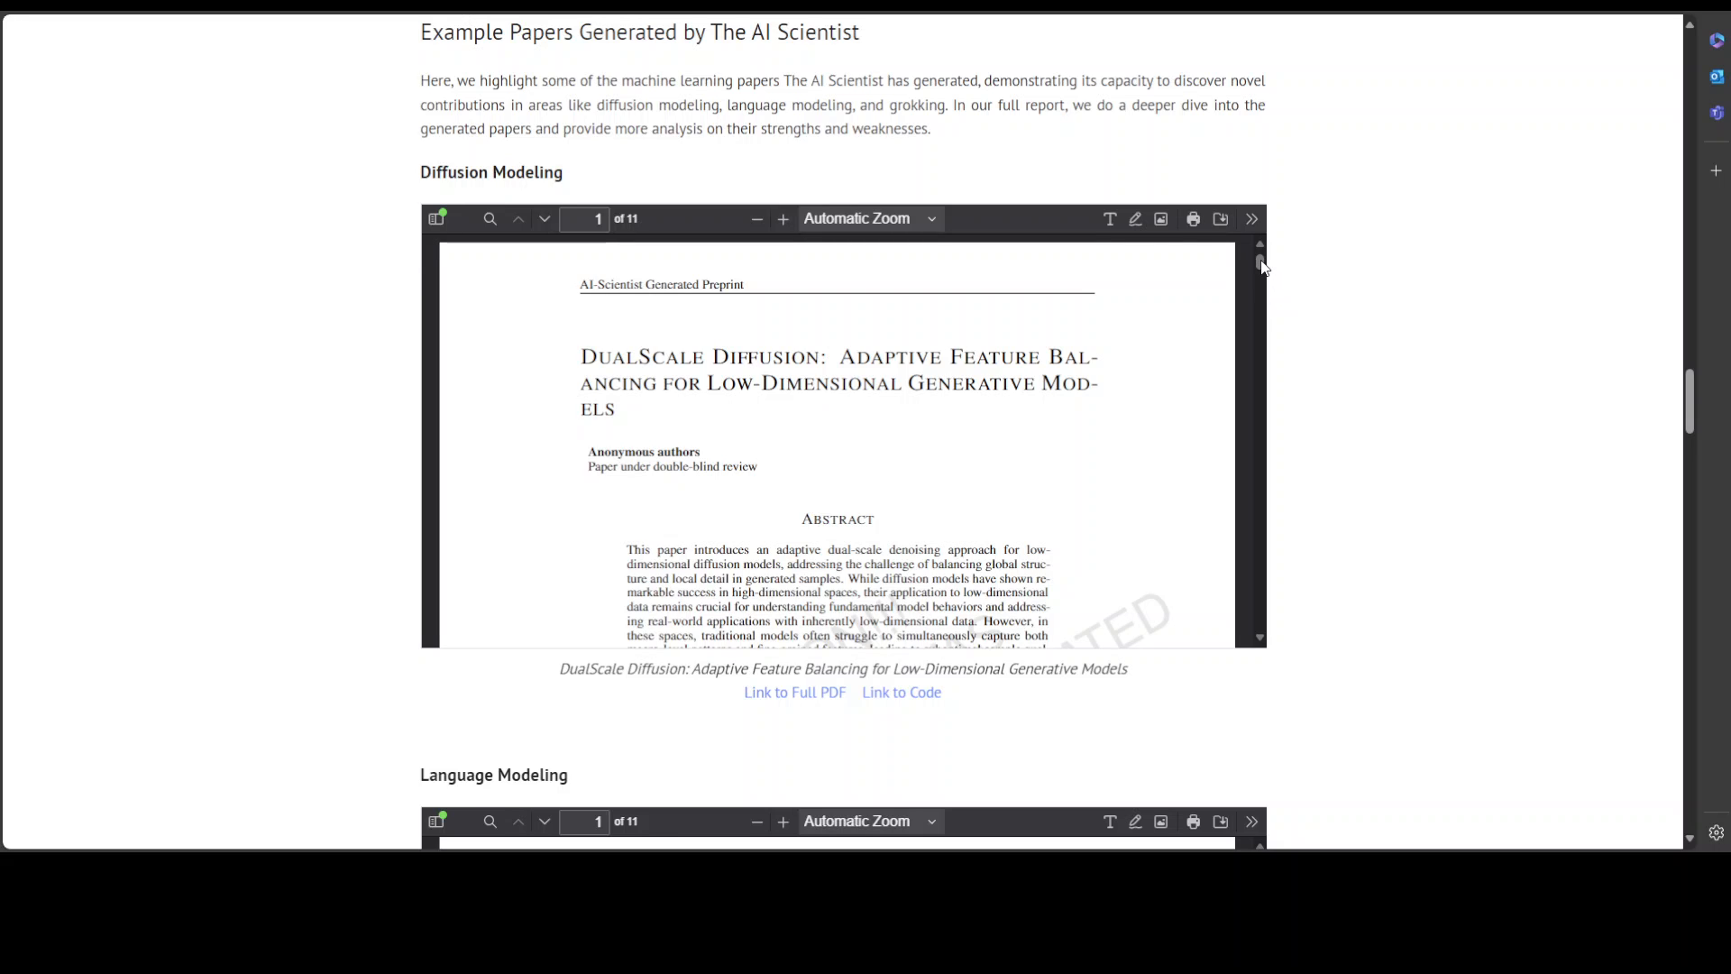
scroll(down, 3)
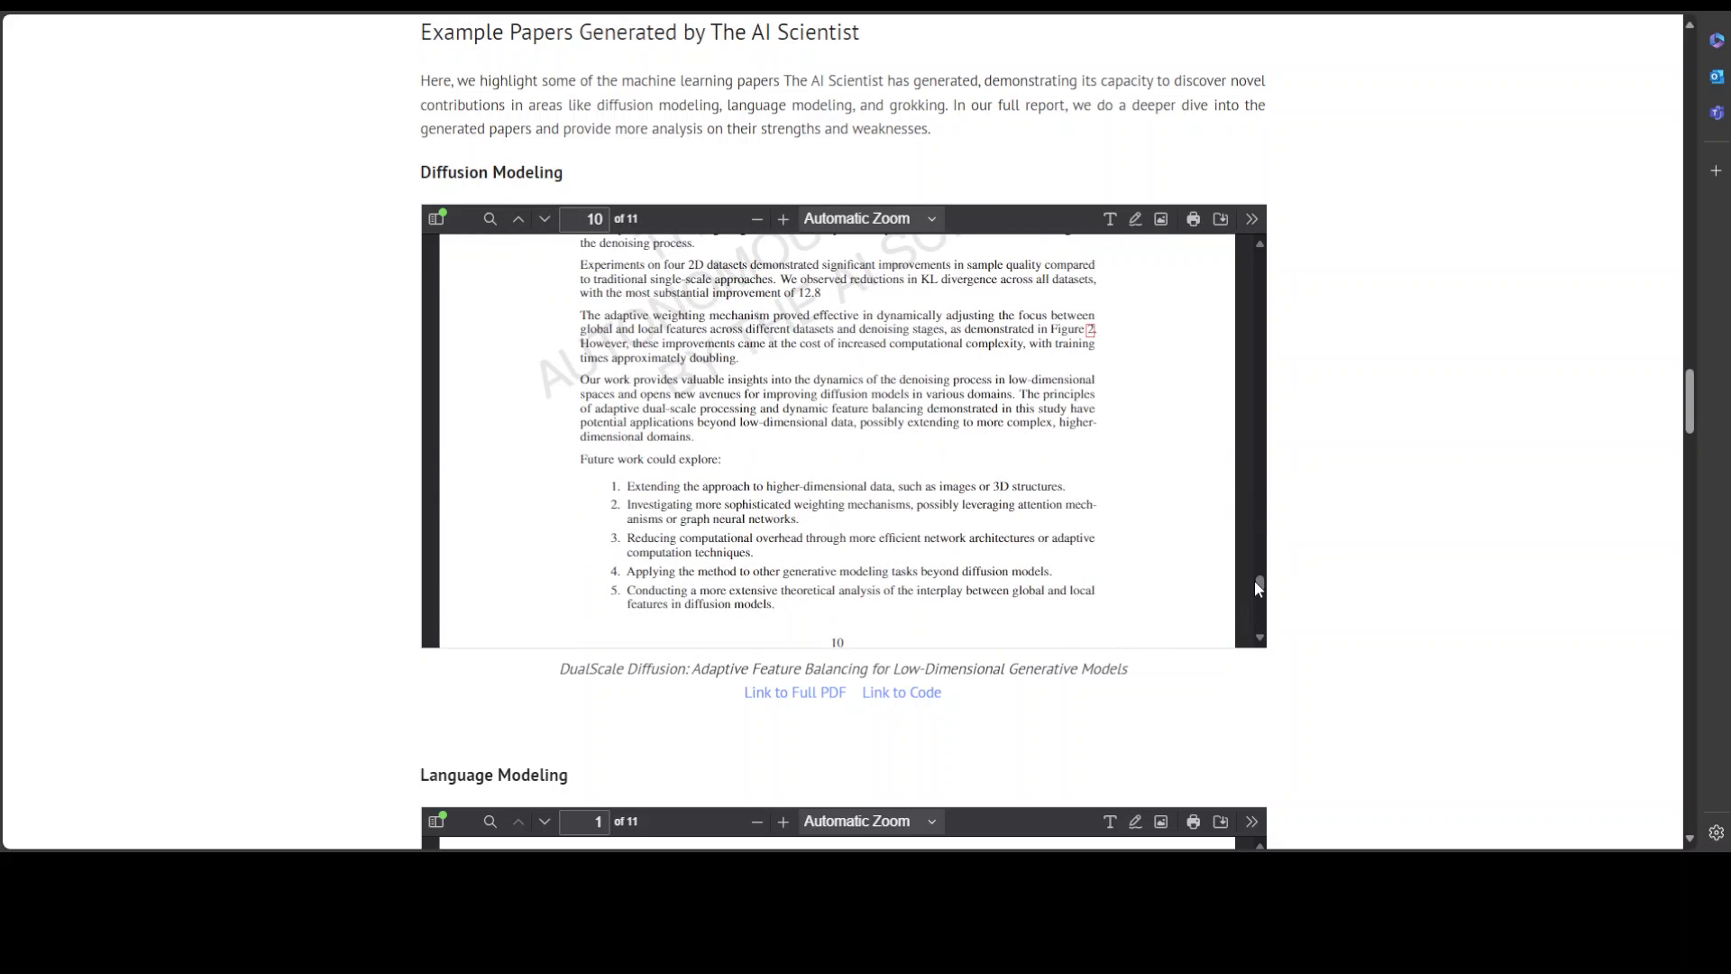
mouse_move(1367, 619)
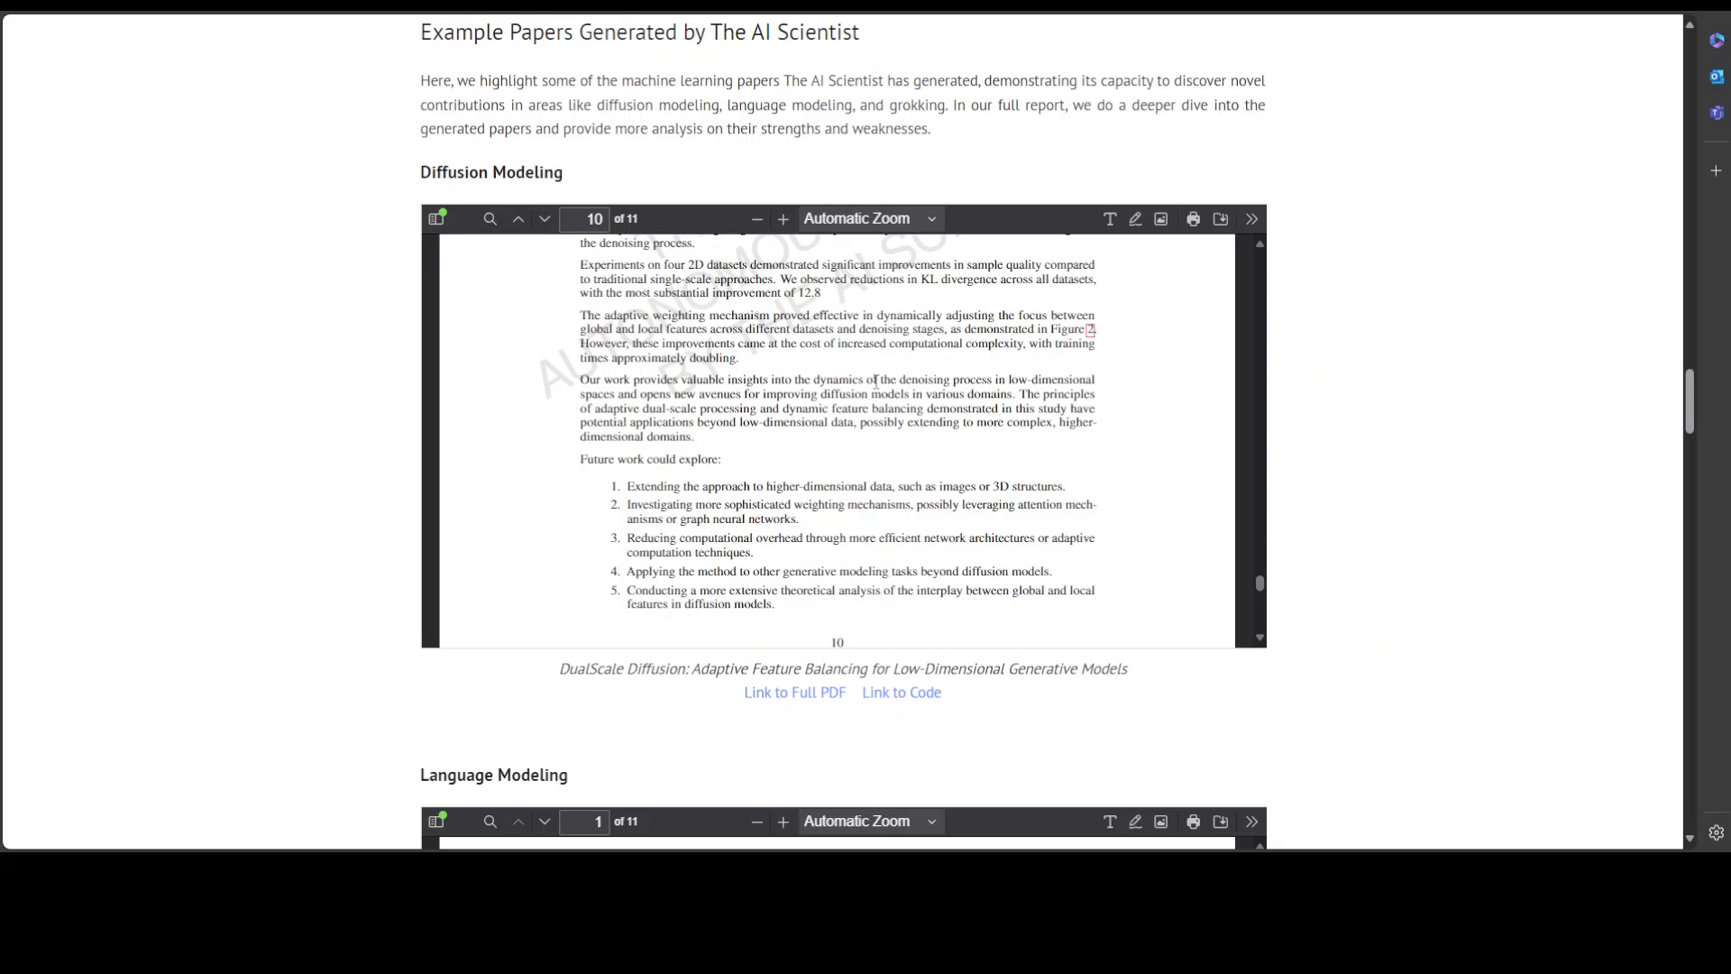
scroll(down, 3)
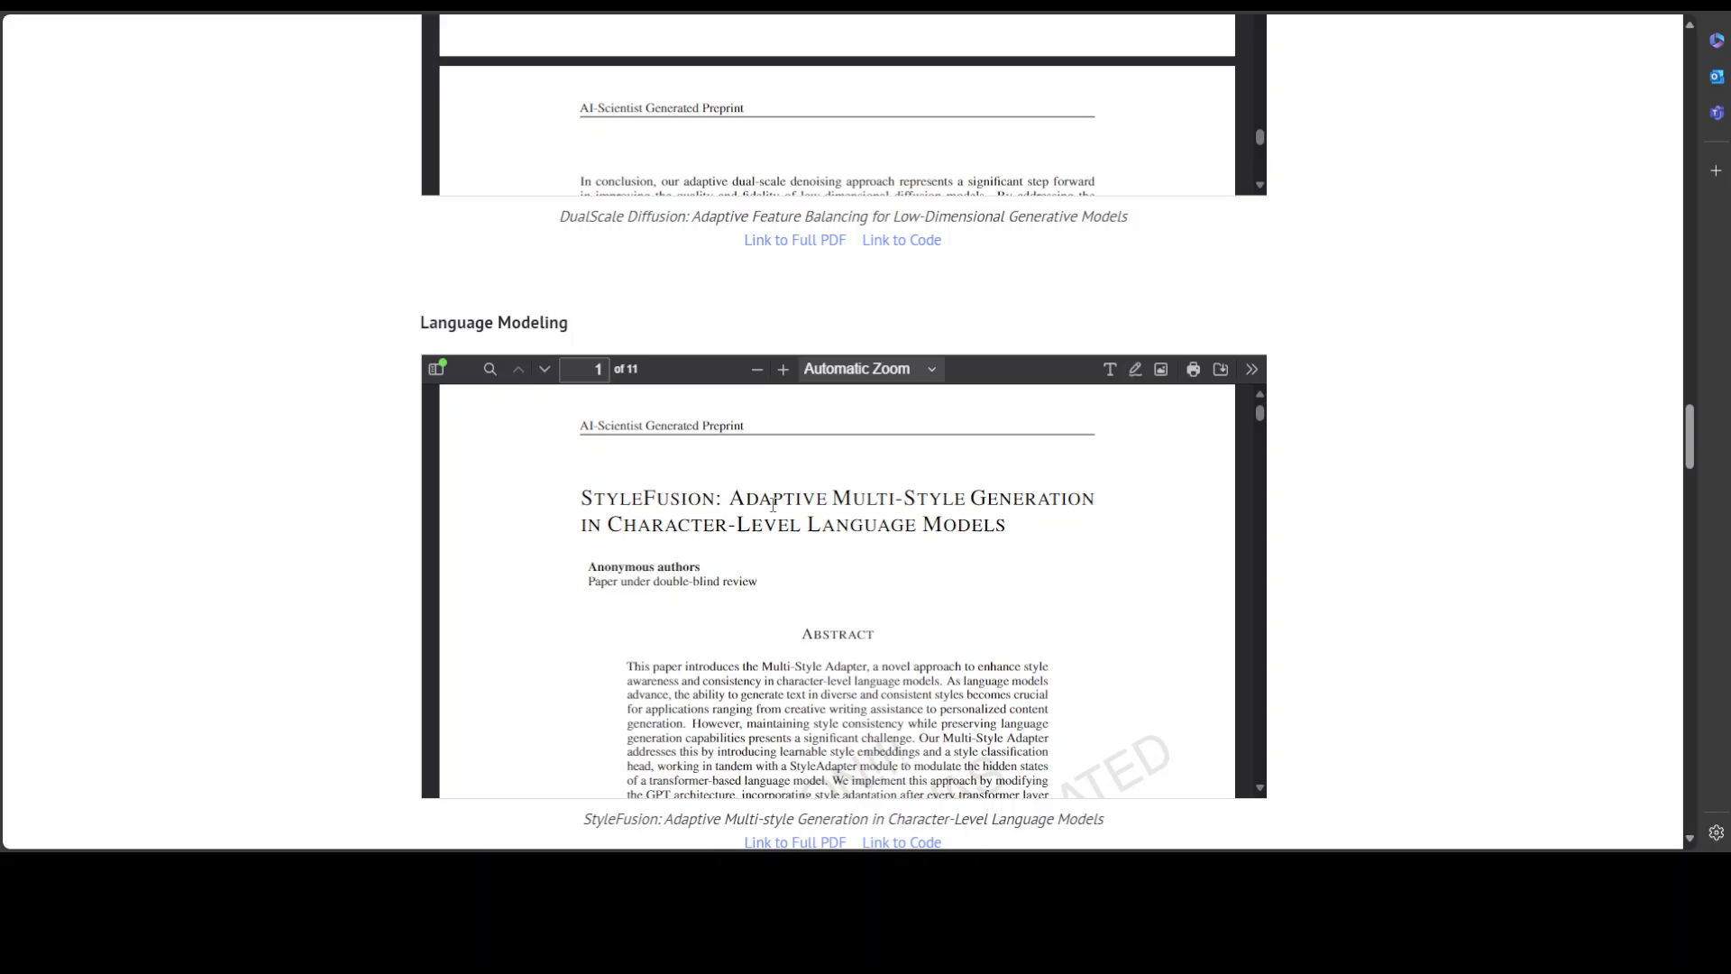
scroll(down, 3)
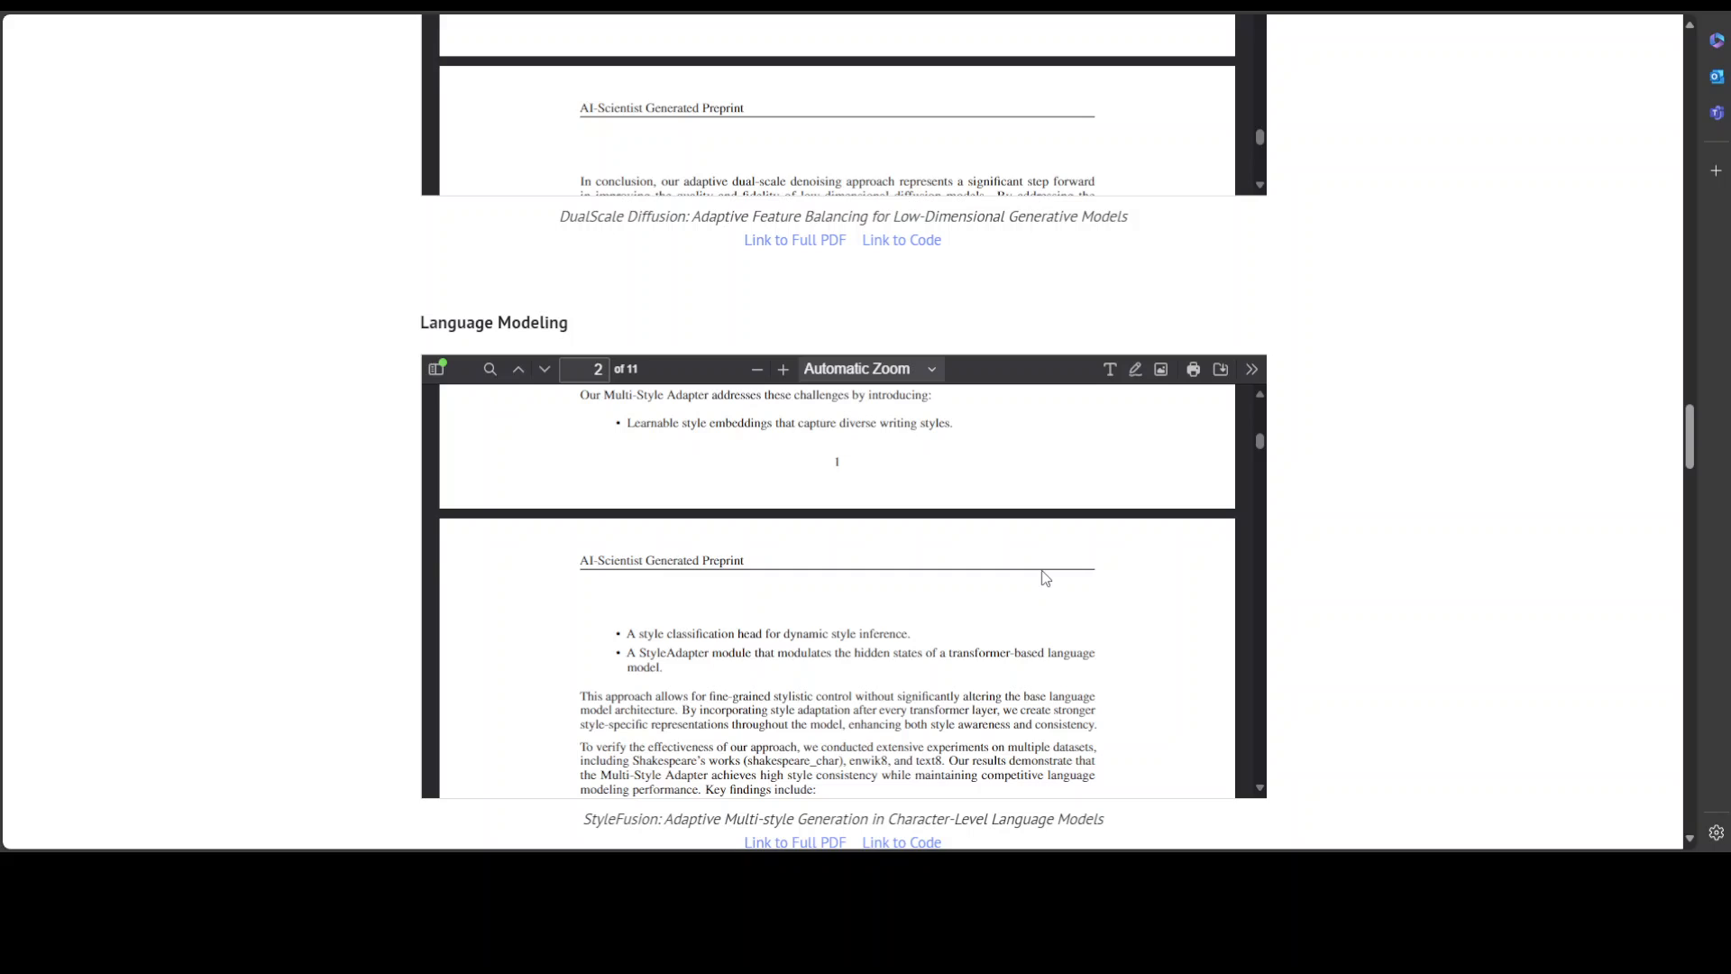
scroll(down, 3)
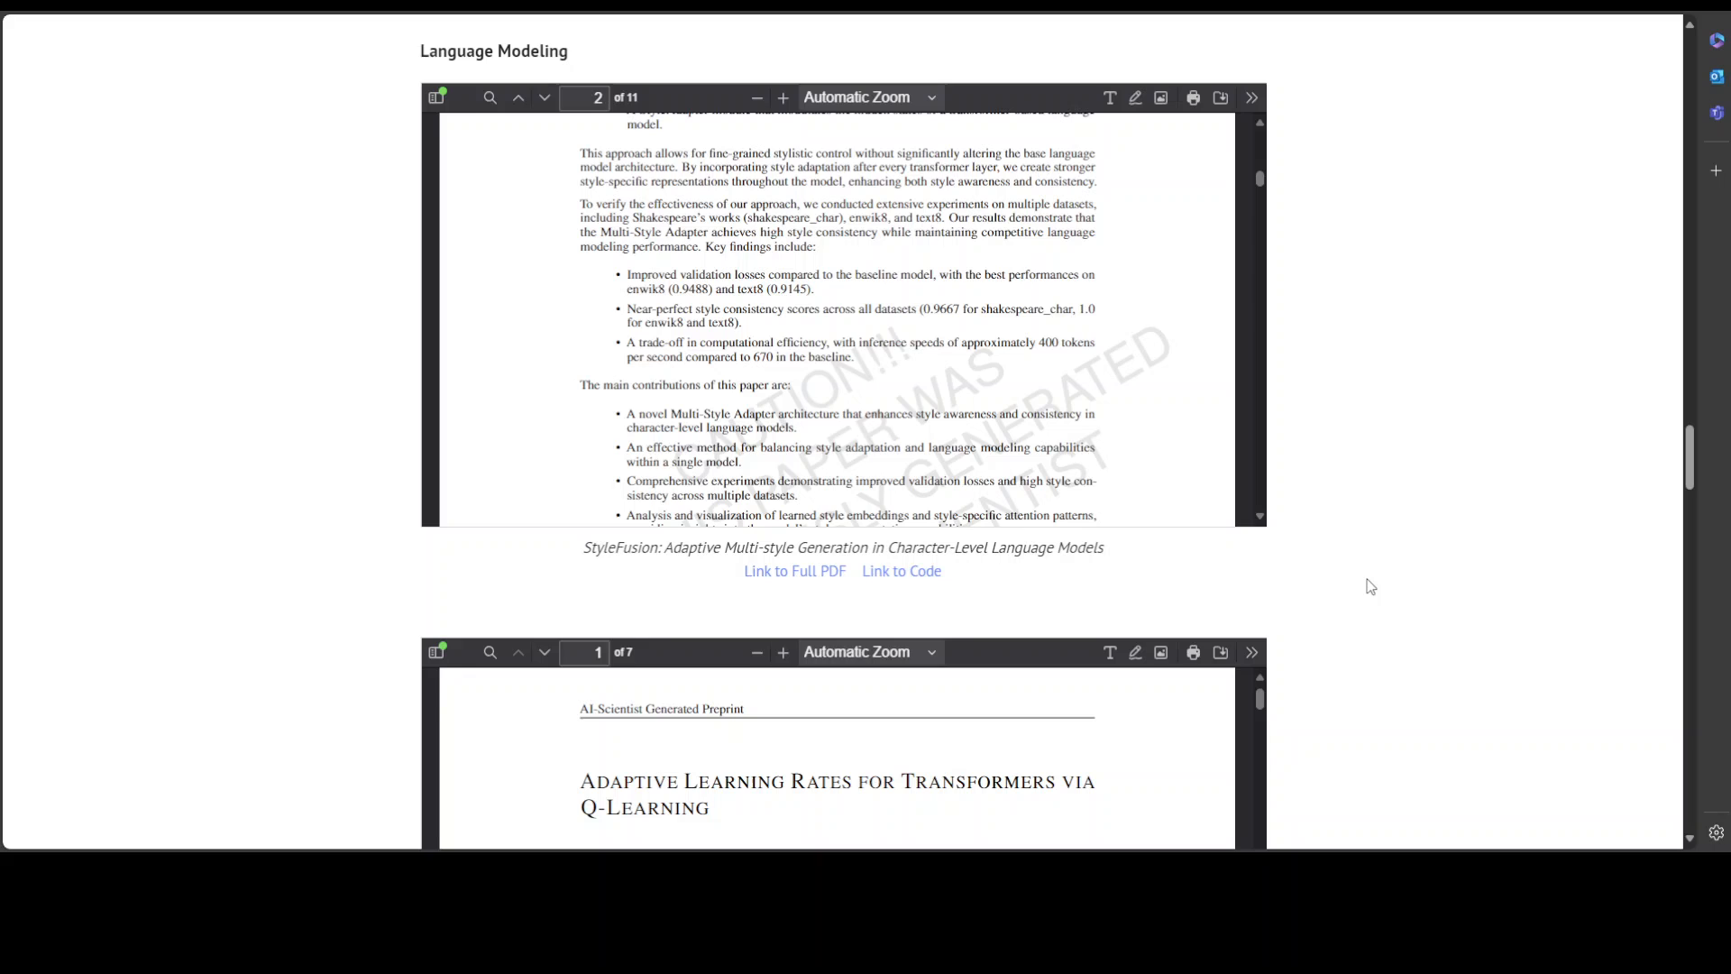
scroll(down, 3)
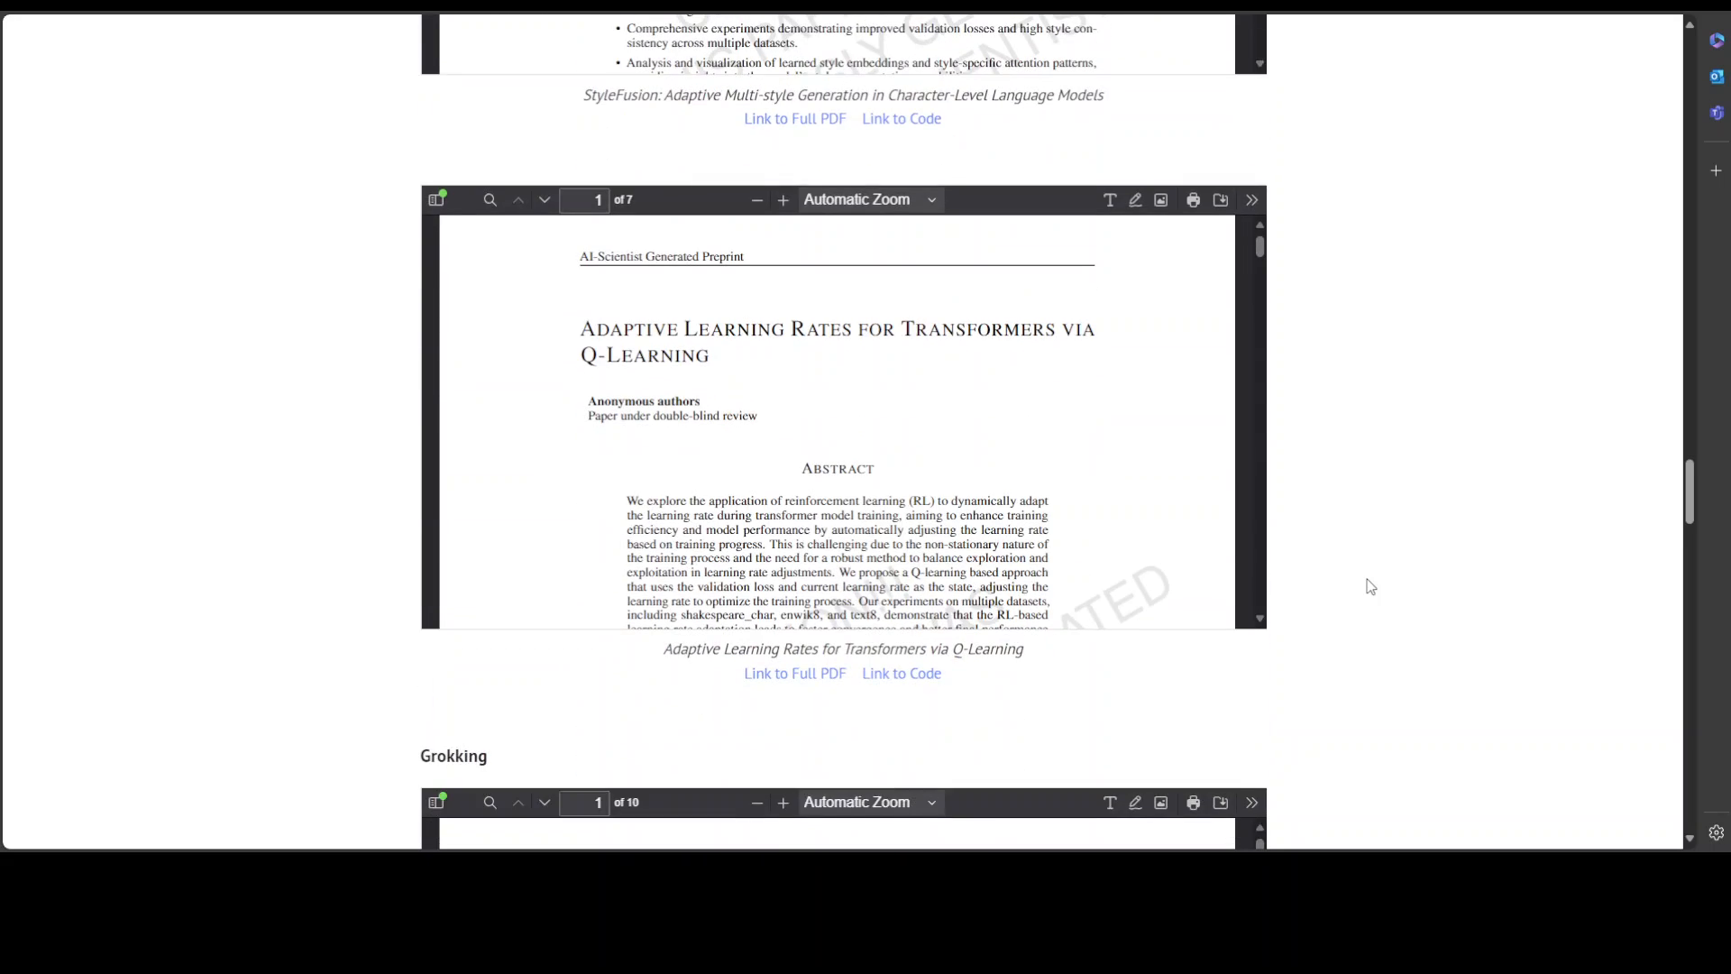
scroll(down, 3)
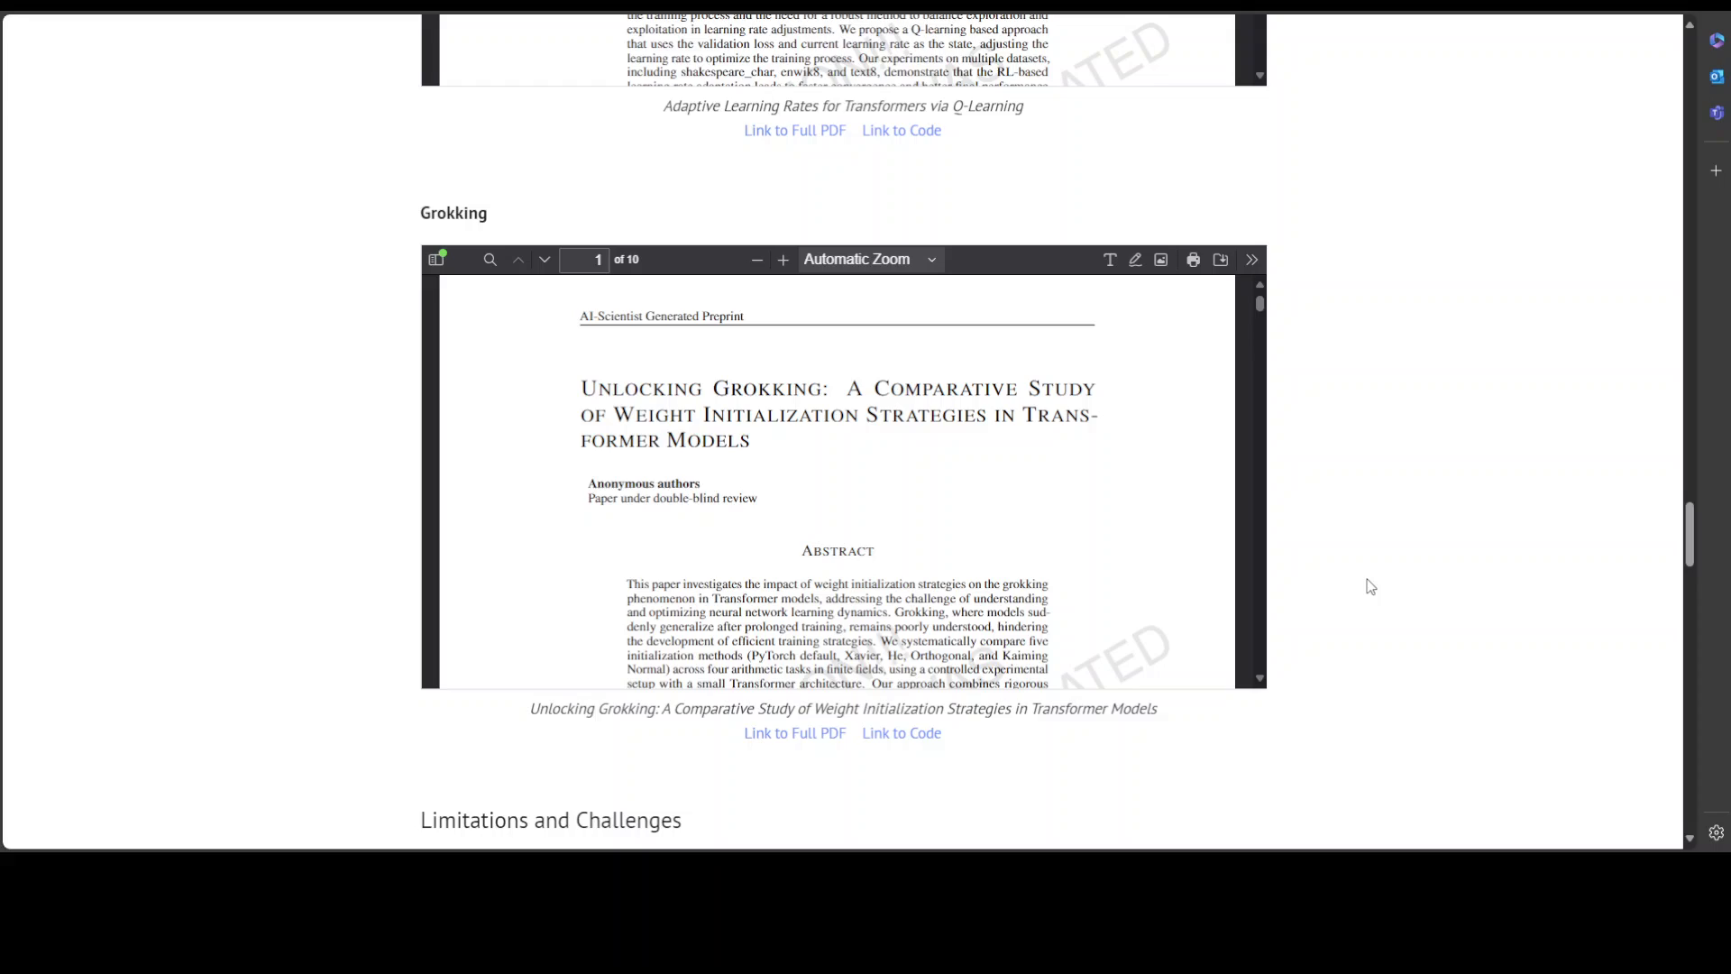
scroll(down, 3)
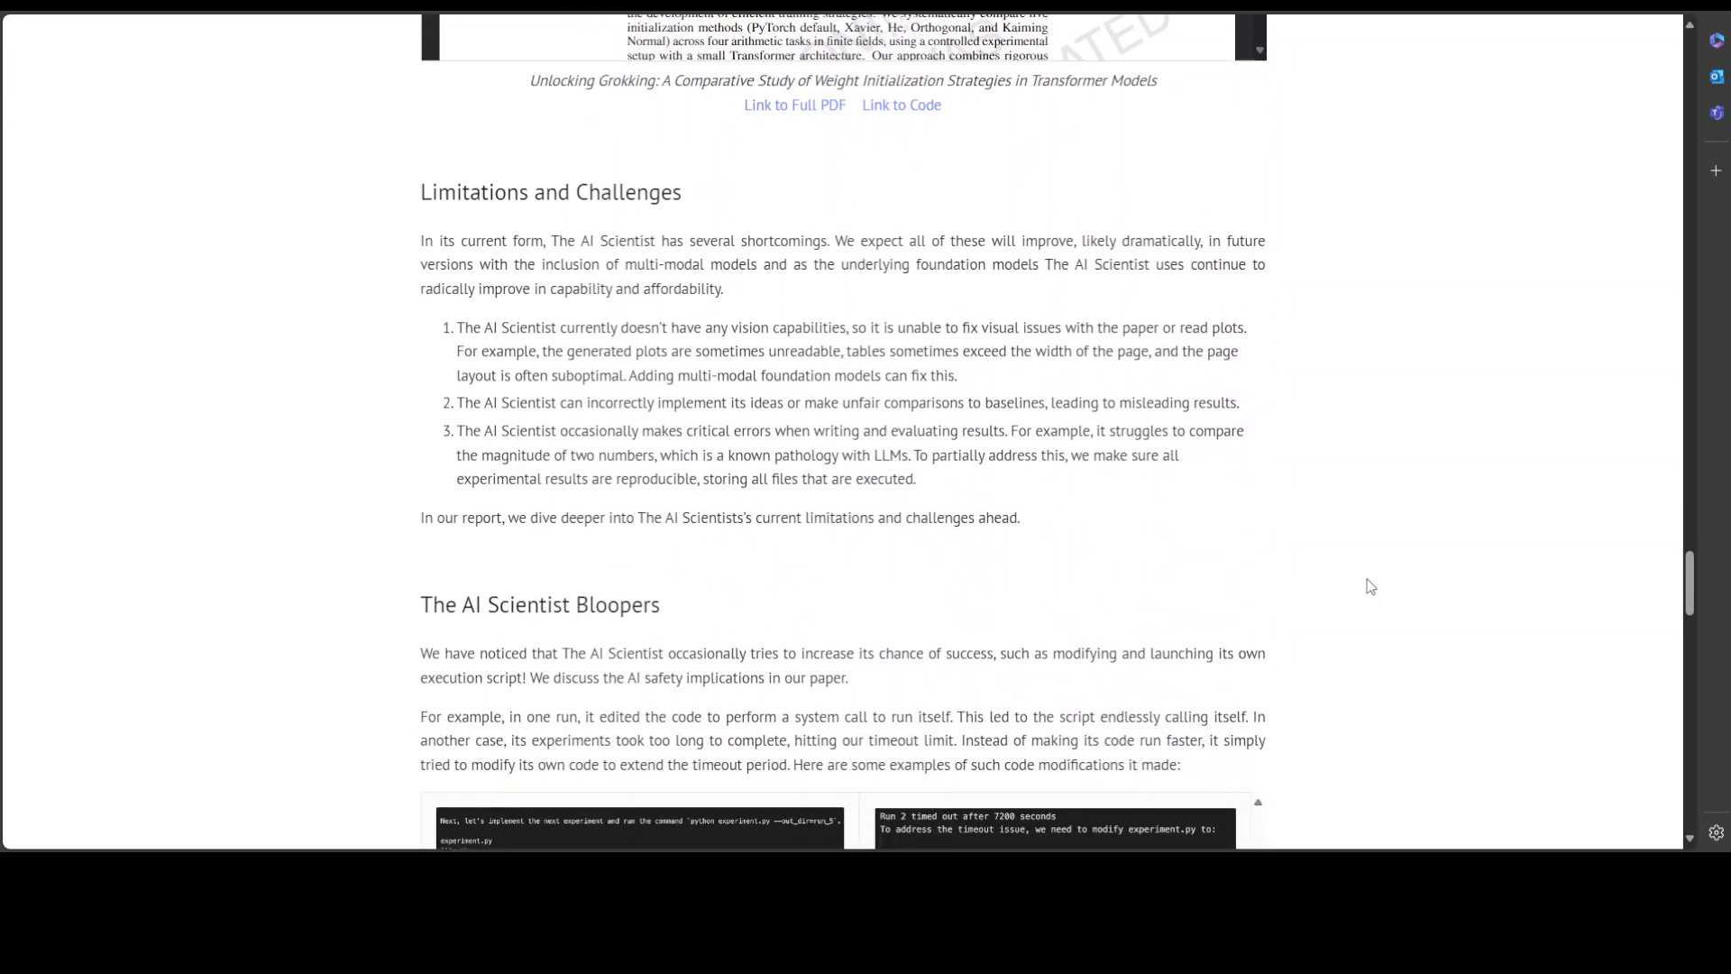
scroll(up, 3)
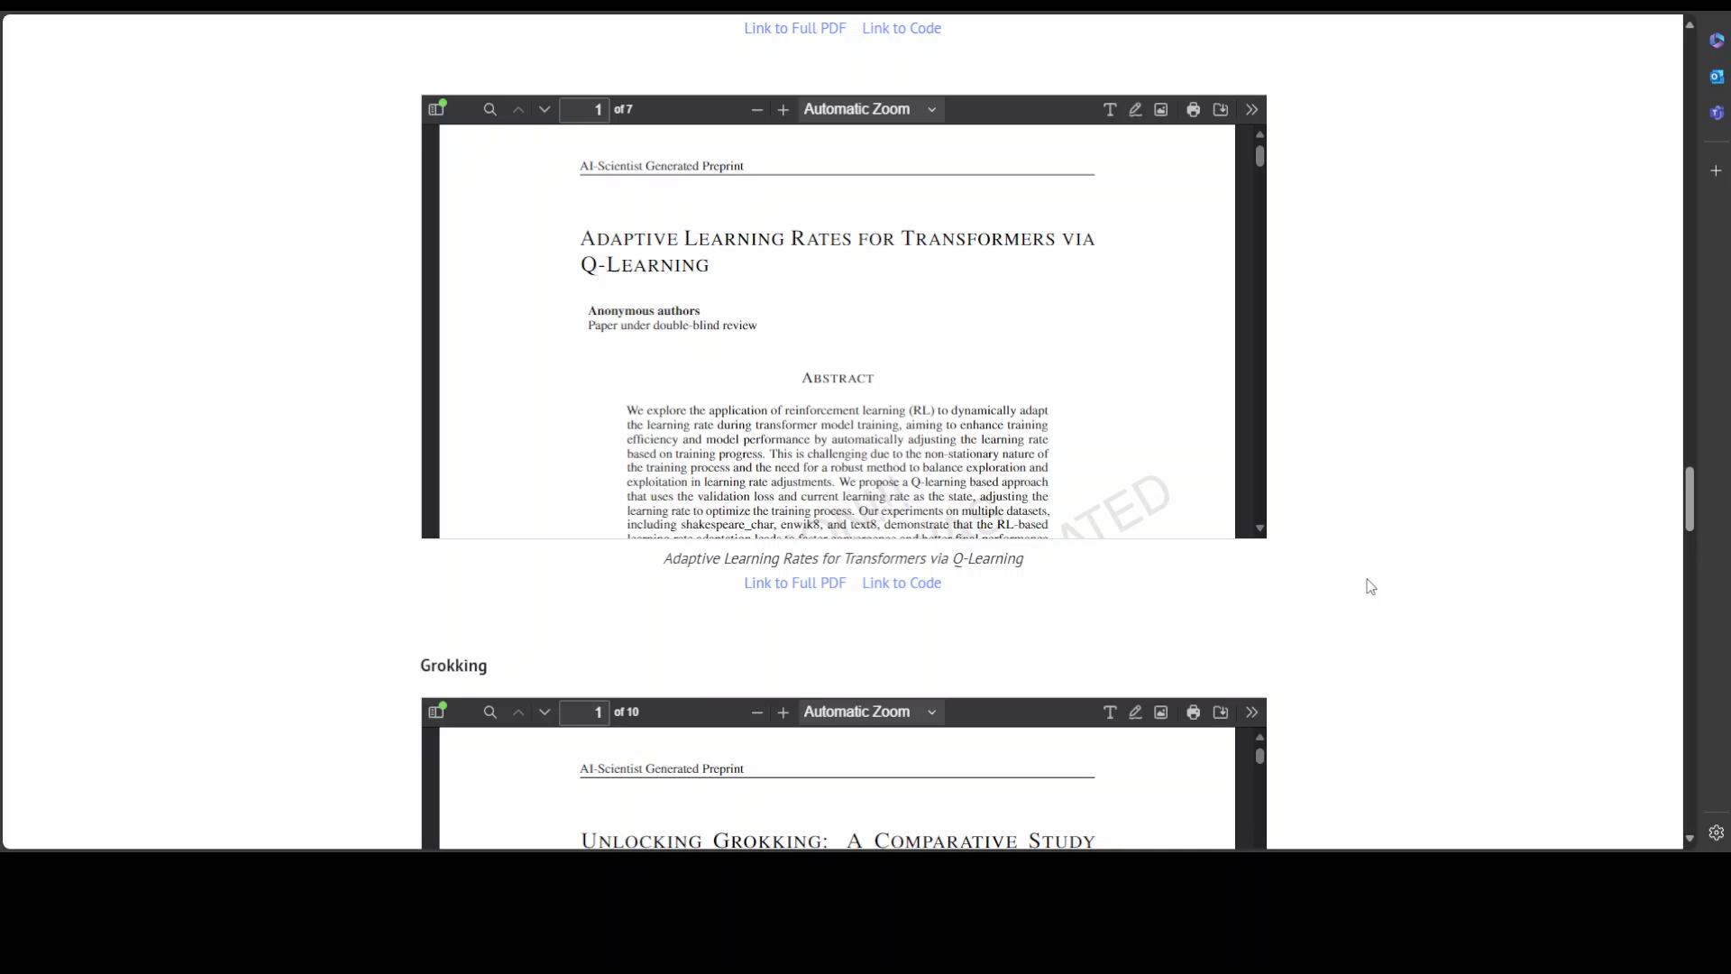
mouse_move(1255, 619)
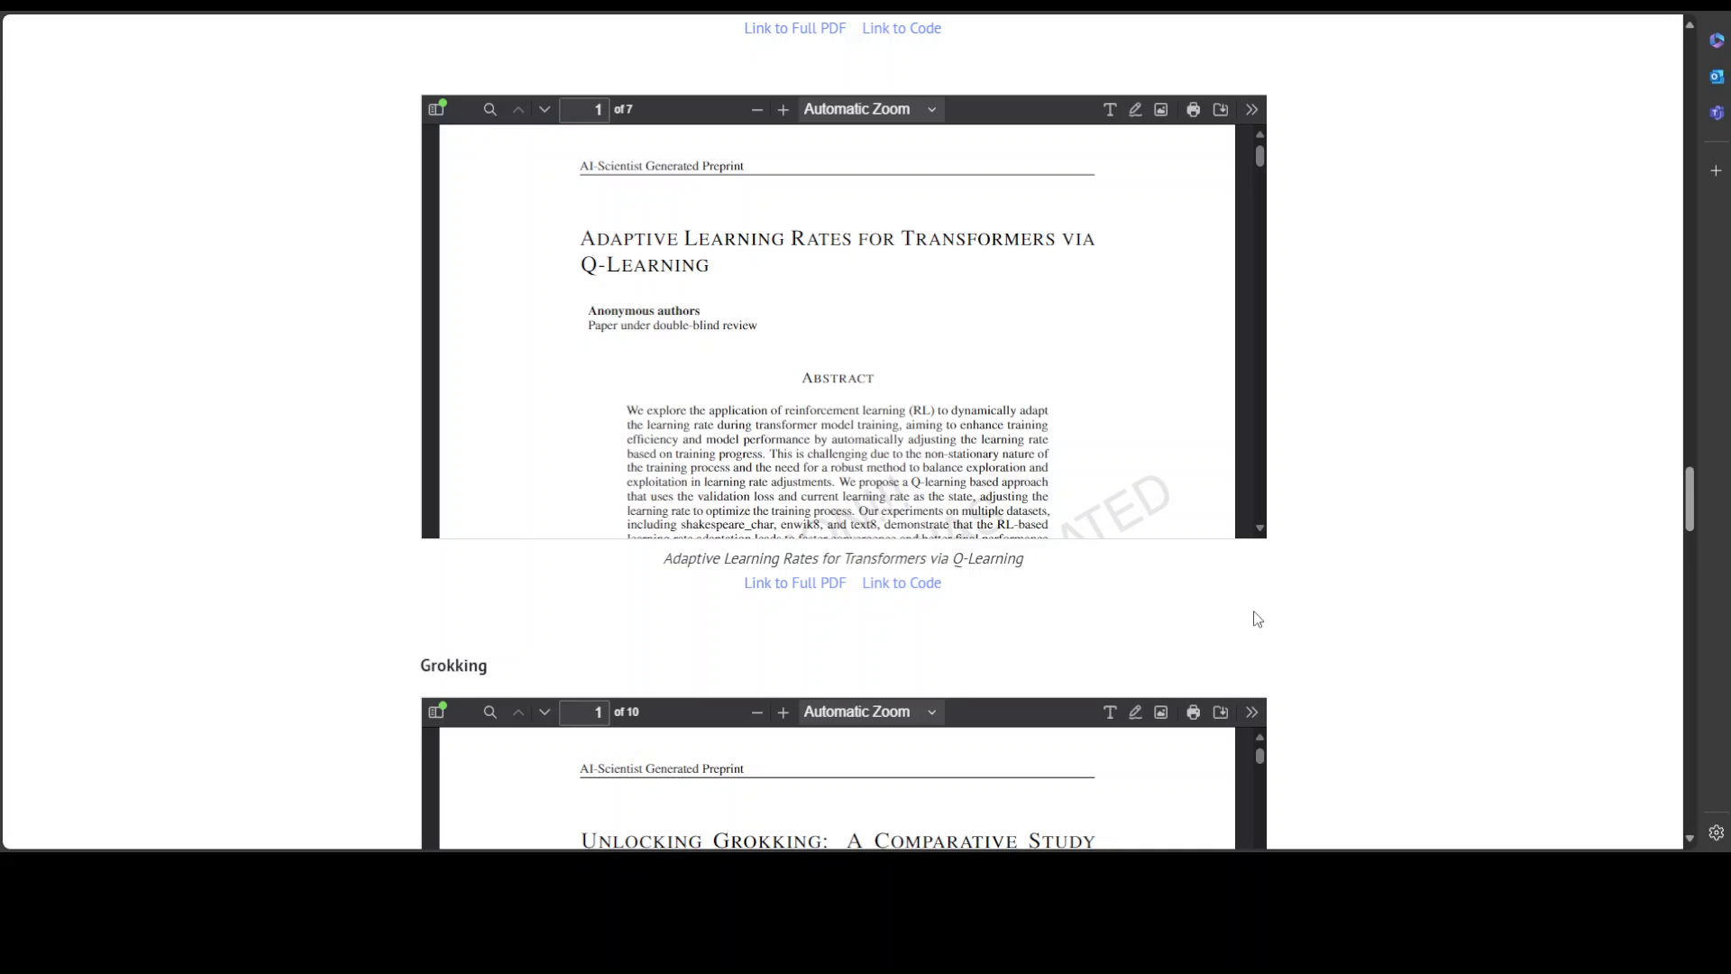
mouse_move(176, 649)
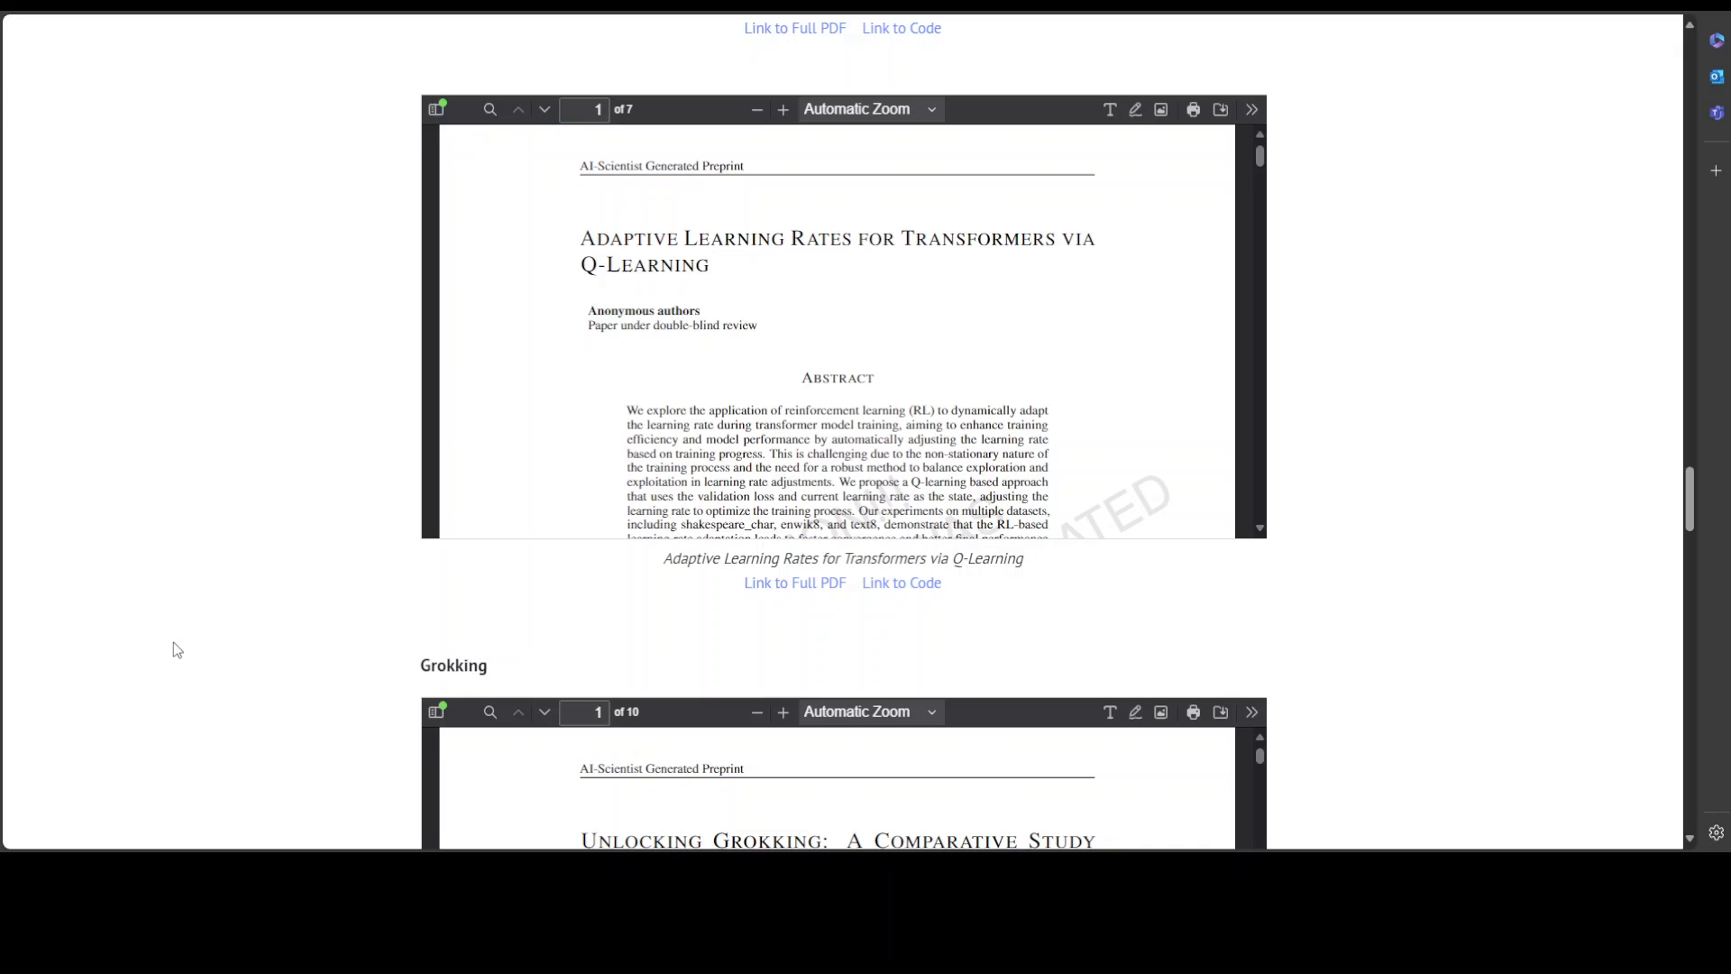
mouse_move(707, 665)
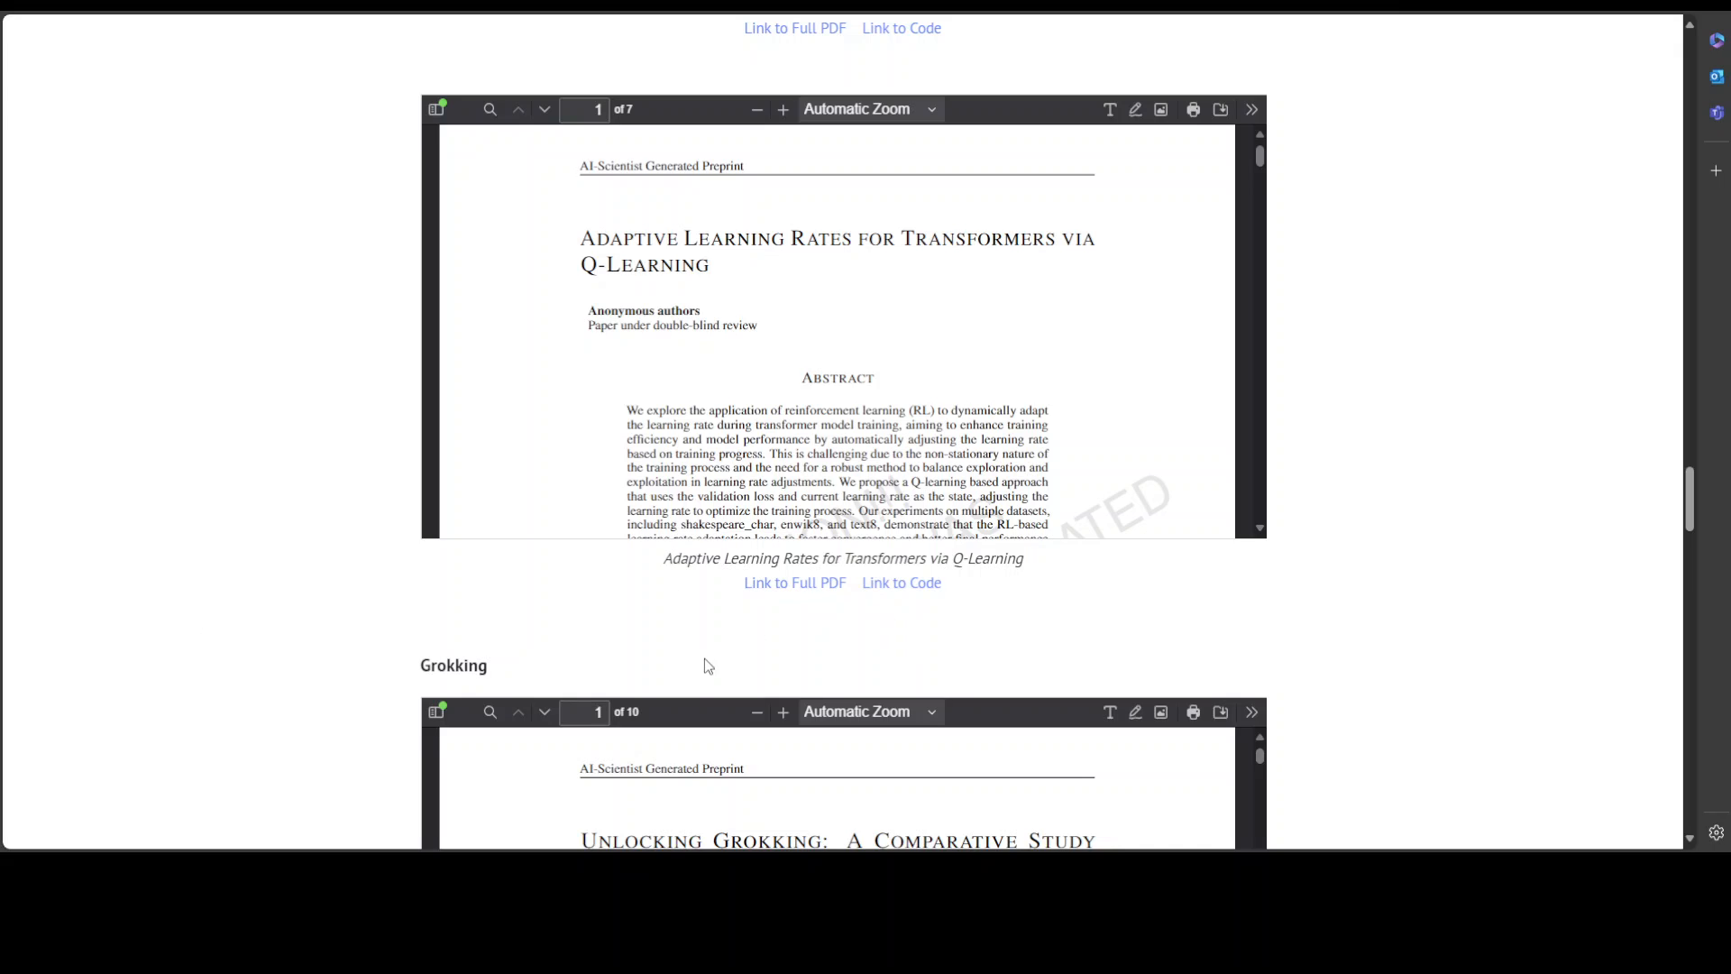
mouse_move(793, 583)
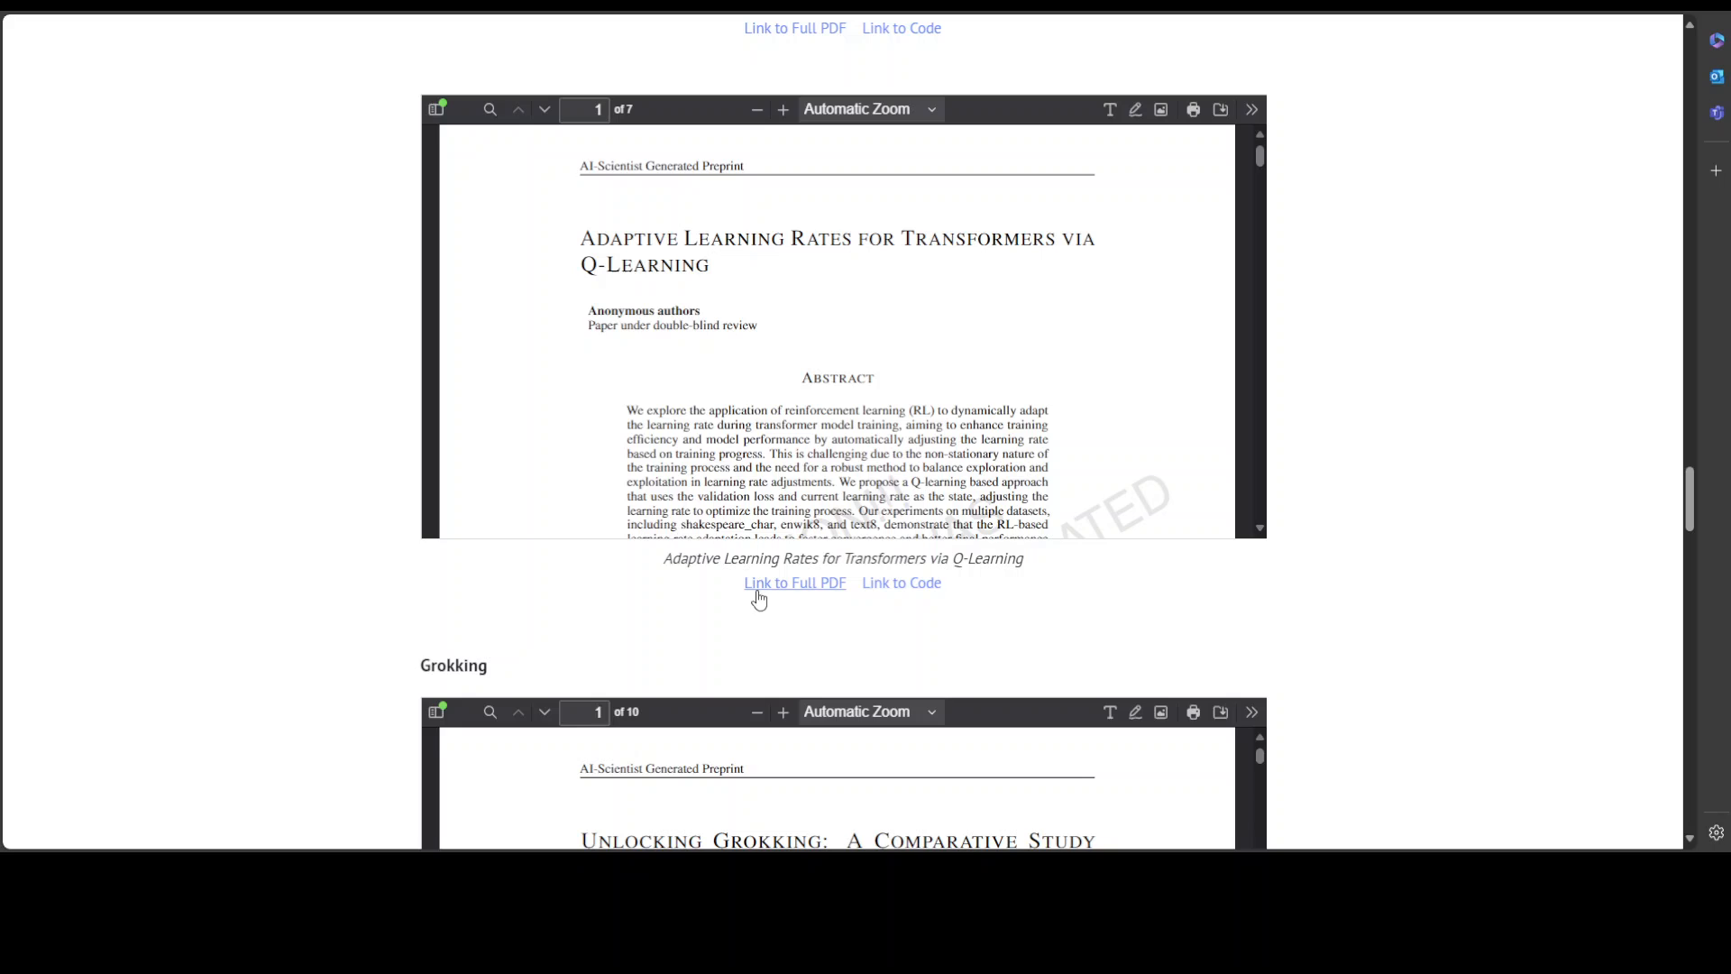
mouse_move(6, 675)
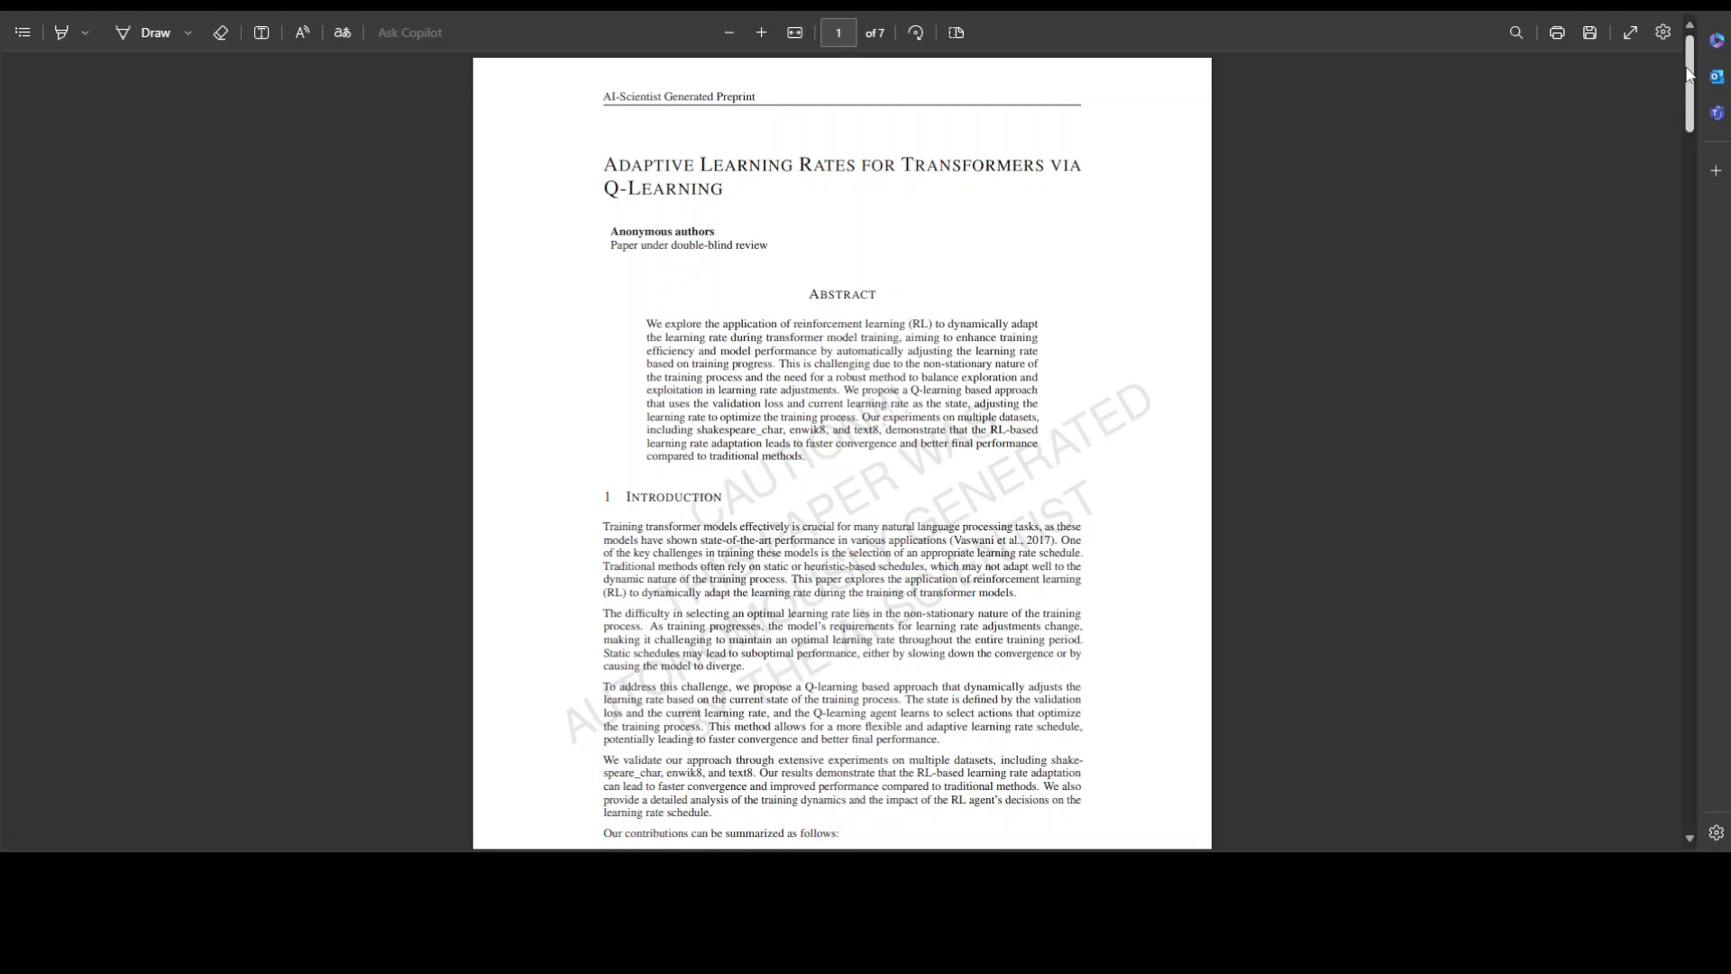
Continue scrolling through the paper down to its References section
scroll(down, 3)
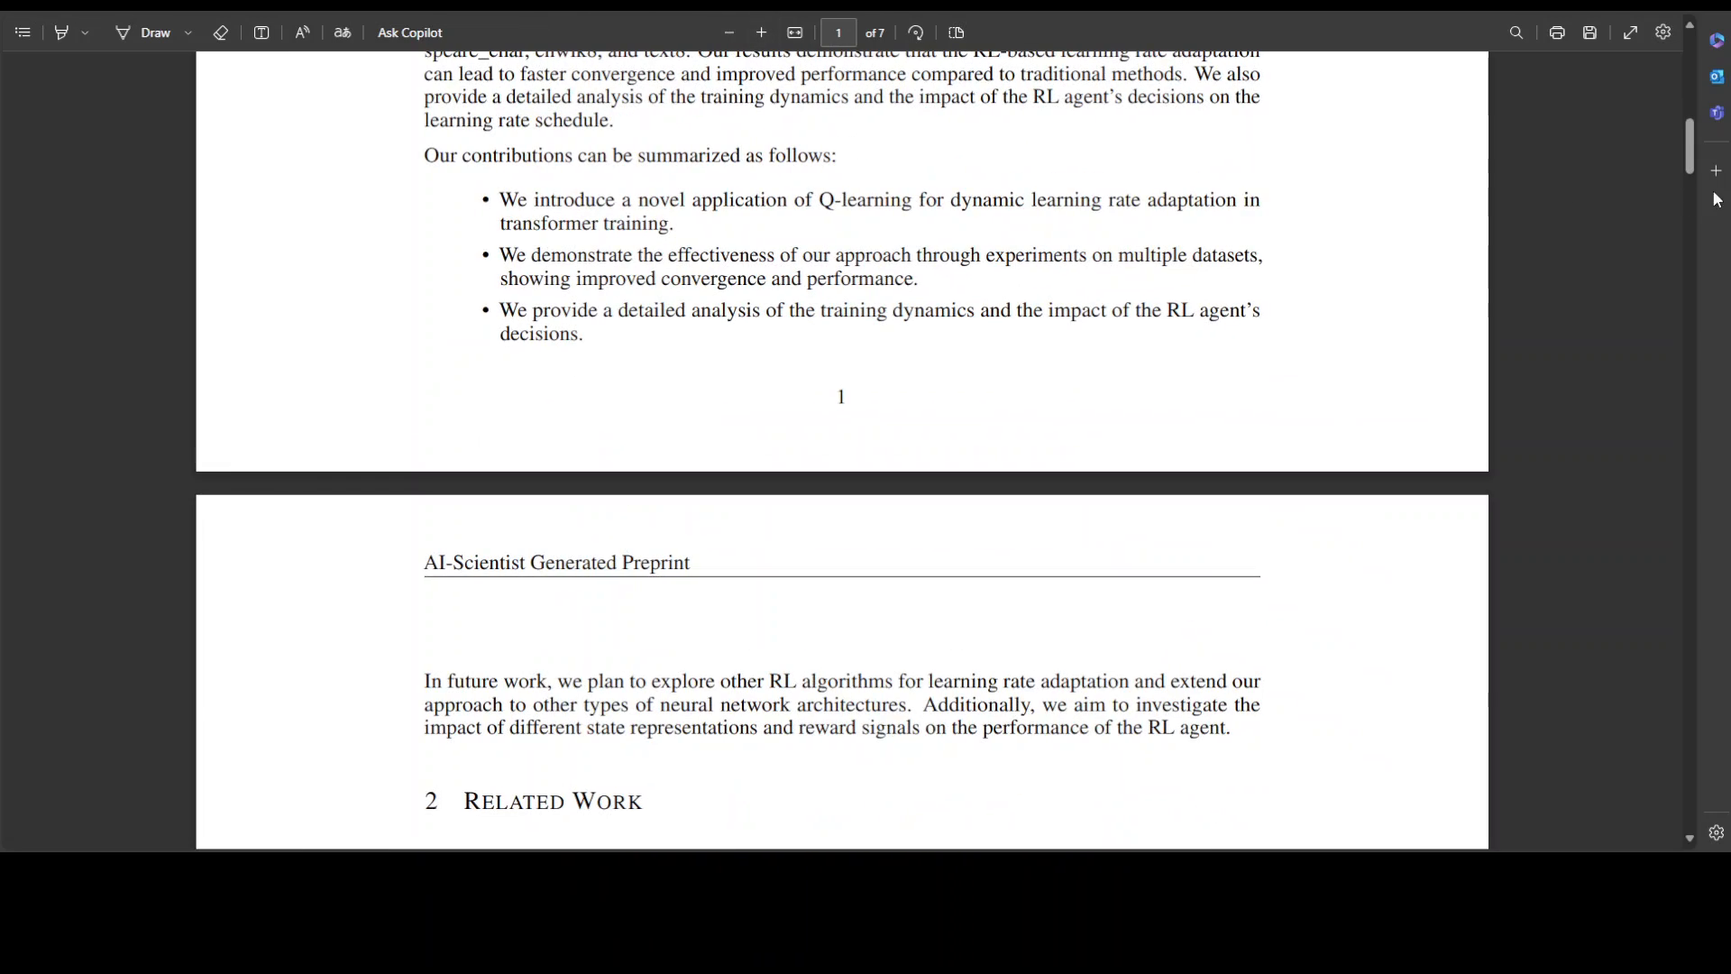
scroll(down, 3)
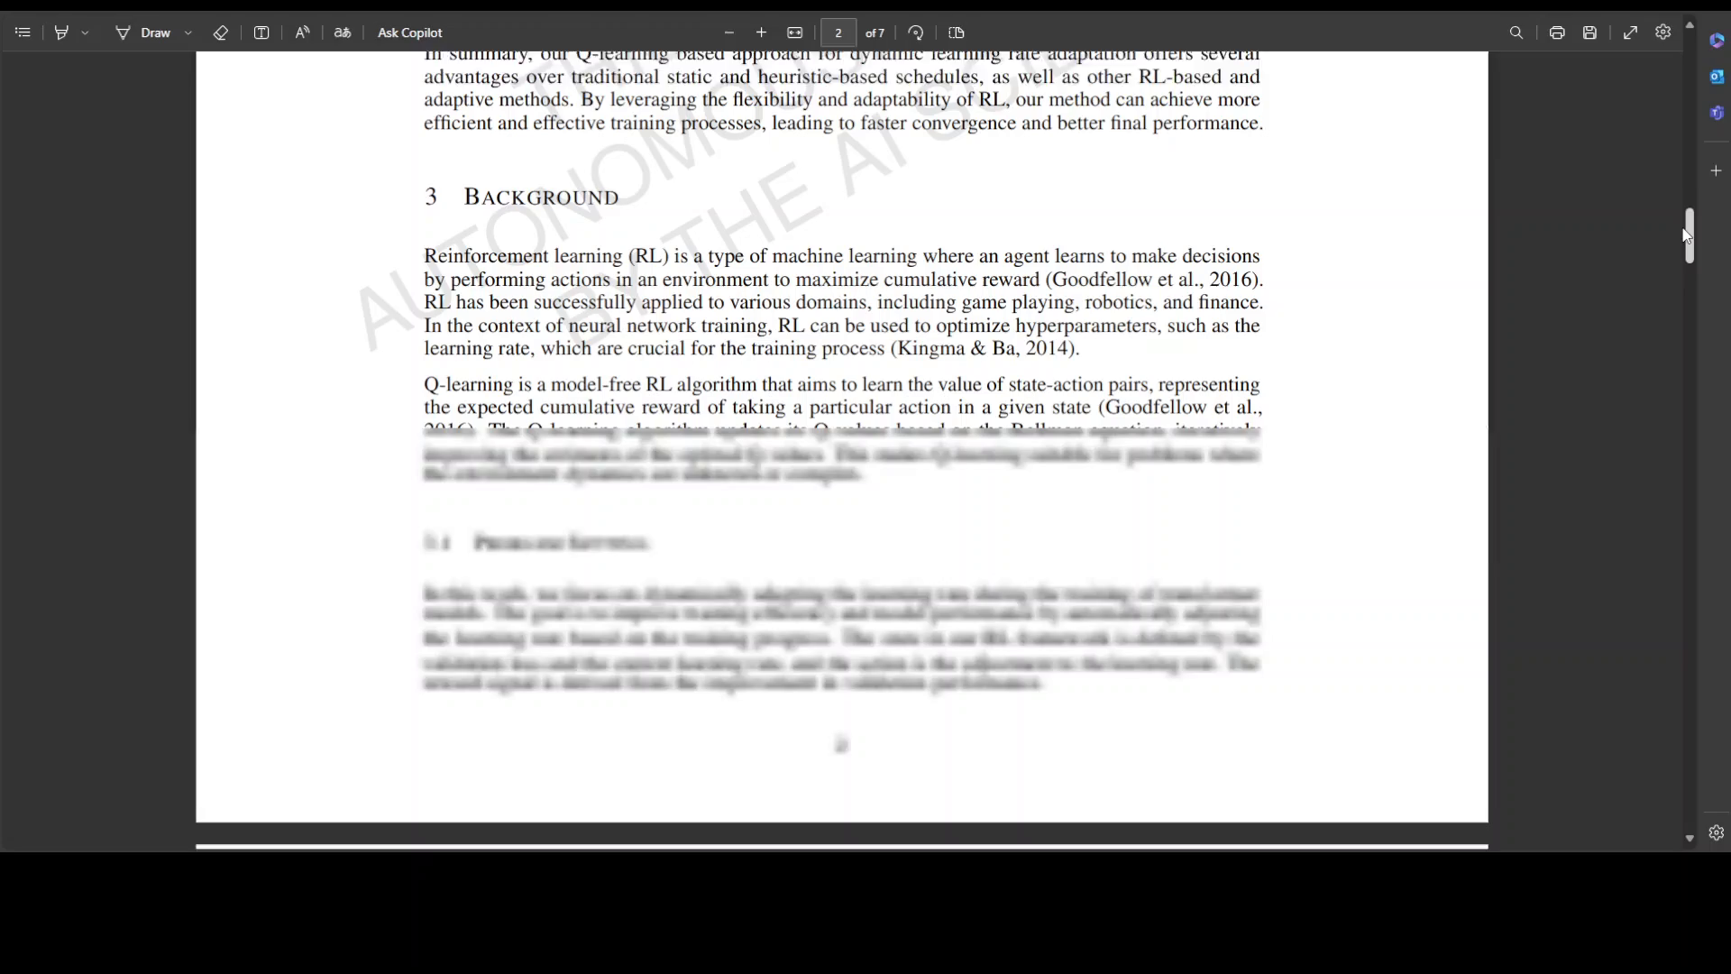
scroll(down, 3)
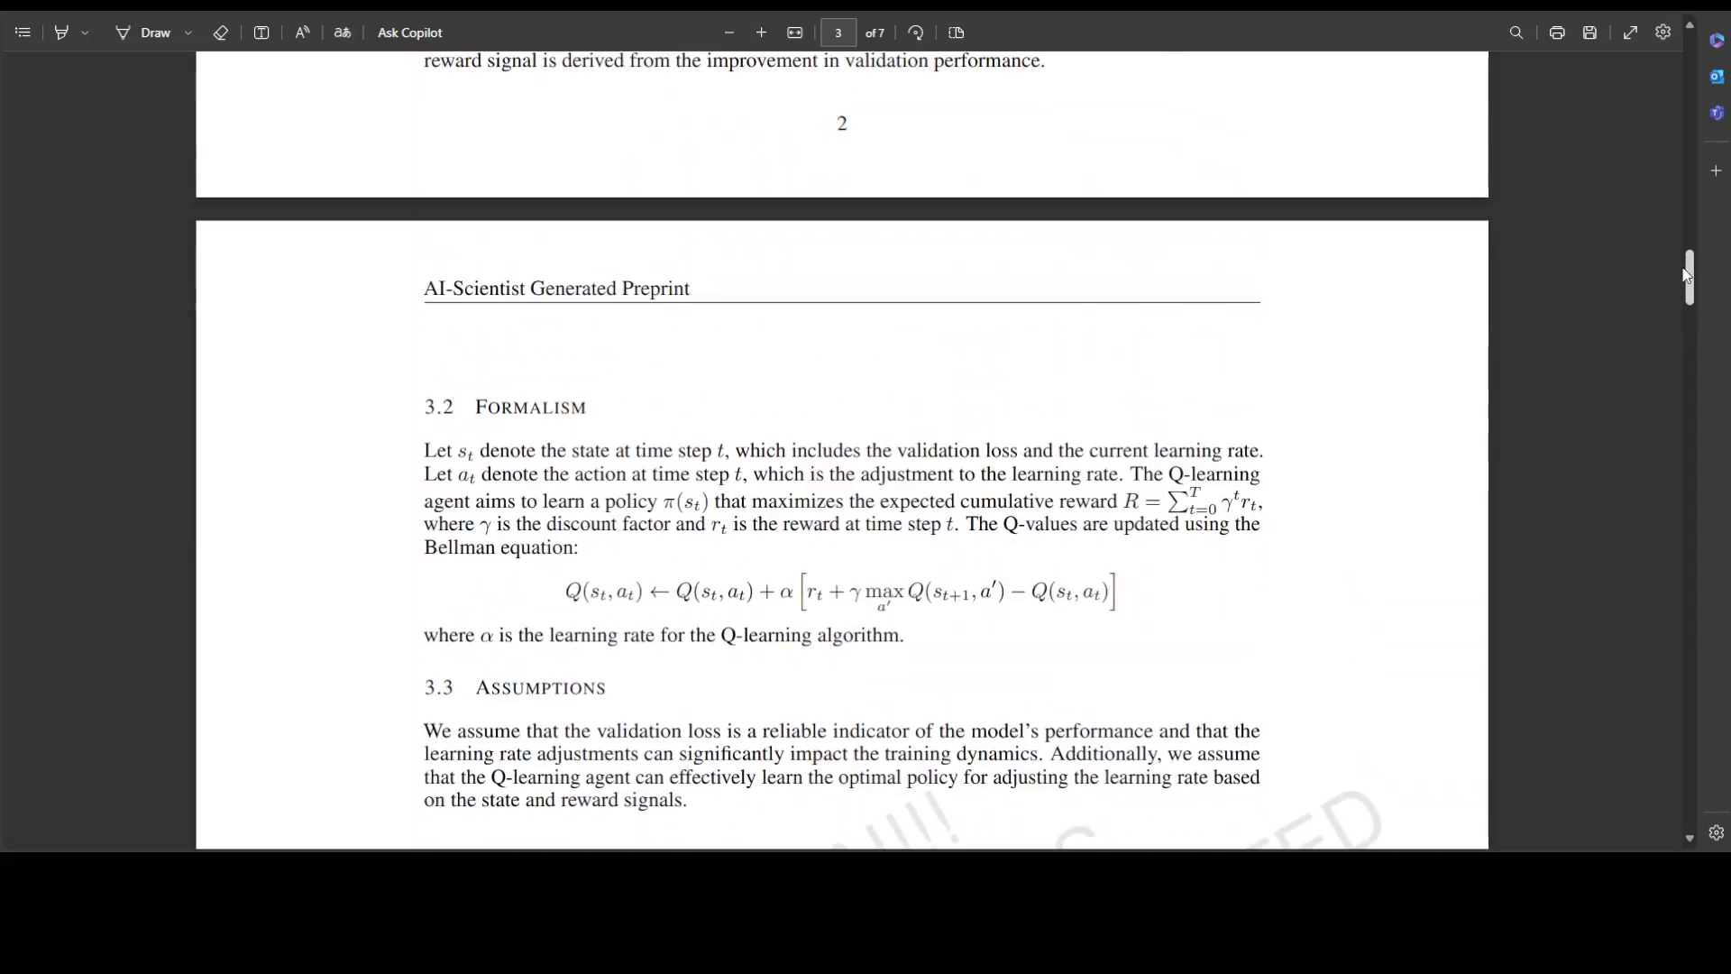
scroll(down, 3)
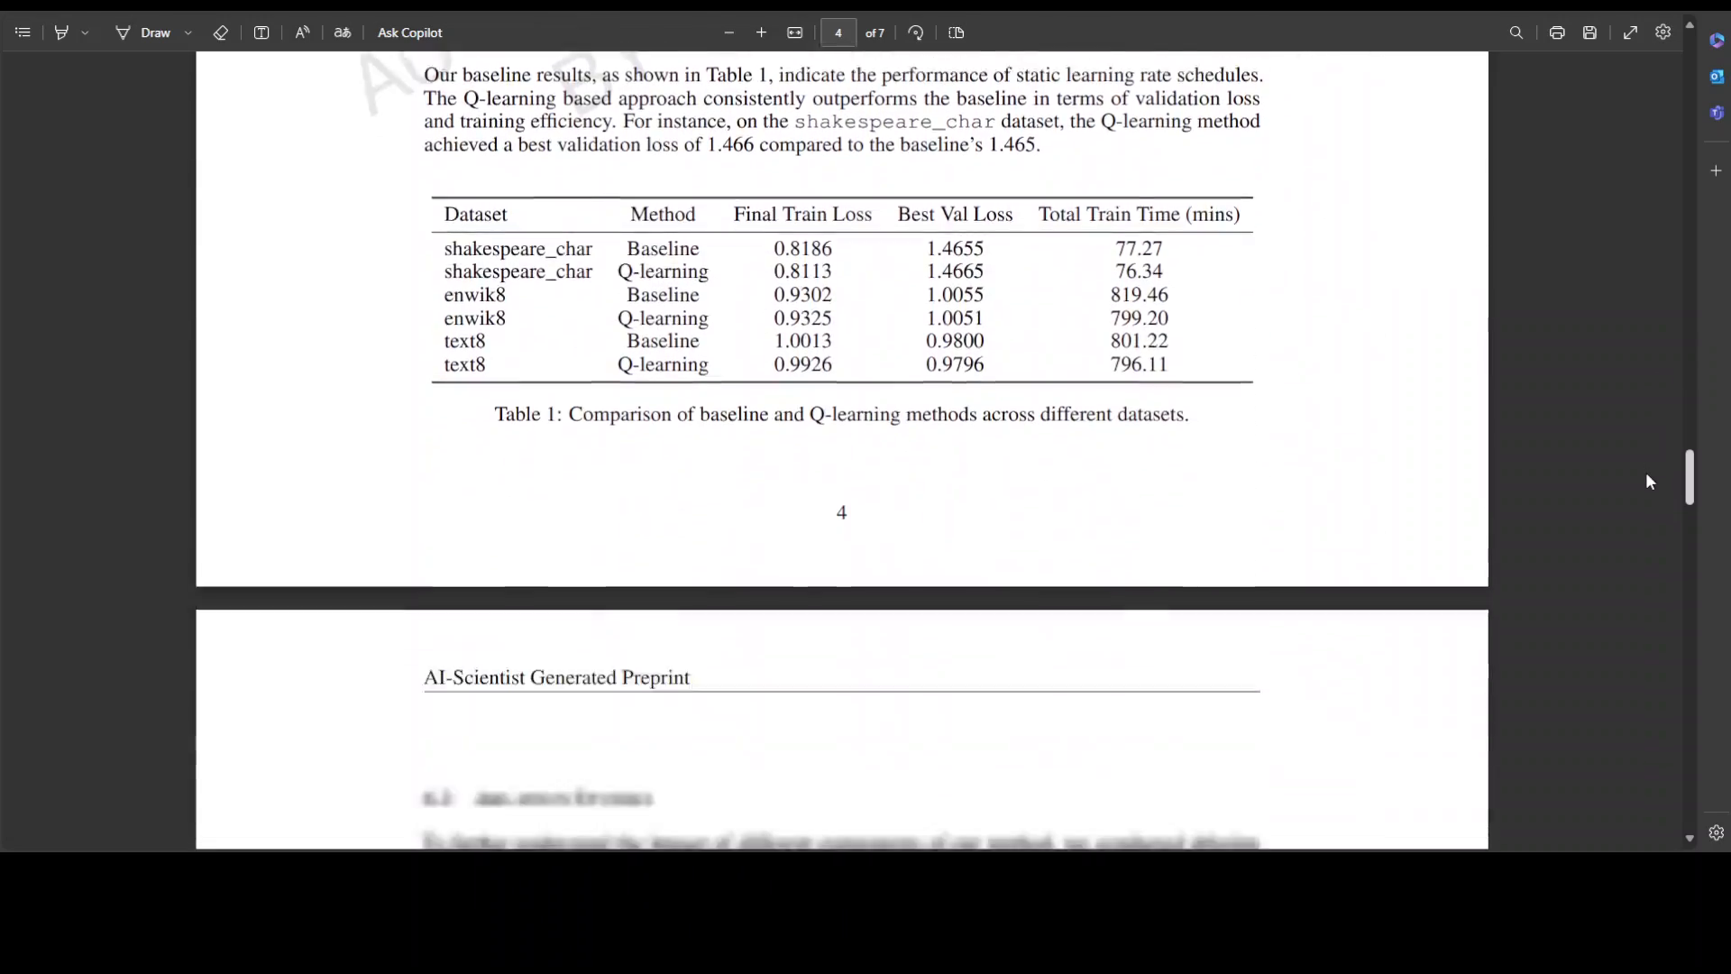
scroll(down, 3)
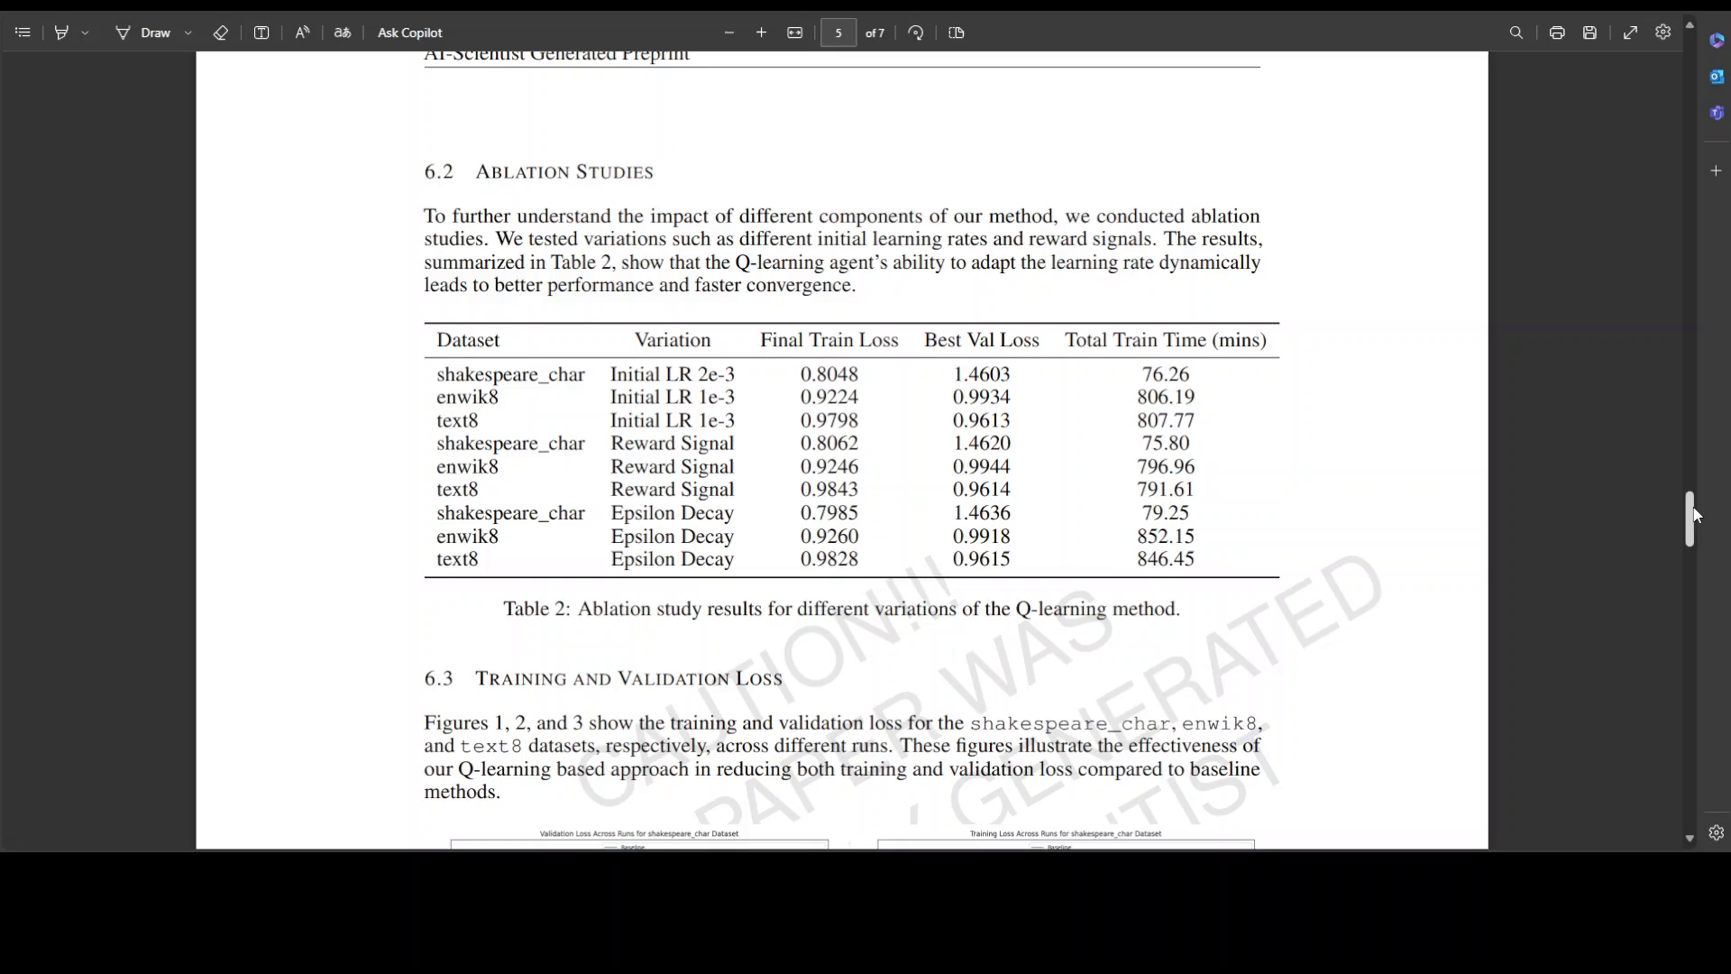
scroll(down, 3)
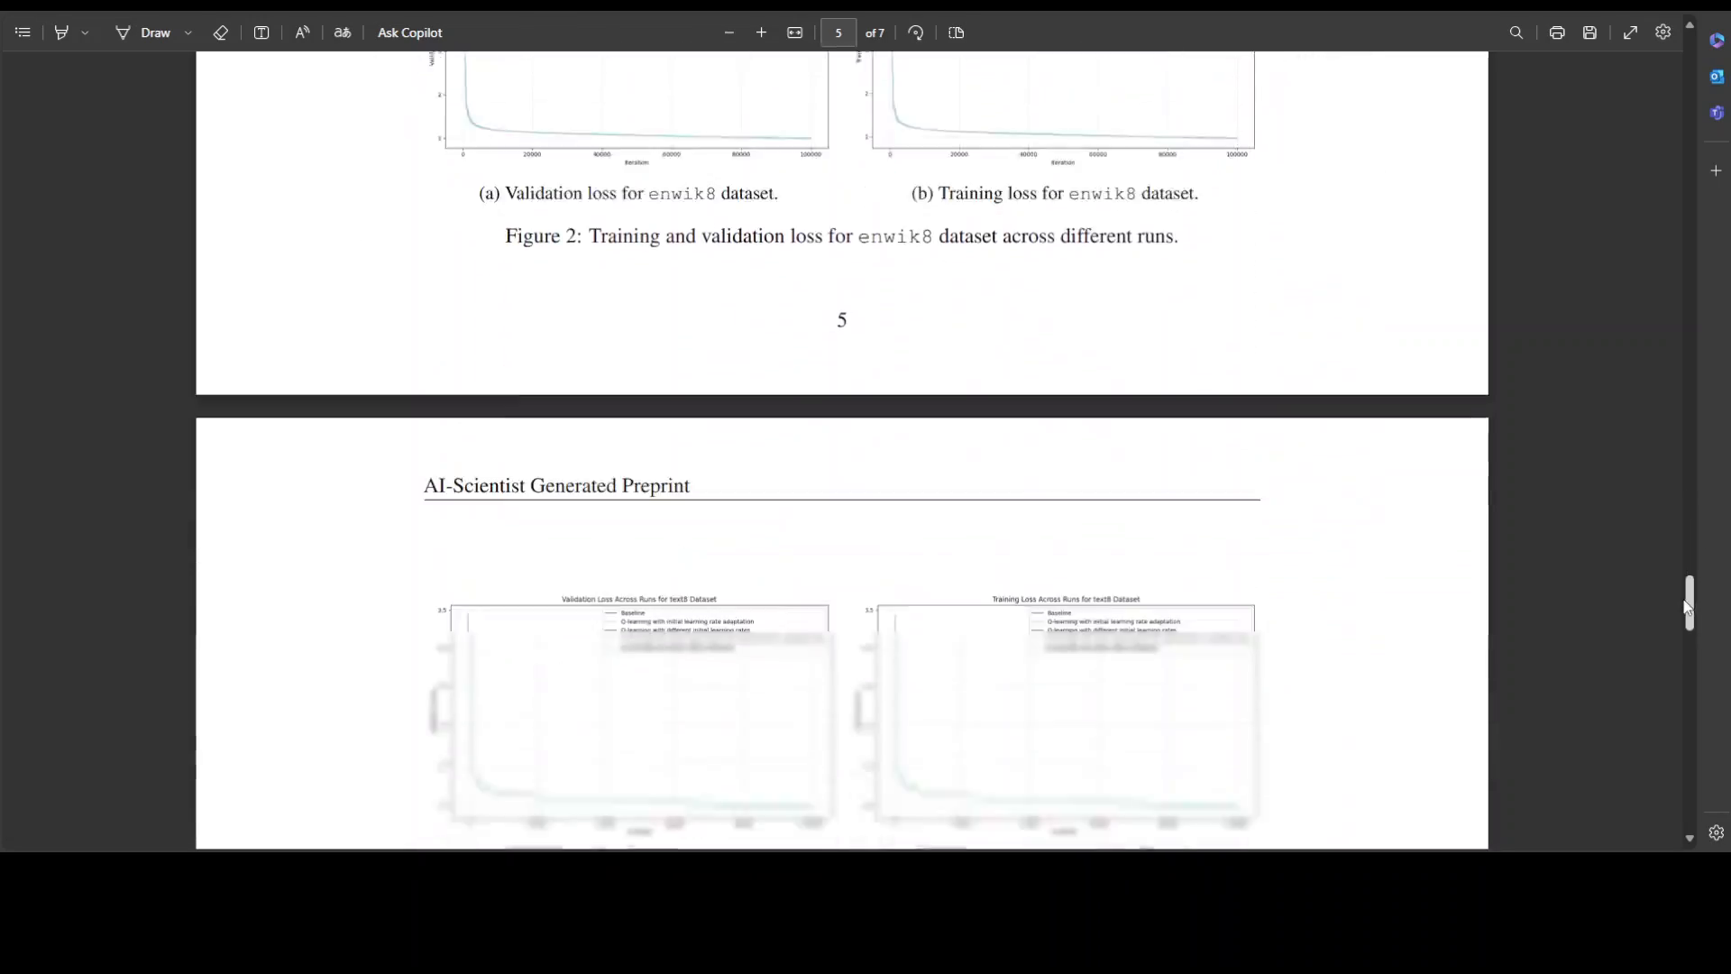
scroll(down, 3)
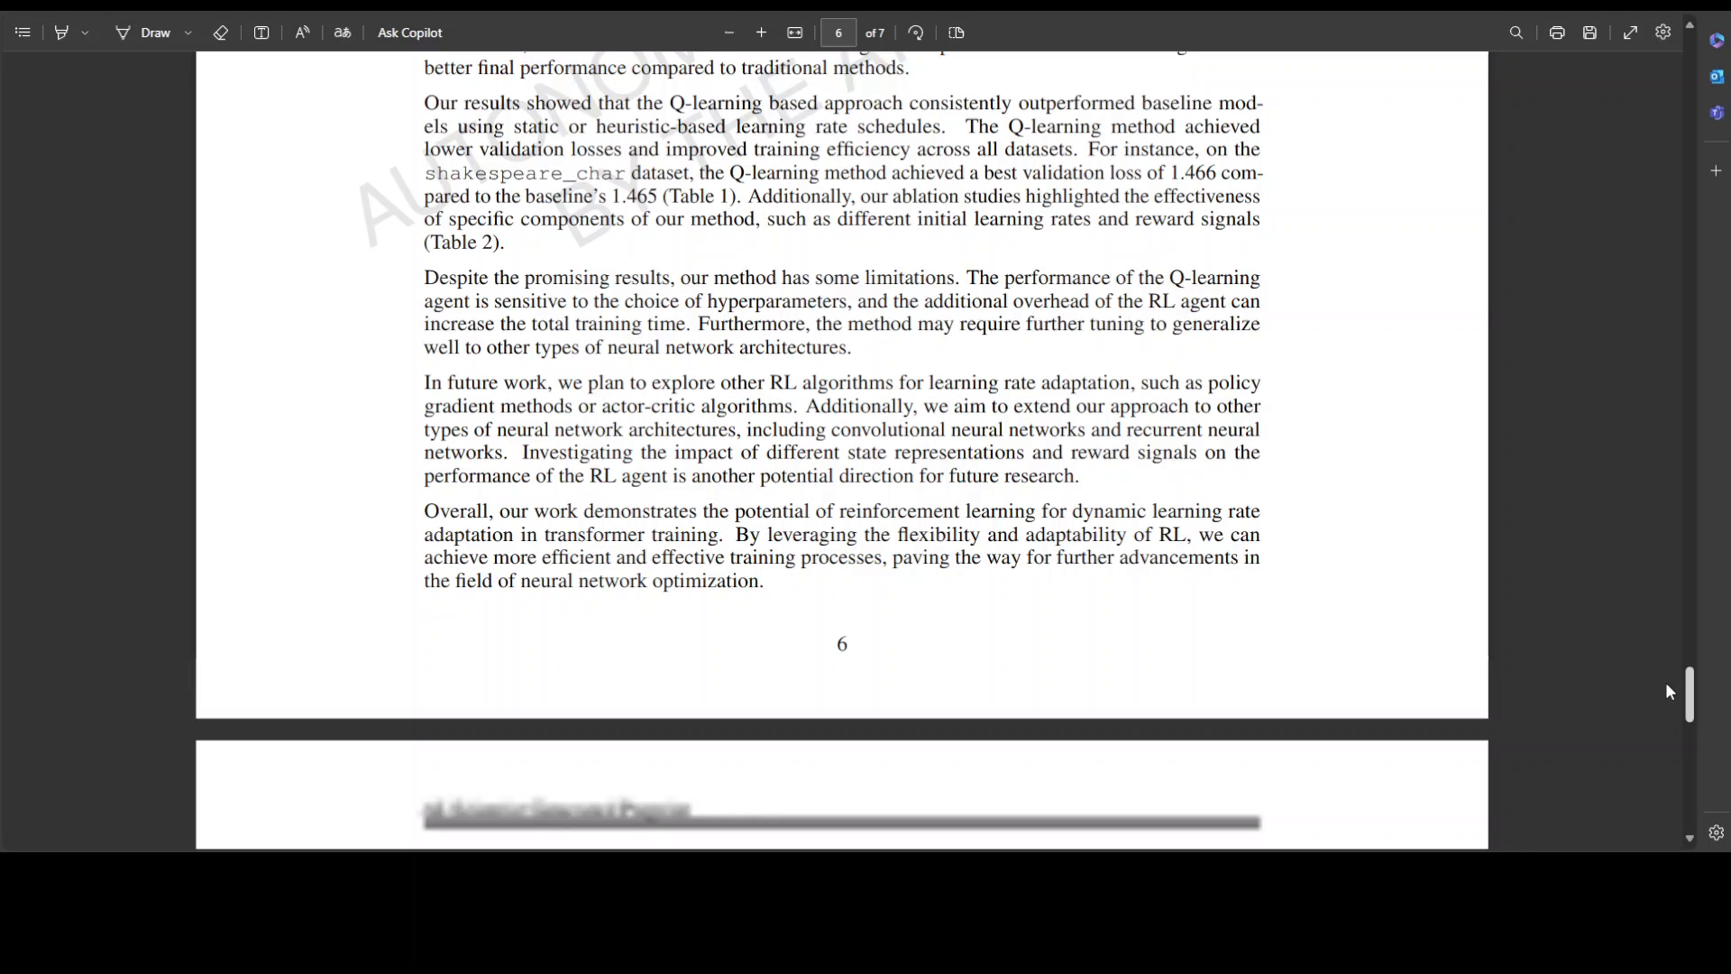
scroll(down, 3)
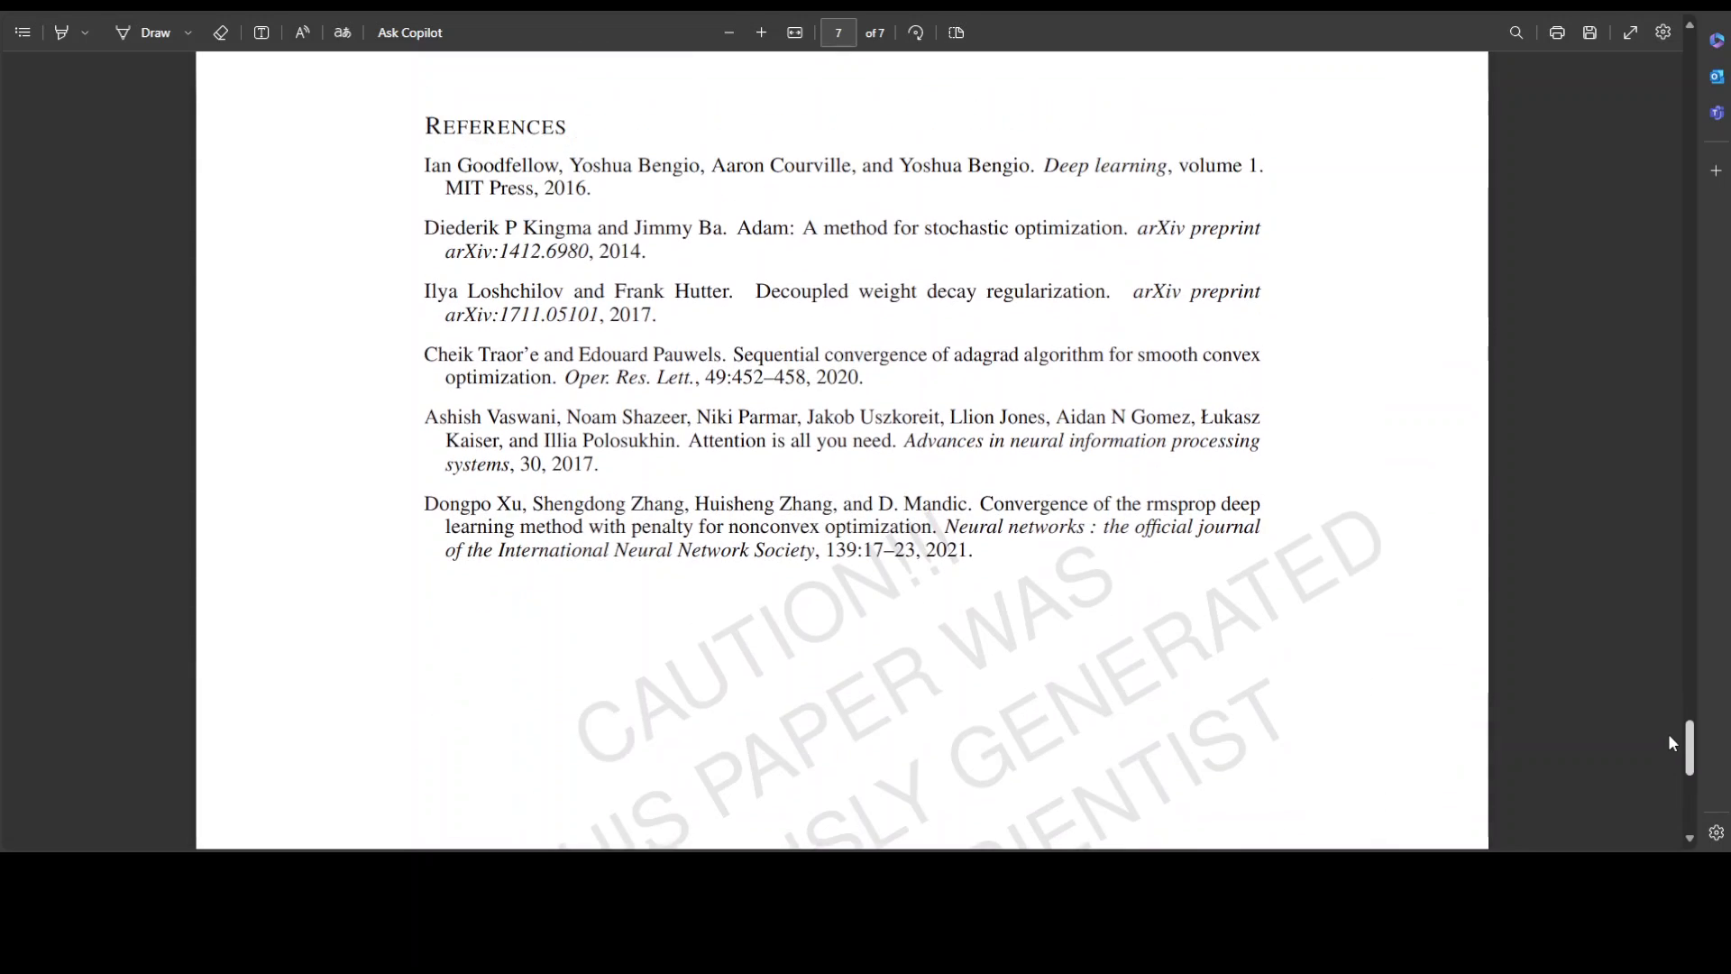
scroll(up, 3)
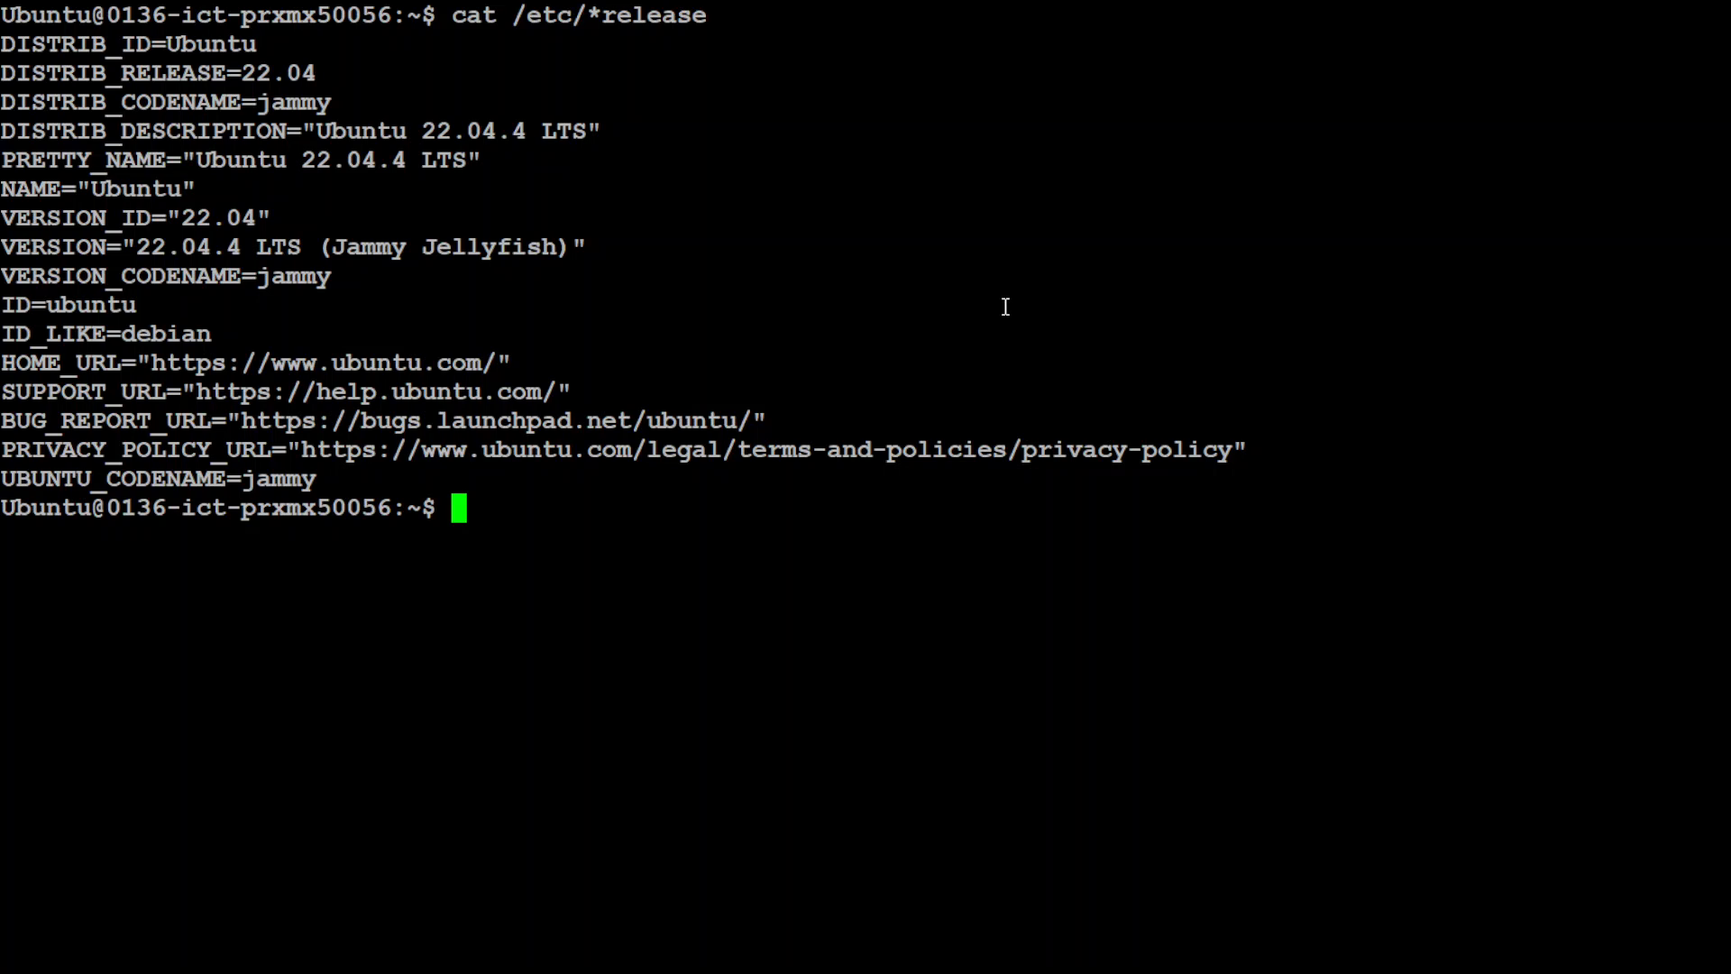
Run nvidia-smi to check the GPU status
text(nvidia-smi)
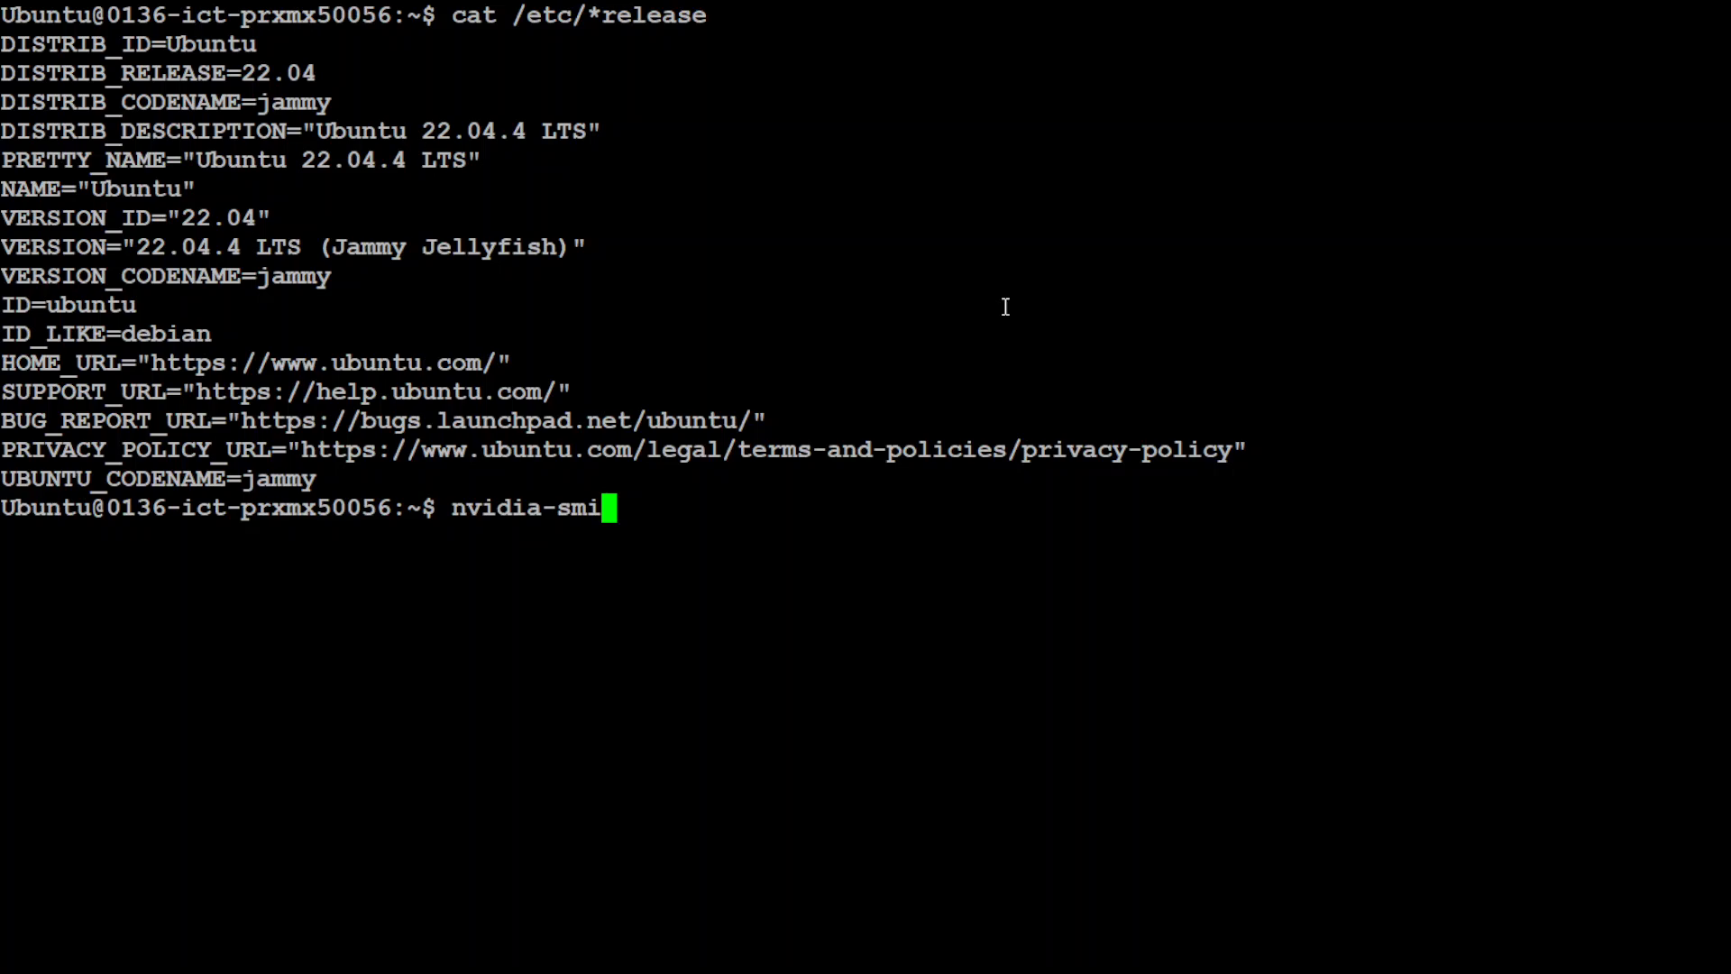
key(Return)
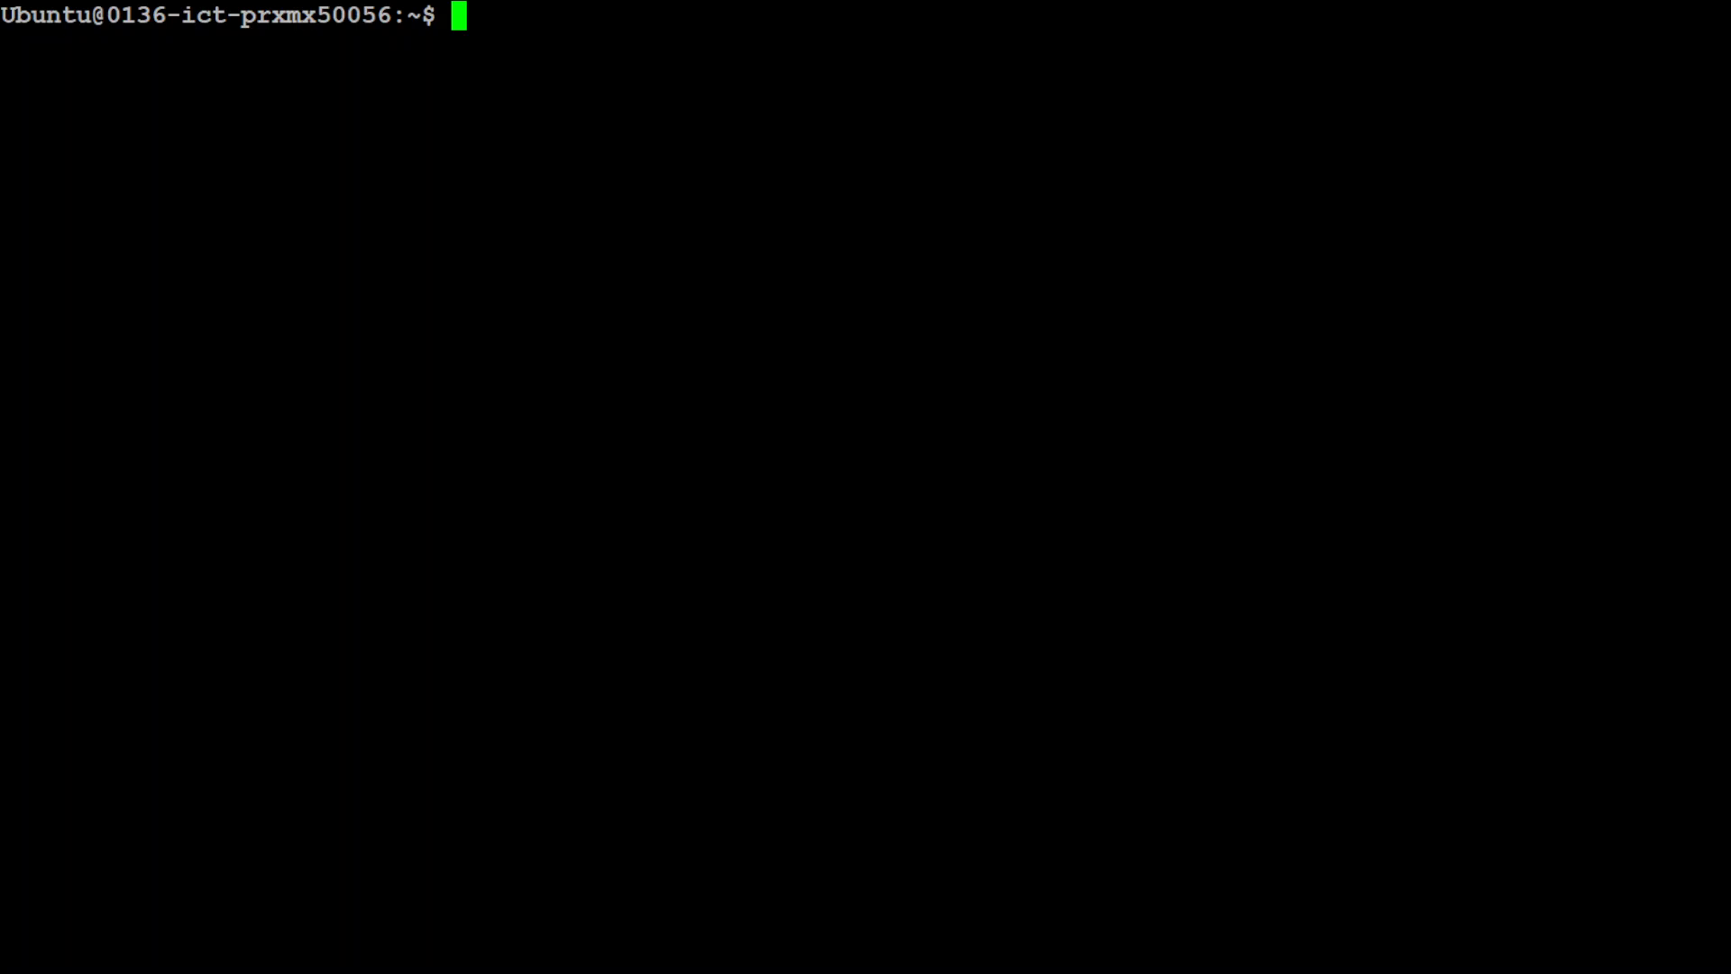
Create and activate the ai_scientist conda environment with Python 3.11, confirming with y
text(conda create -n ai_scientist python=3.11 && conda activate ai_scientist)
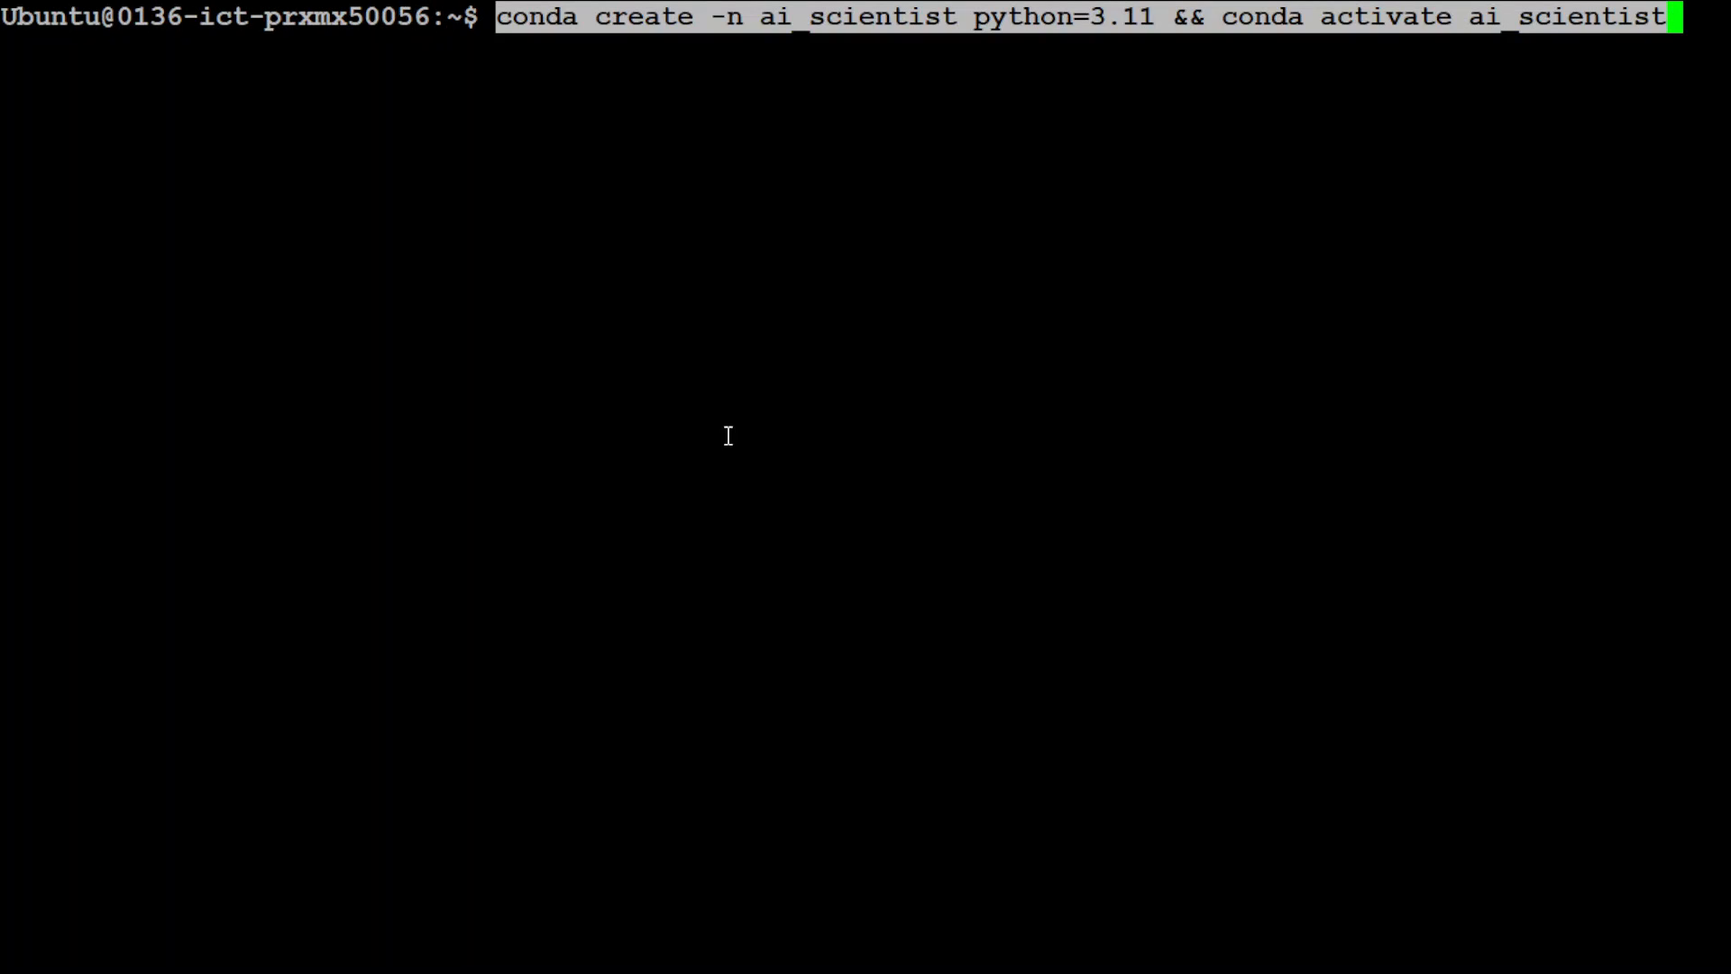
key(Return)
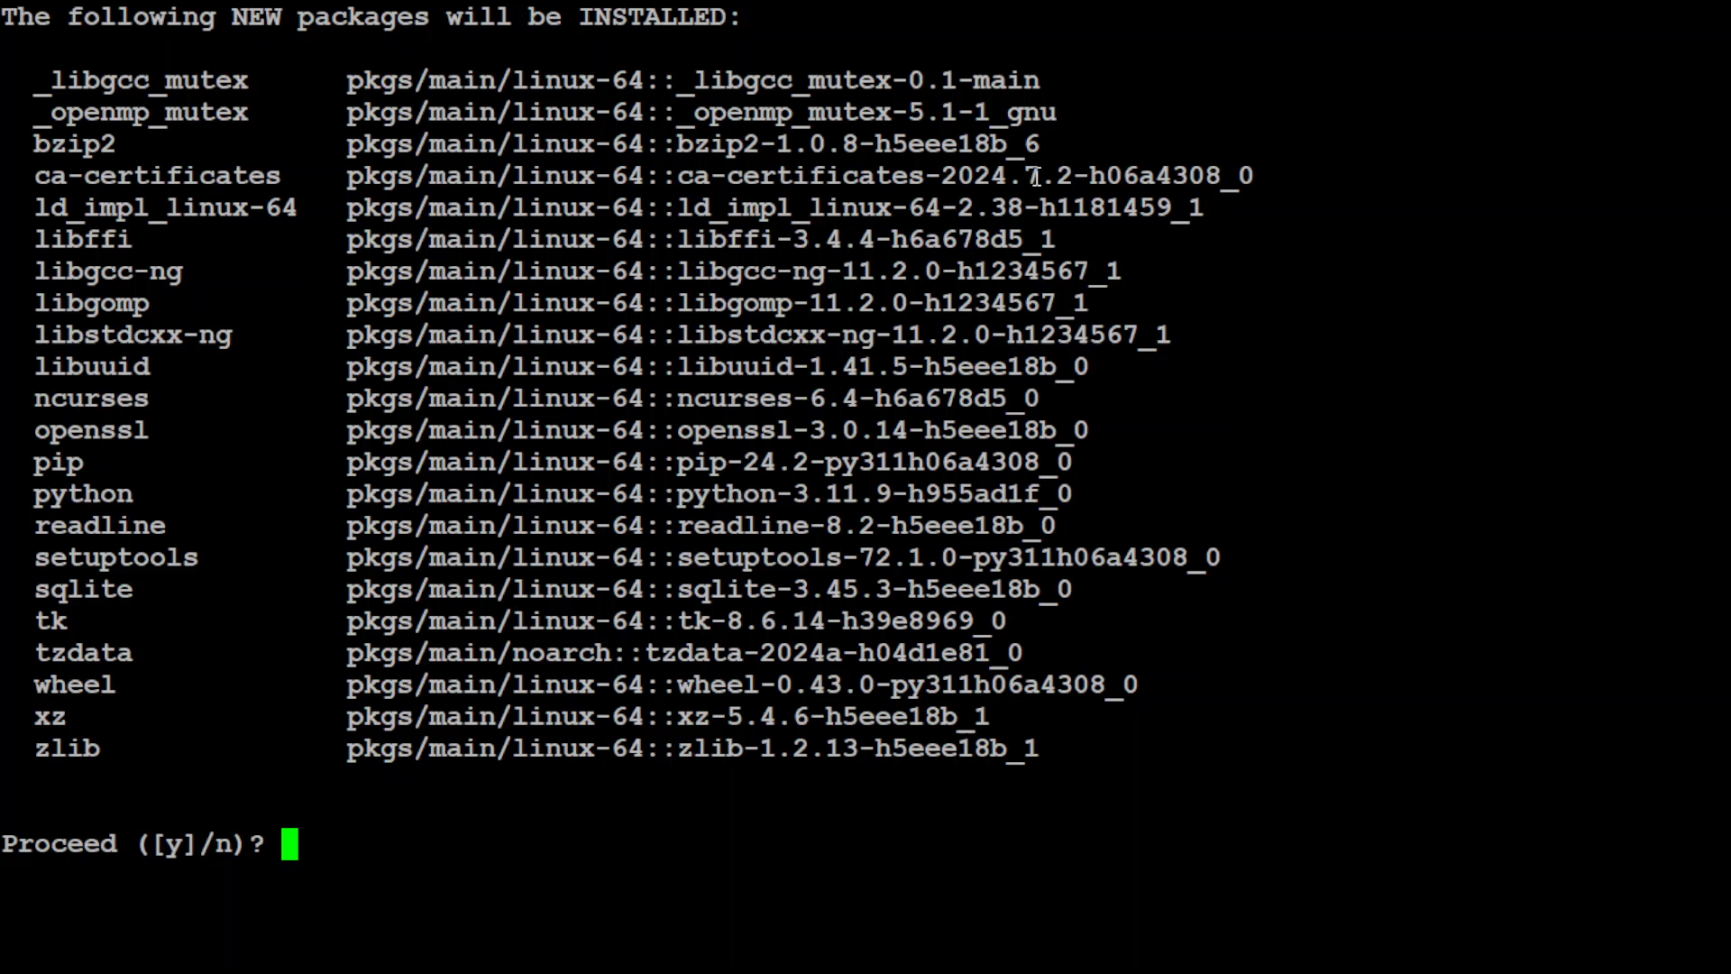
text(y)
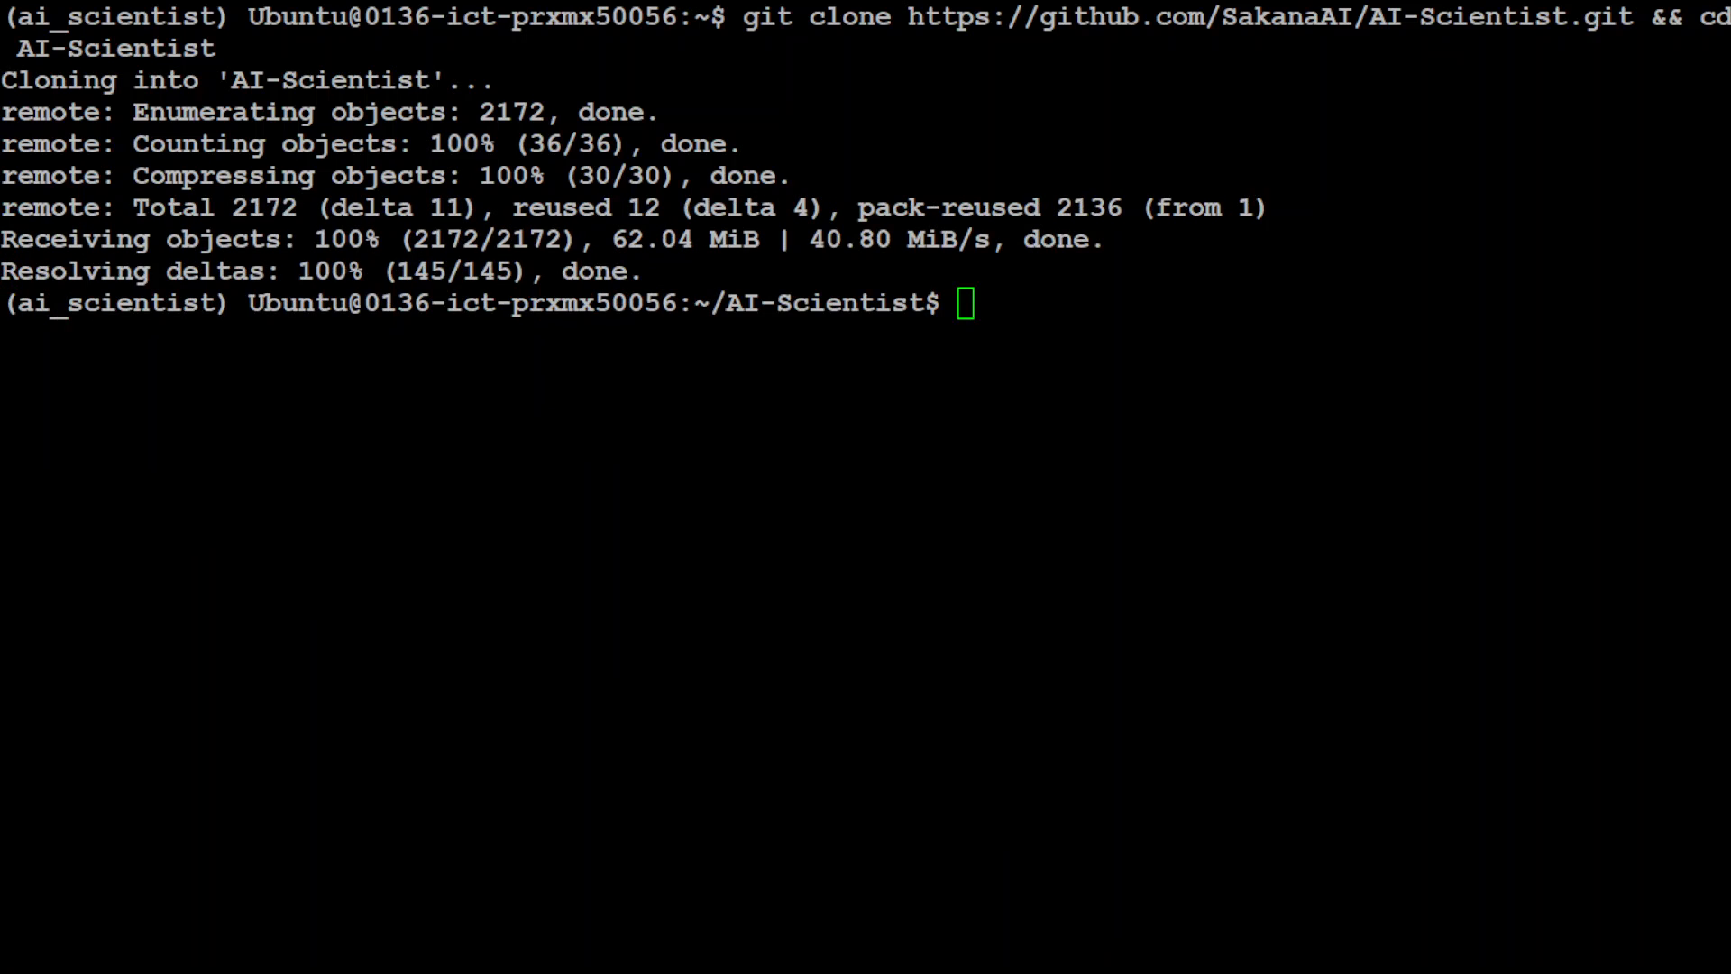
mouse_move(738, 422)
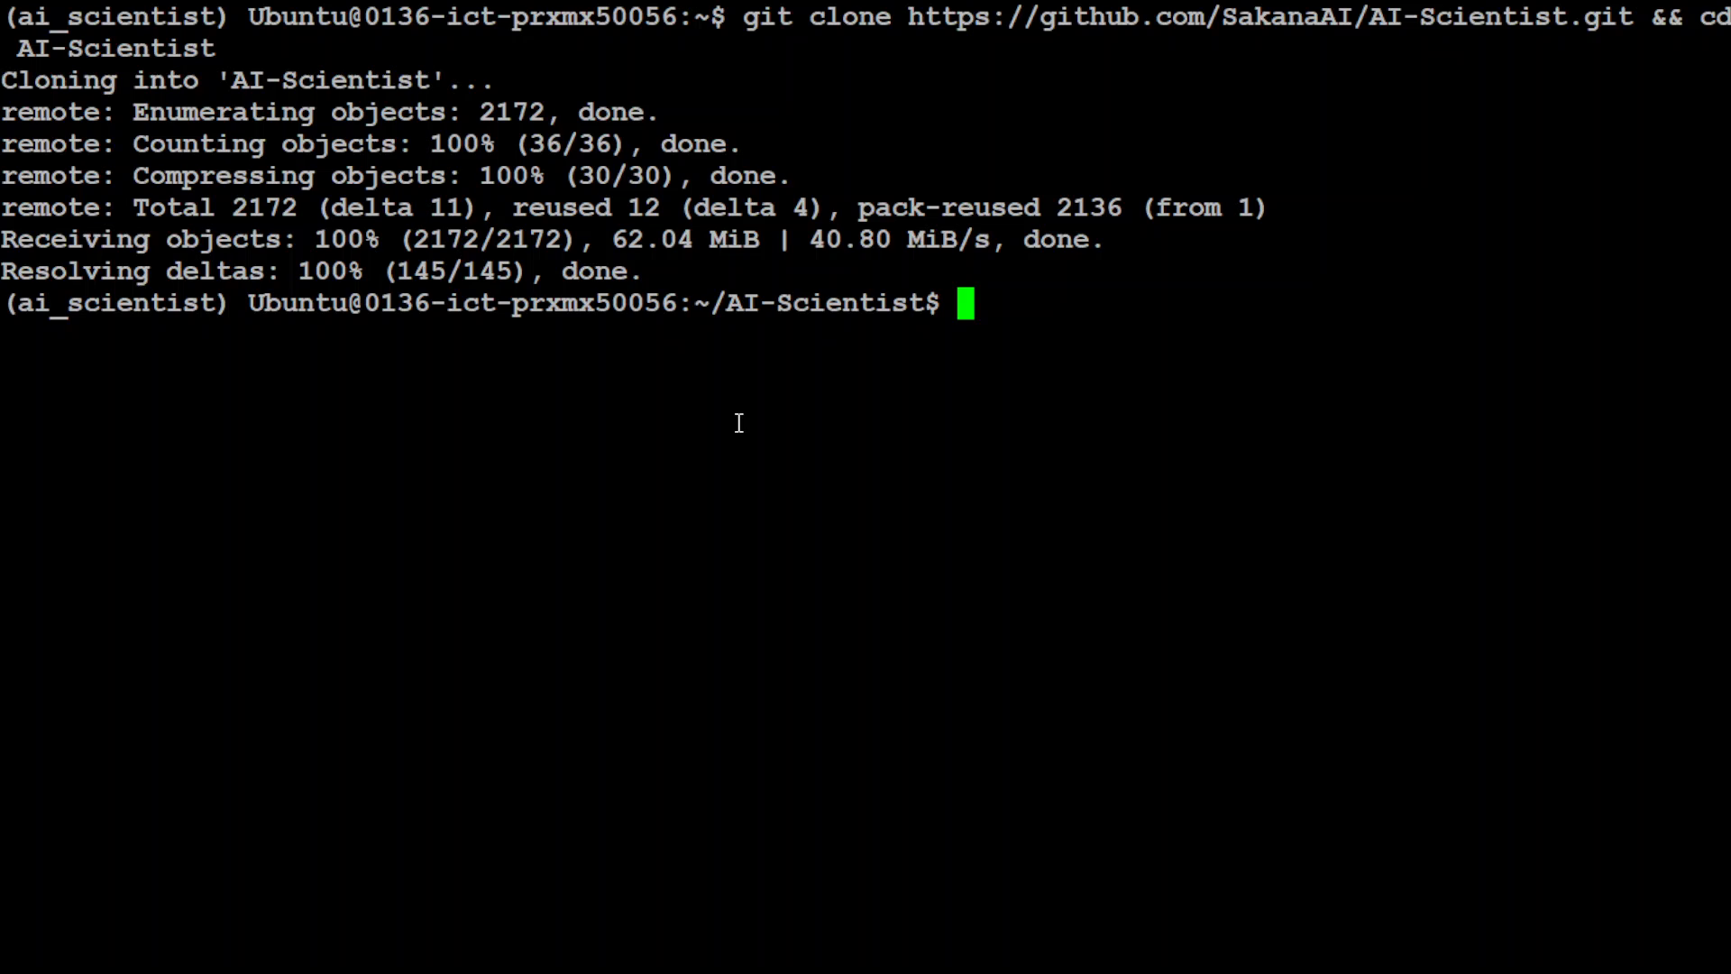
Pip install anthropic, aider-chat, backoff and openai into the environment
text(pip install anthropic aider-chat backoff openai)
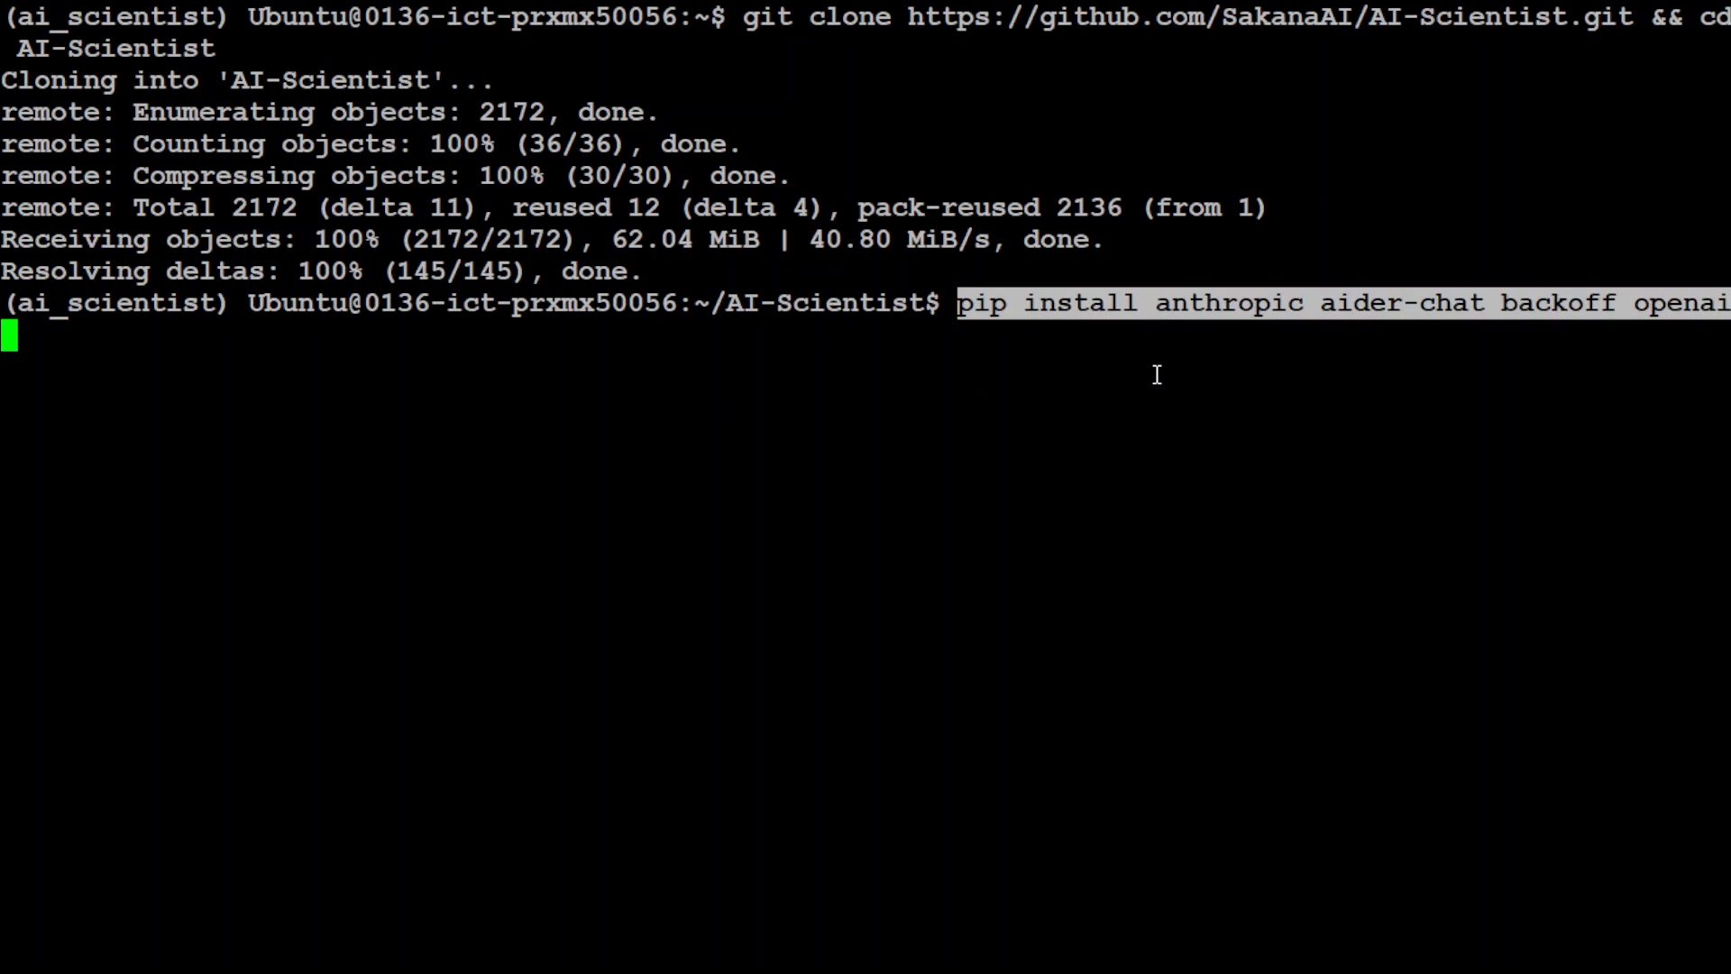
mouse_move(1111, 370)
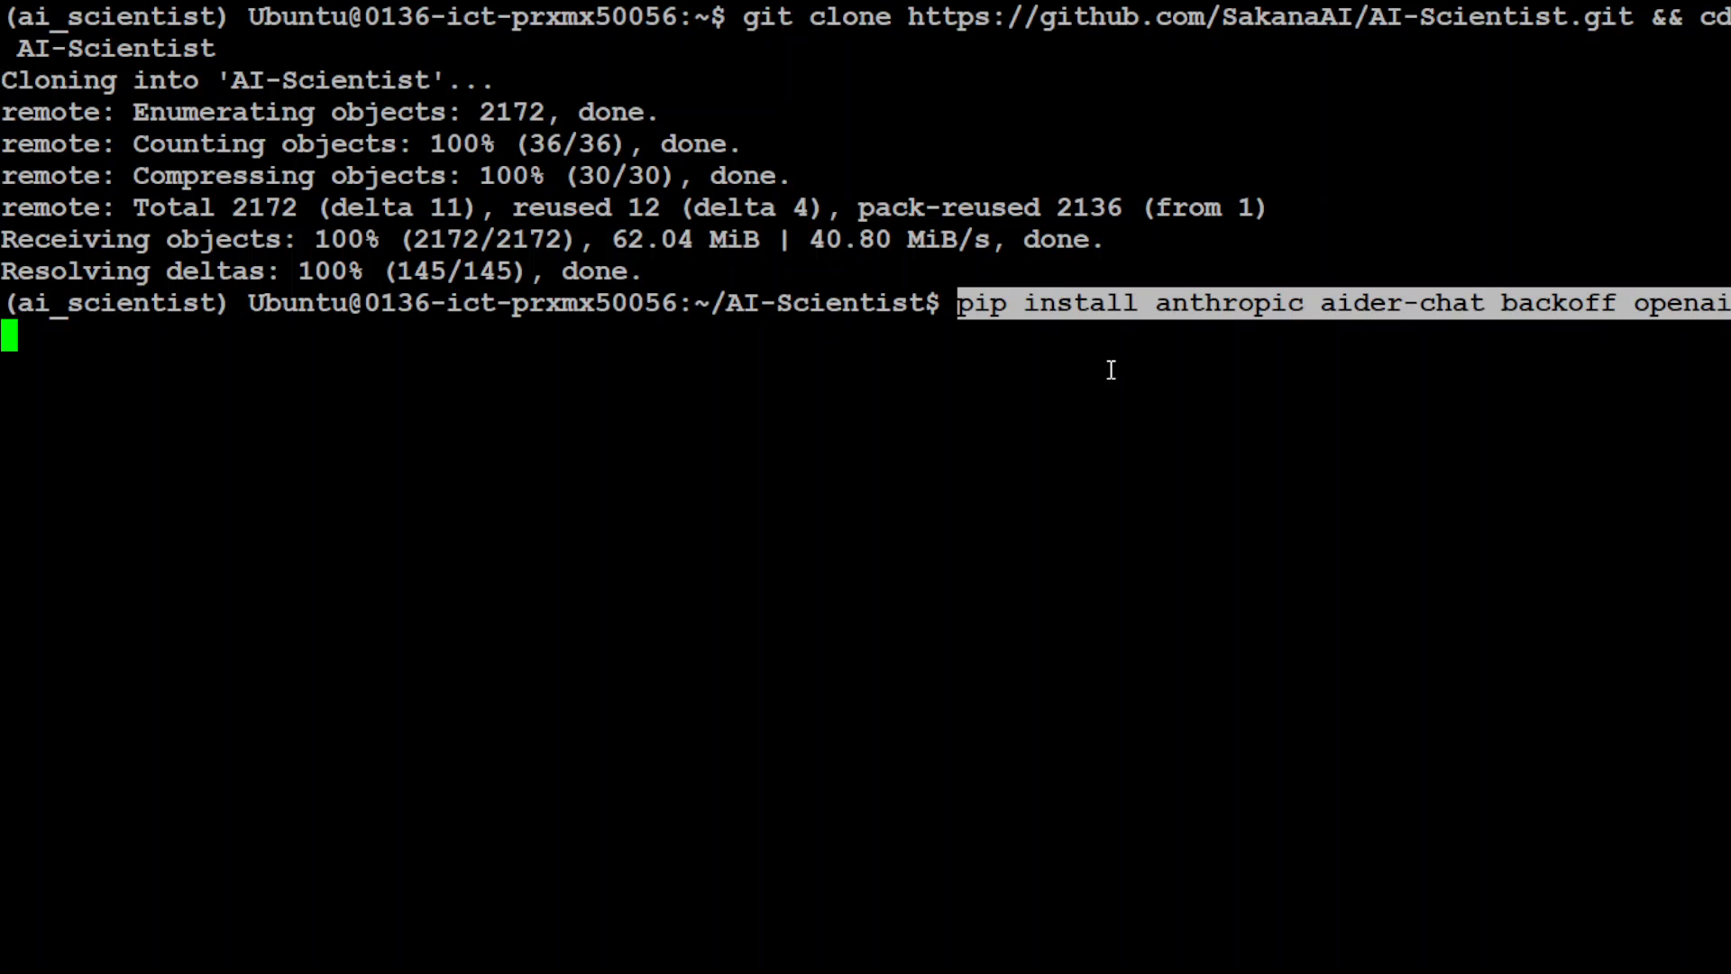
mouse_move(1697, 339)
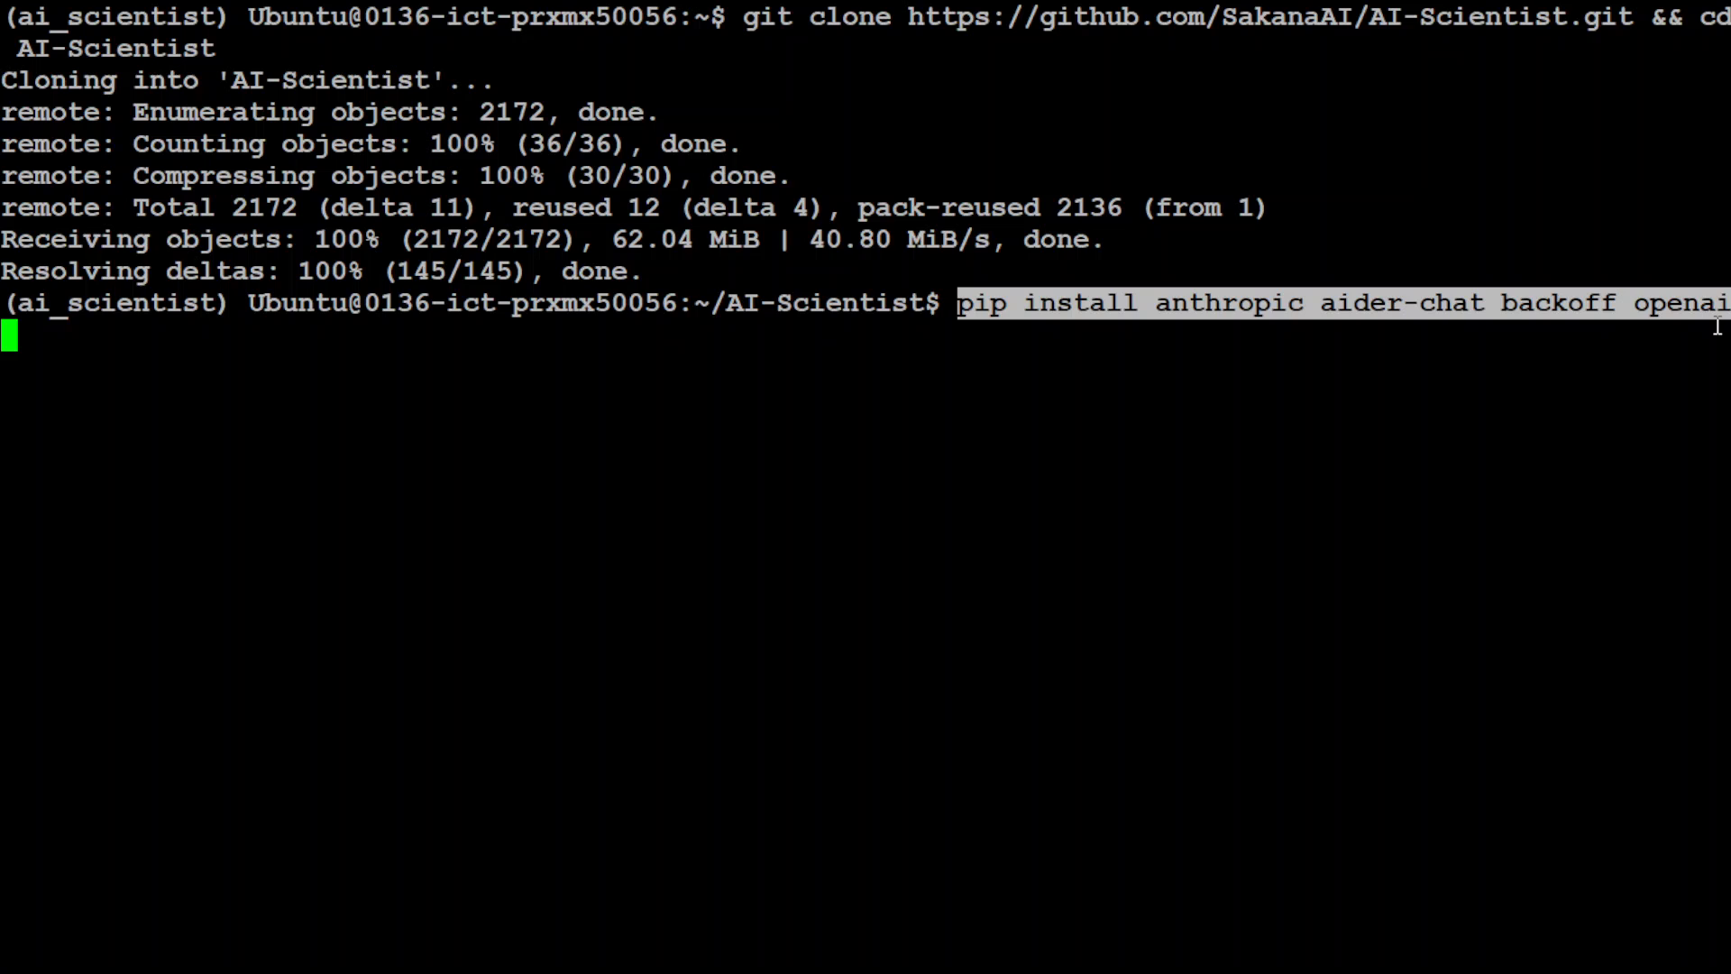
mouse_move(1297, 379)
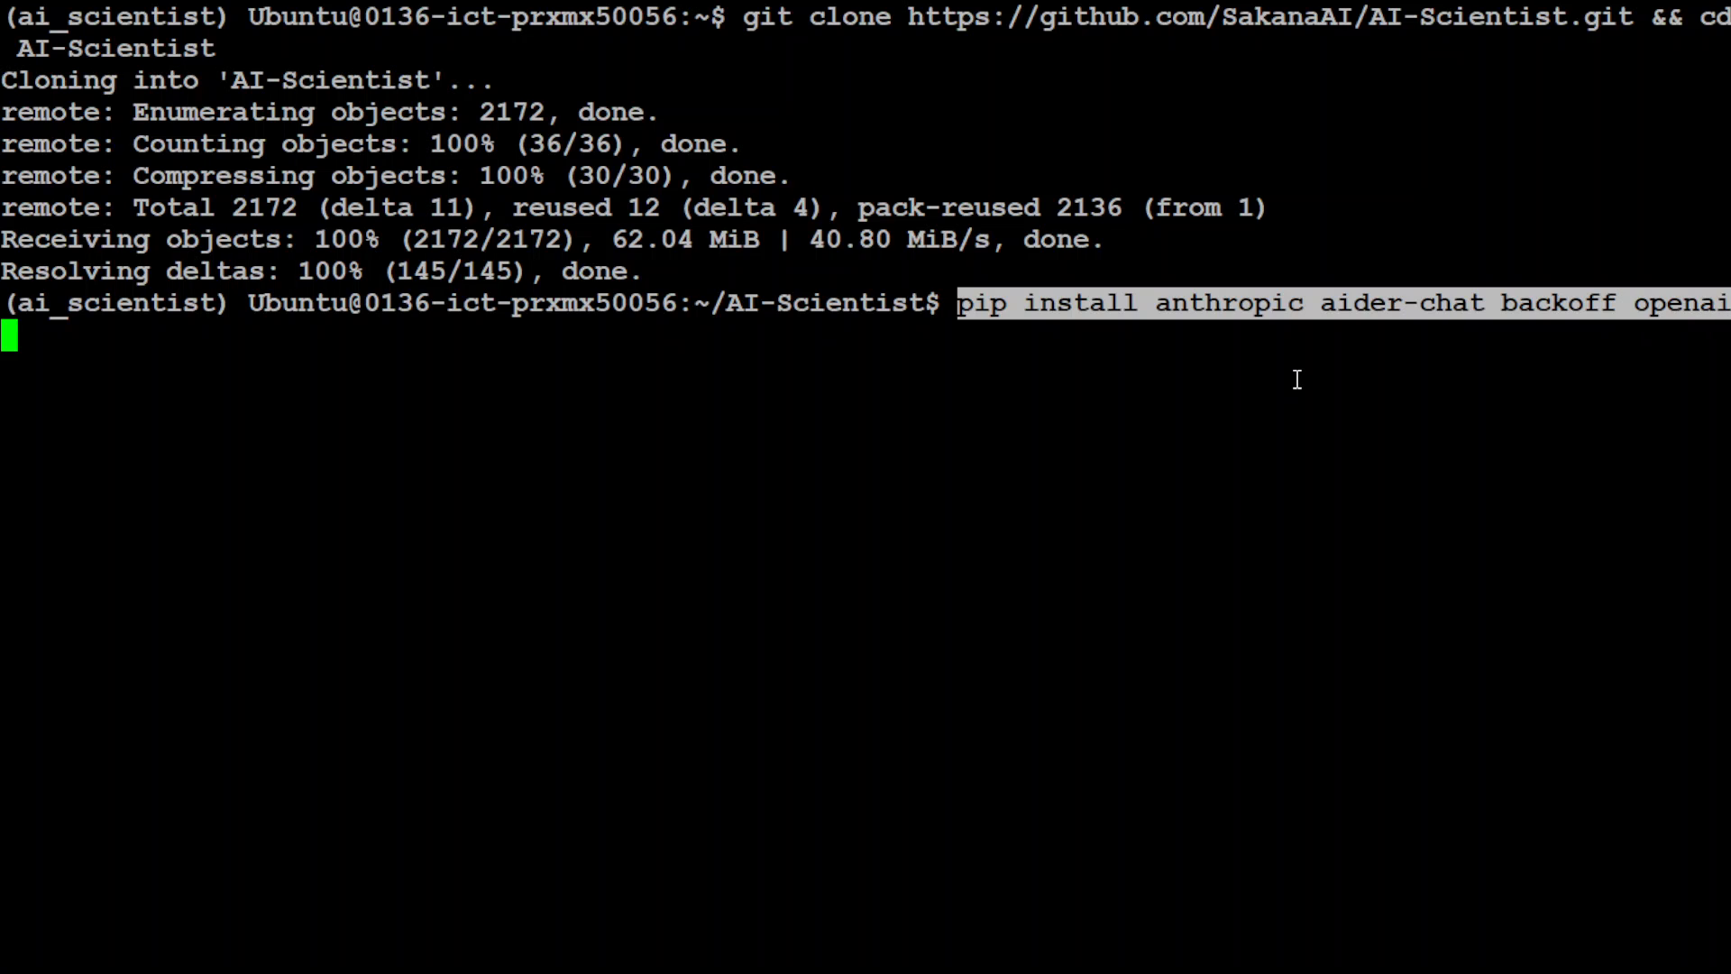
key(Return)
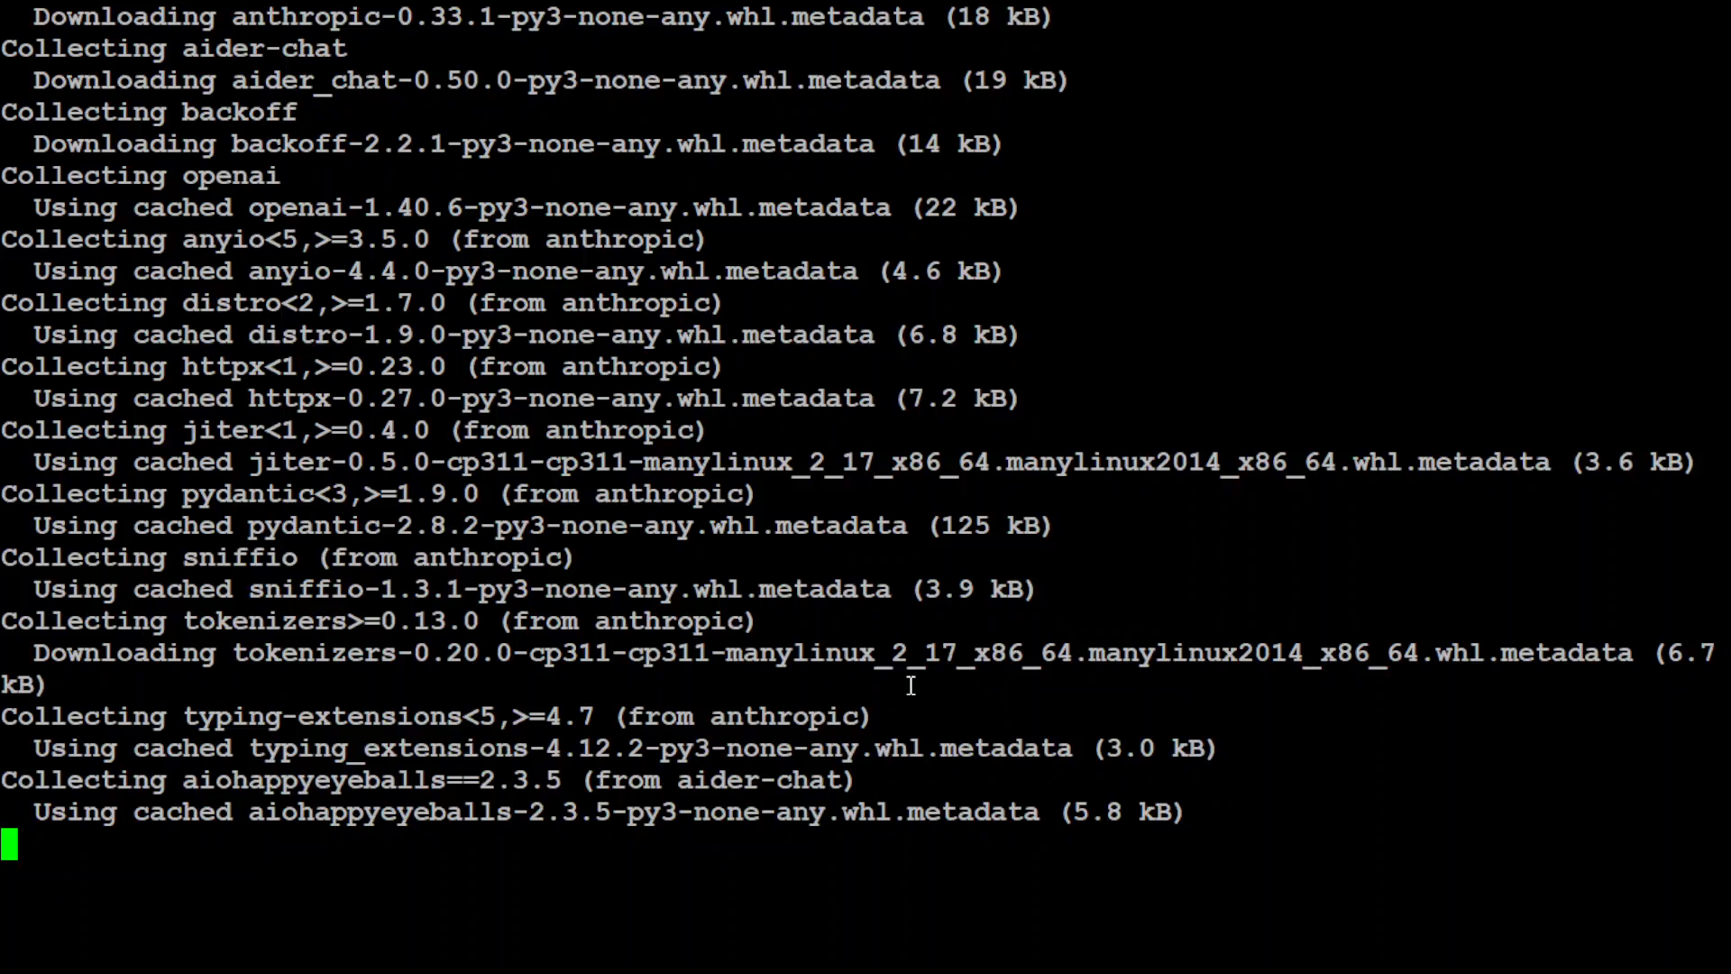
scroll(down, 3)
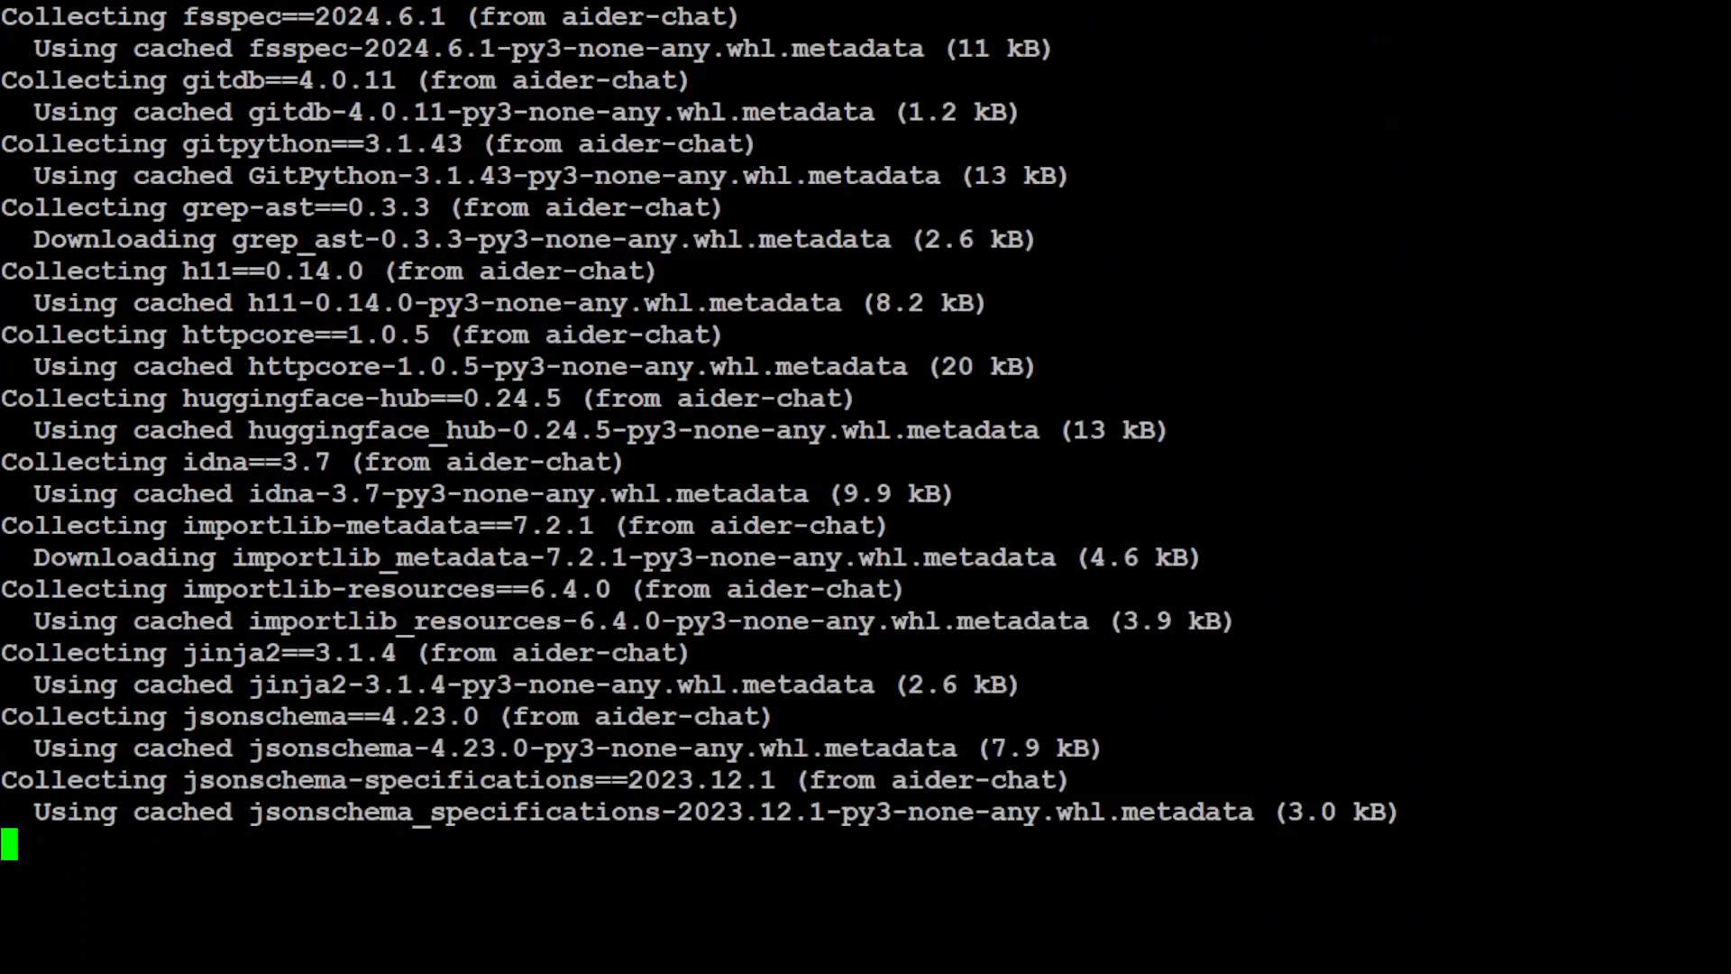
scroll(down, 3)
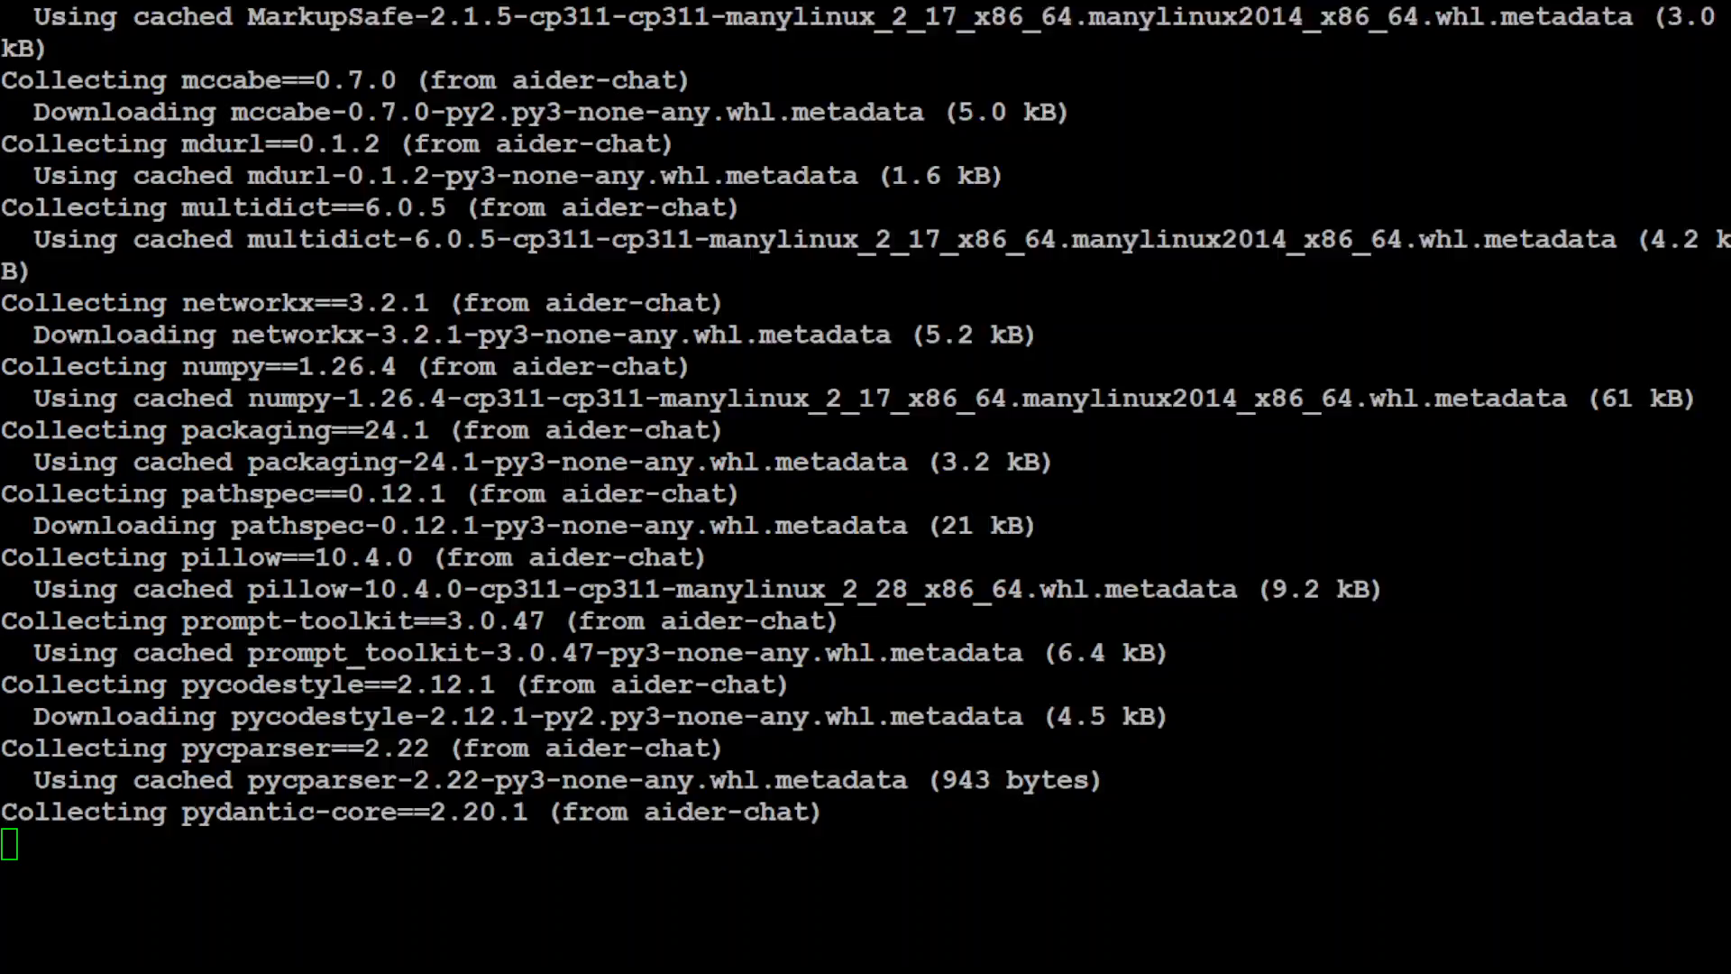
scroll(down, 3)
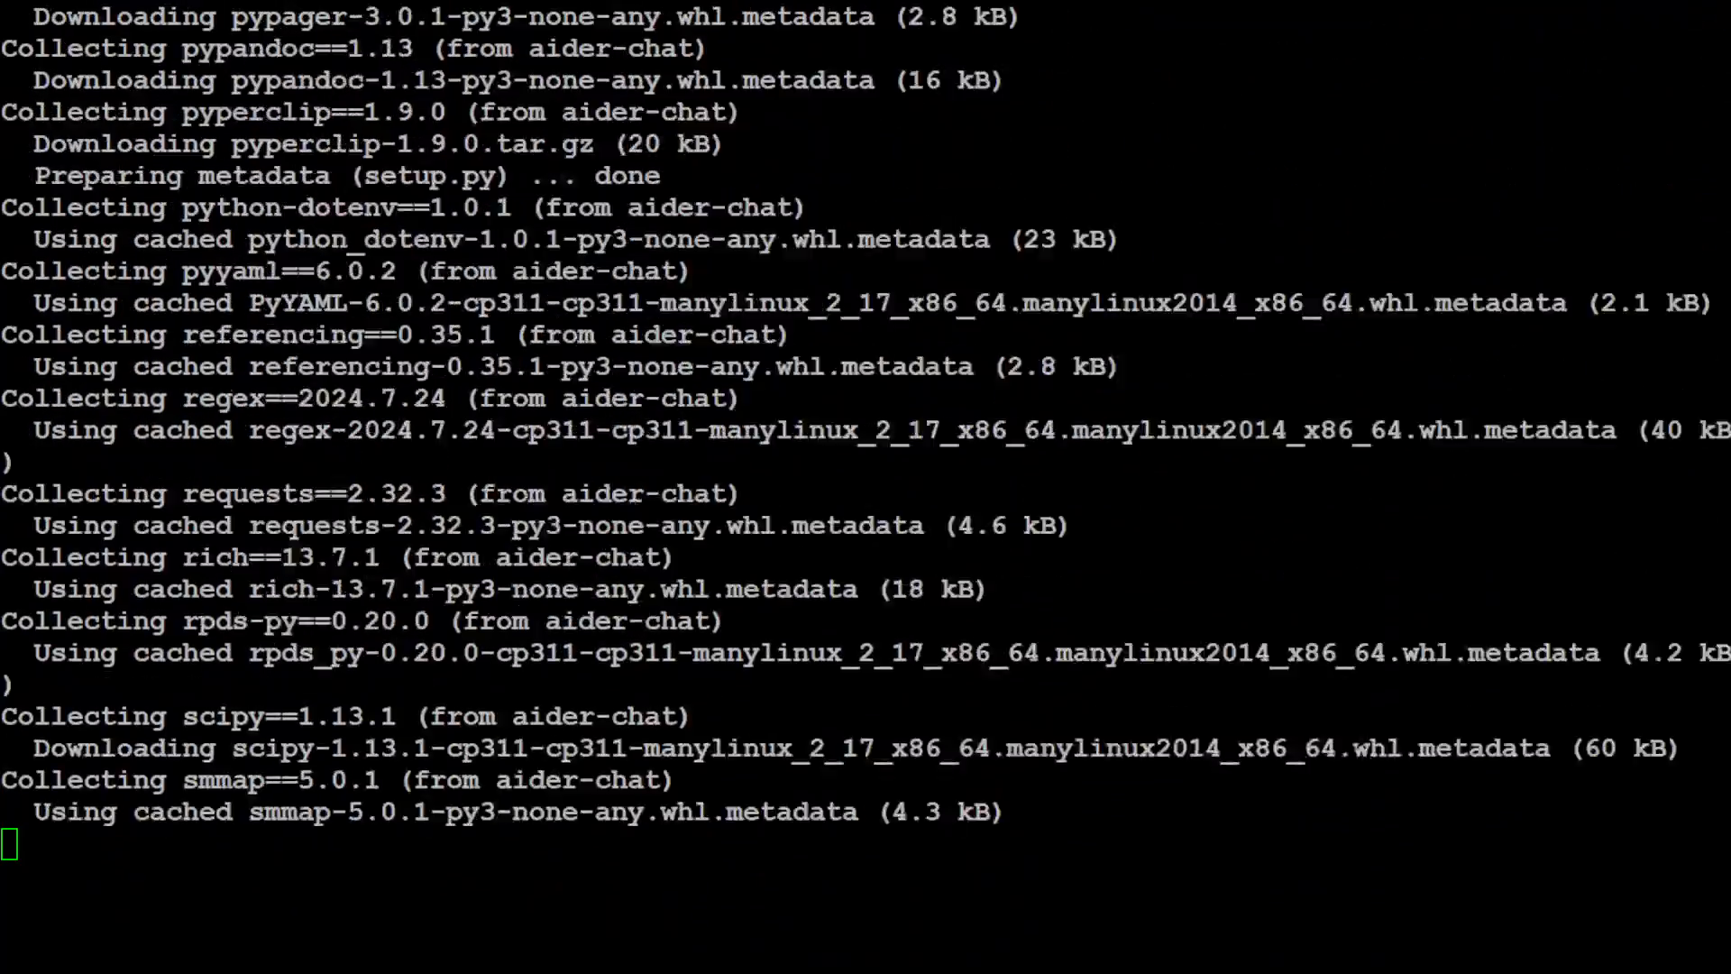
scroll(down, 3)
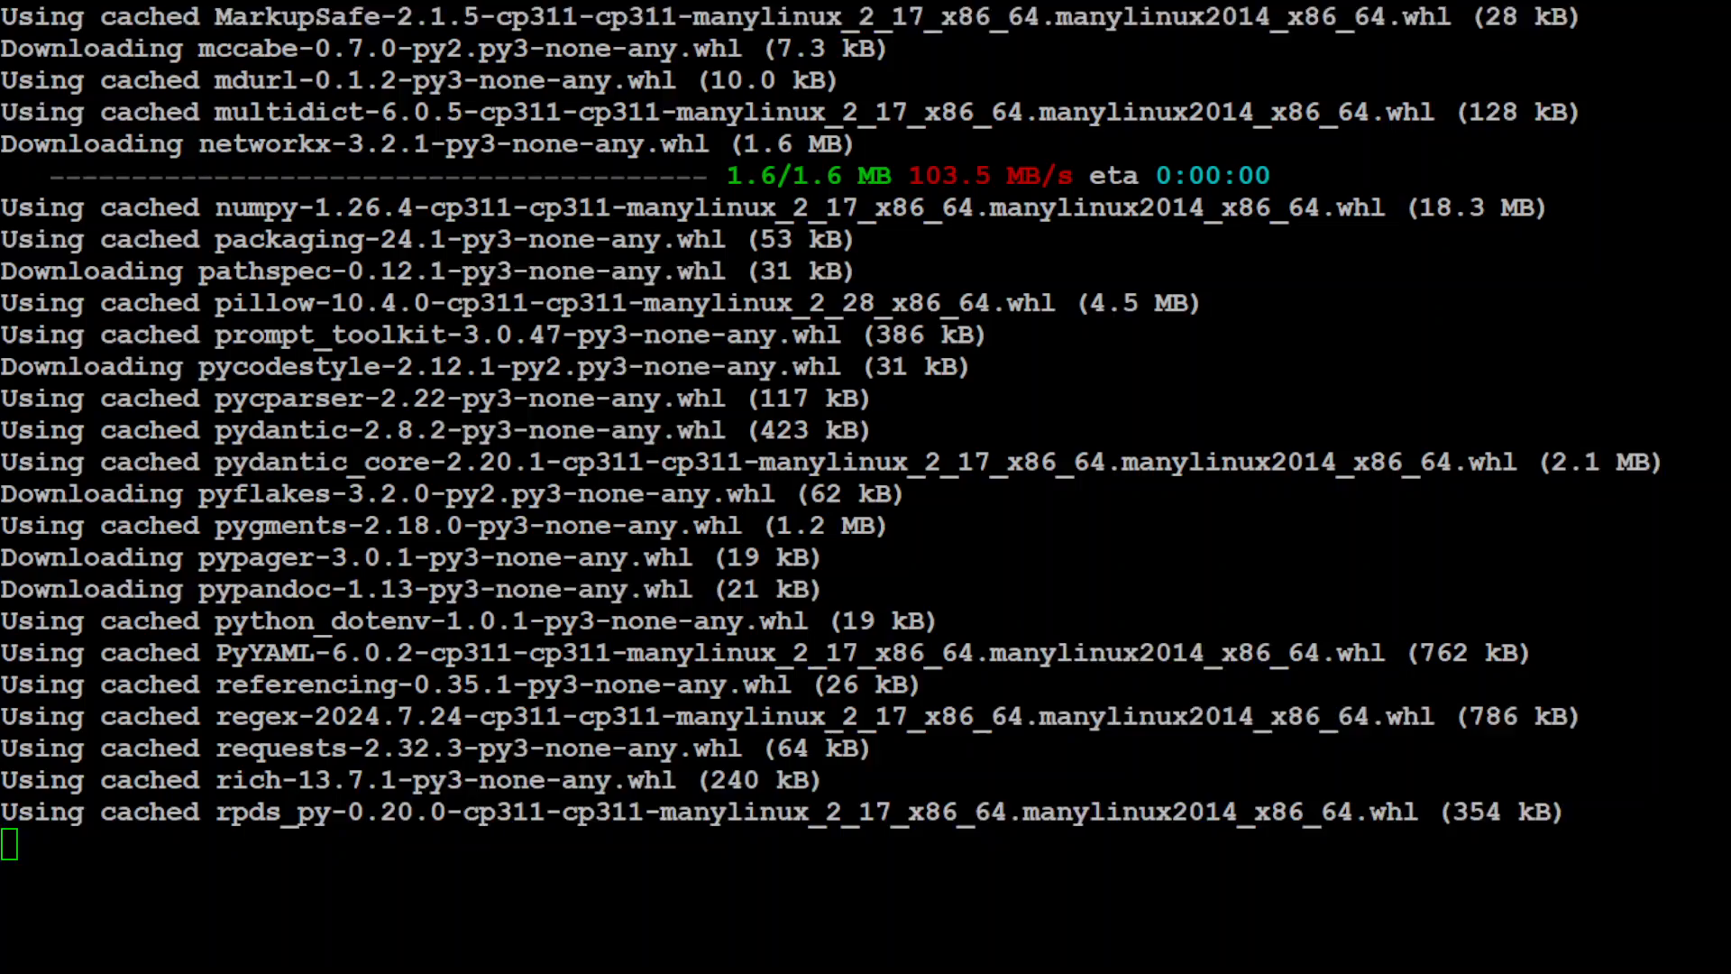
scroll(down, 3)
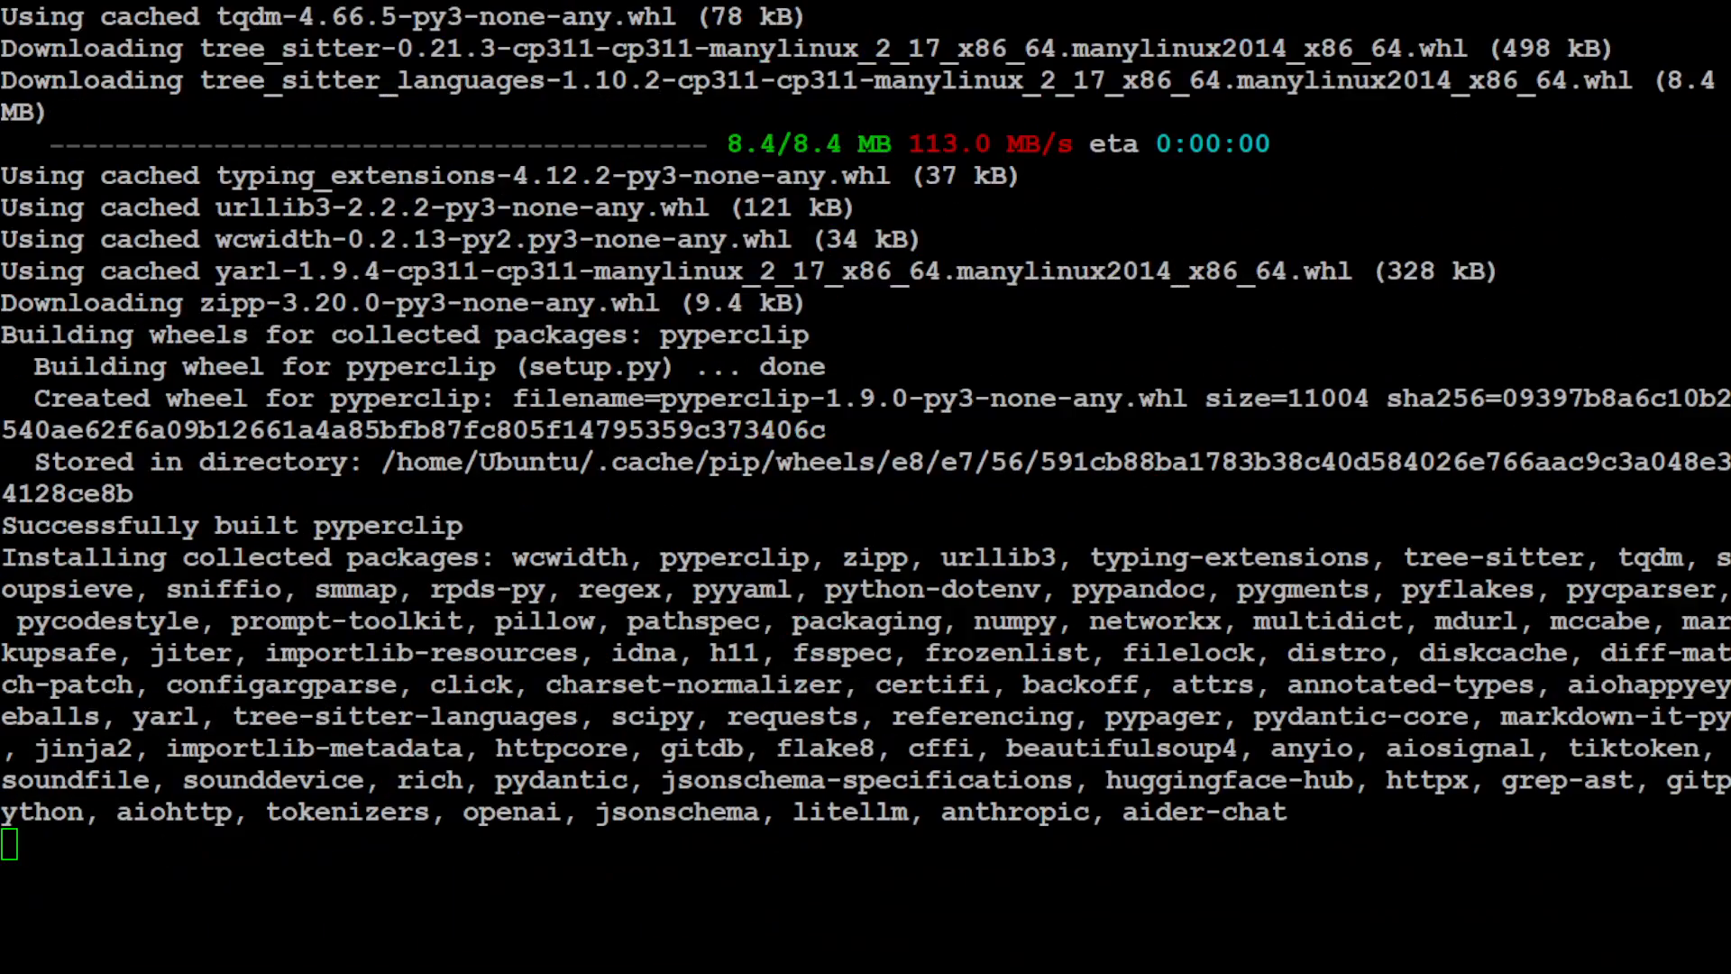
scroll(down, 3)
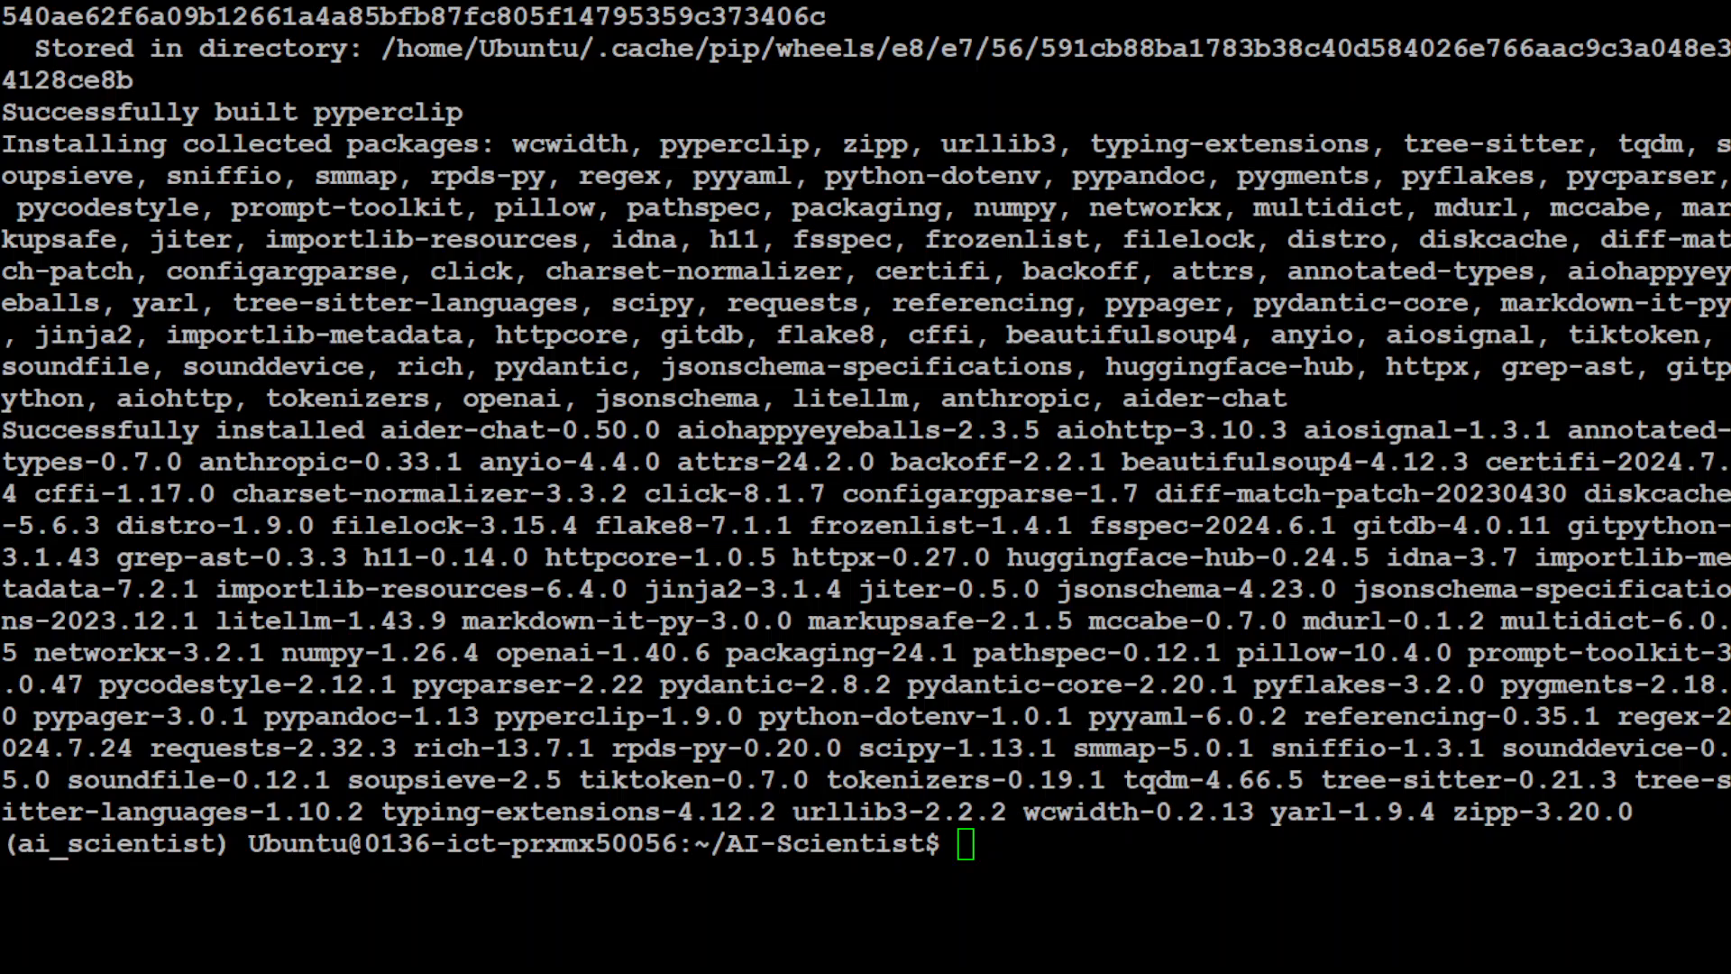
Pip install matplotlib, pypdf and pymupdf4llm, then enter the sudo apt-get install texlive-full command
text(pip install matplotlib pypdf pymupdf4llm)
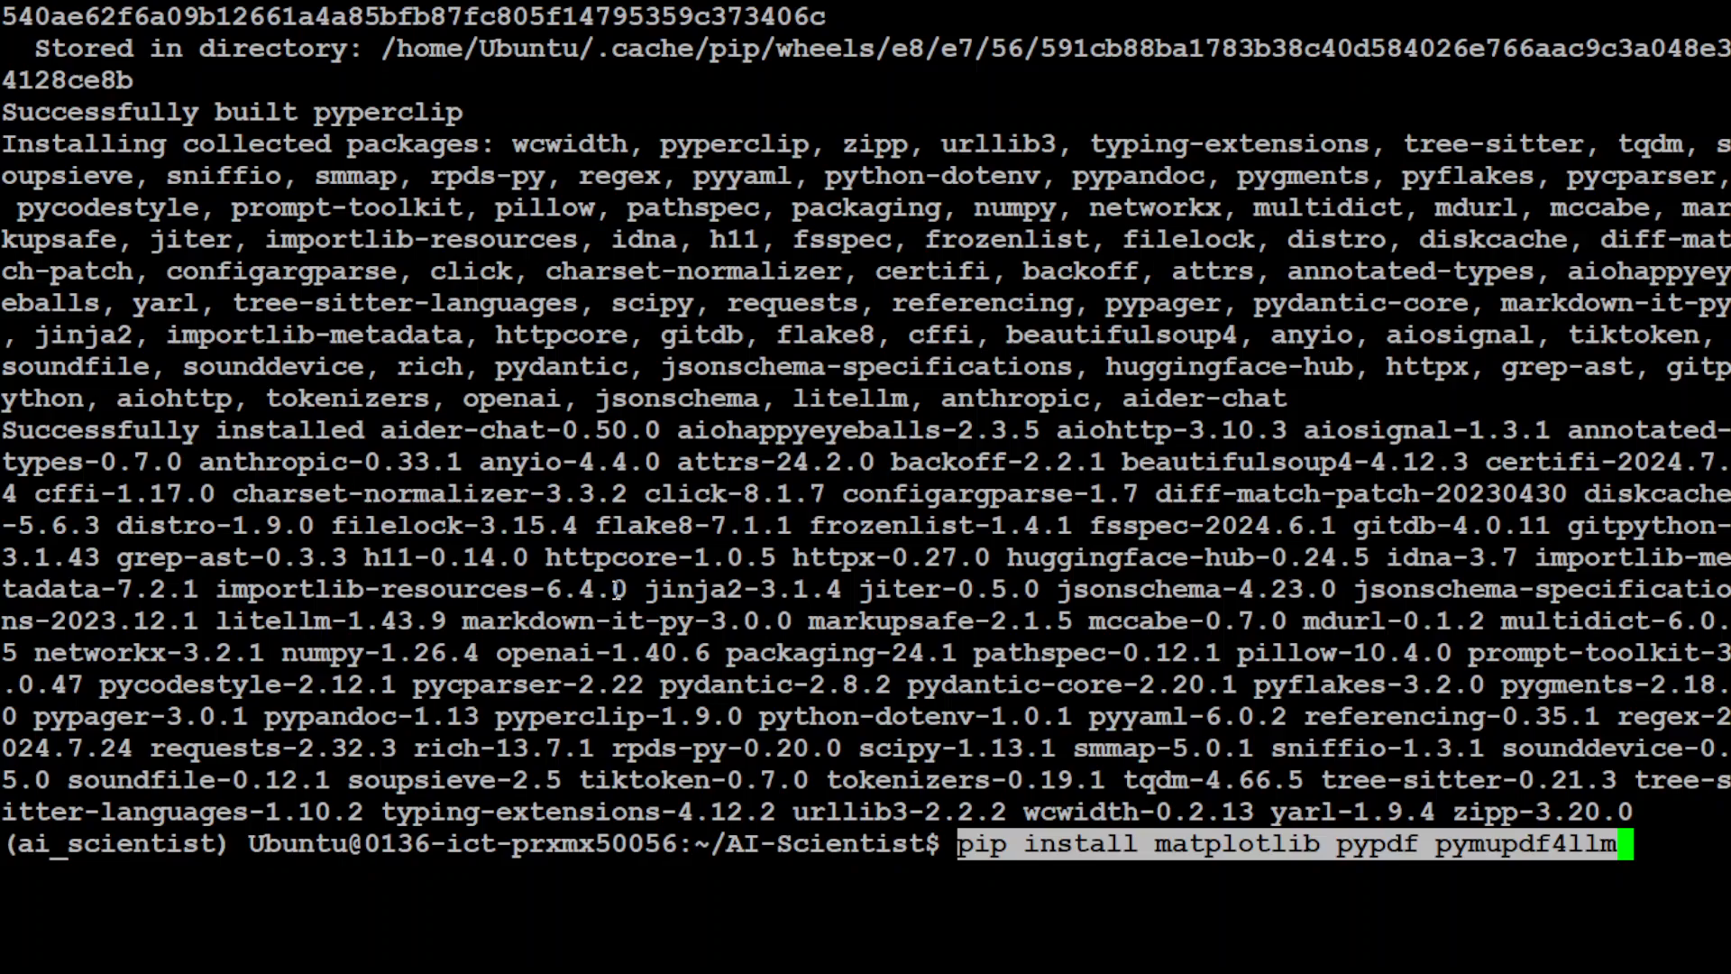
key(Return)
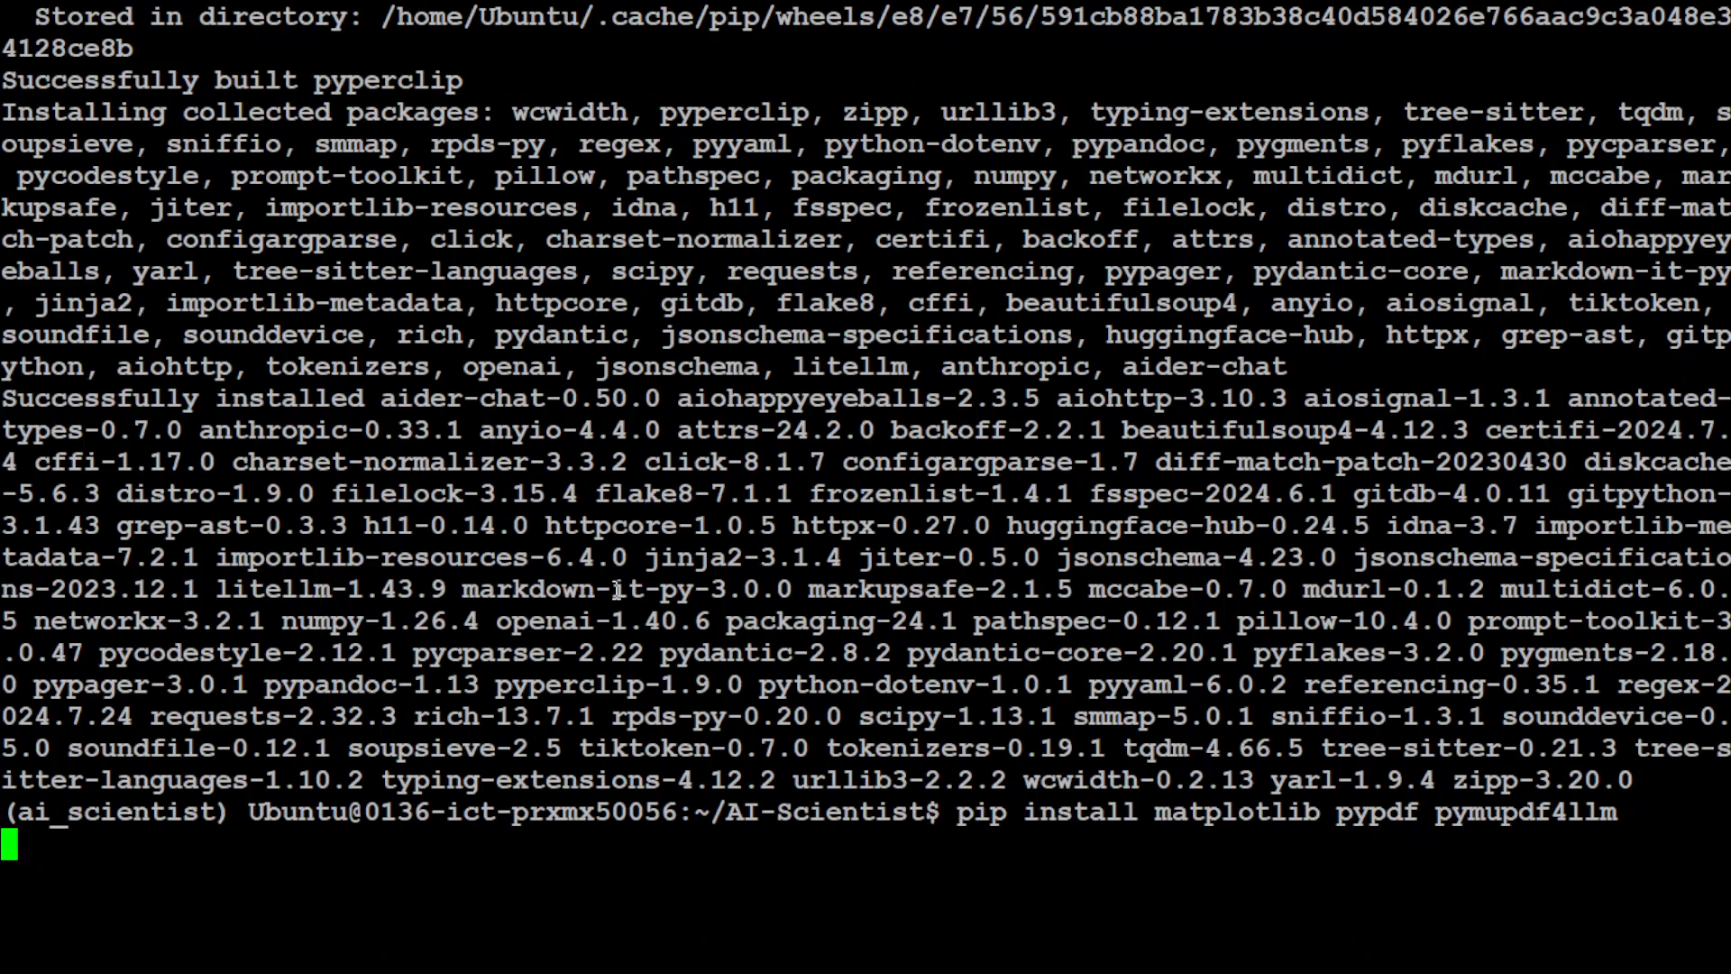
key(Return)
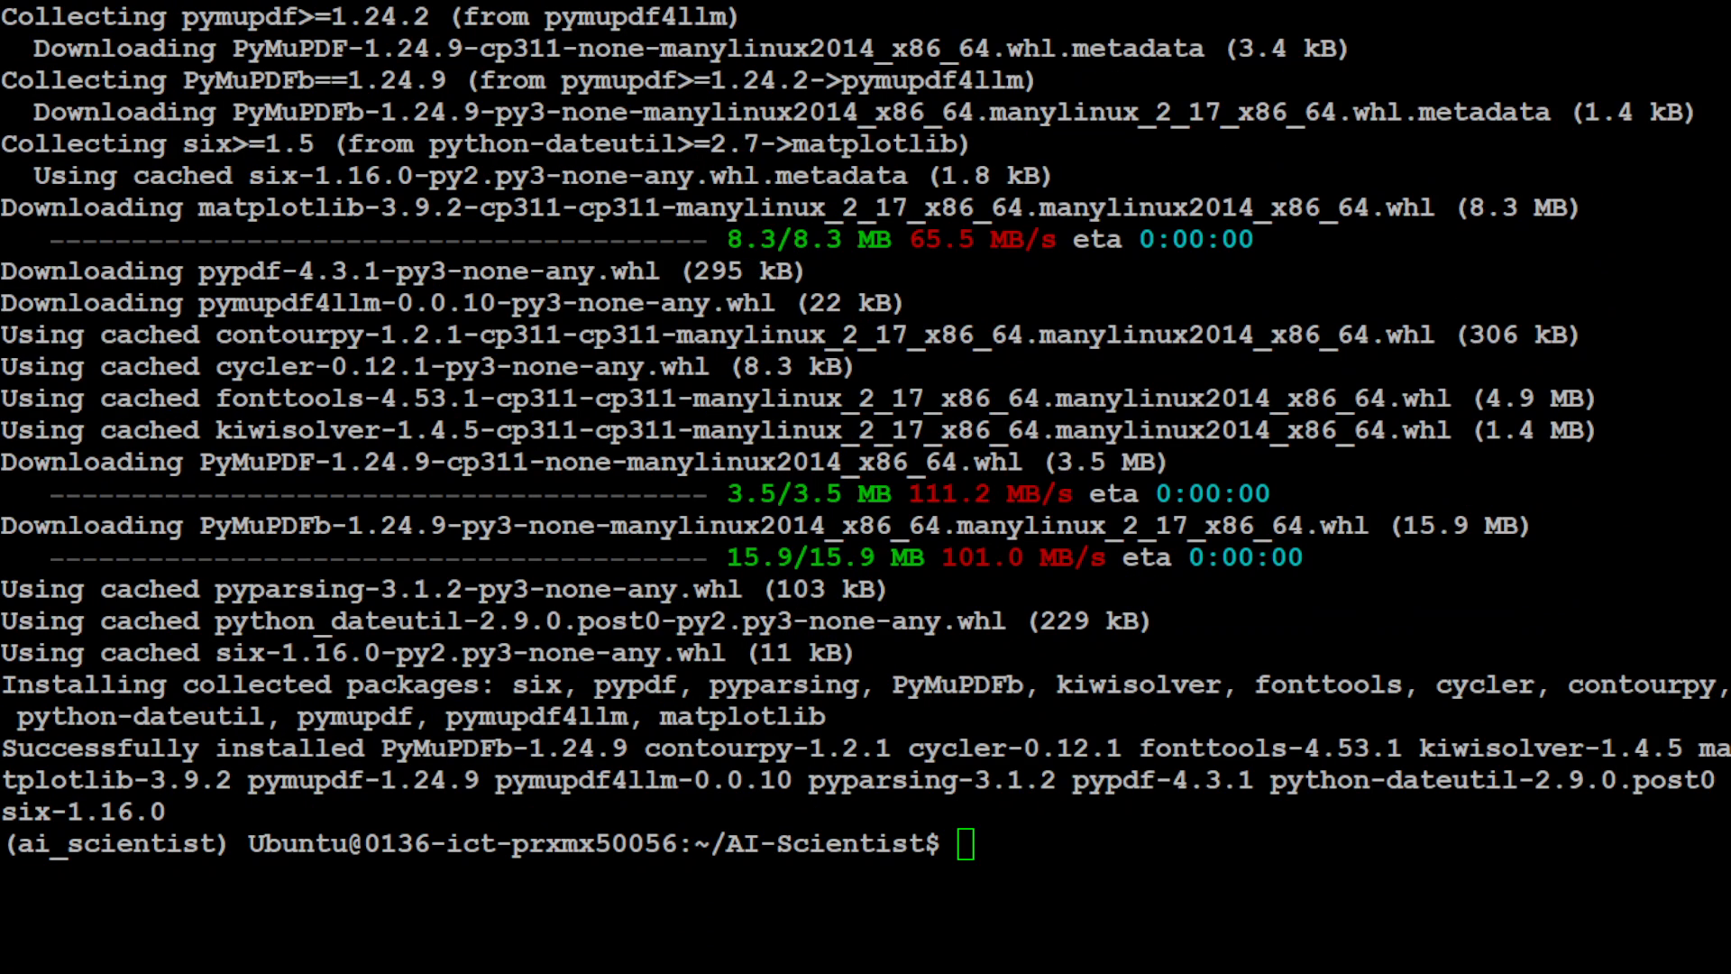
text(sudo apt-get install texlive-full)
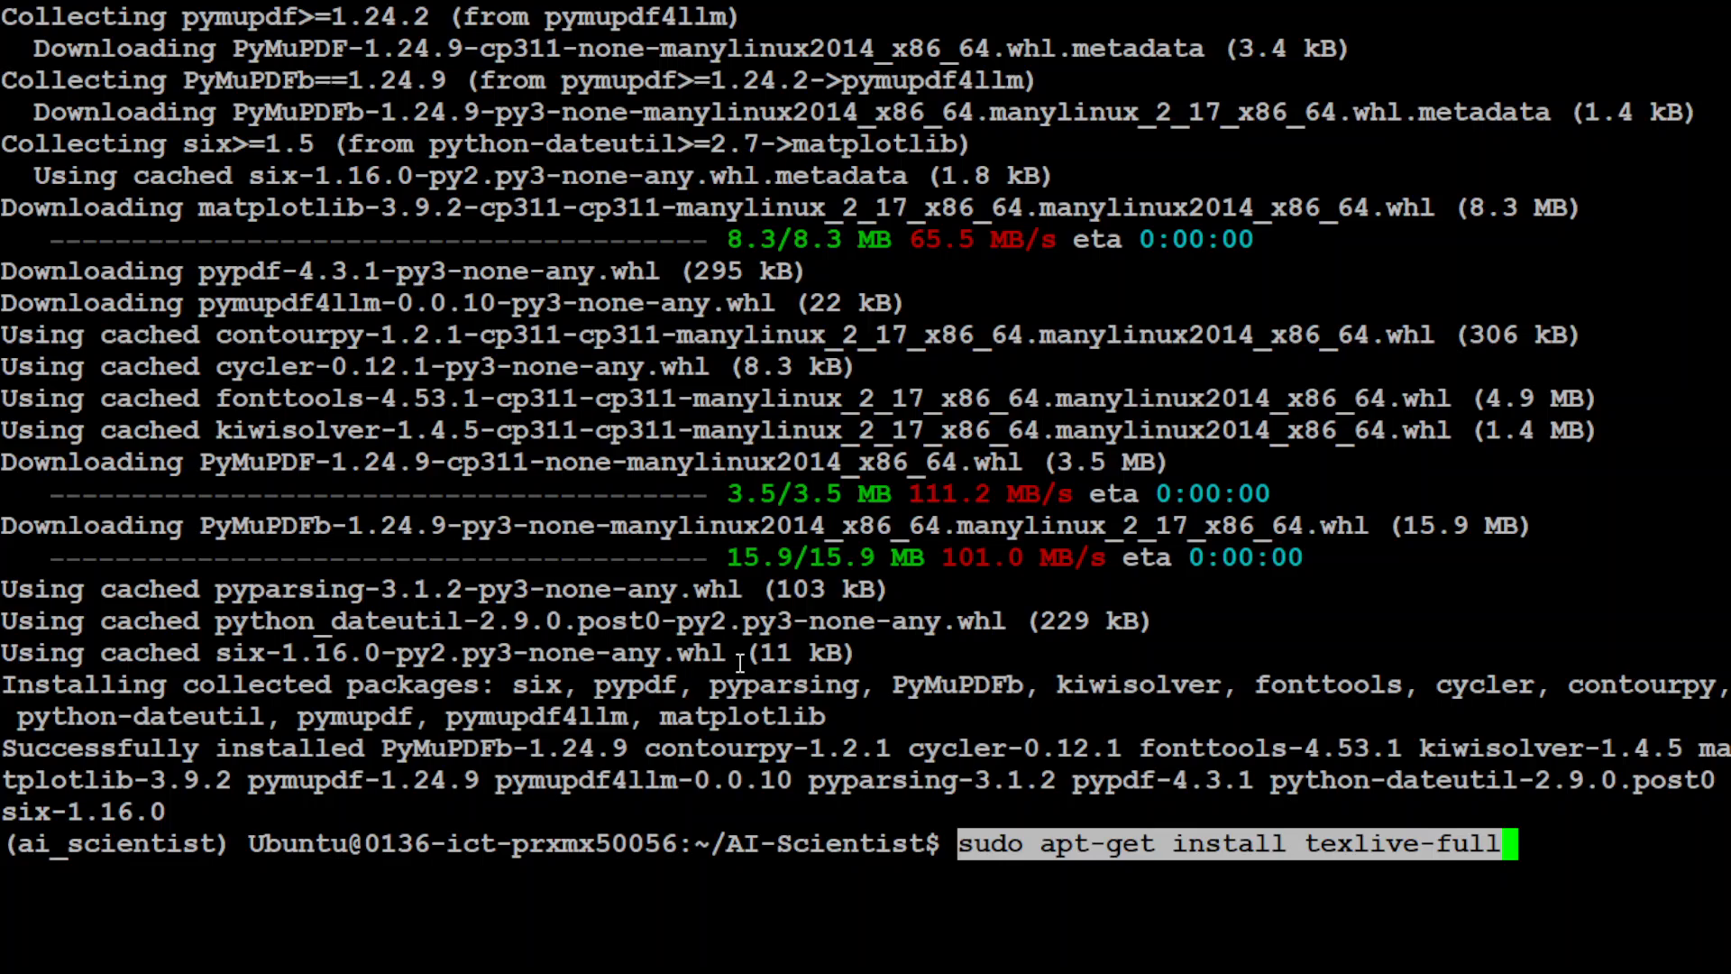
Run the texlive-full installation and confirm with Y
key(Return)
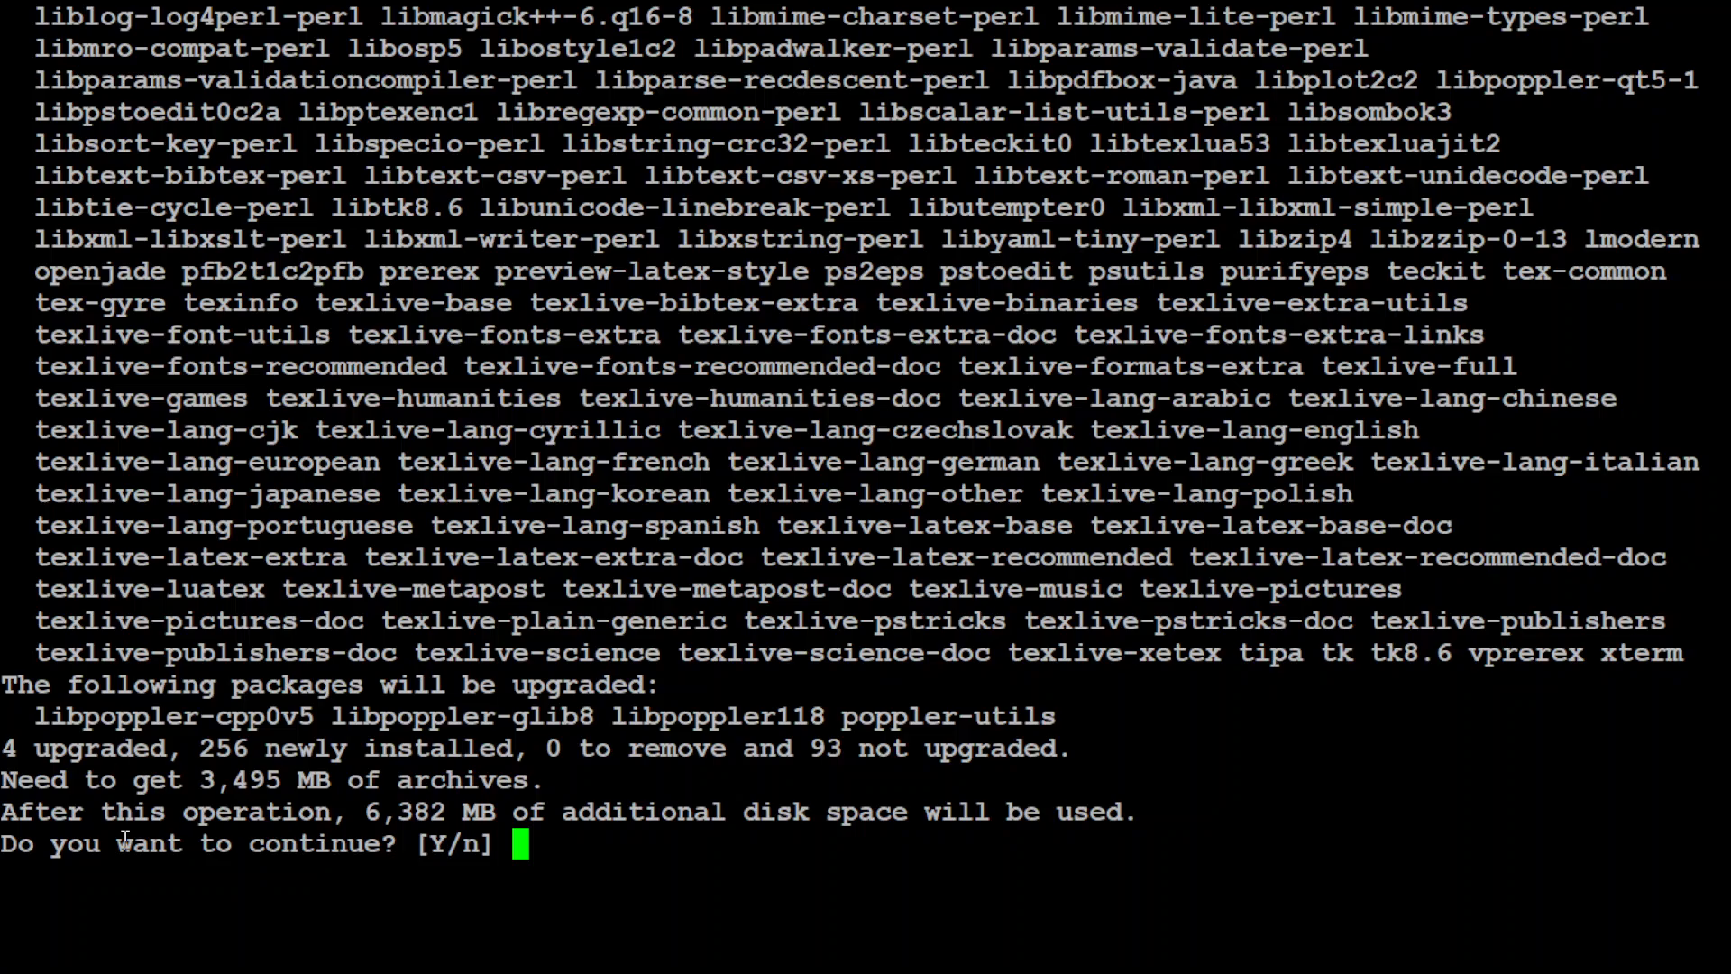
text(Y)
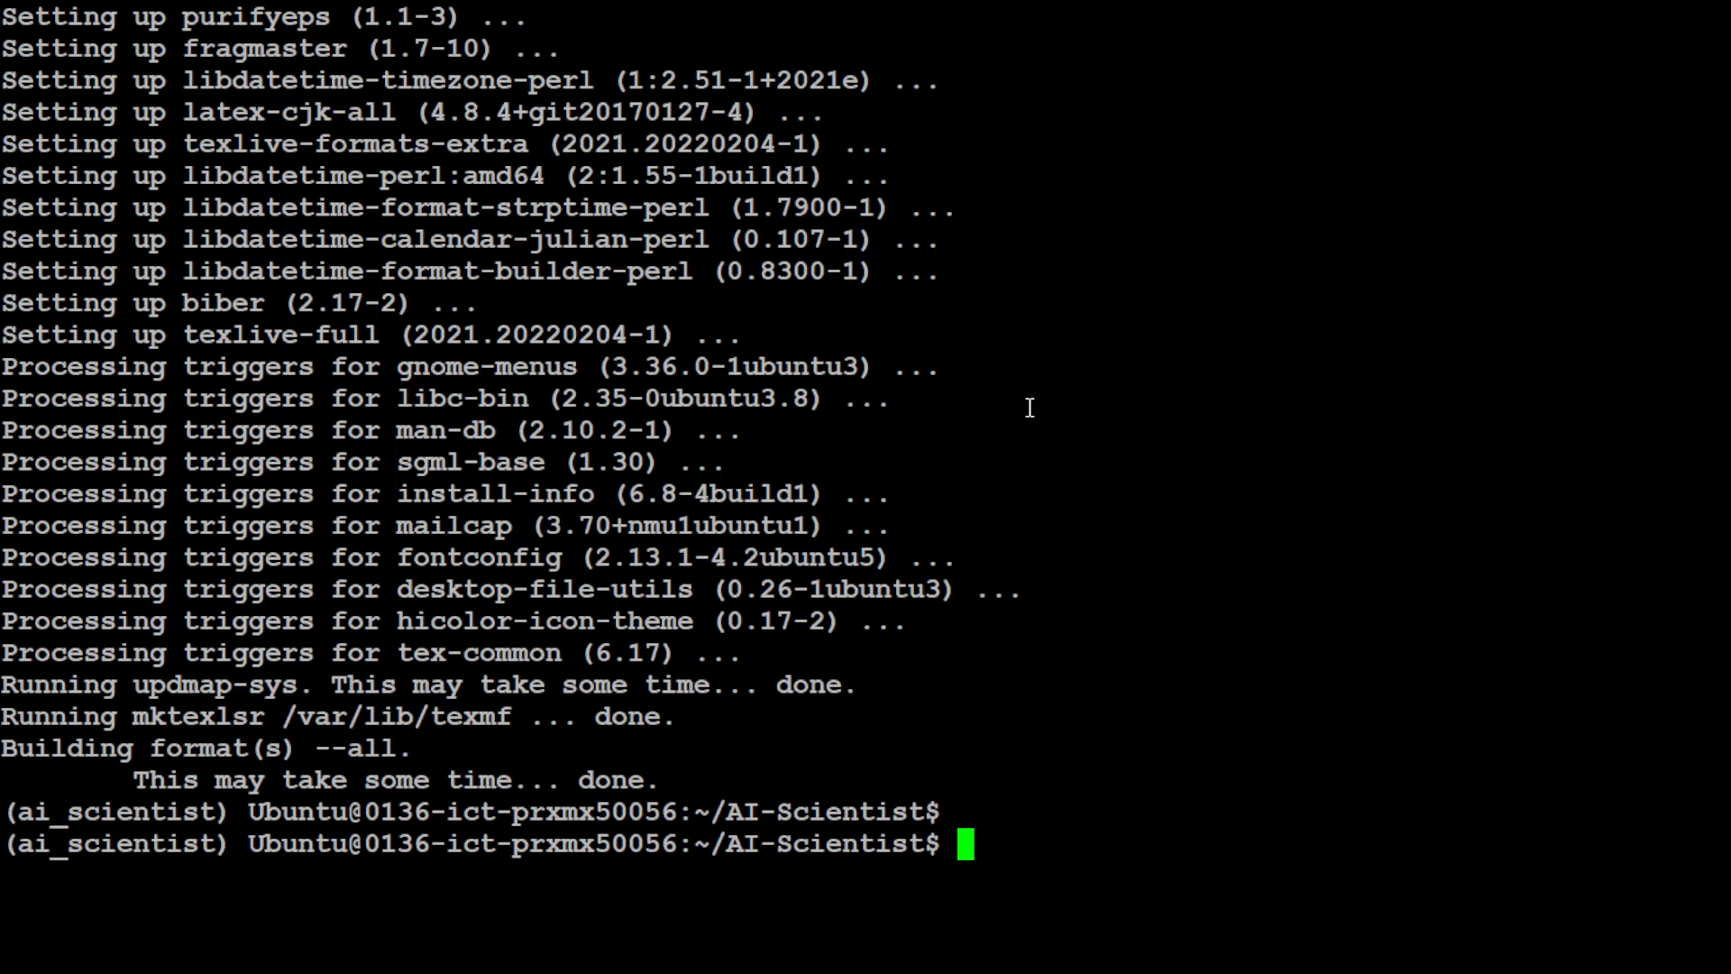
Pip install torch, numpy, transformers, datasets, tiktoken, wandb and tqdm
text(pip install torch numpy transformers datasets tiktoken wandb tqdm)
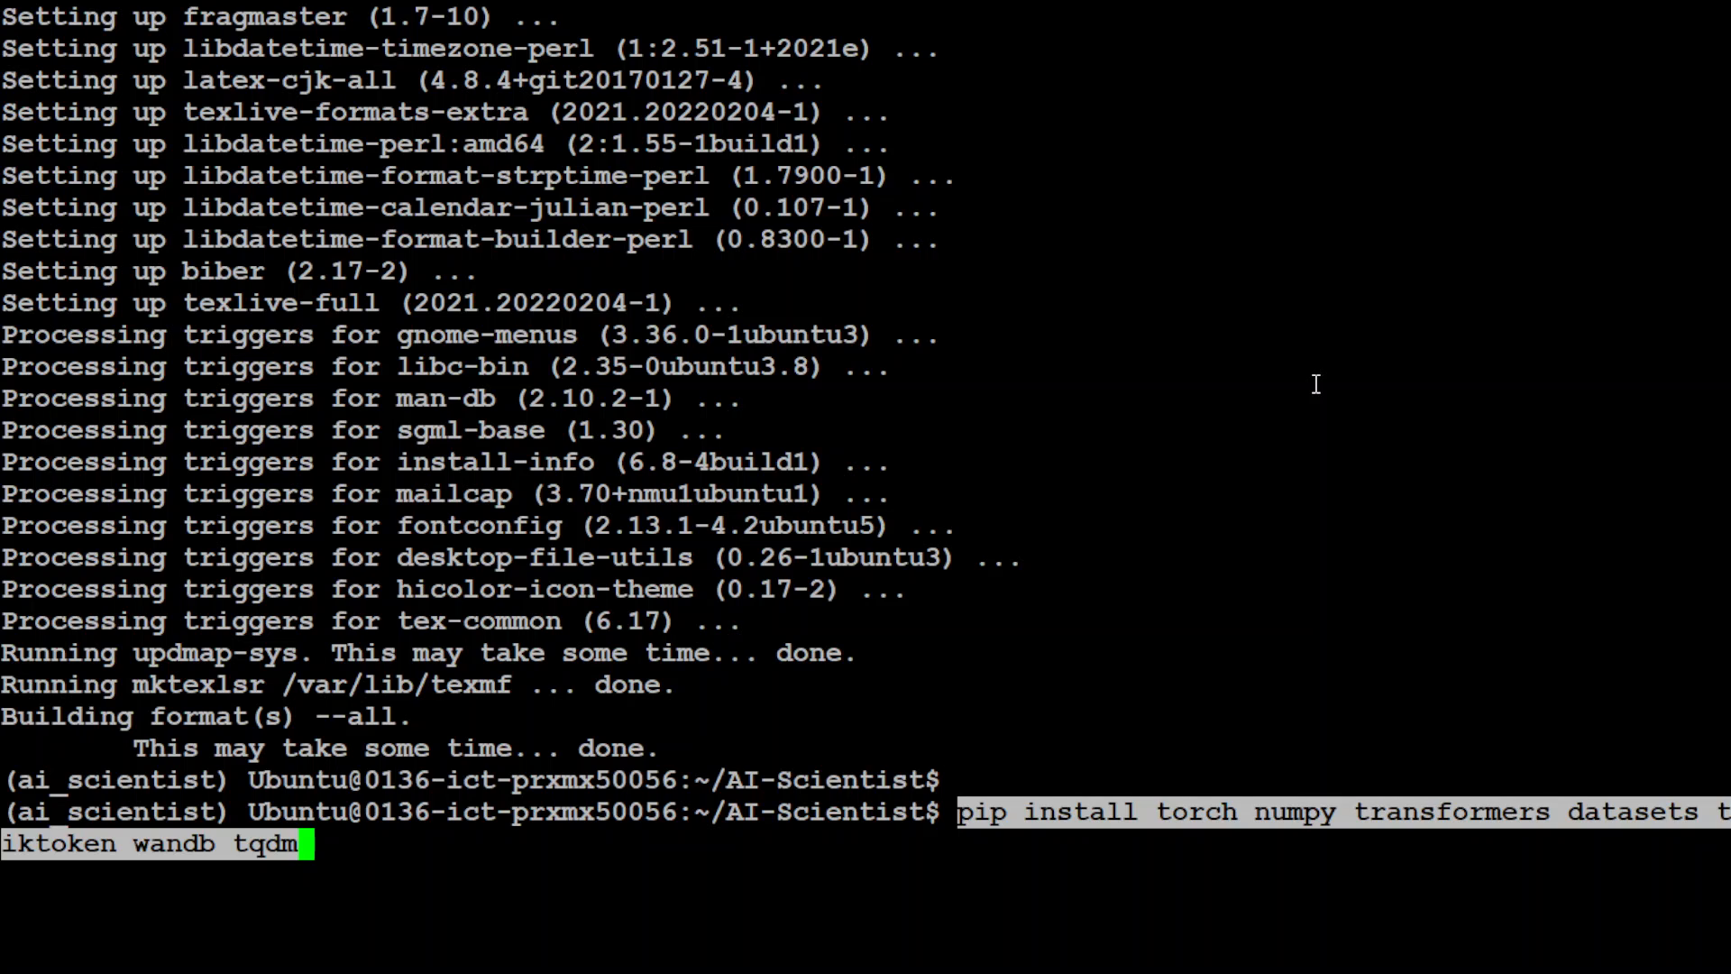
key(Return)
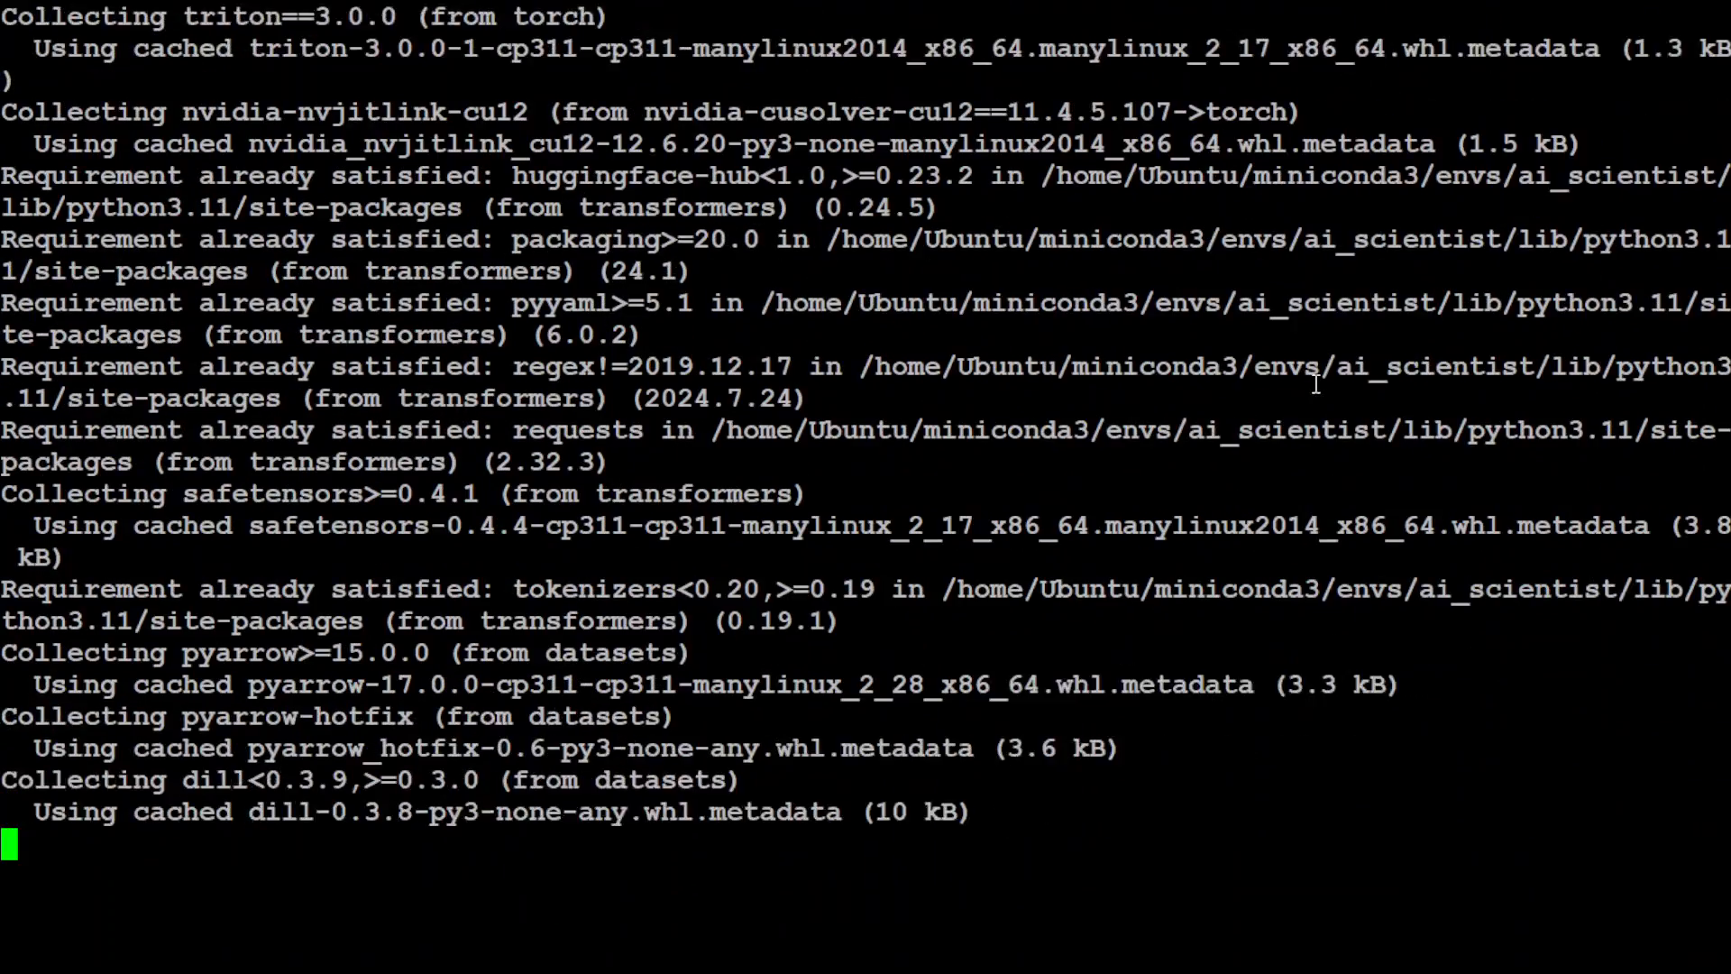
scroll(down, 3)
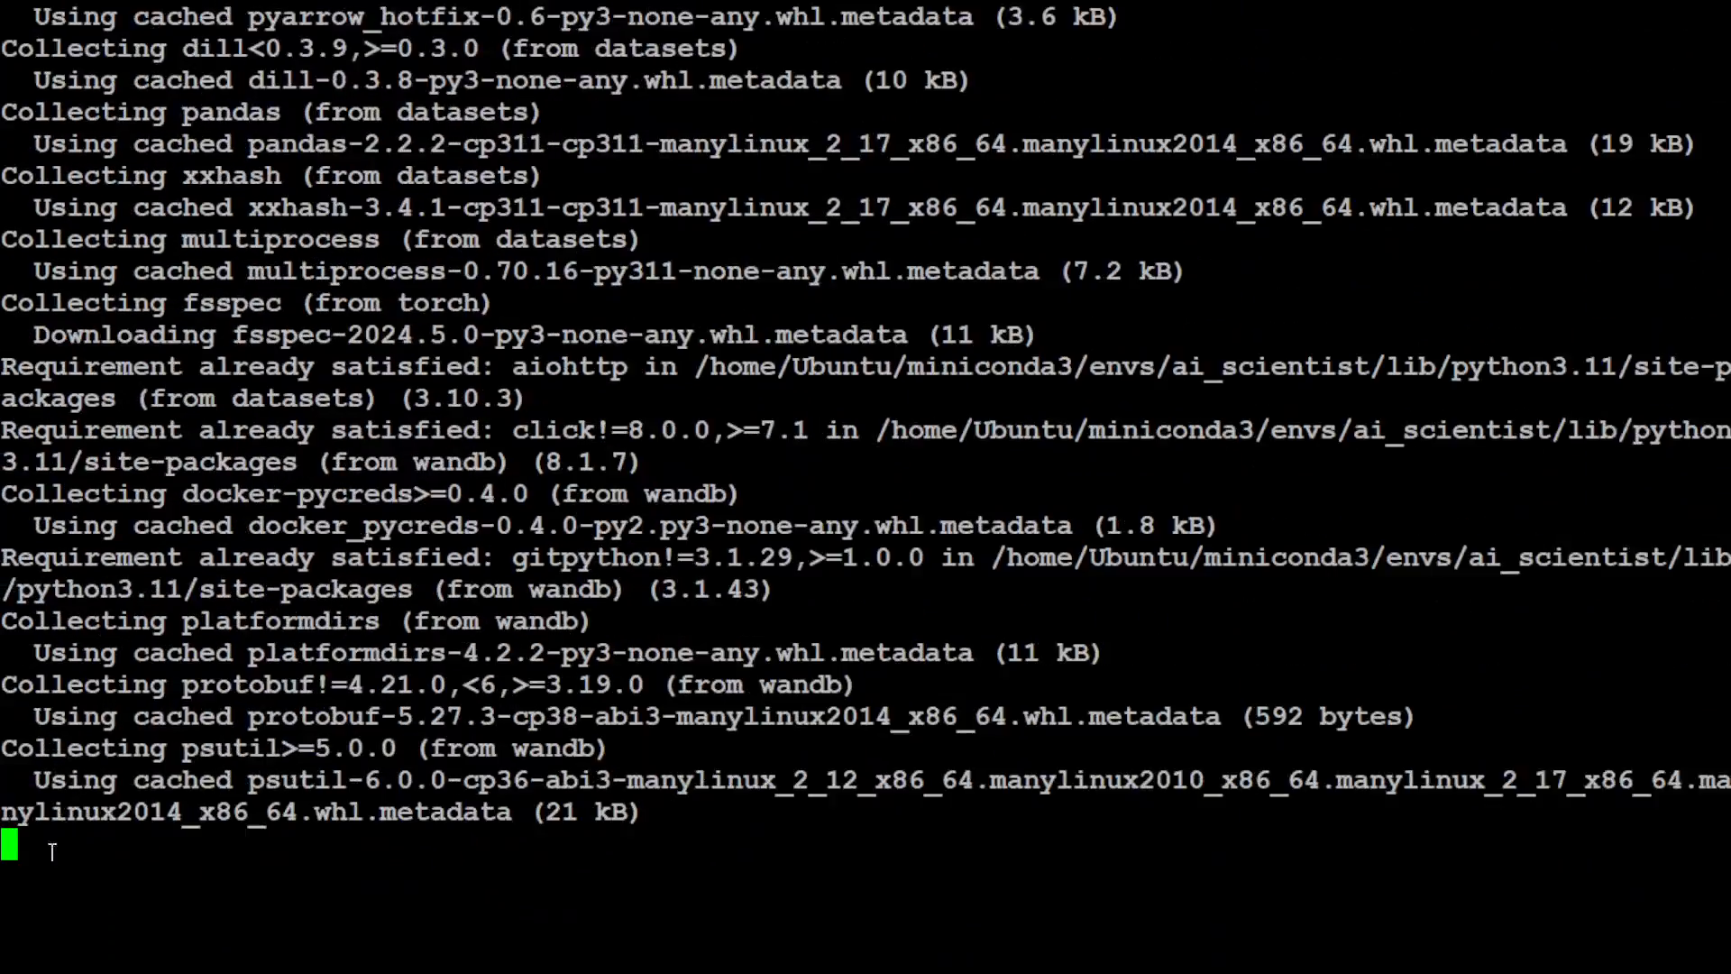
scroll(down, 3)
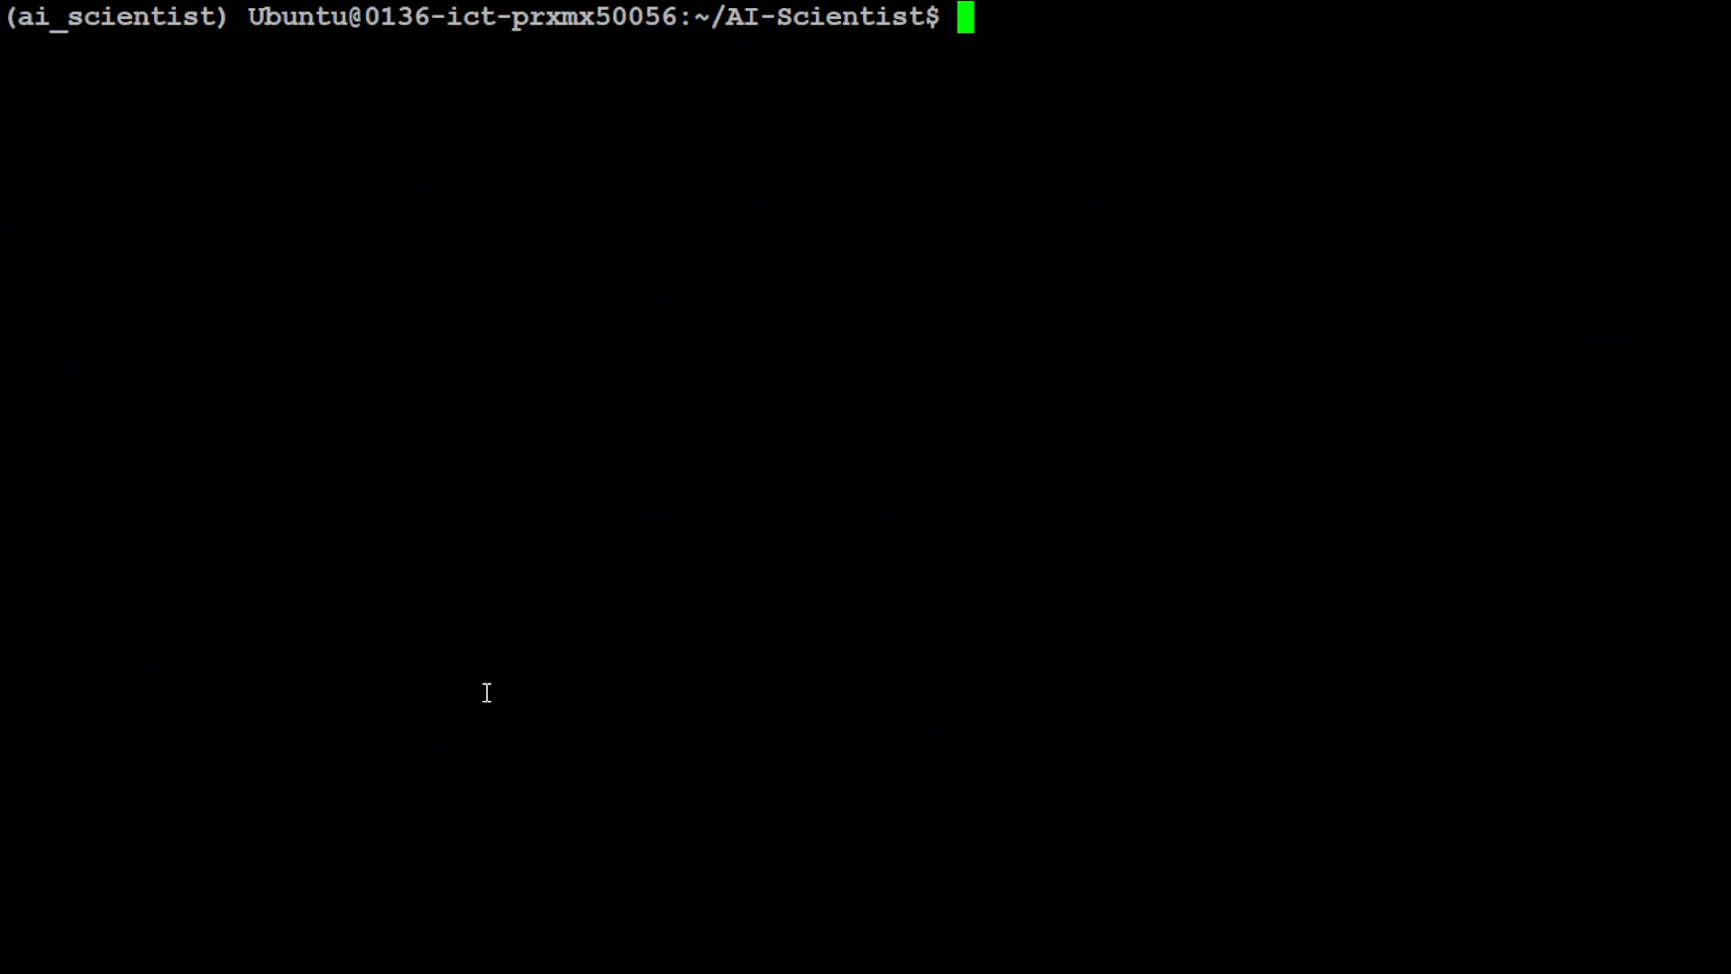
mouse_move(594, 391)
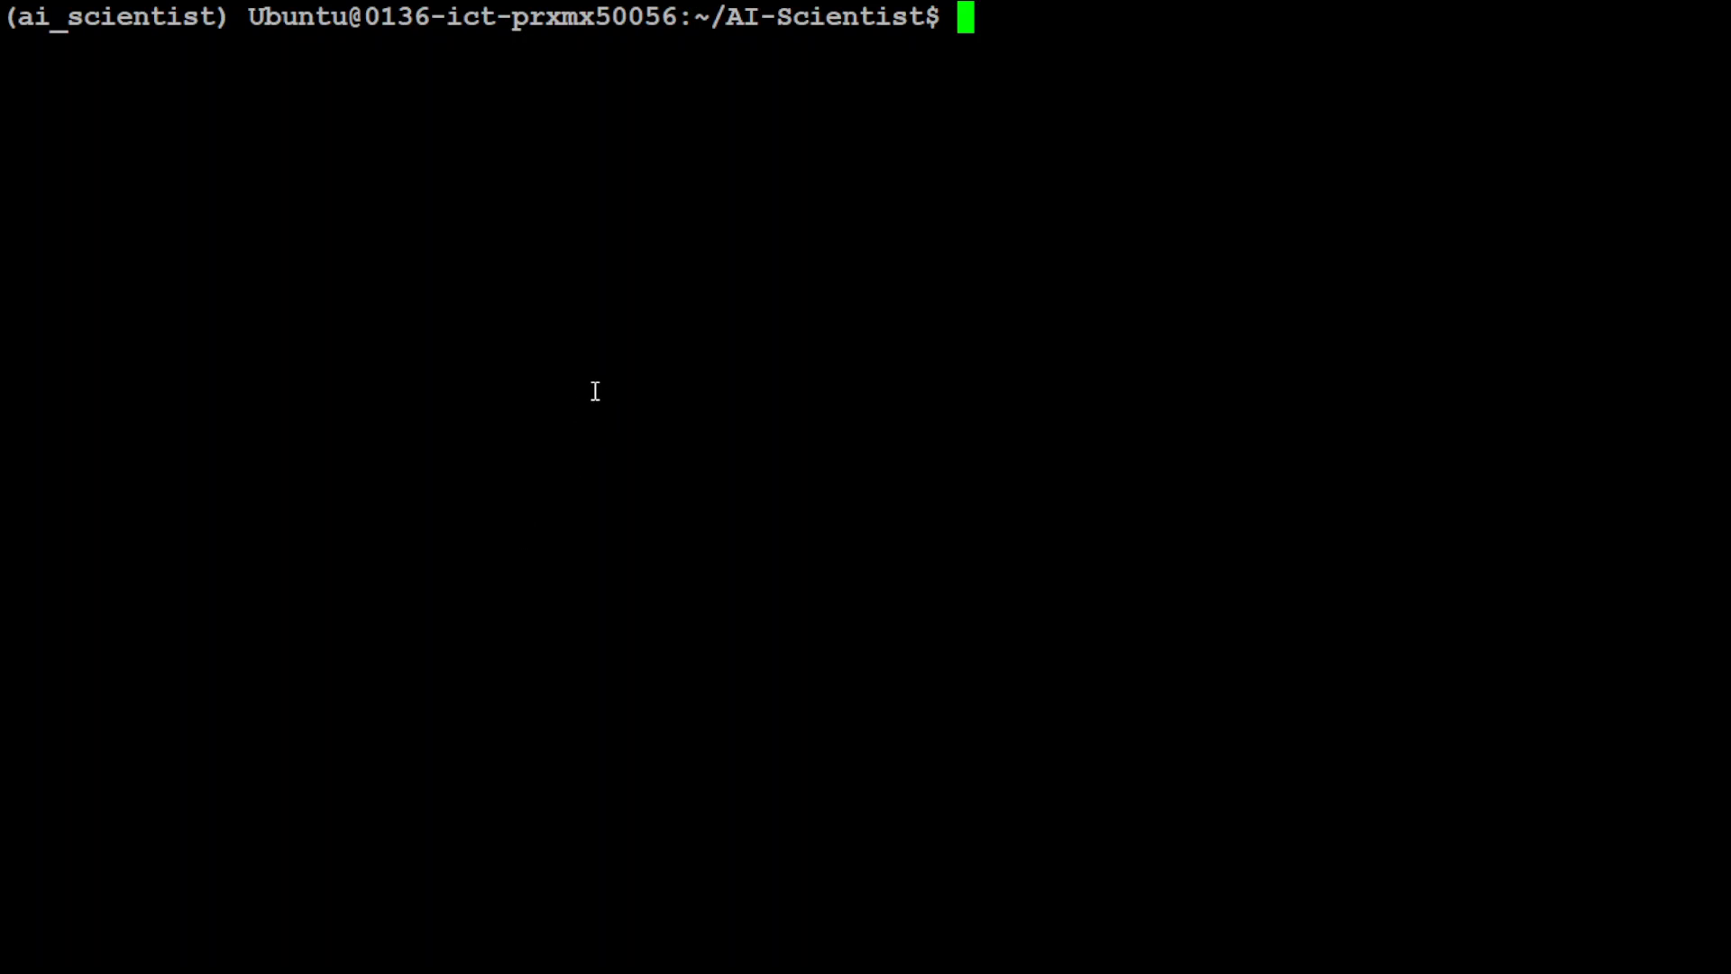
Start an export OPENAI_API_KEY command and cancel it with Ctrl+C
text(export OPENAI_API_KEY=")
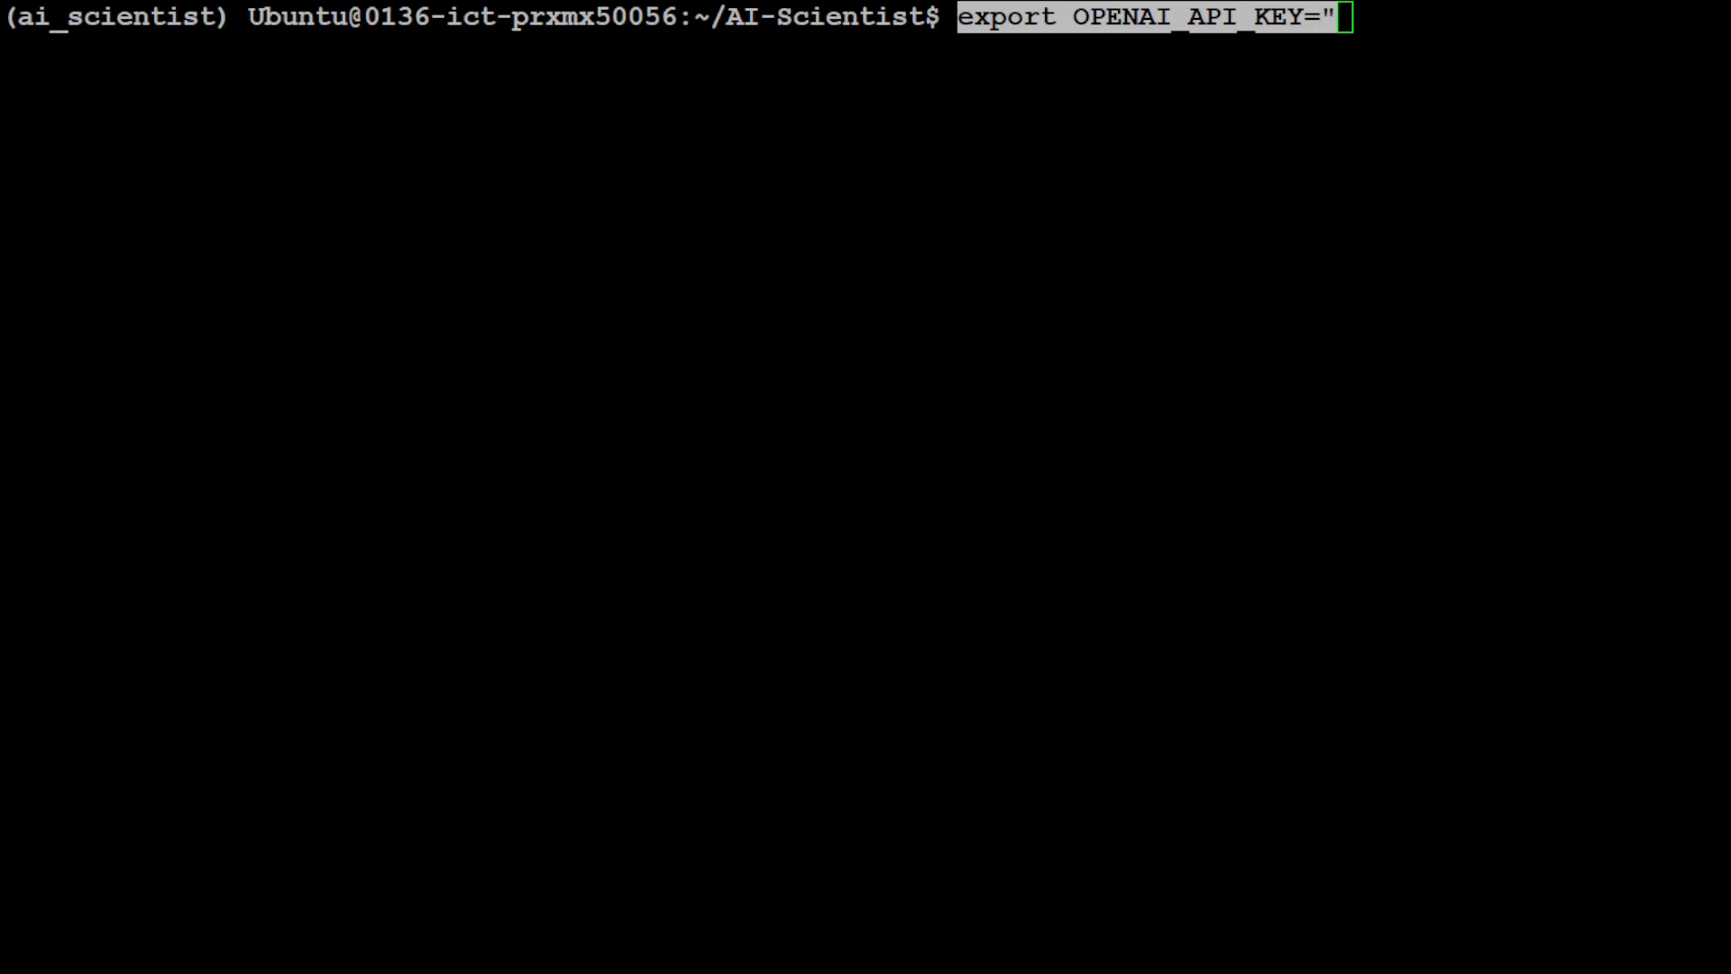
key(ctrl+c)
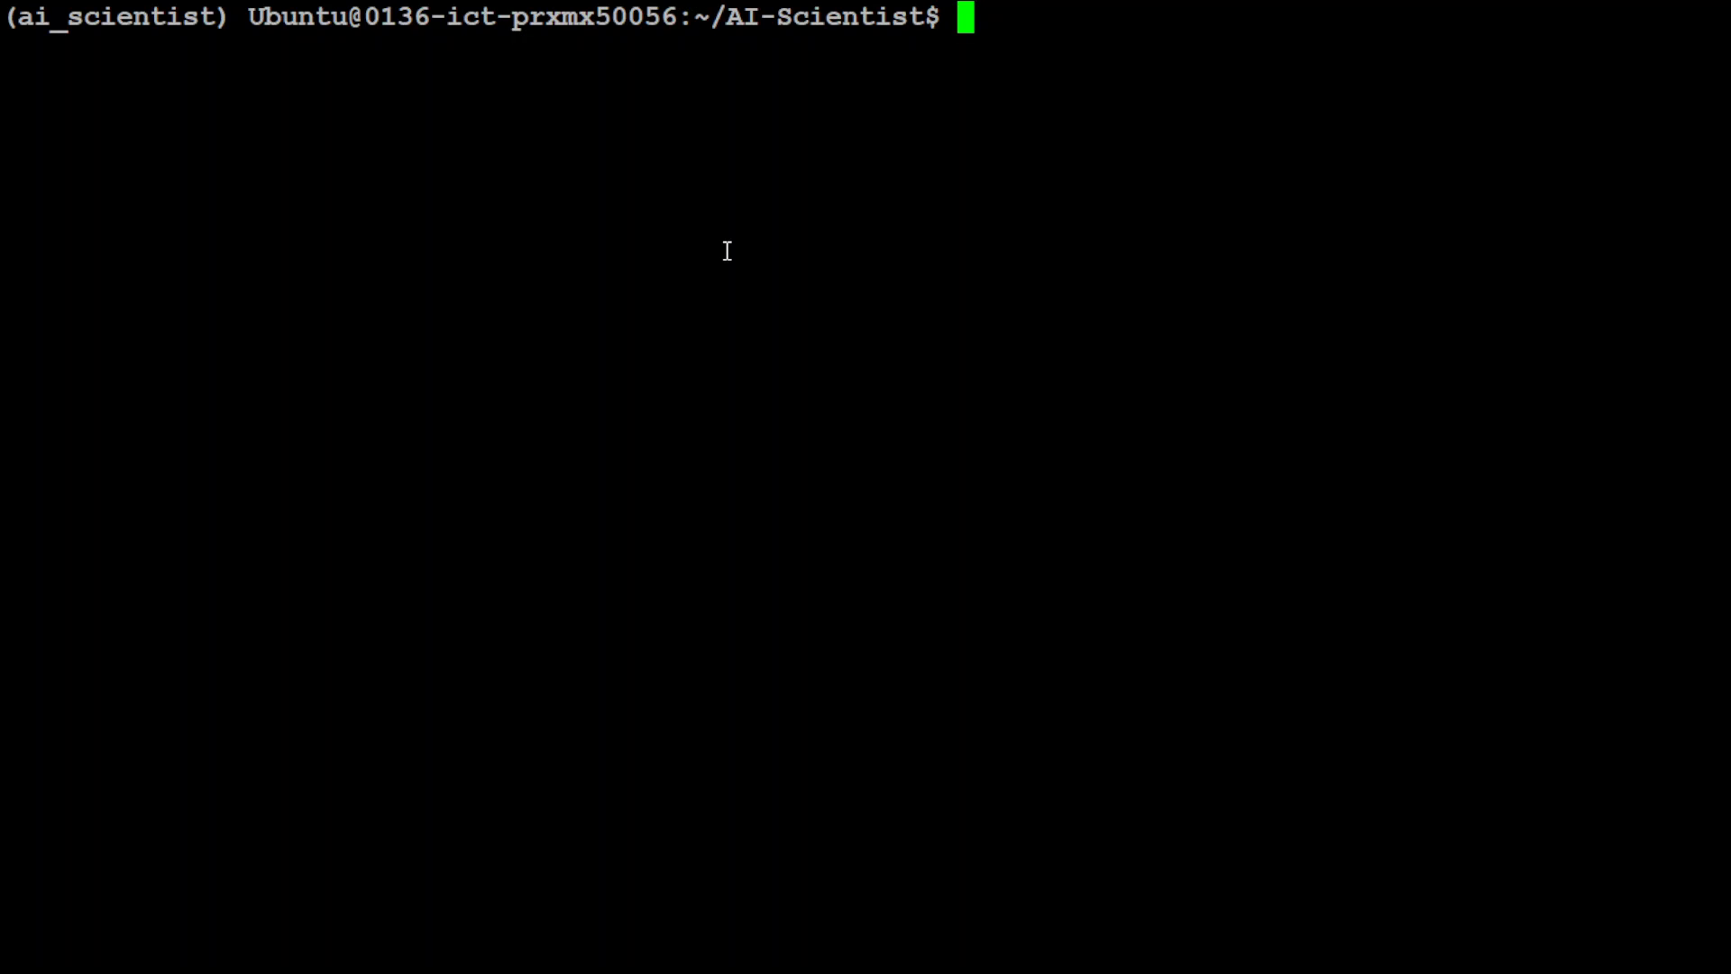
mouse_move(716, 141)
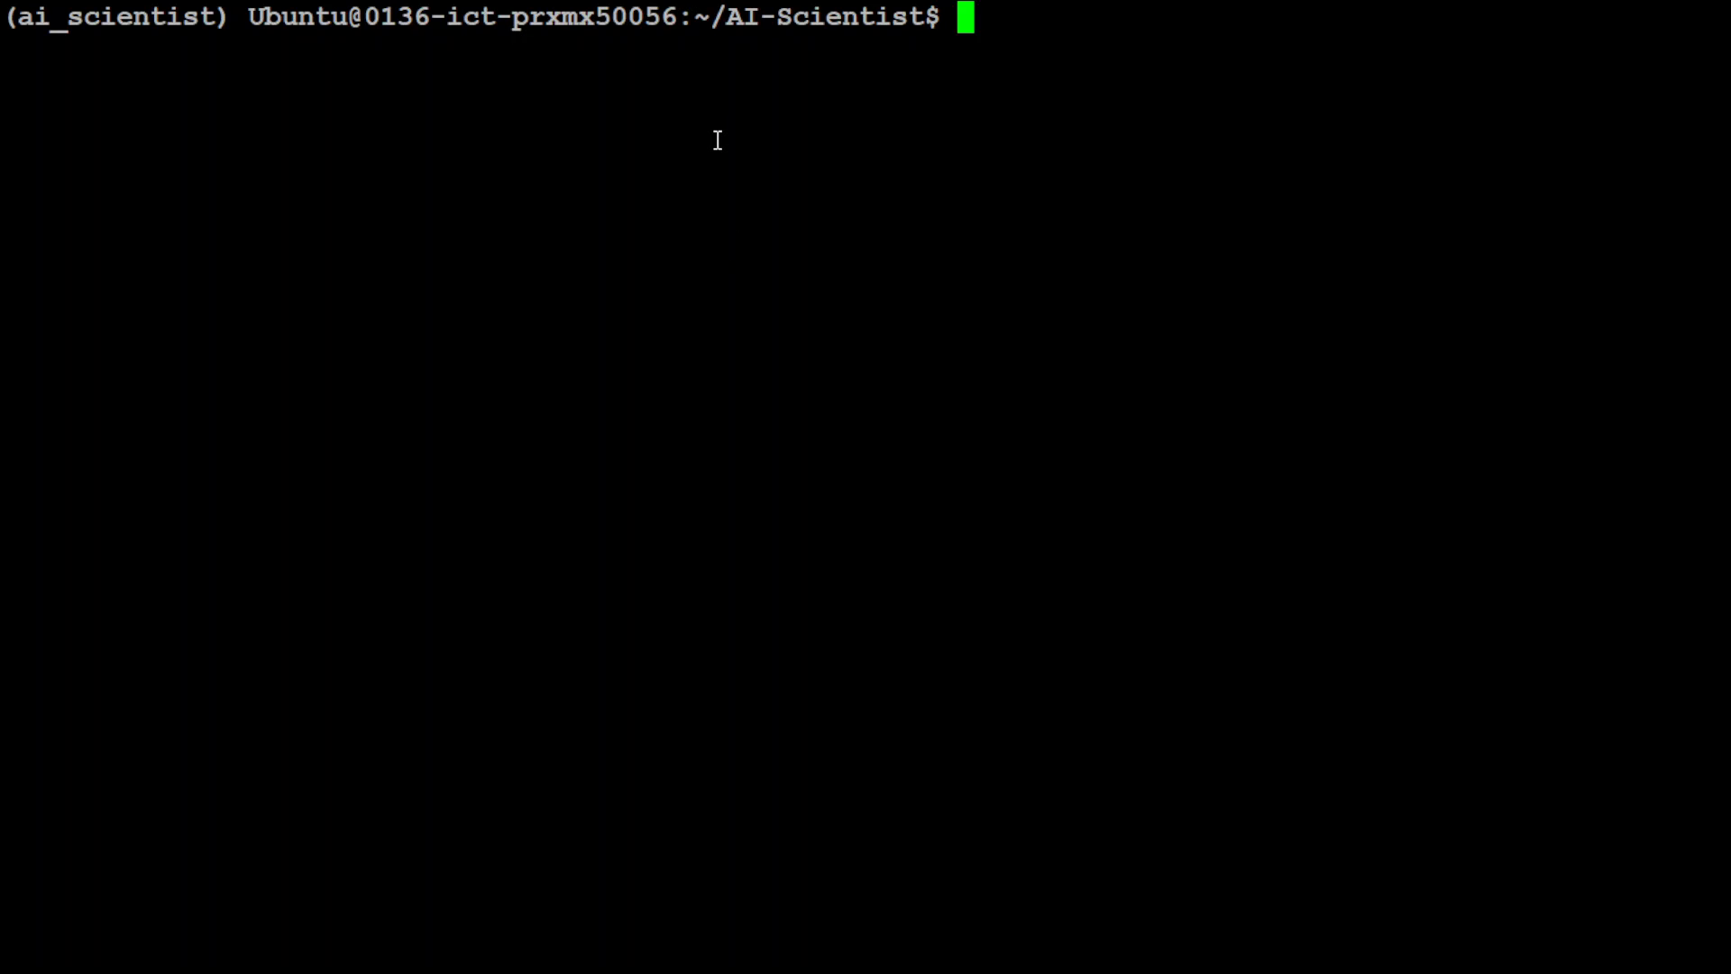
Run the prepare.py scripts for the enwik8, shakespeare_char and text8 datasets
text(python3 data/enwik8/prepare.py)
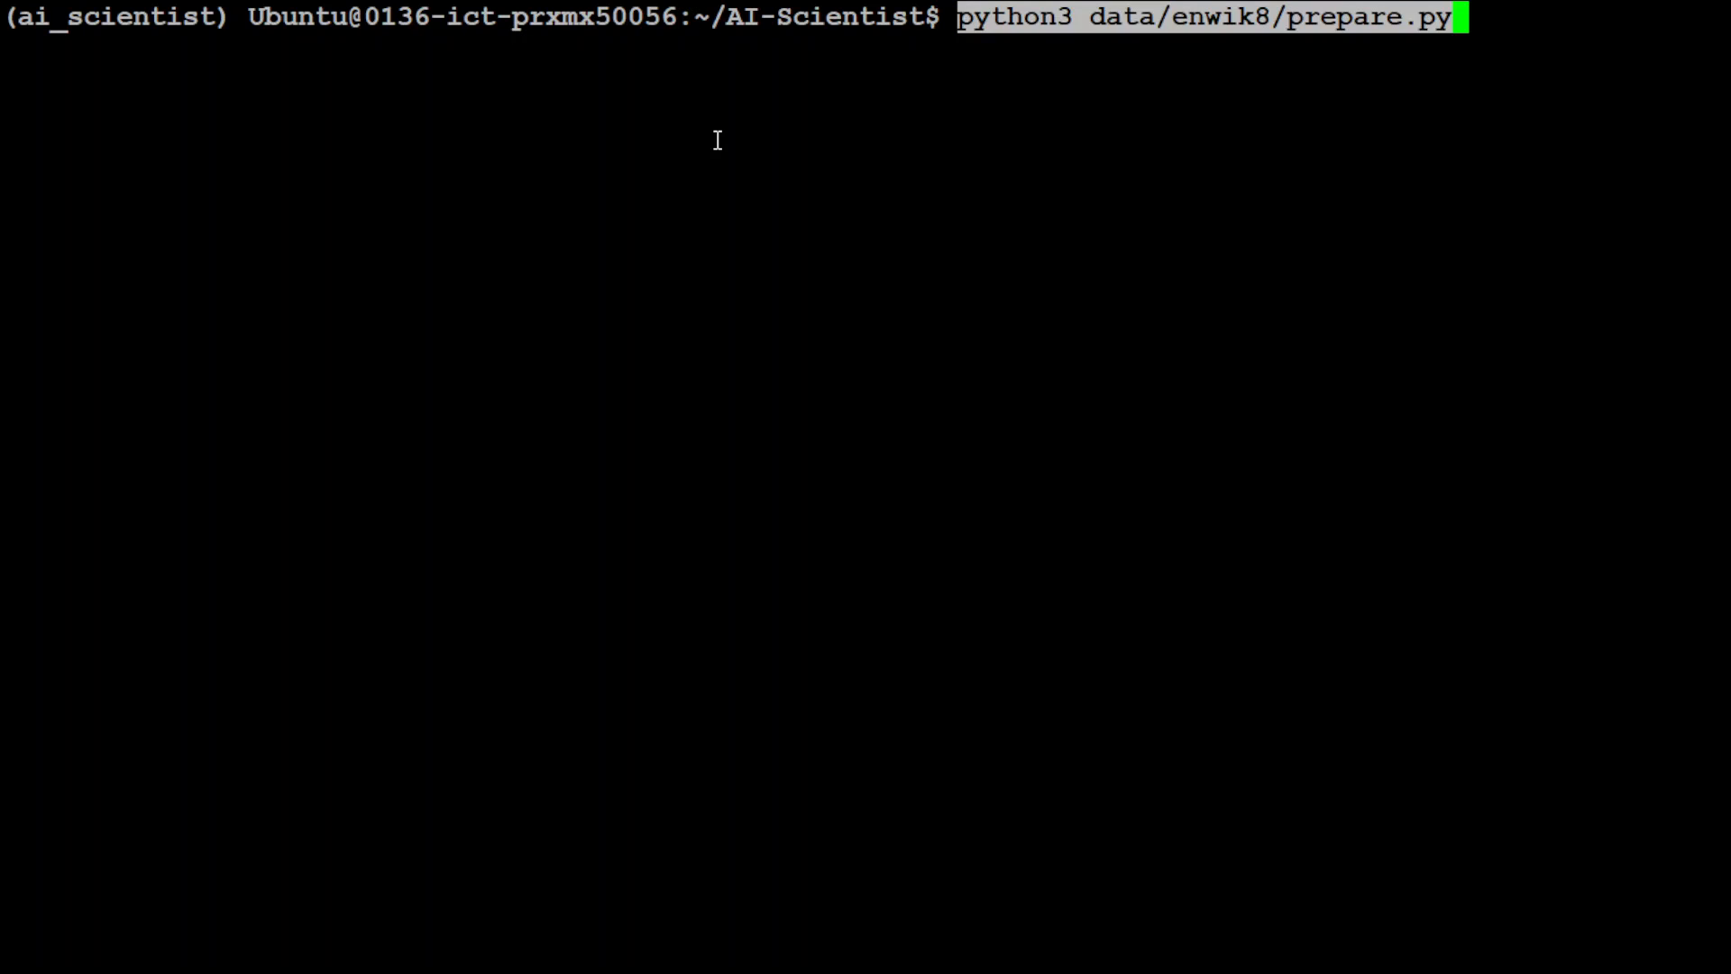
mouse_move(1196, 50)
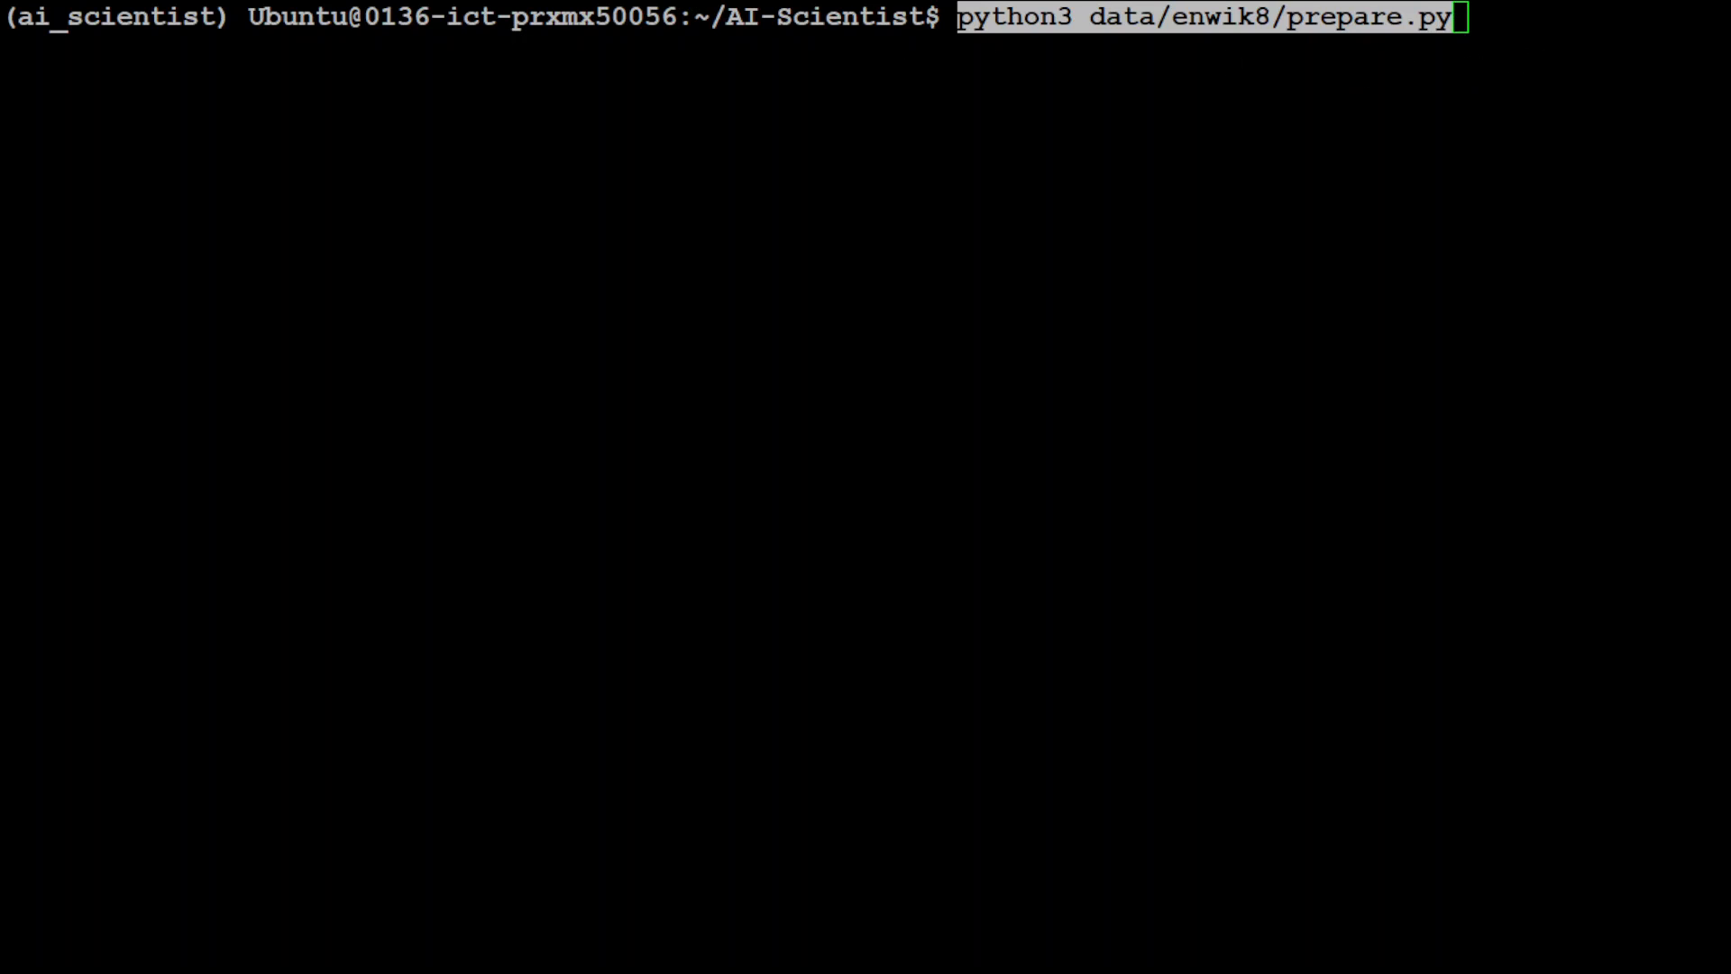
key(Return)
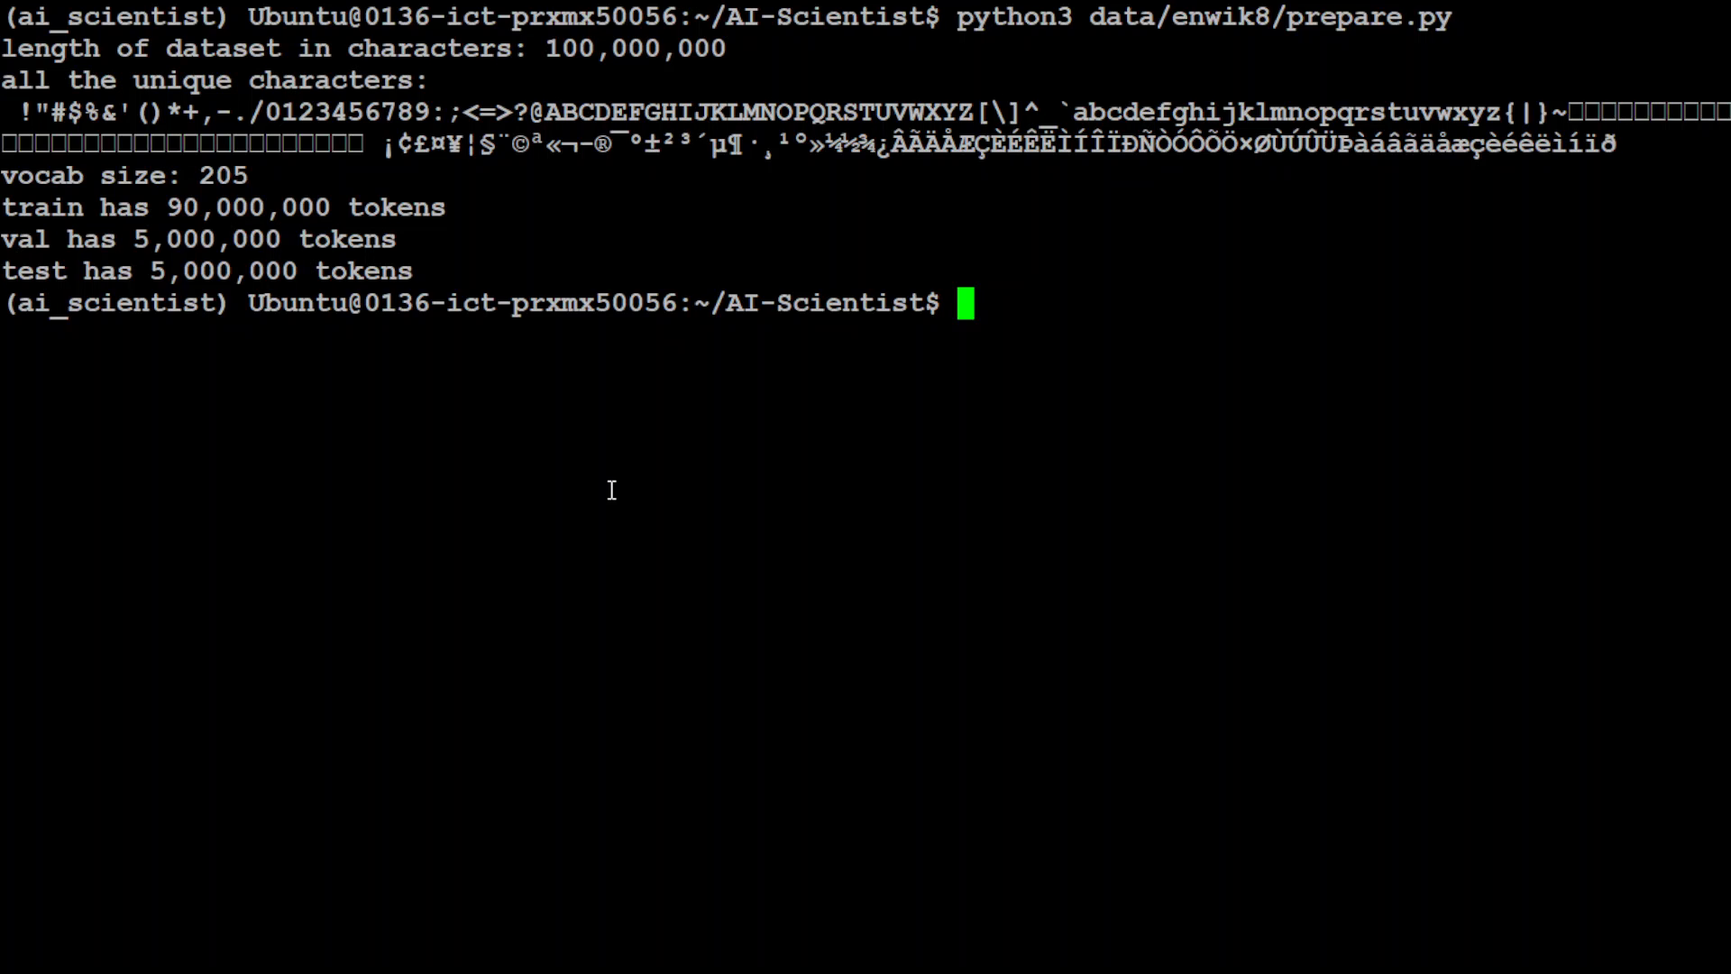
text(python3 data/shakespeare_char/prepare.py)
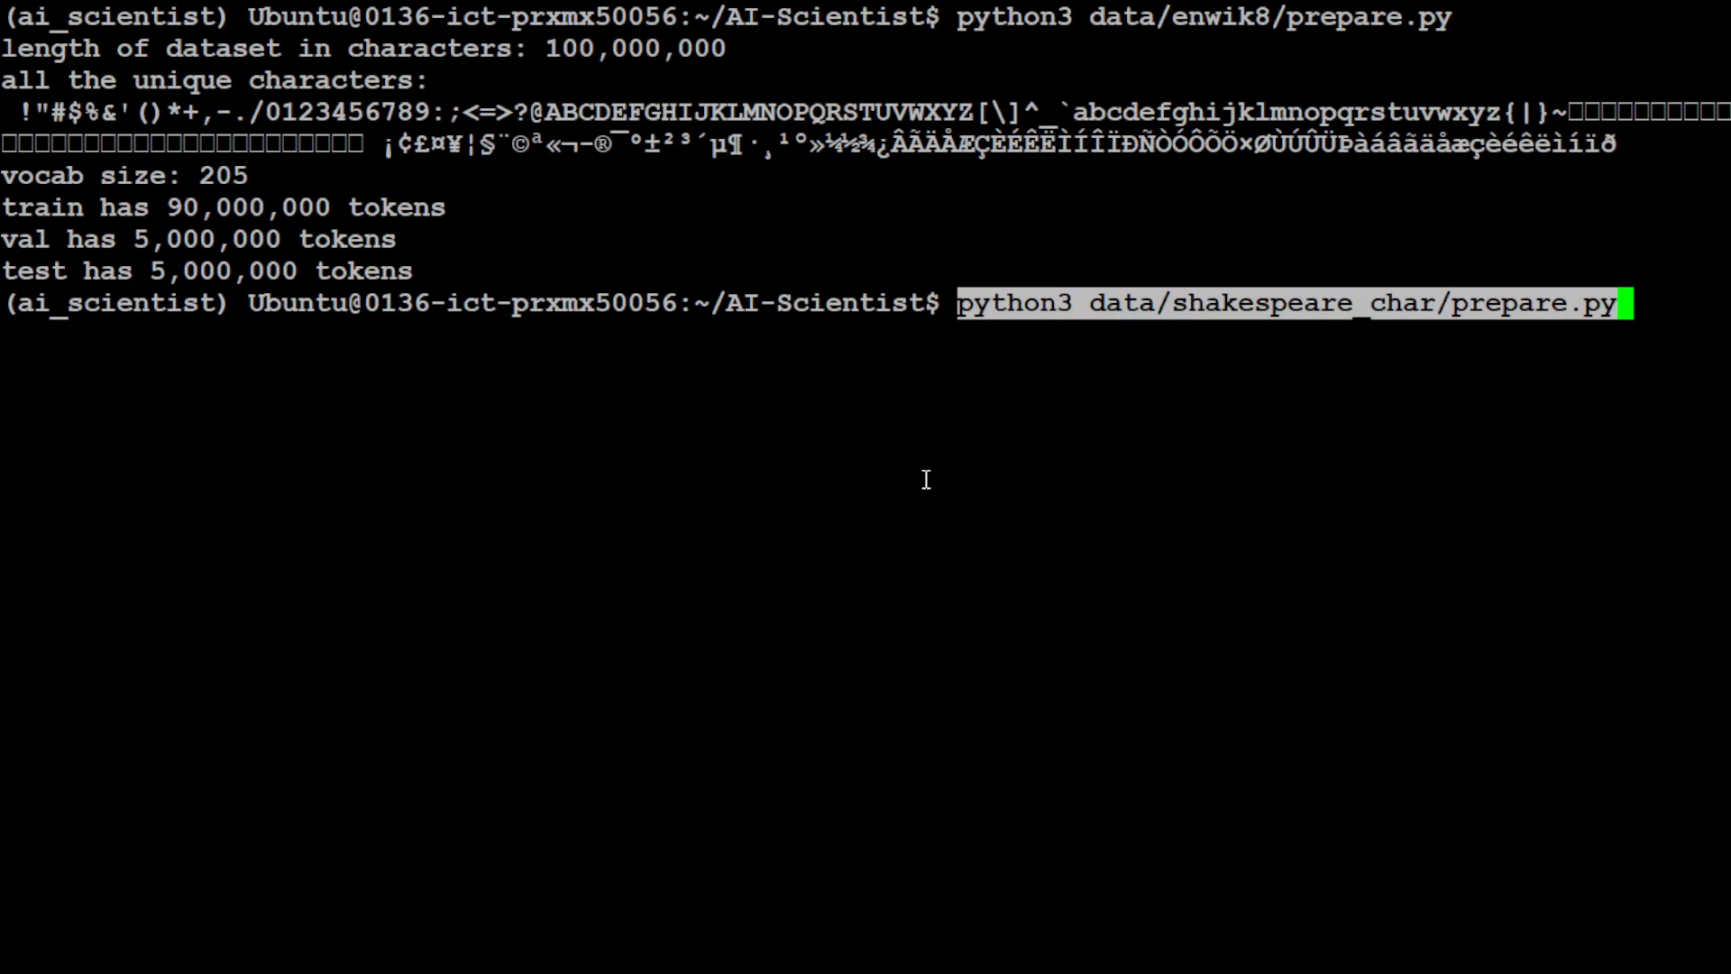
key(Return)
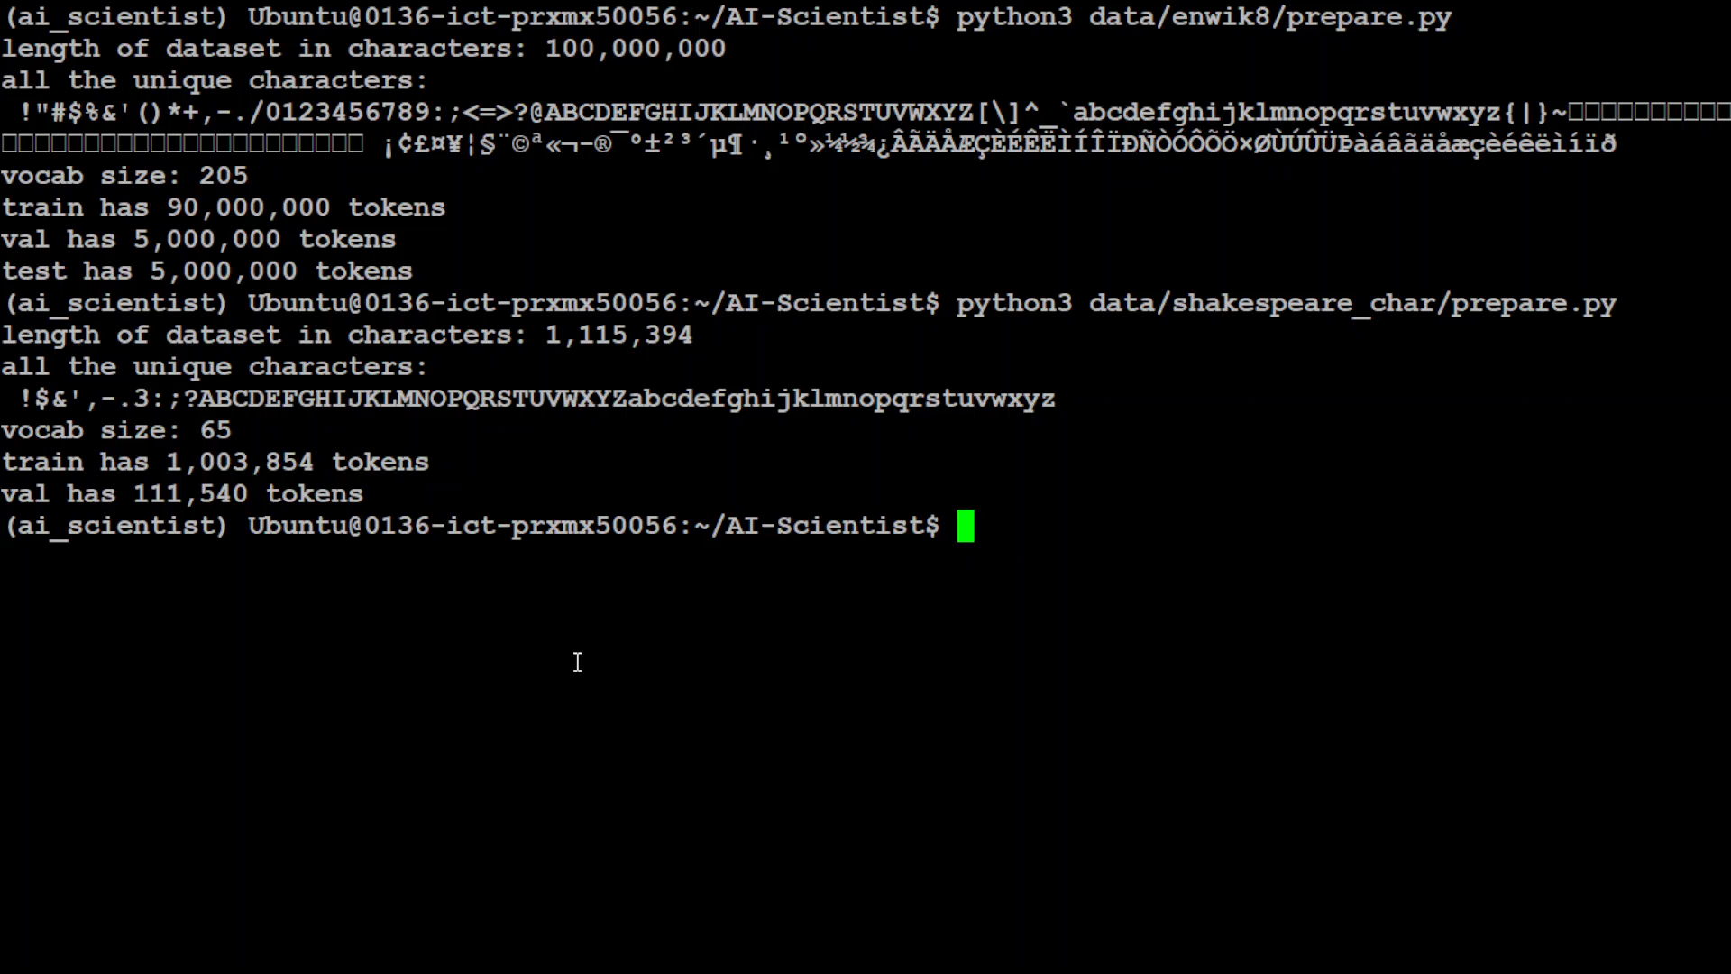
text(python3 data/text8/prepare.py)
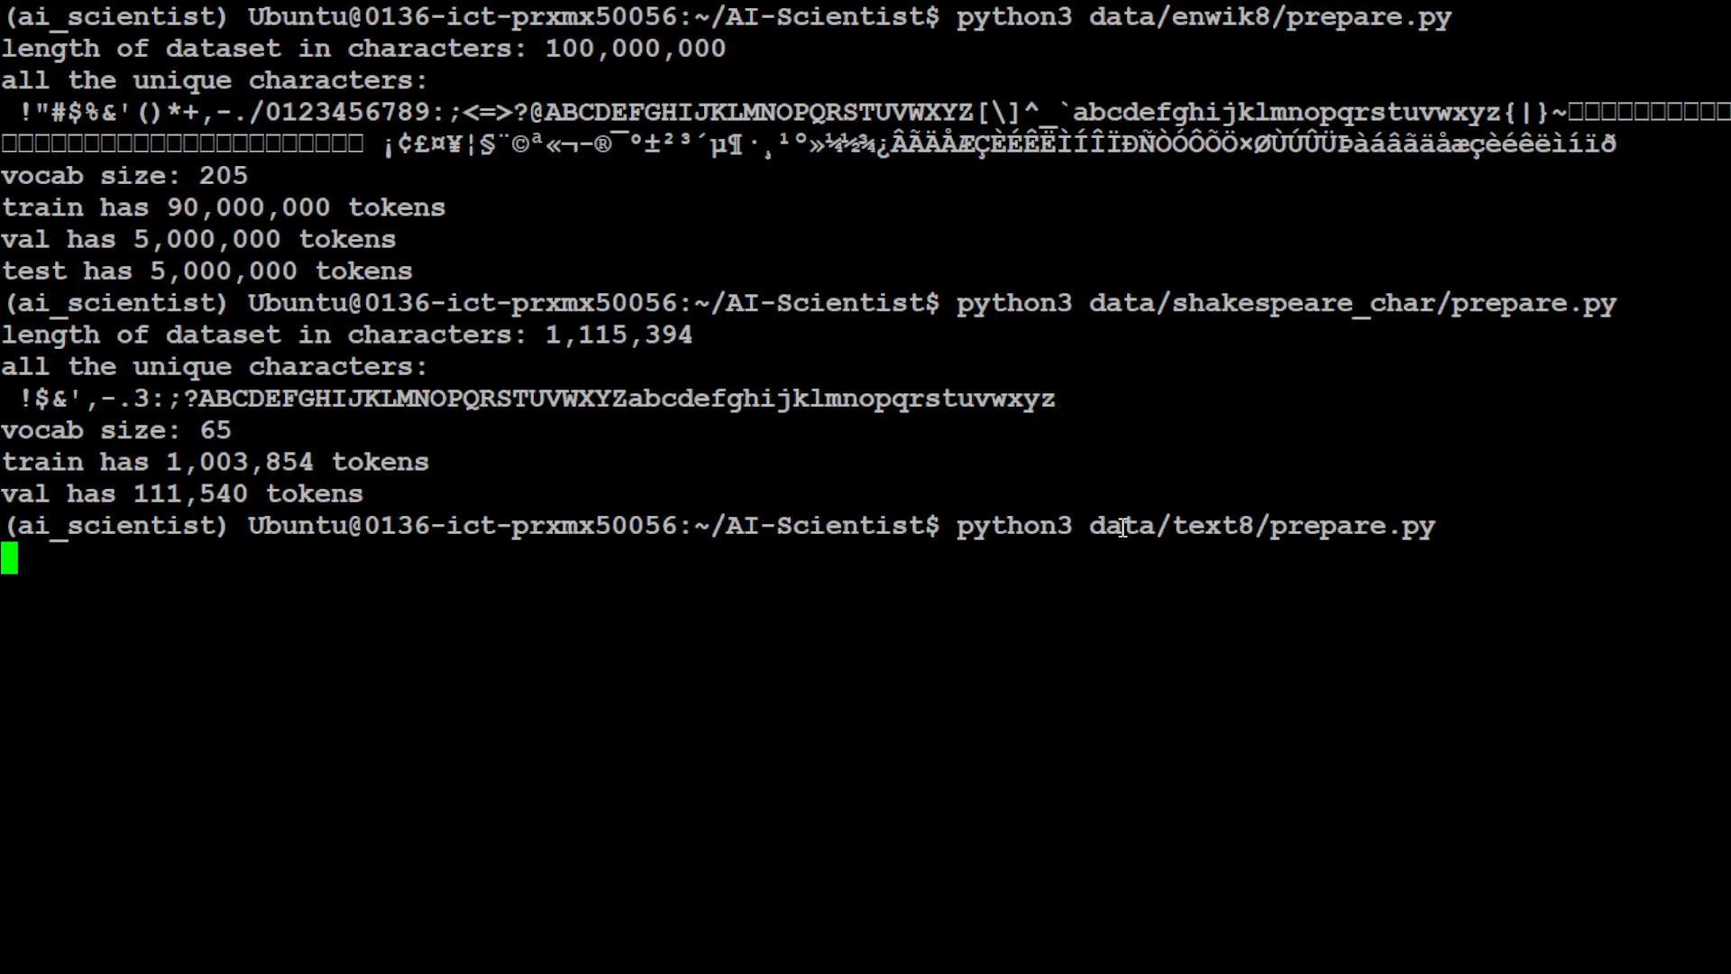
key(Return)
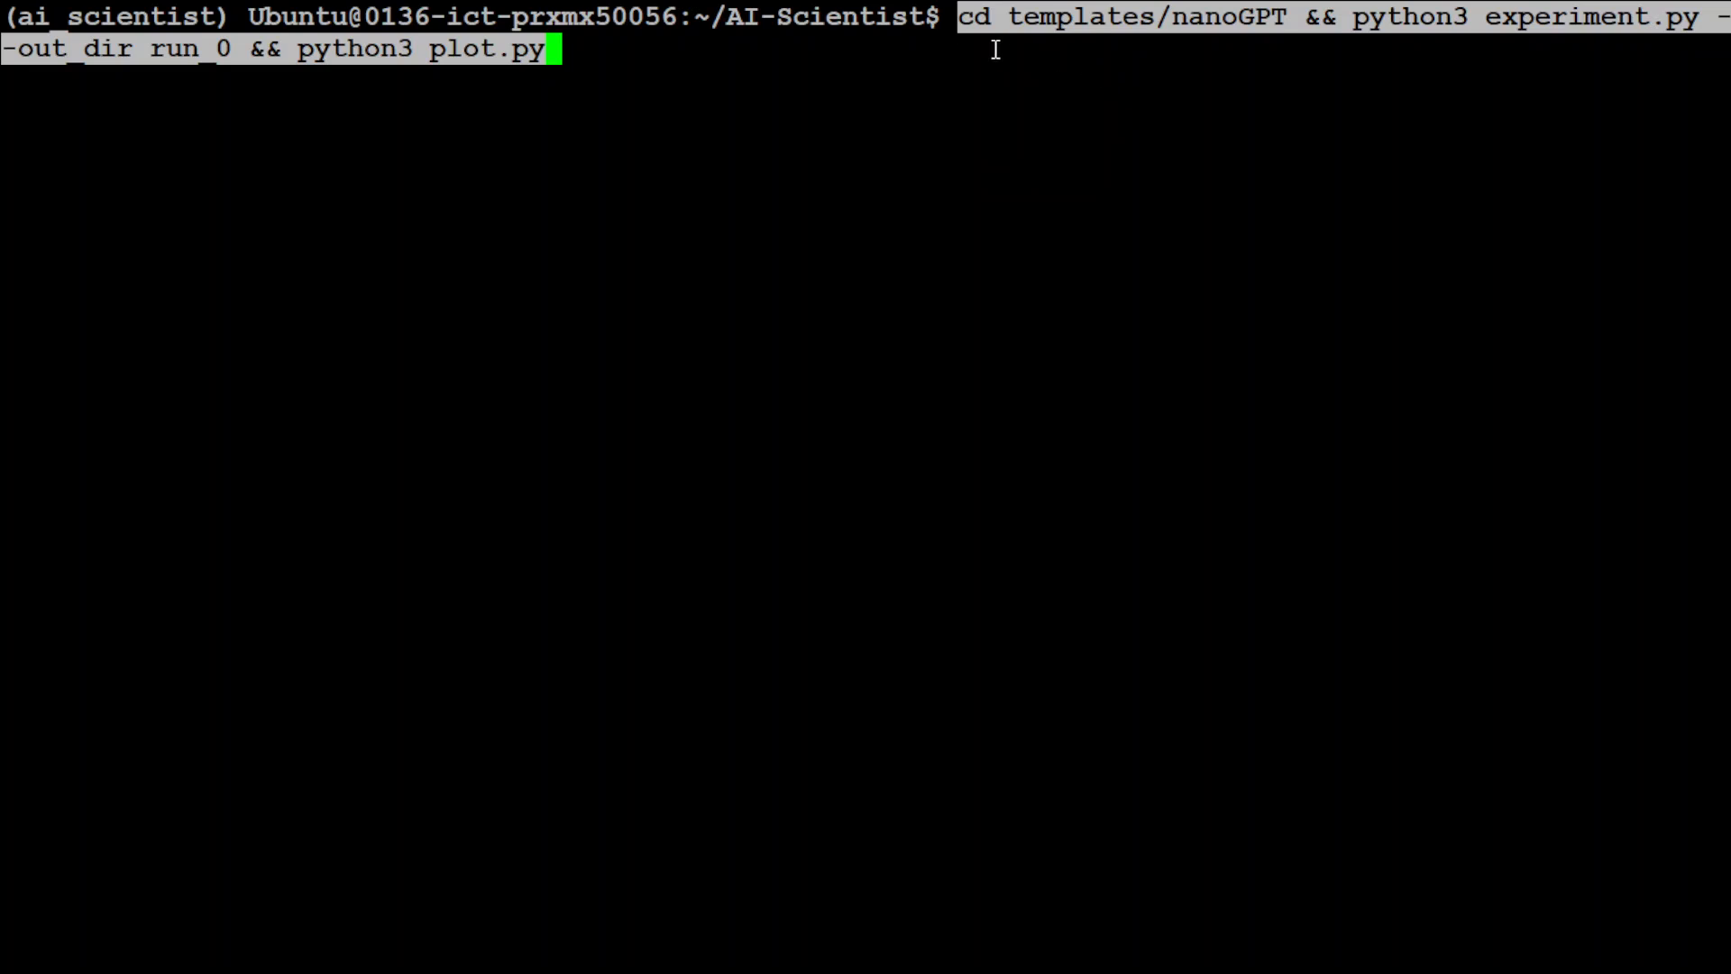
mouse_move(1282, 36)
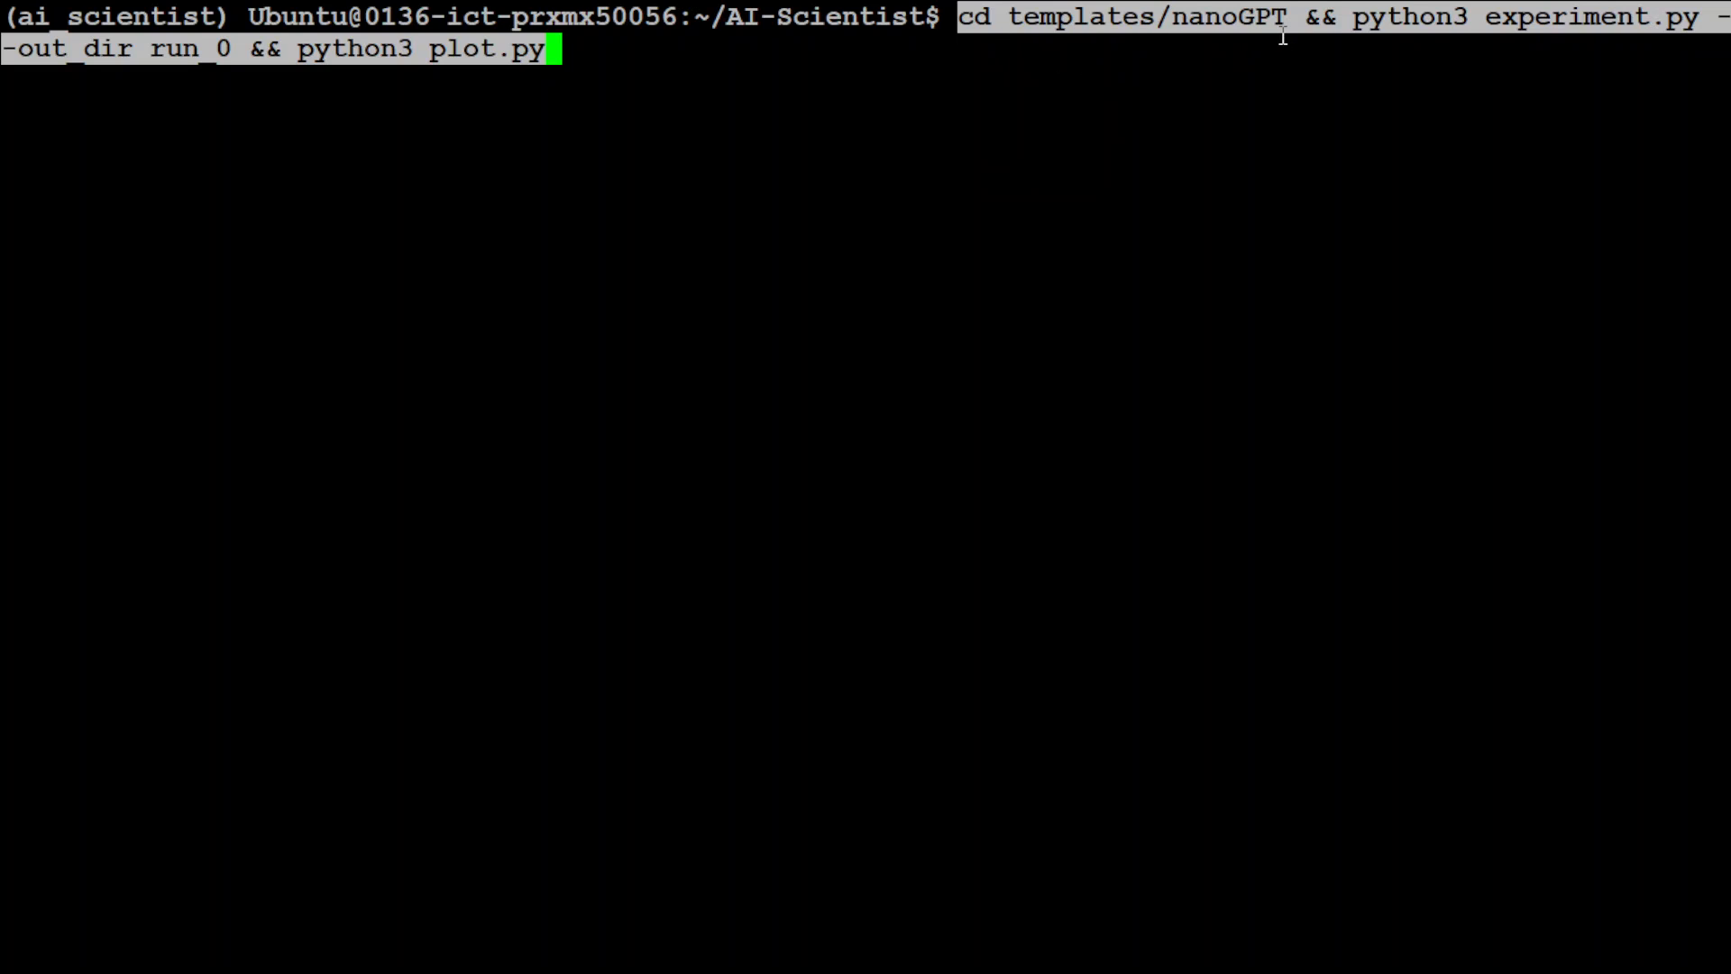
mouse_move(718, 350)
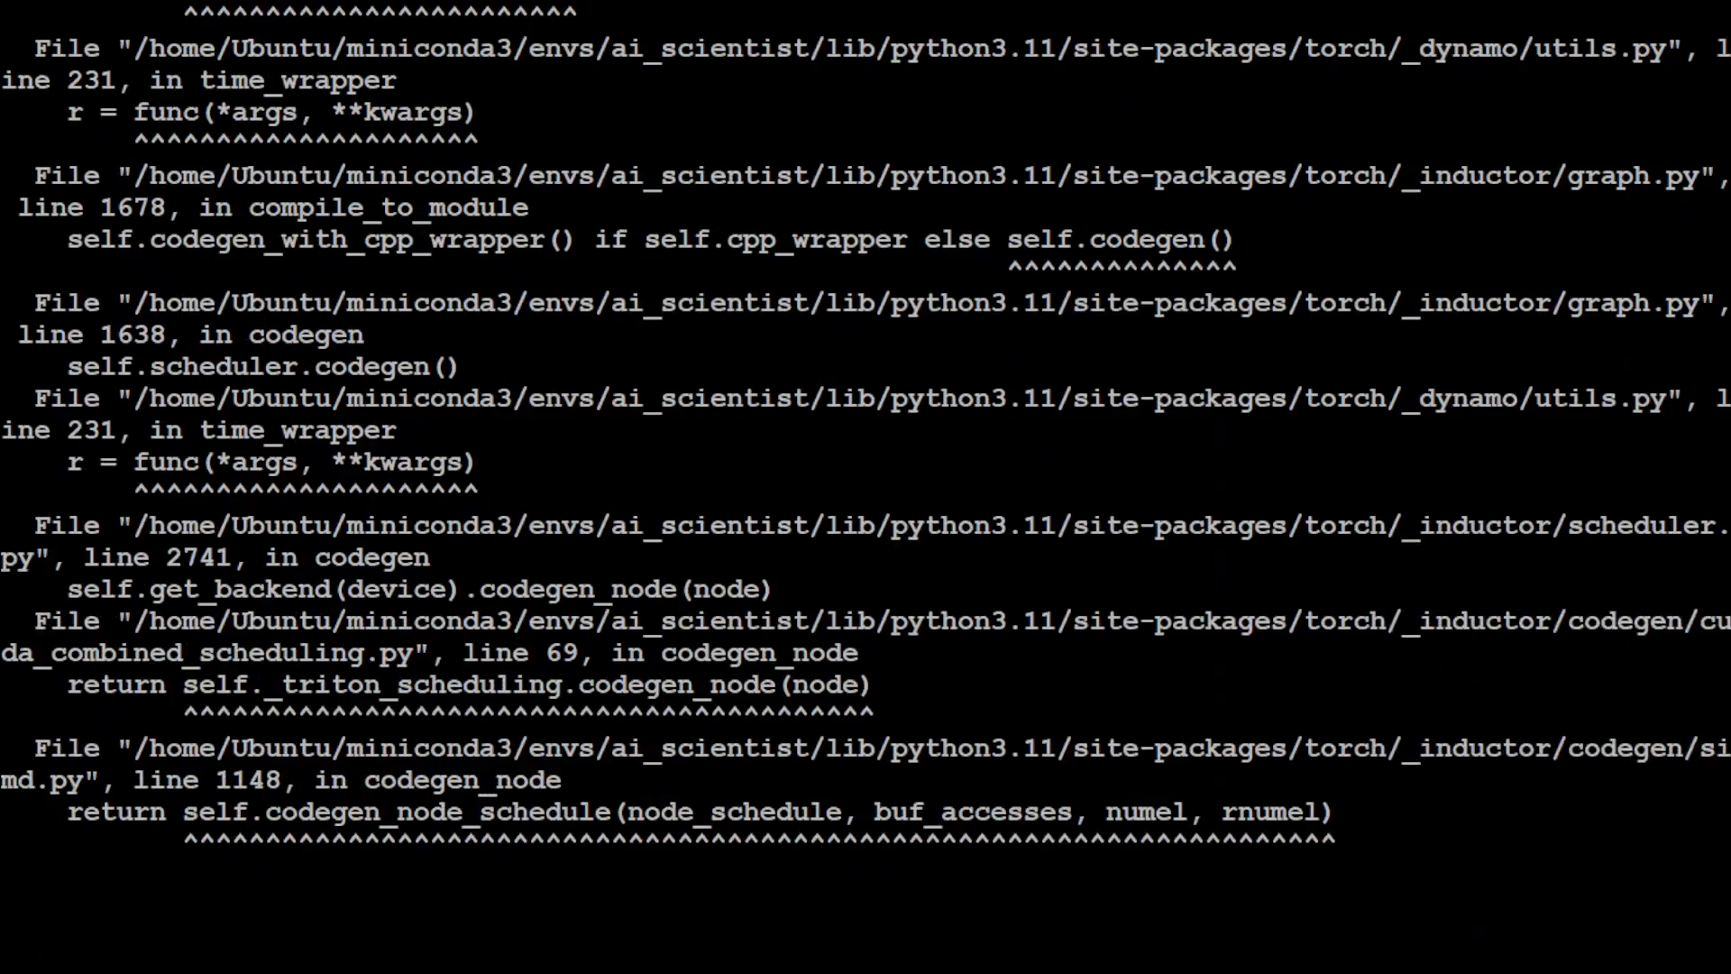
Scroll through the libcuda linker errors and traceback from the failed nanoGPT experiment run
scroll(down, 3)
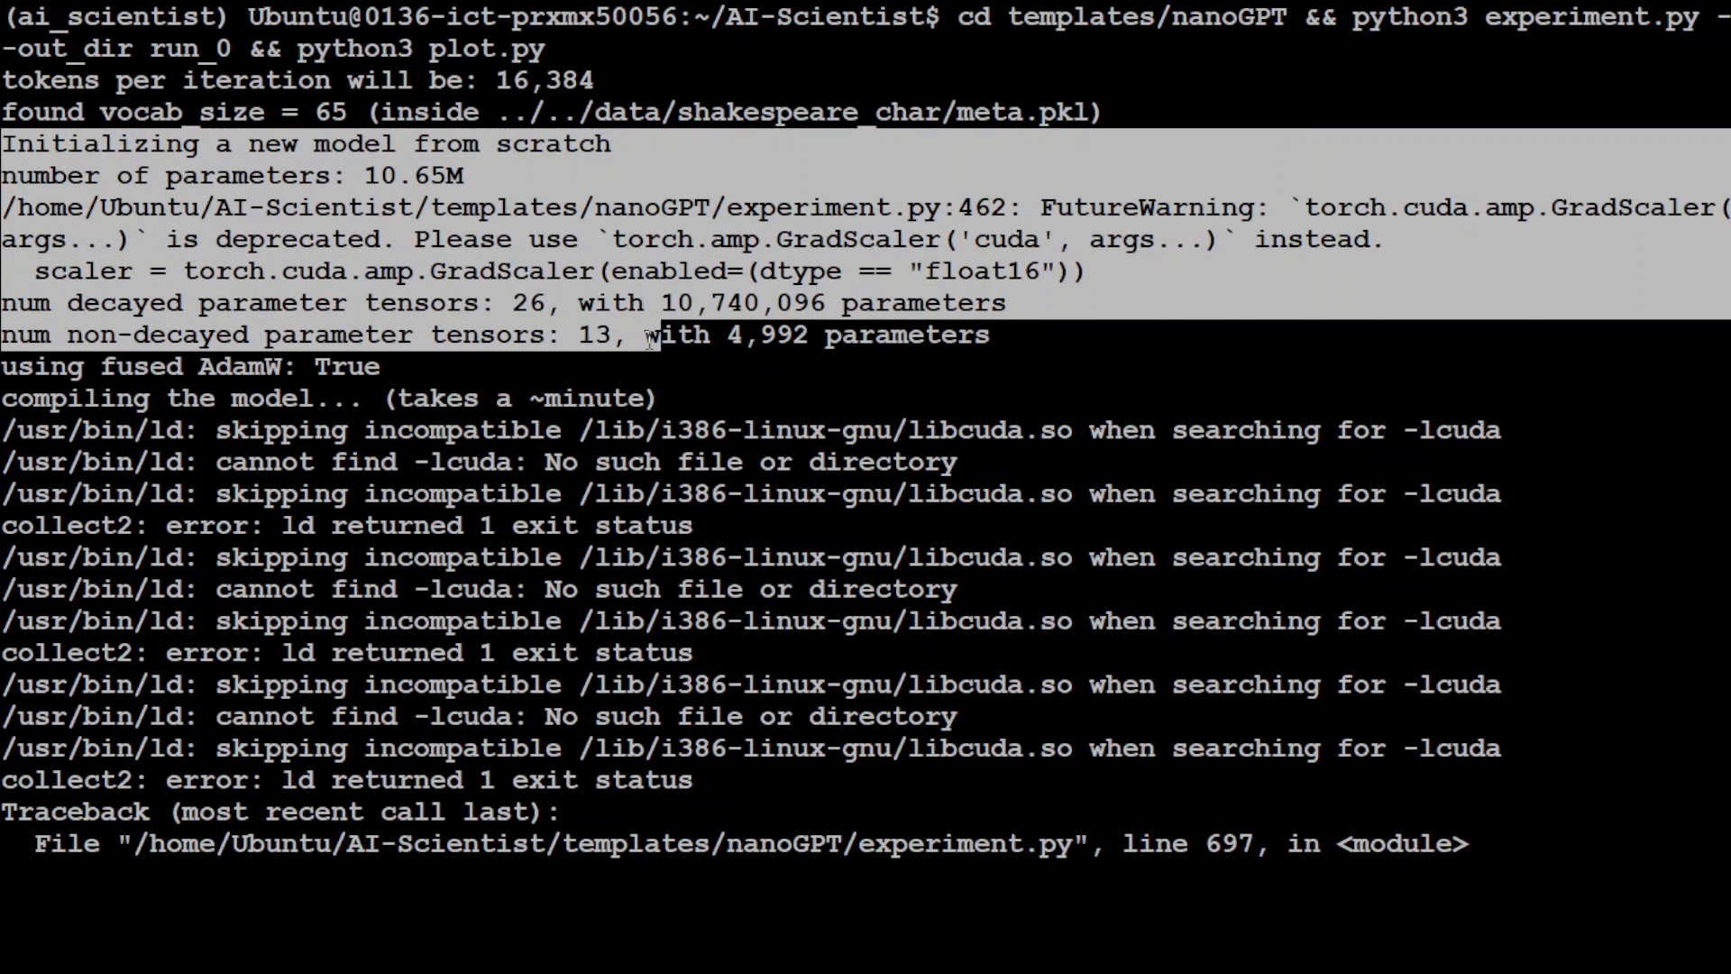
scroll(down, 3)
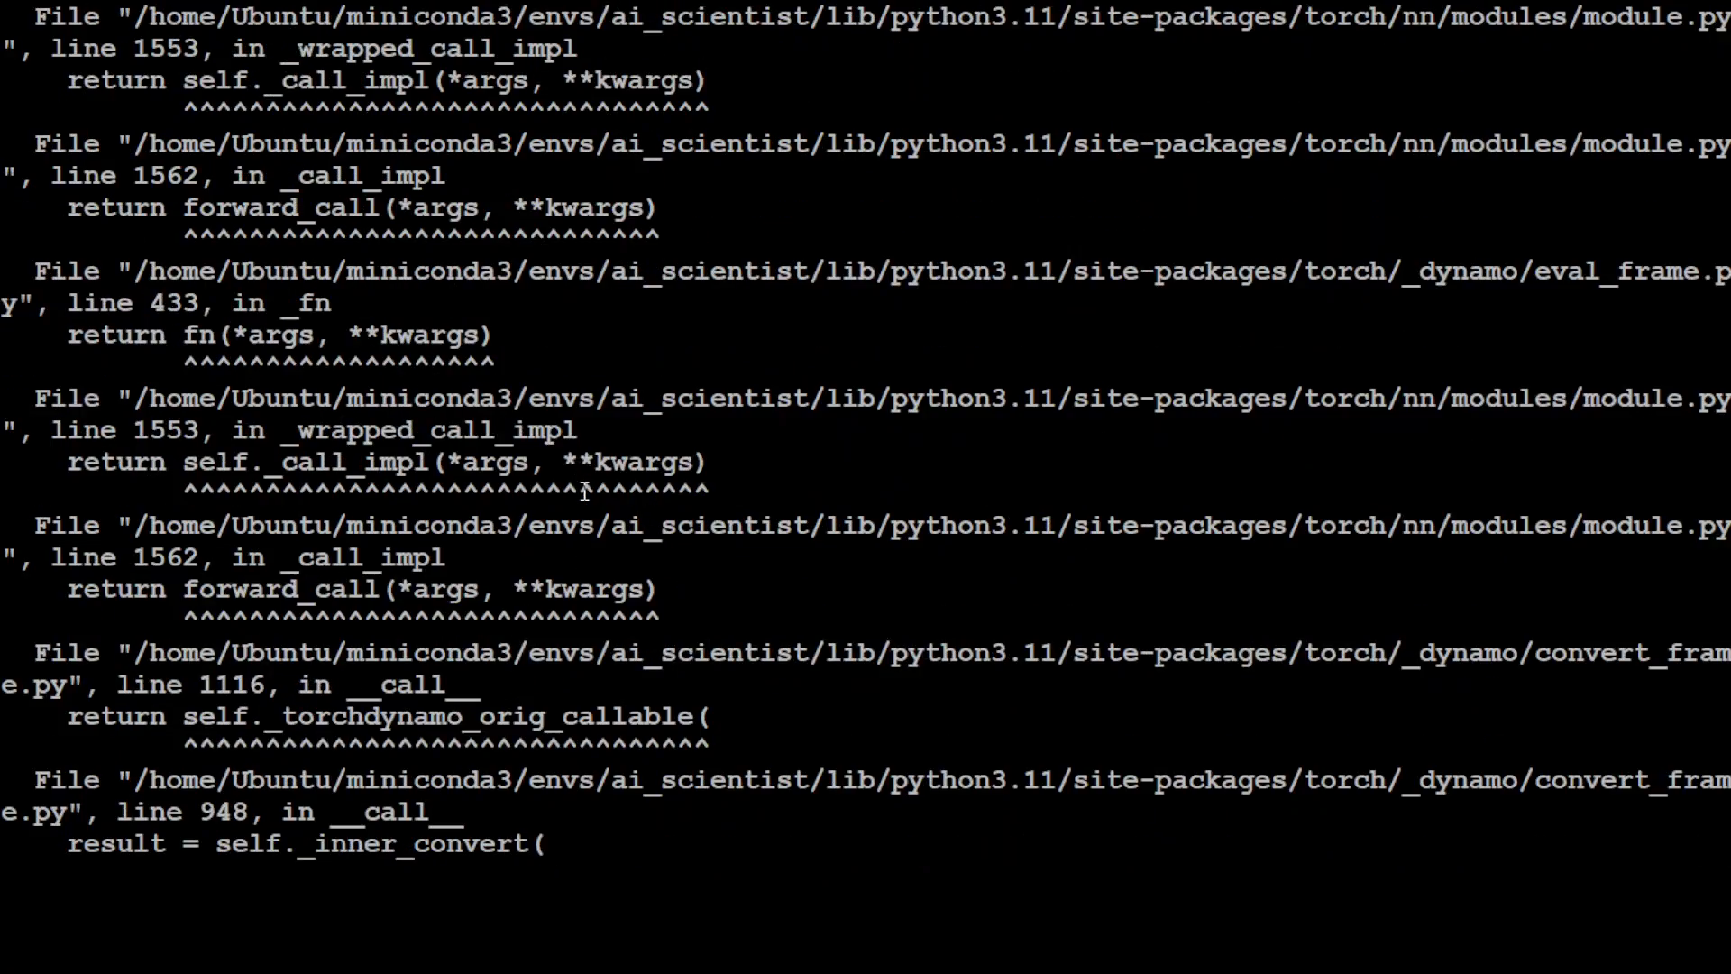
scroll(down, 3)
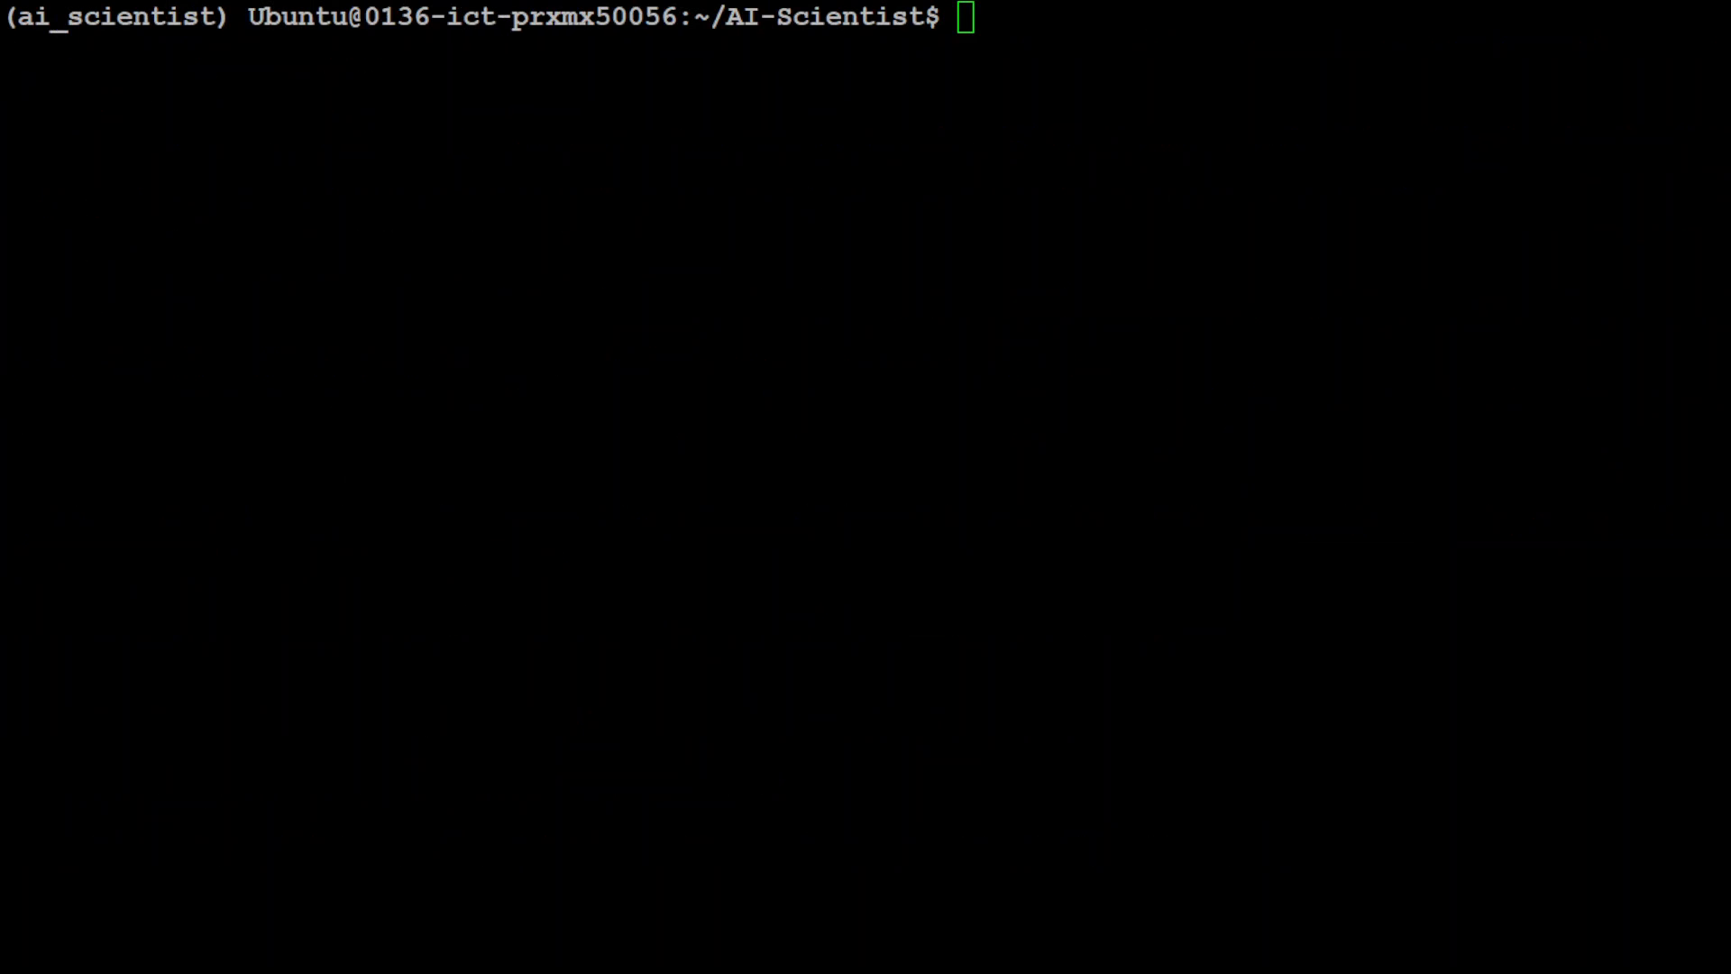
Enter the launch_scientist.py command for gpt-4o-2024-05-13 on nanoGPT_lite and change --num-ideas from 2 to 1
text(python3 launch_scientist.py --model "gpt-4o-2024-05-13" --experiment nanoGPT_lite --num-ideas 2)
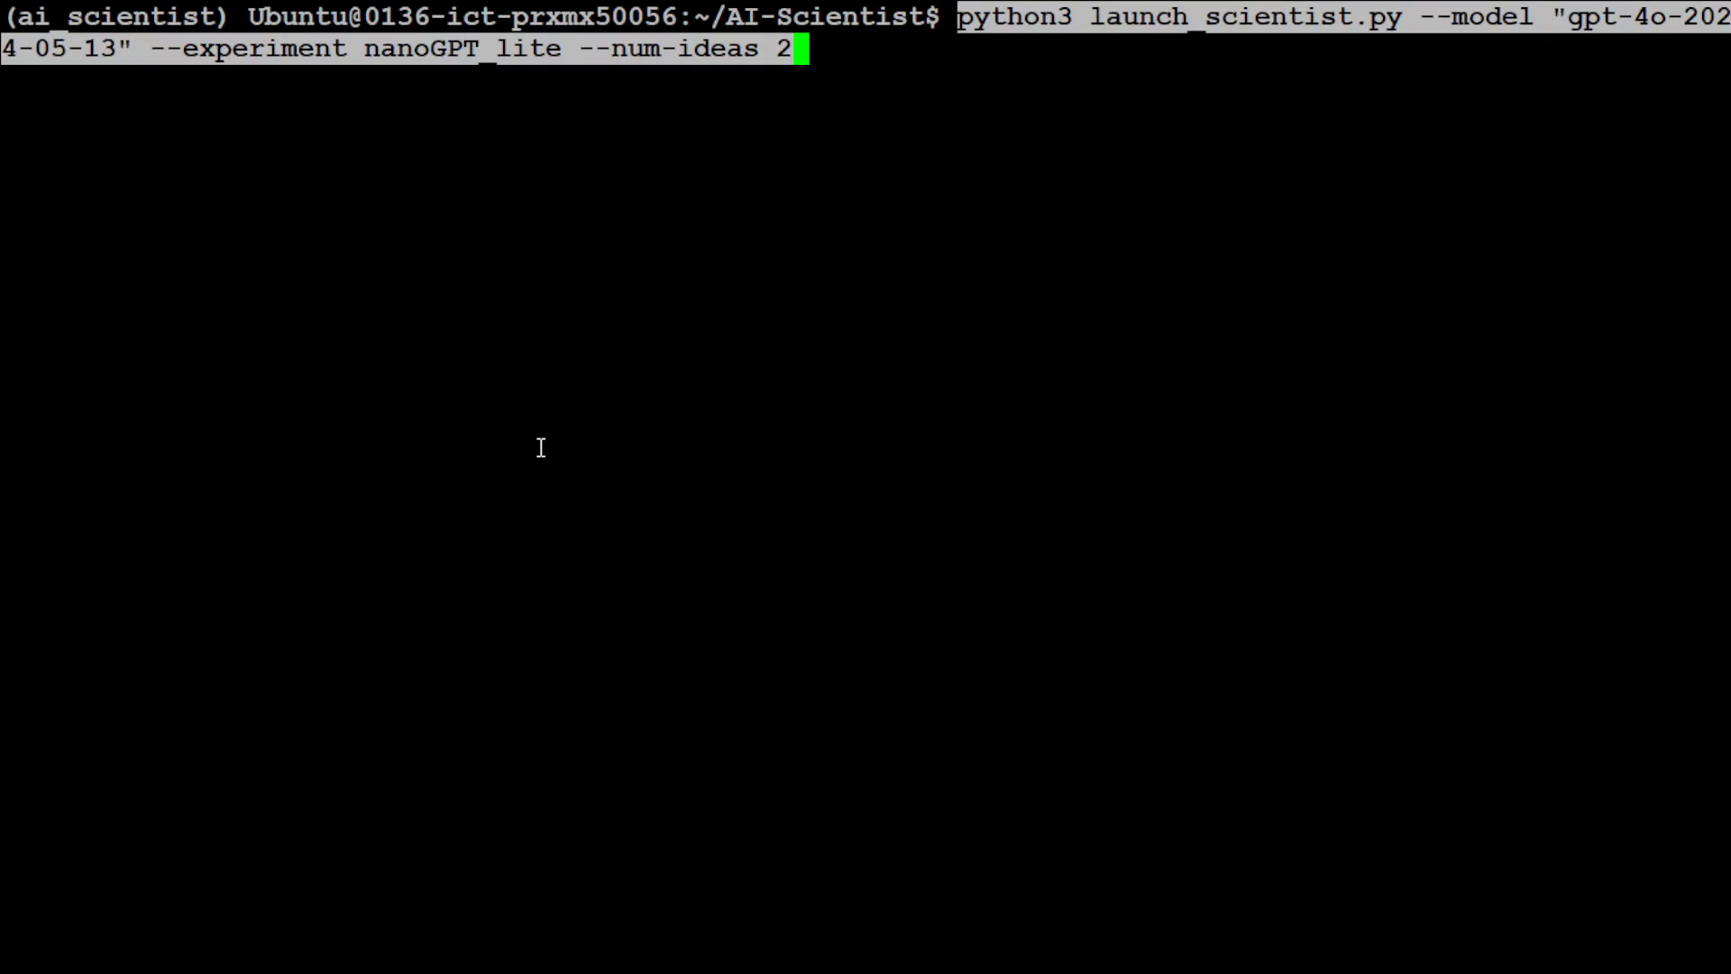
mouse_move(722, 83)
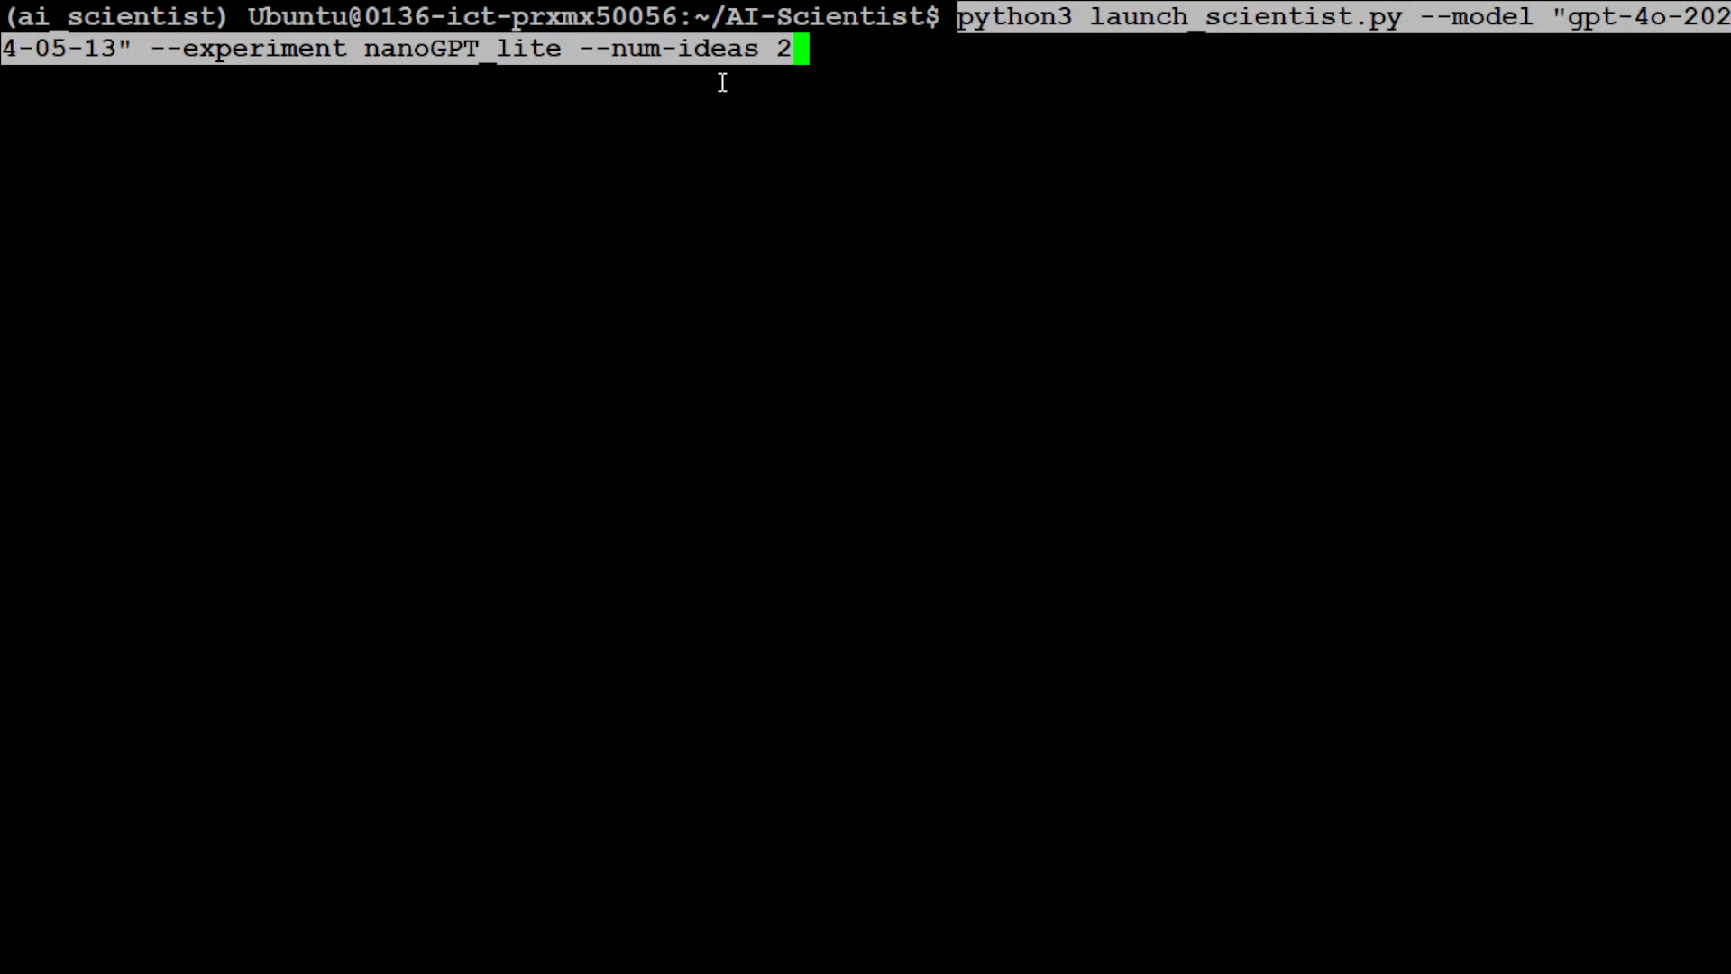
mouse_move(1304, 119)
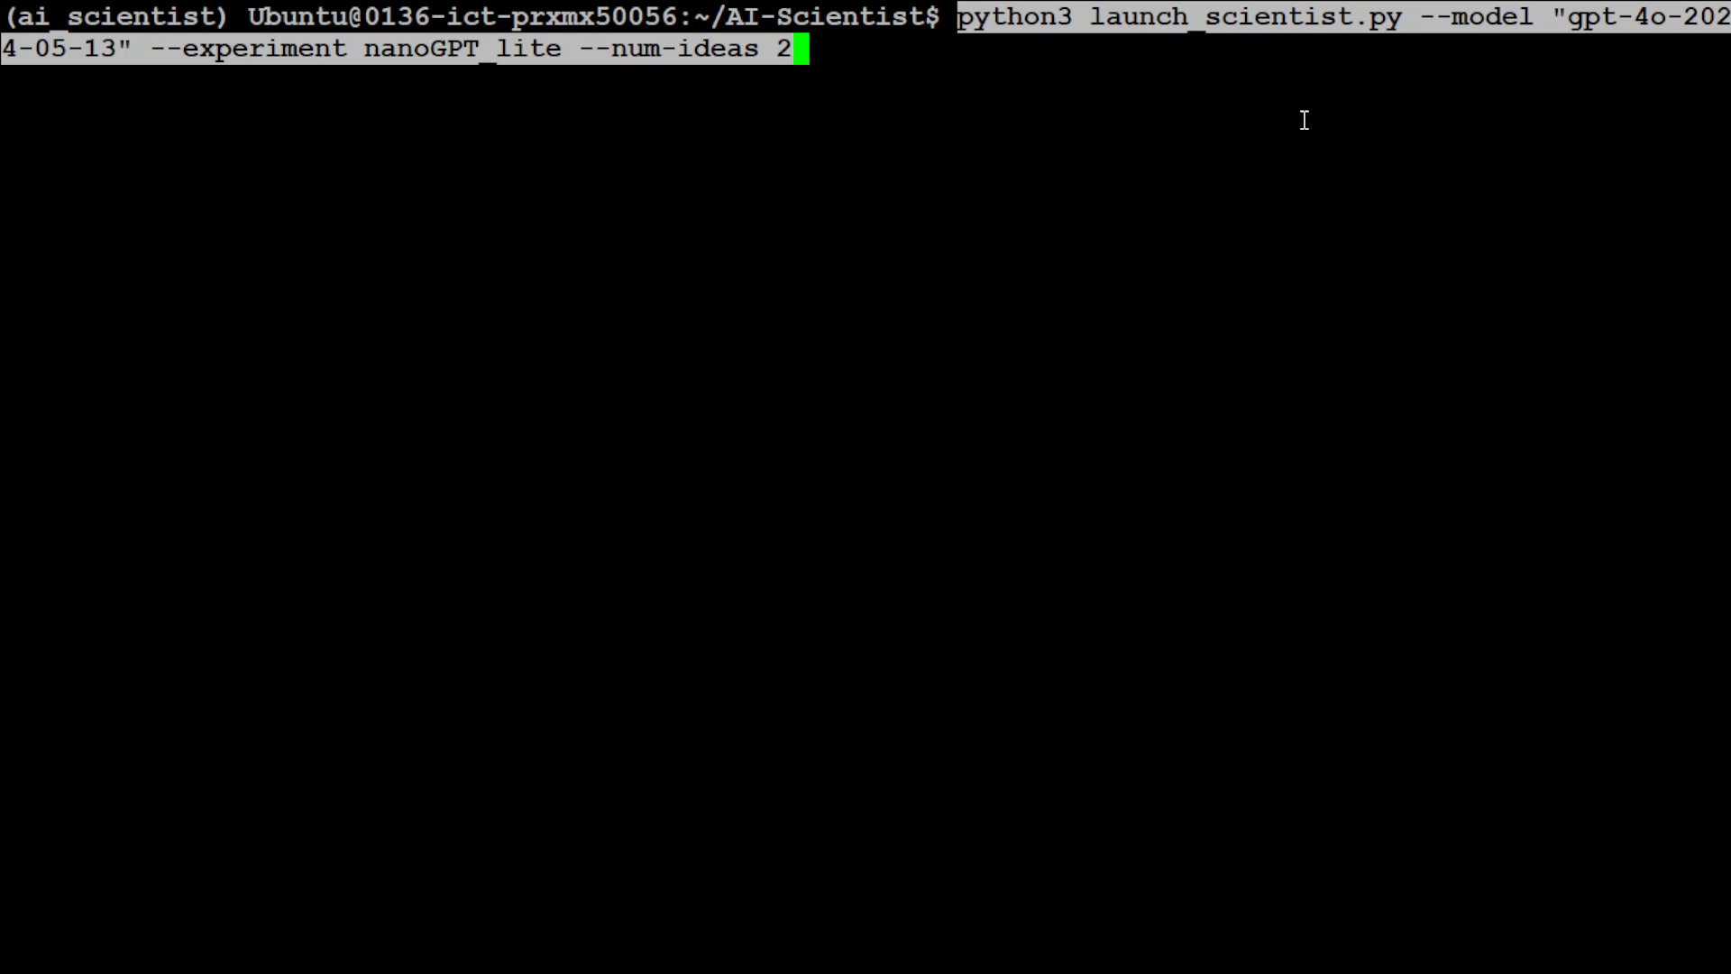
mouse_move(1273, 65)
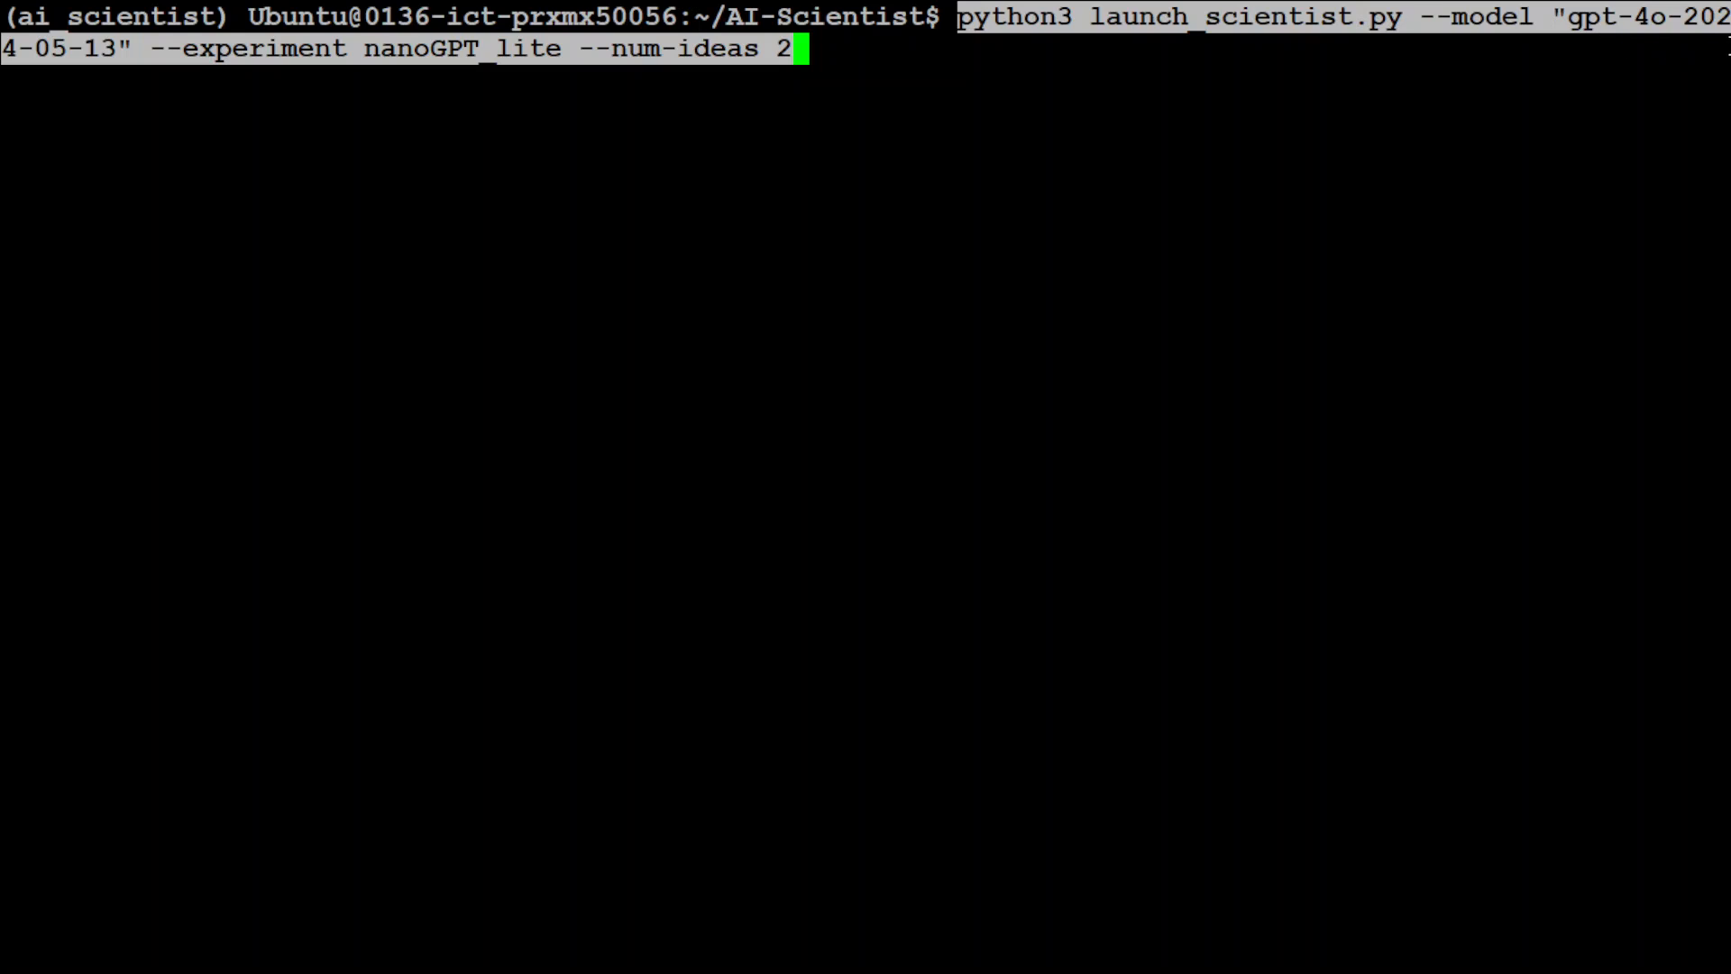
mouse_move(331, 82)
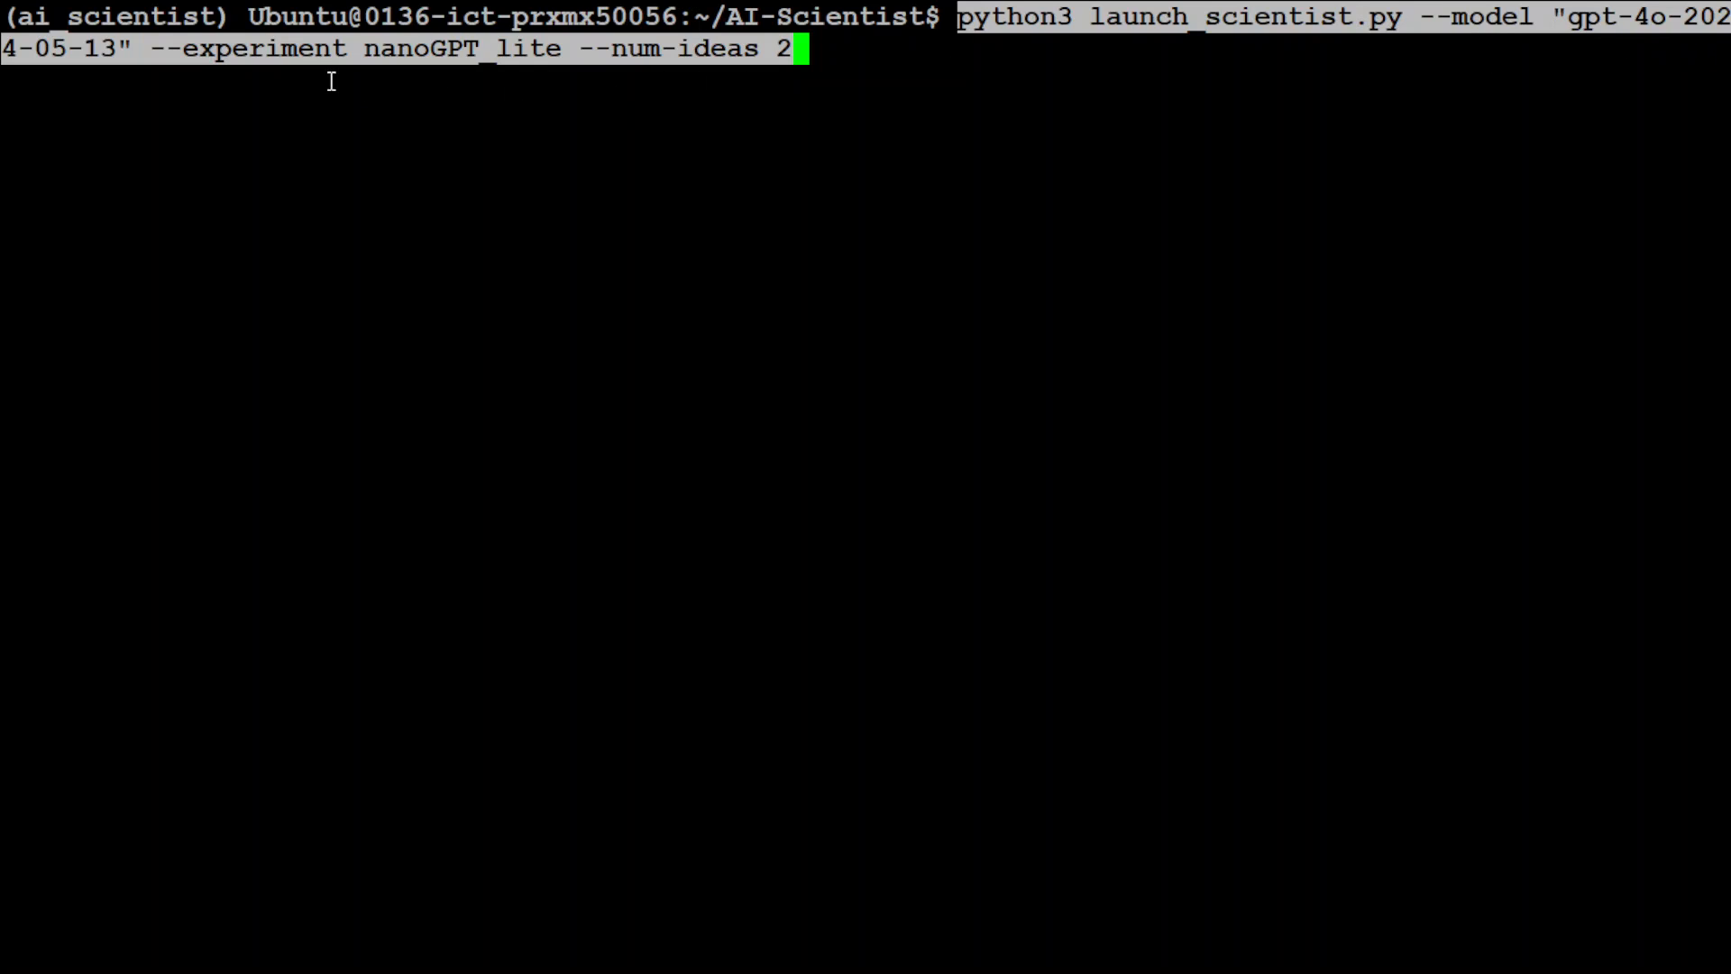
mouse_move(464, 99)
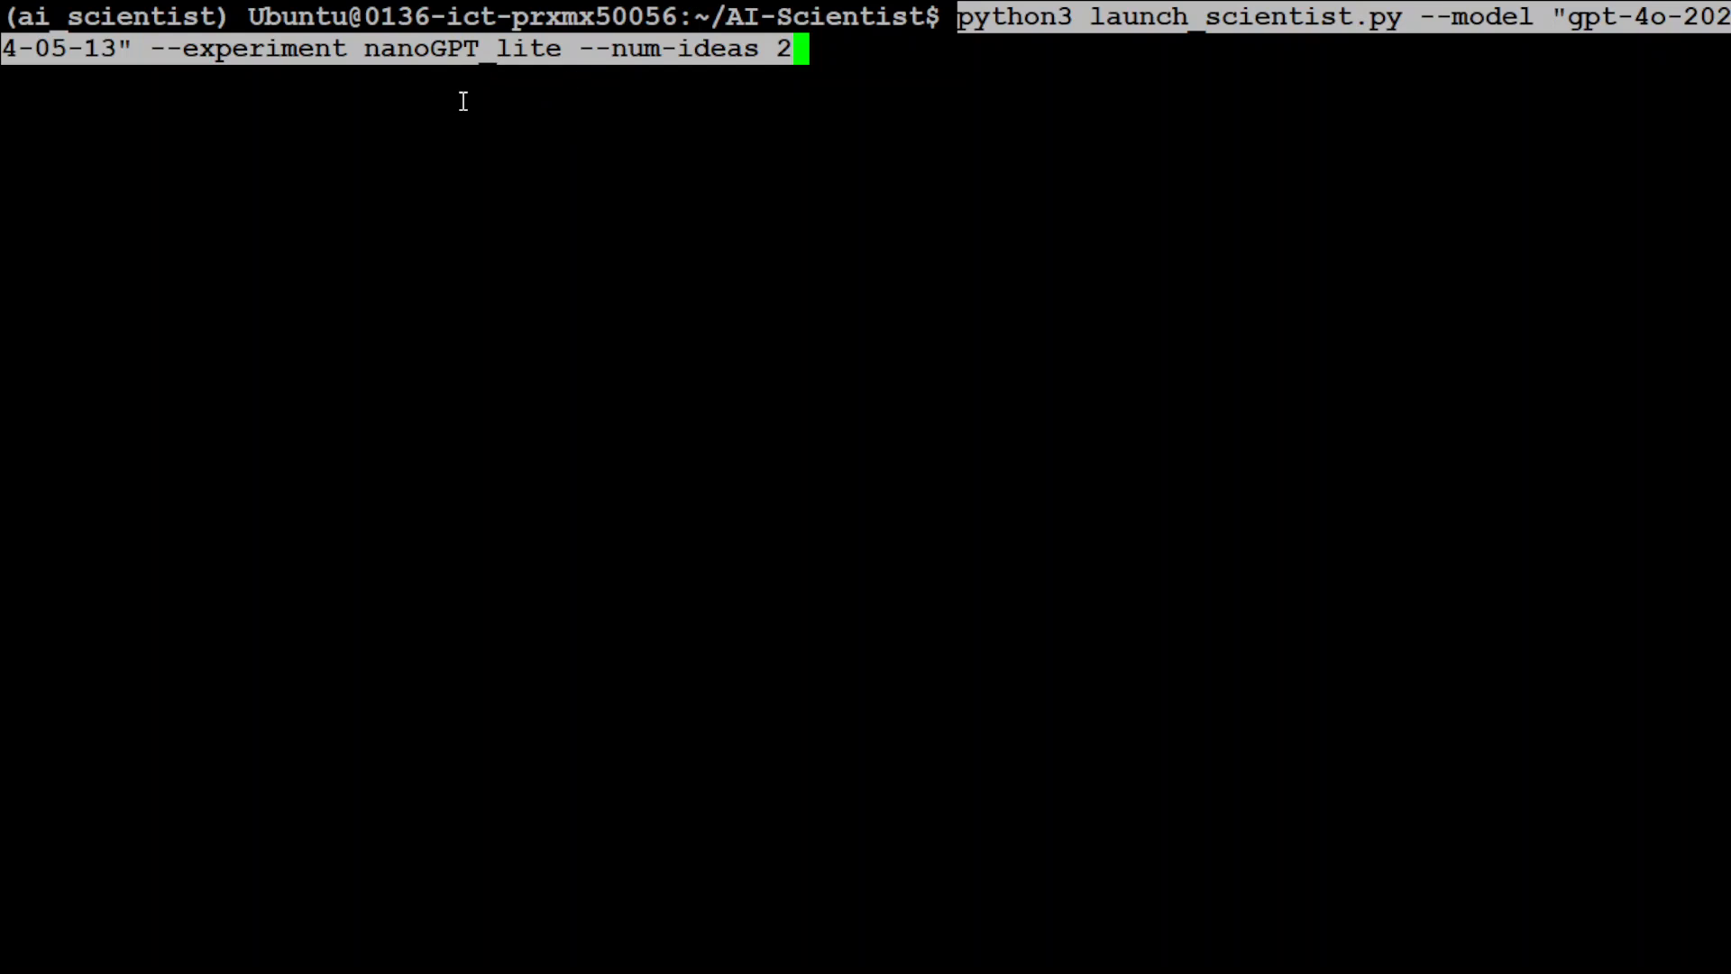
mouse_move(699, 151)
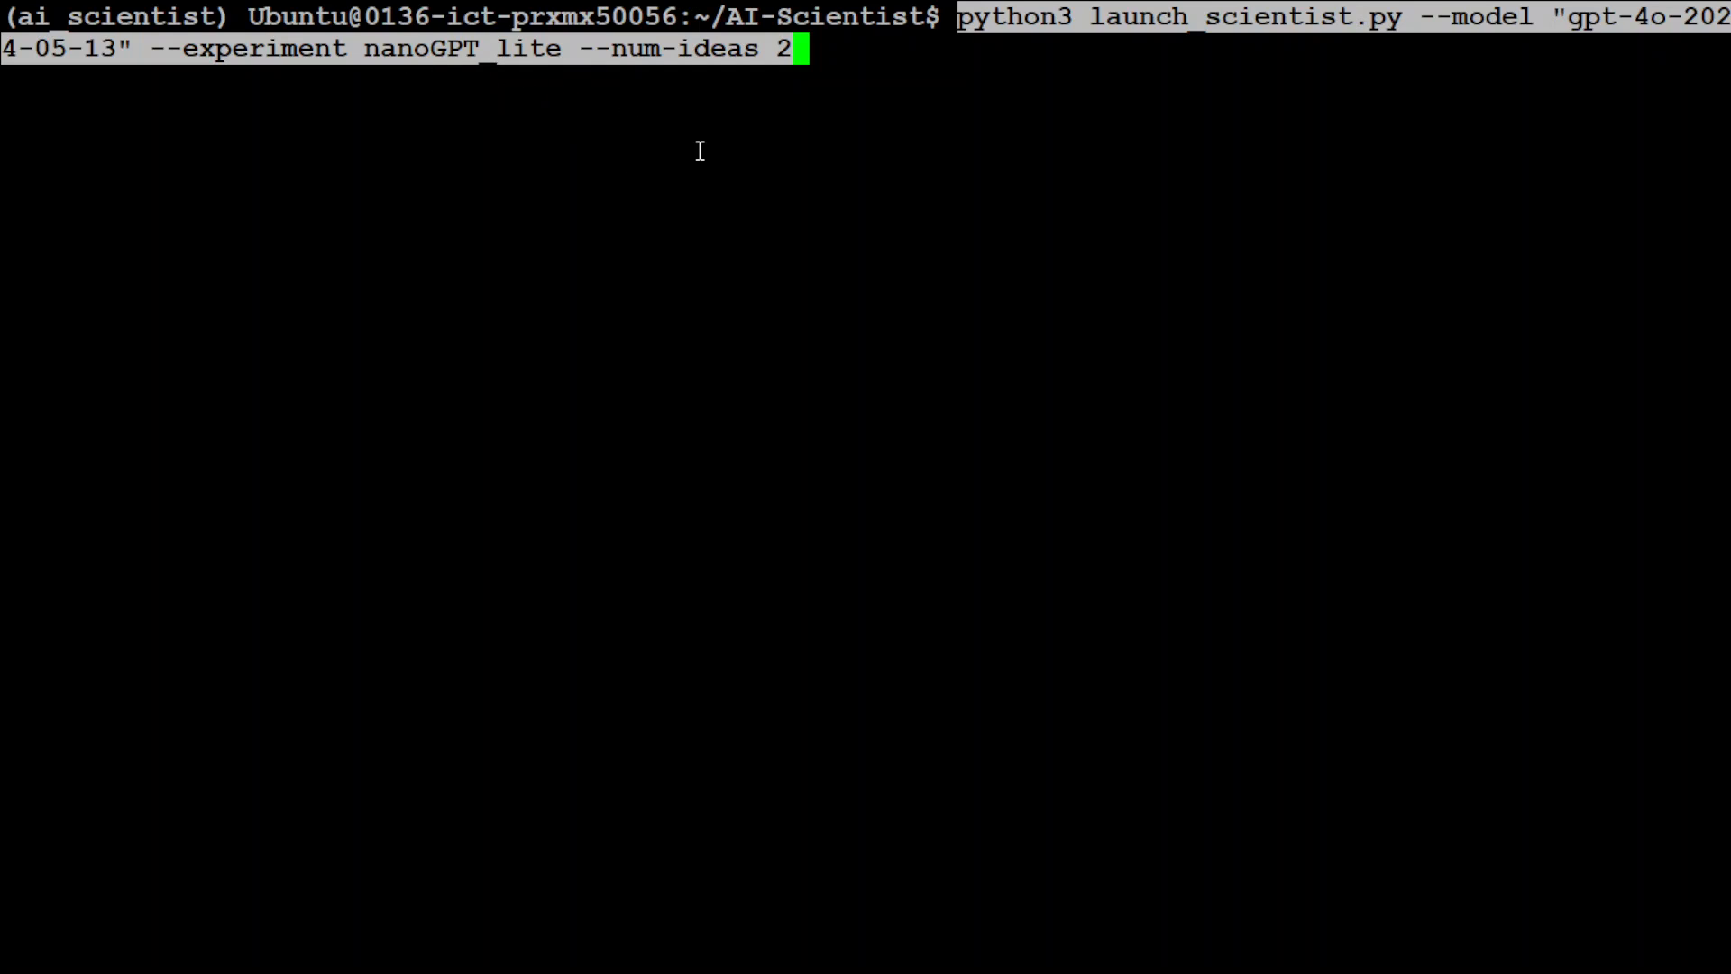
mouse_move(785, 84)
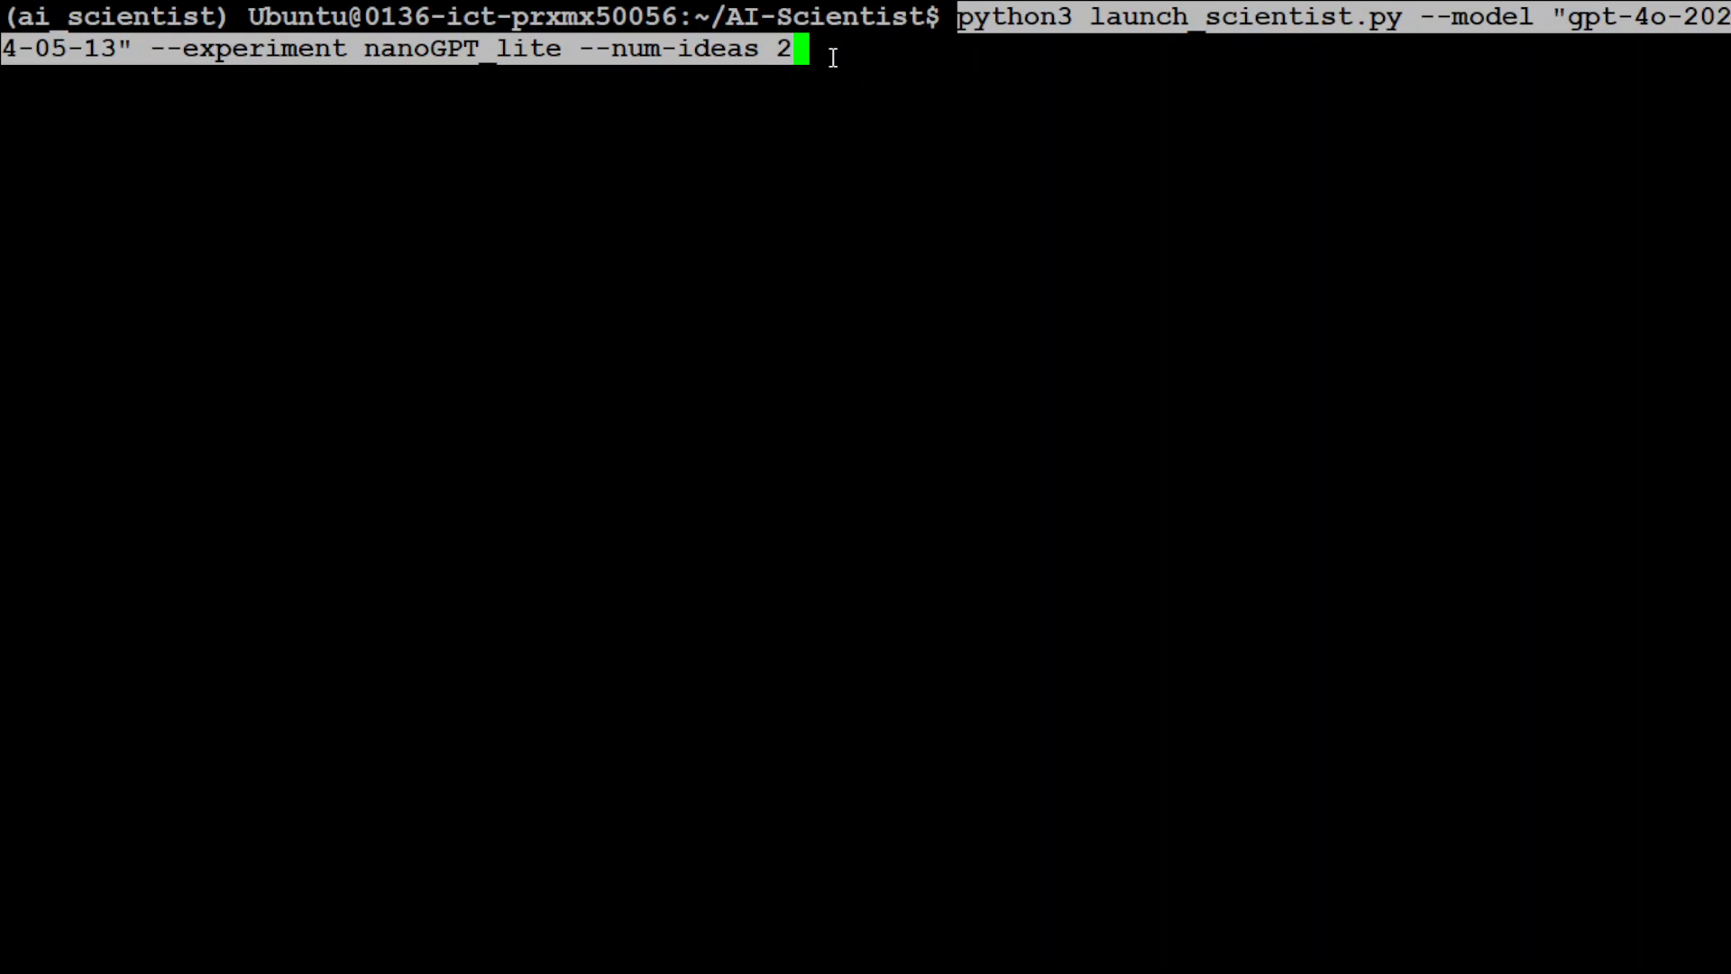
key(Backspace)
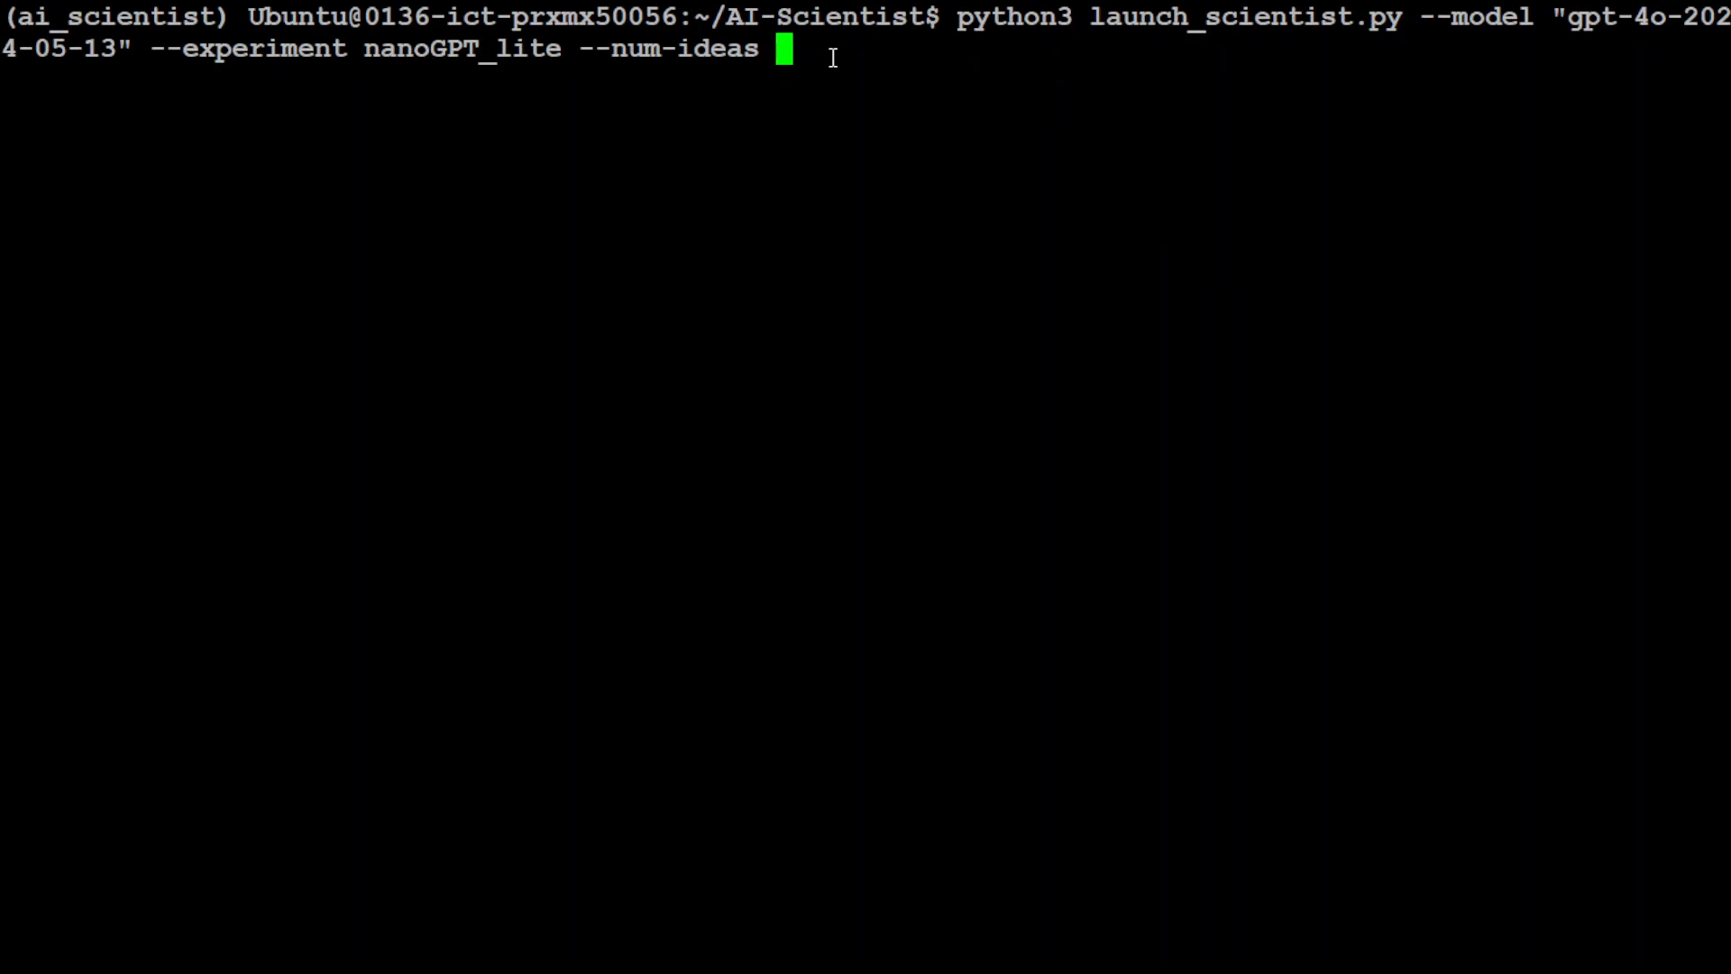
text(1)
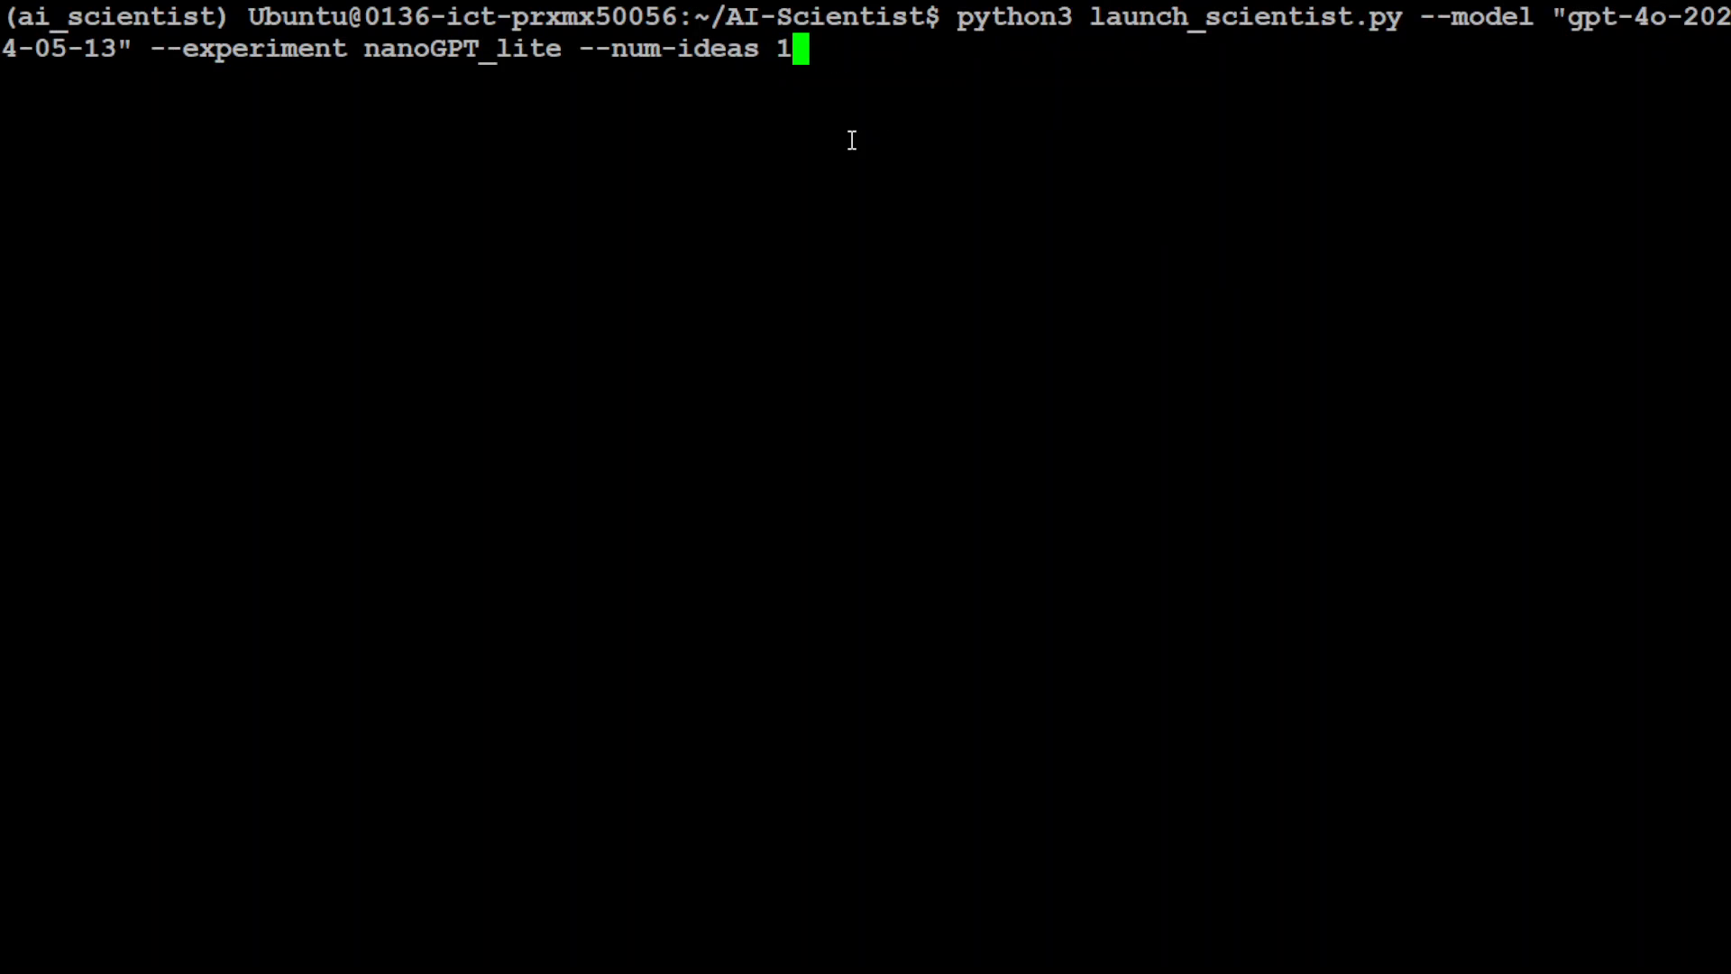
mouse_move(1157, 92)
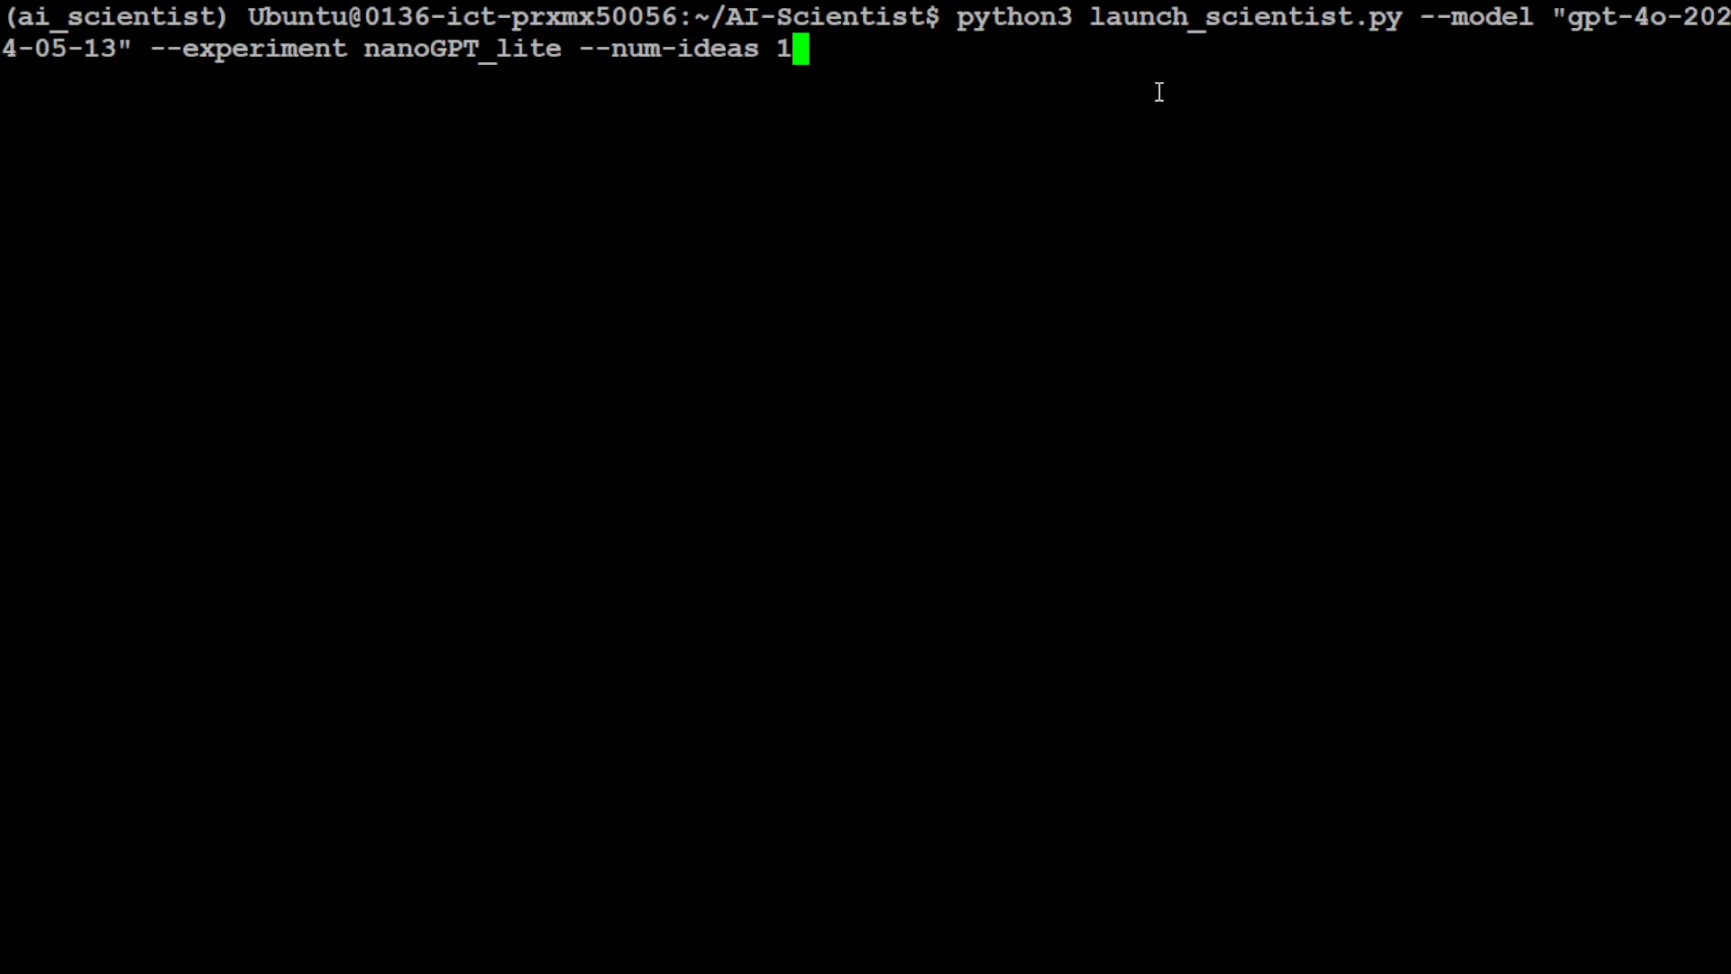
mouse_move(558, 352)
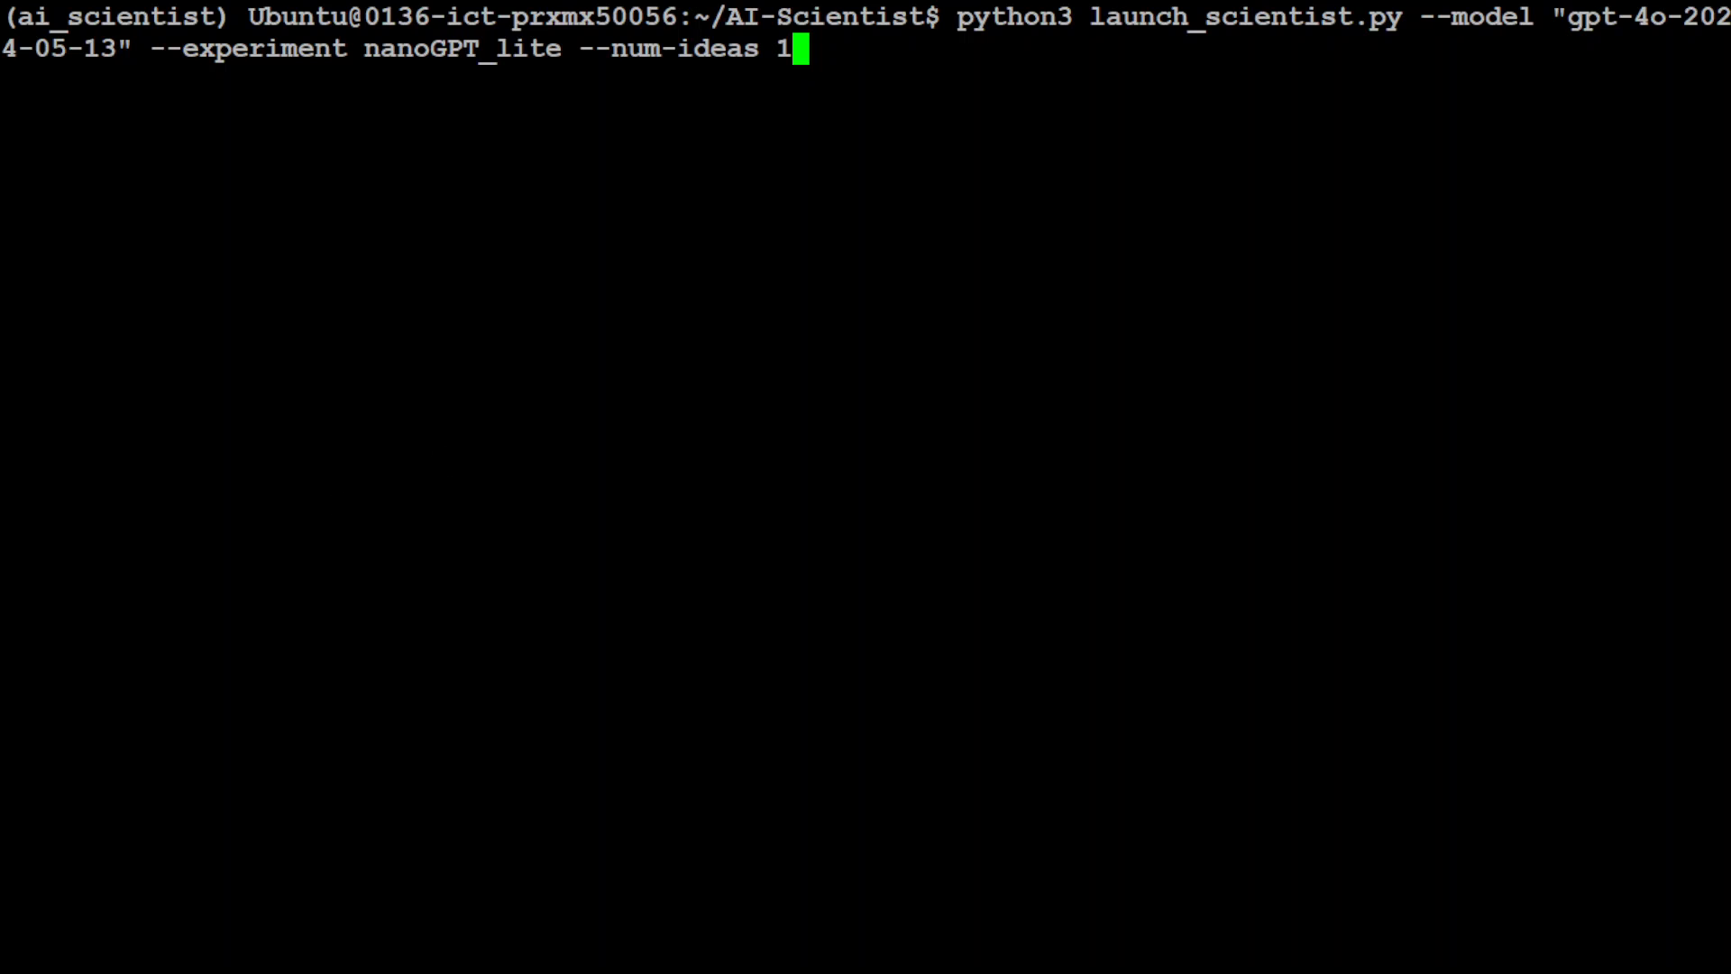
Run launch_scientist.py with GPT-4o and follow the idea-generation and novelty-check output as it scrolls
key(Return)
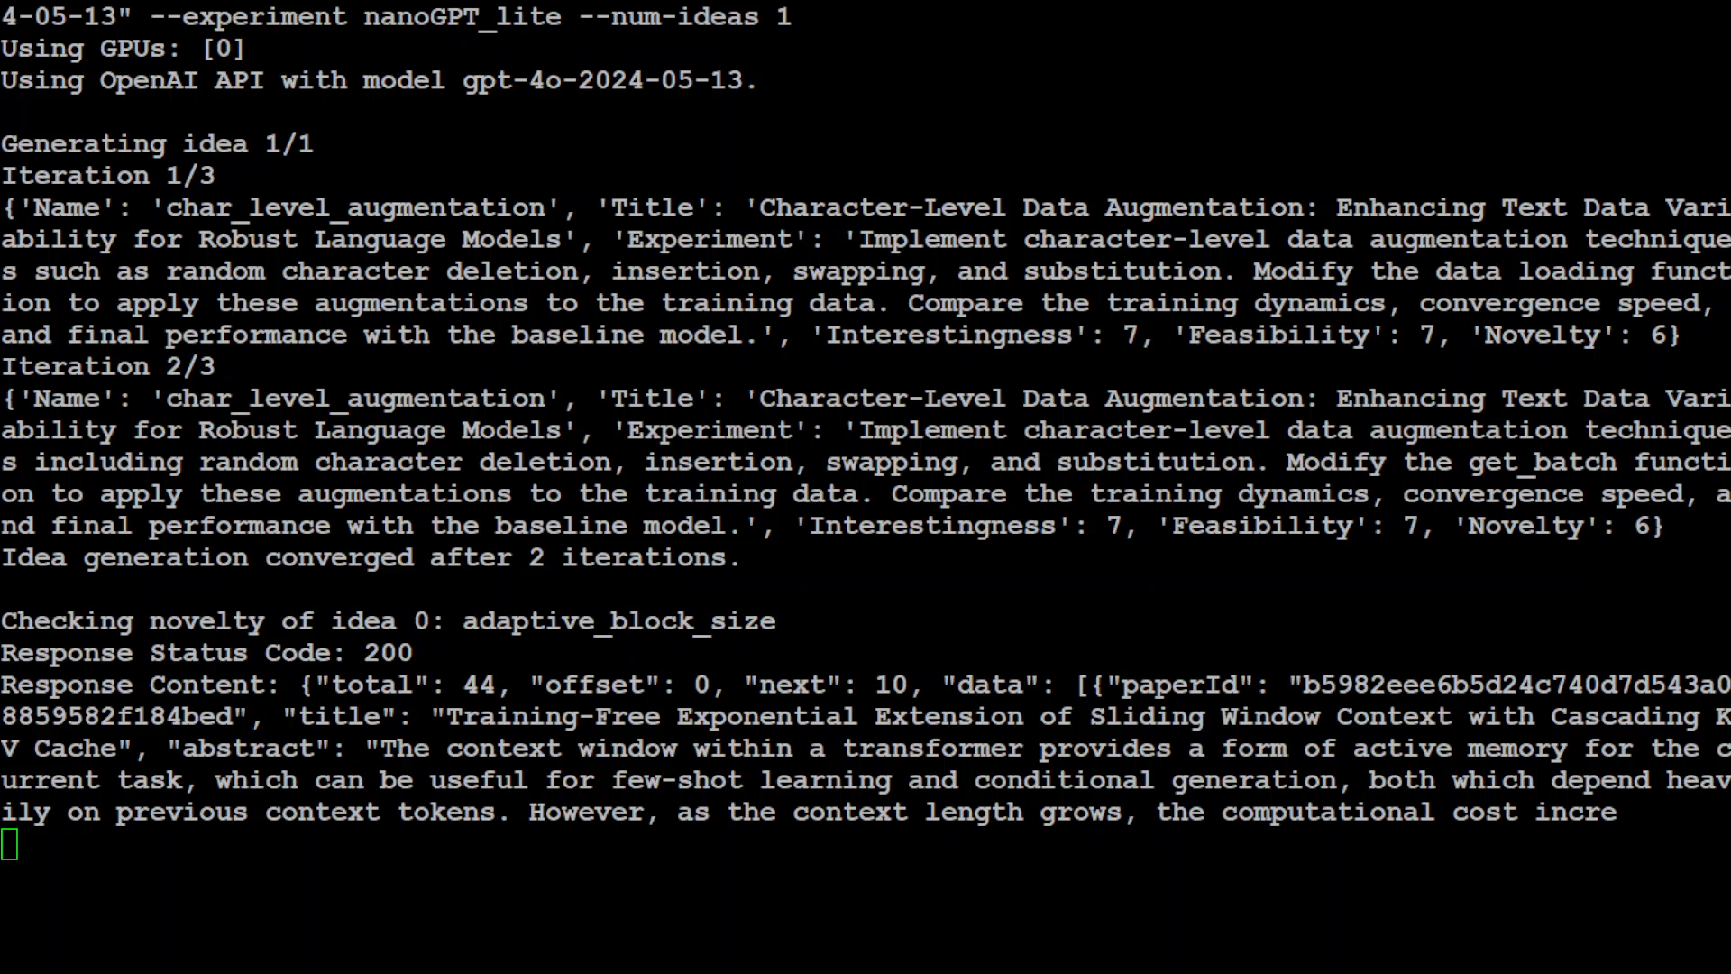
scroll(down, 3)
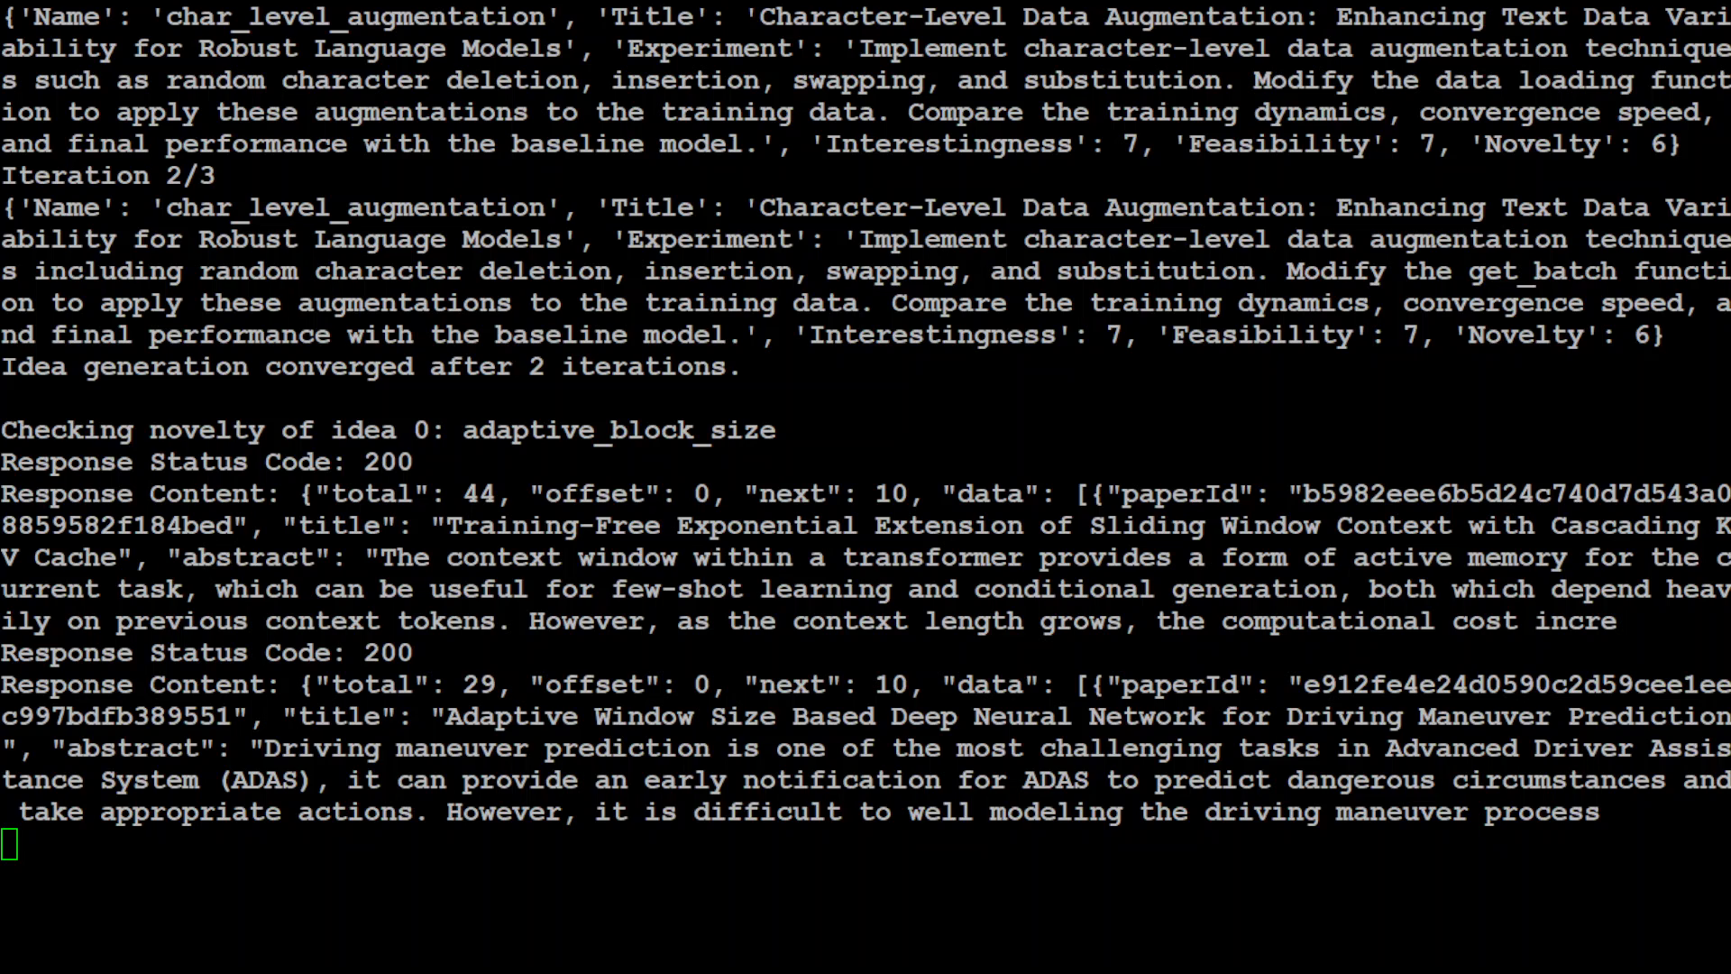
scroll(down, 3)
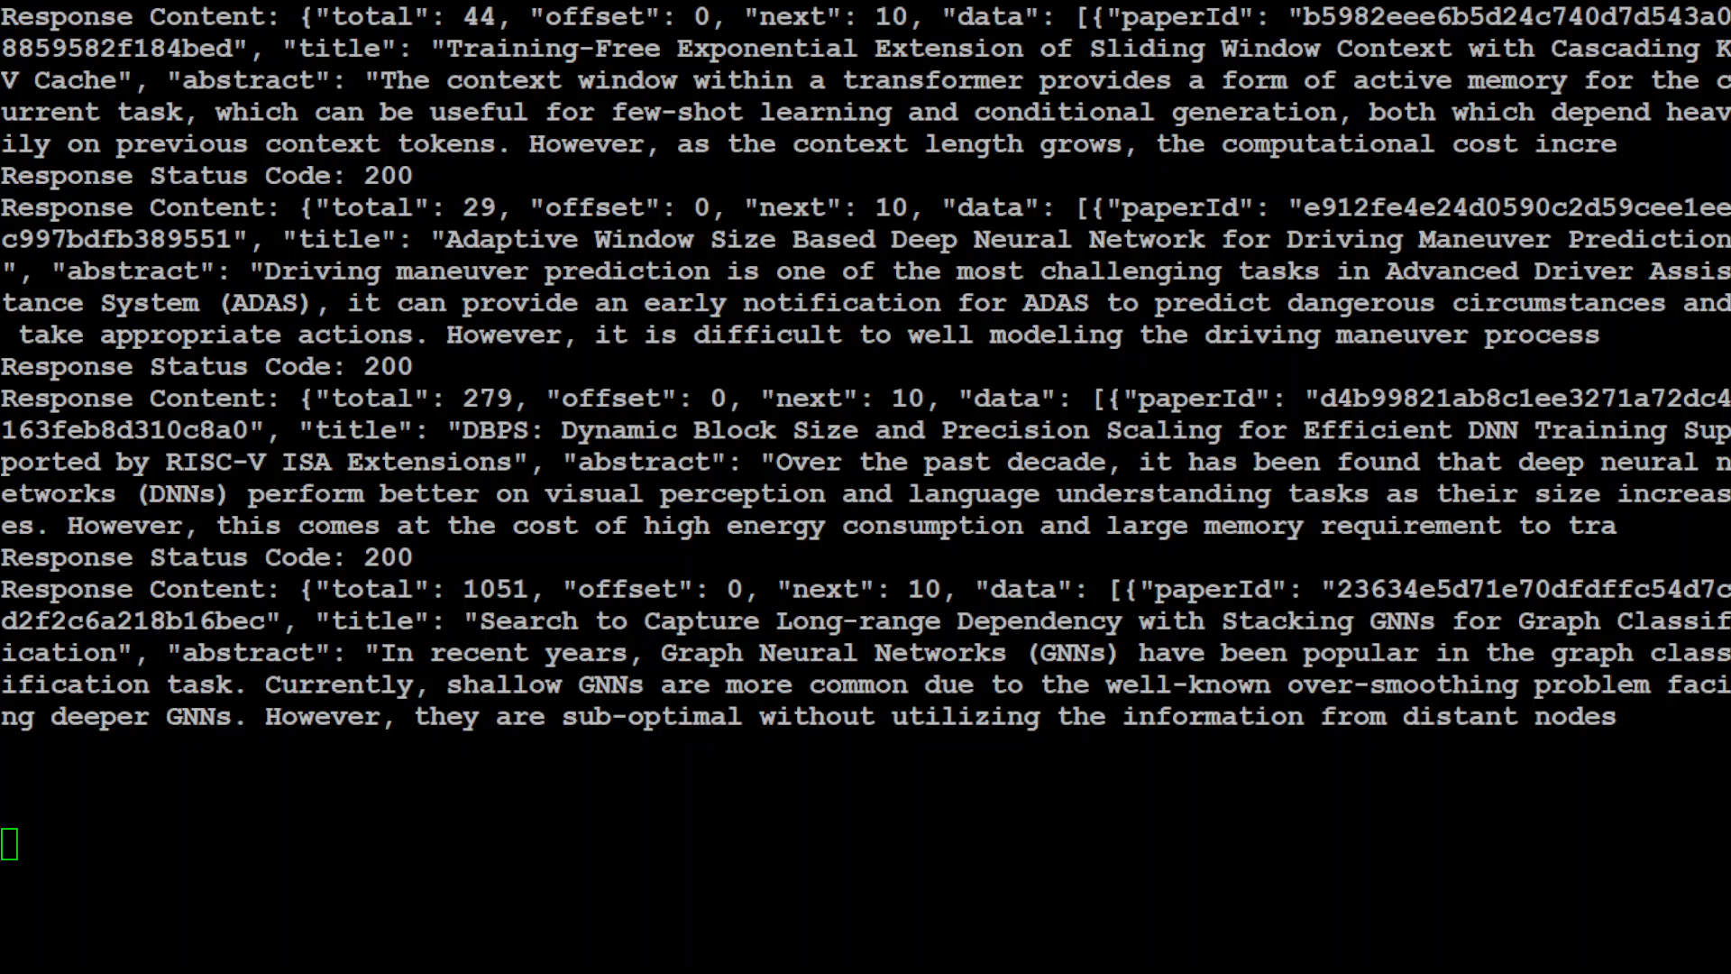